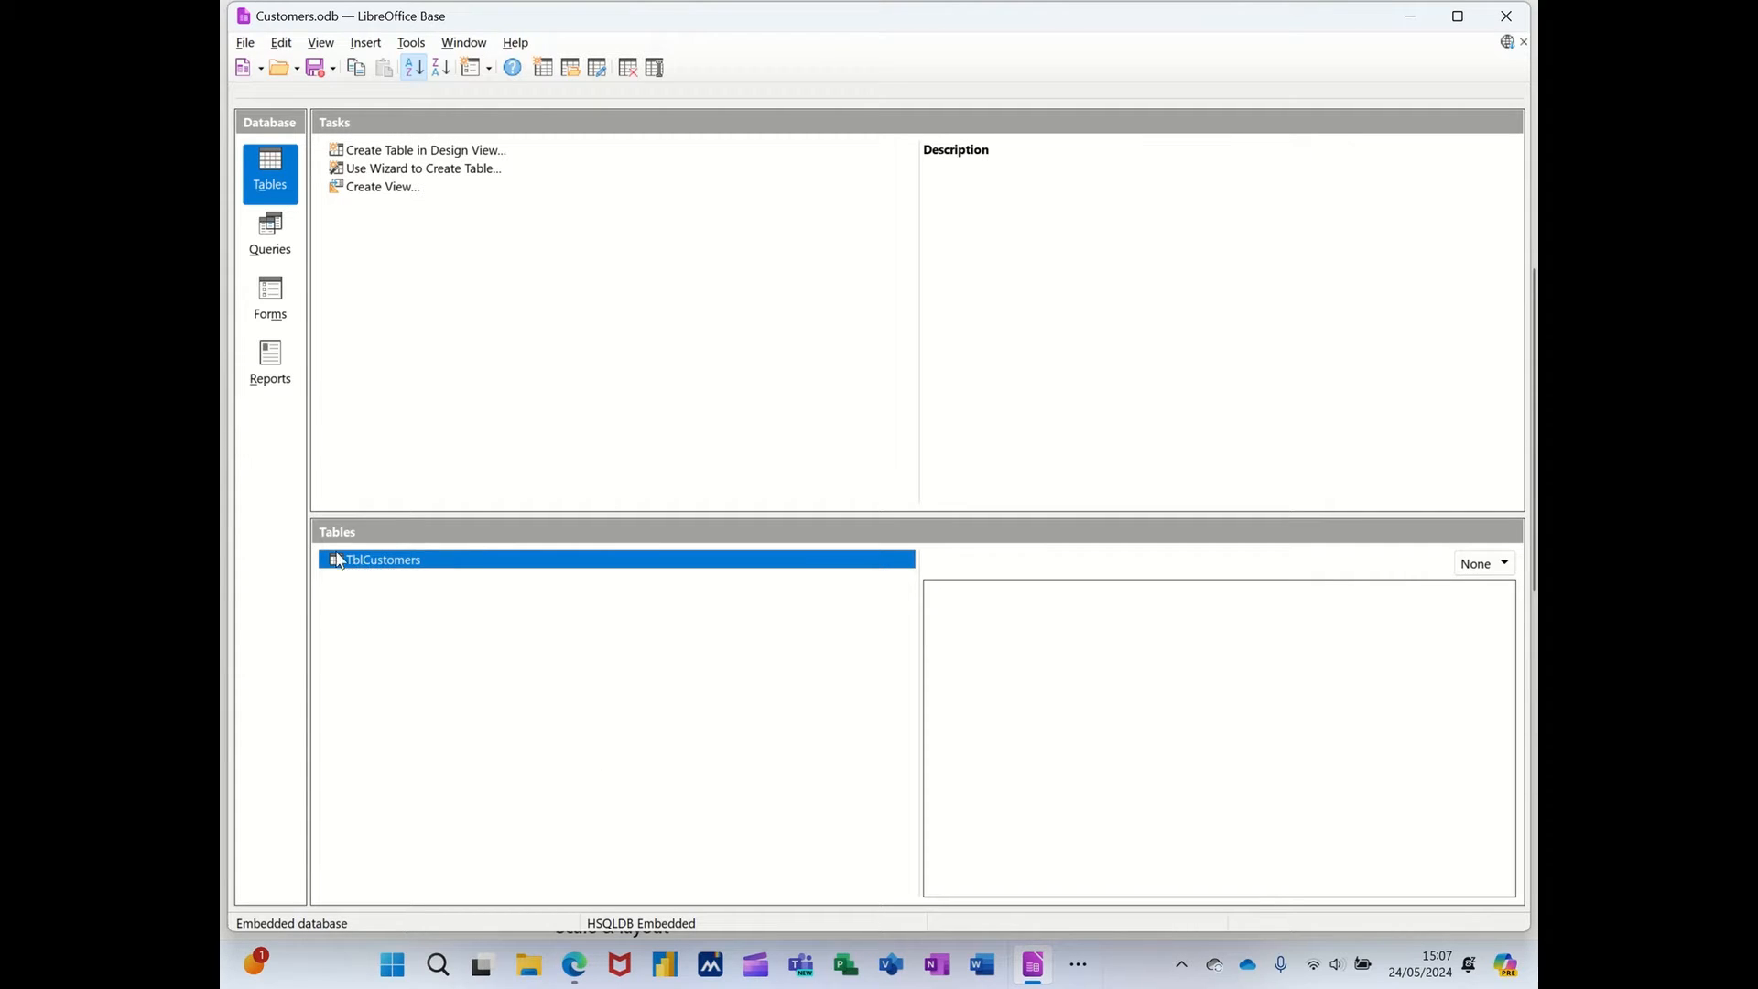
Start the Table Wizard and choose the Products sample table.
{"action": "double_click", "coordinate": [383, 558]}
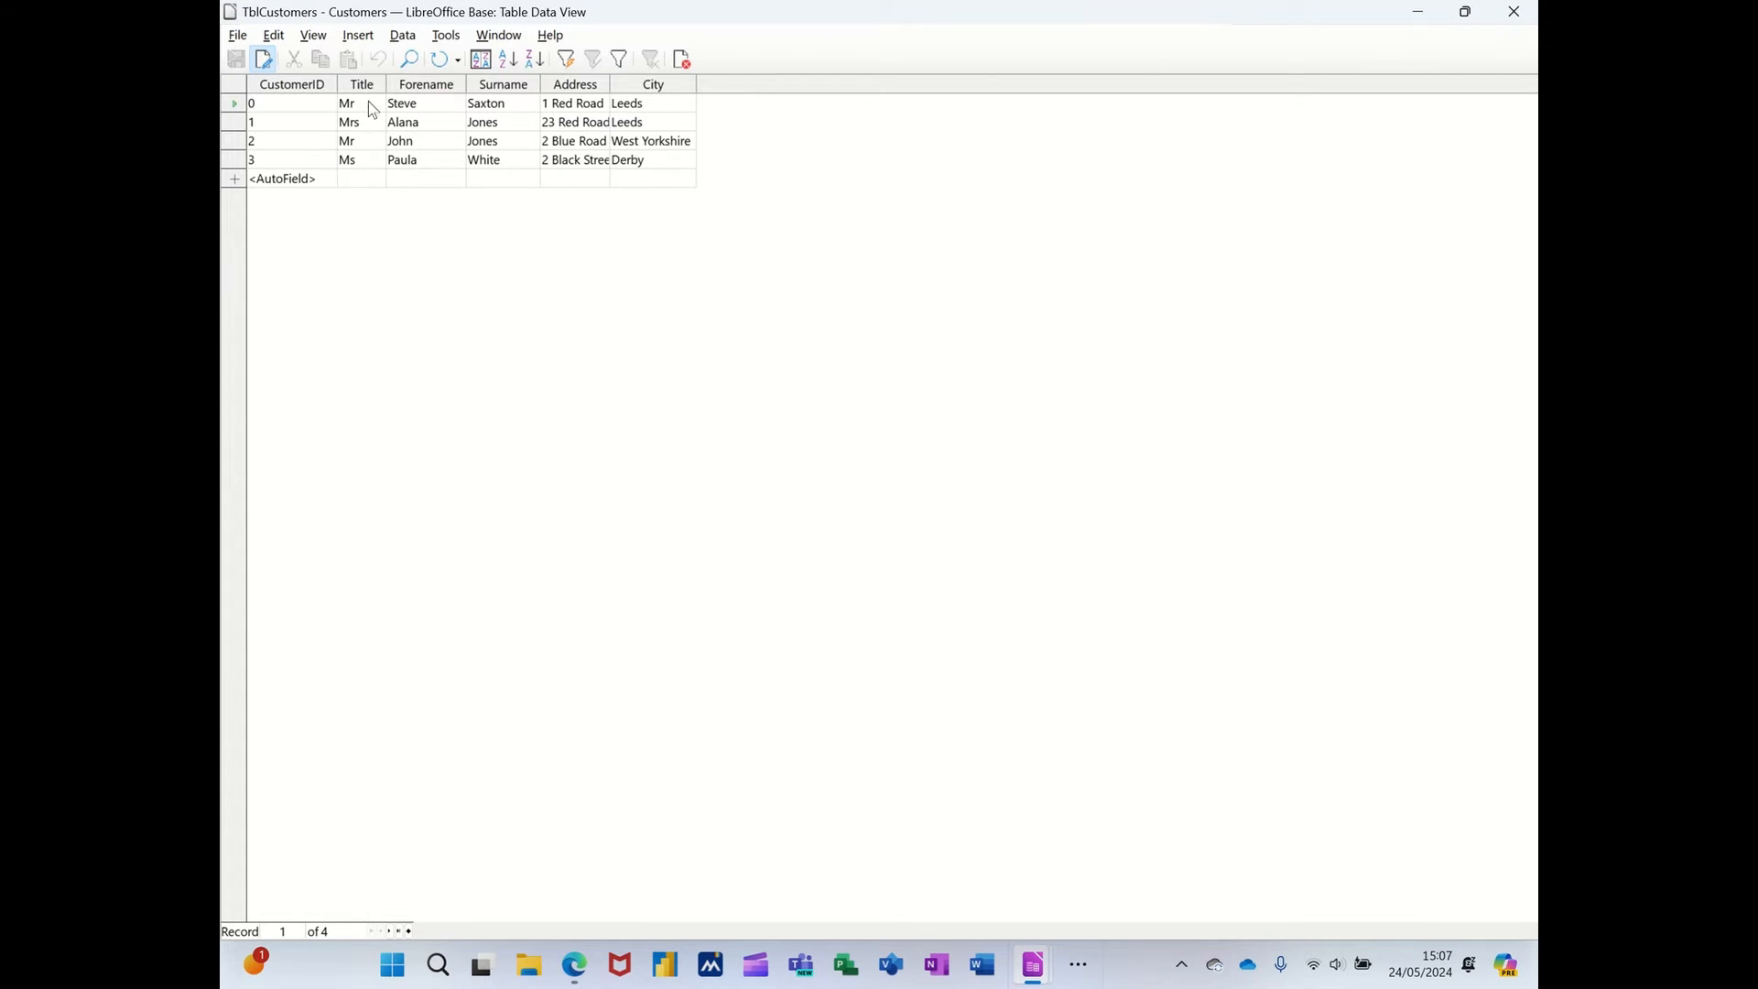
{"action": "mouse_move", "coordinate": [317, 143]}
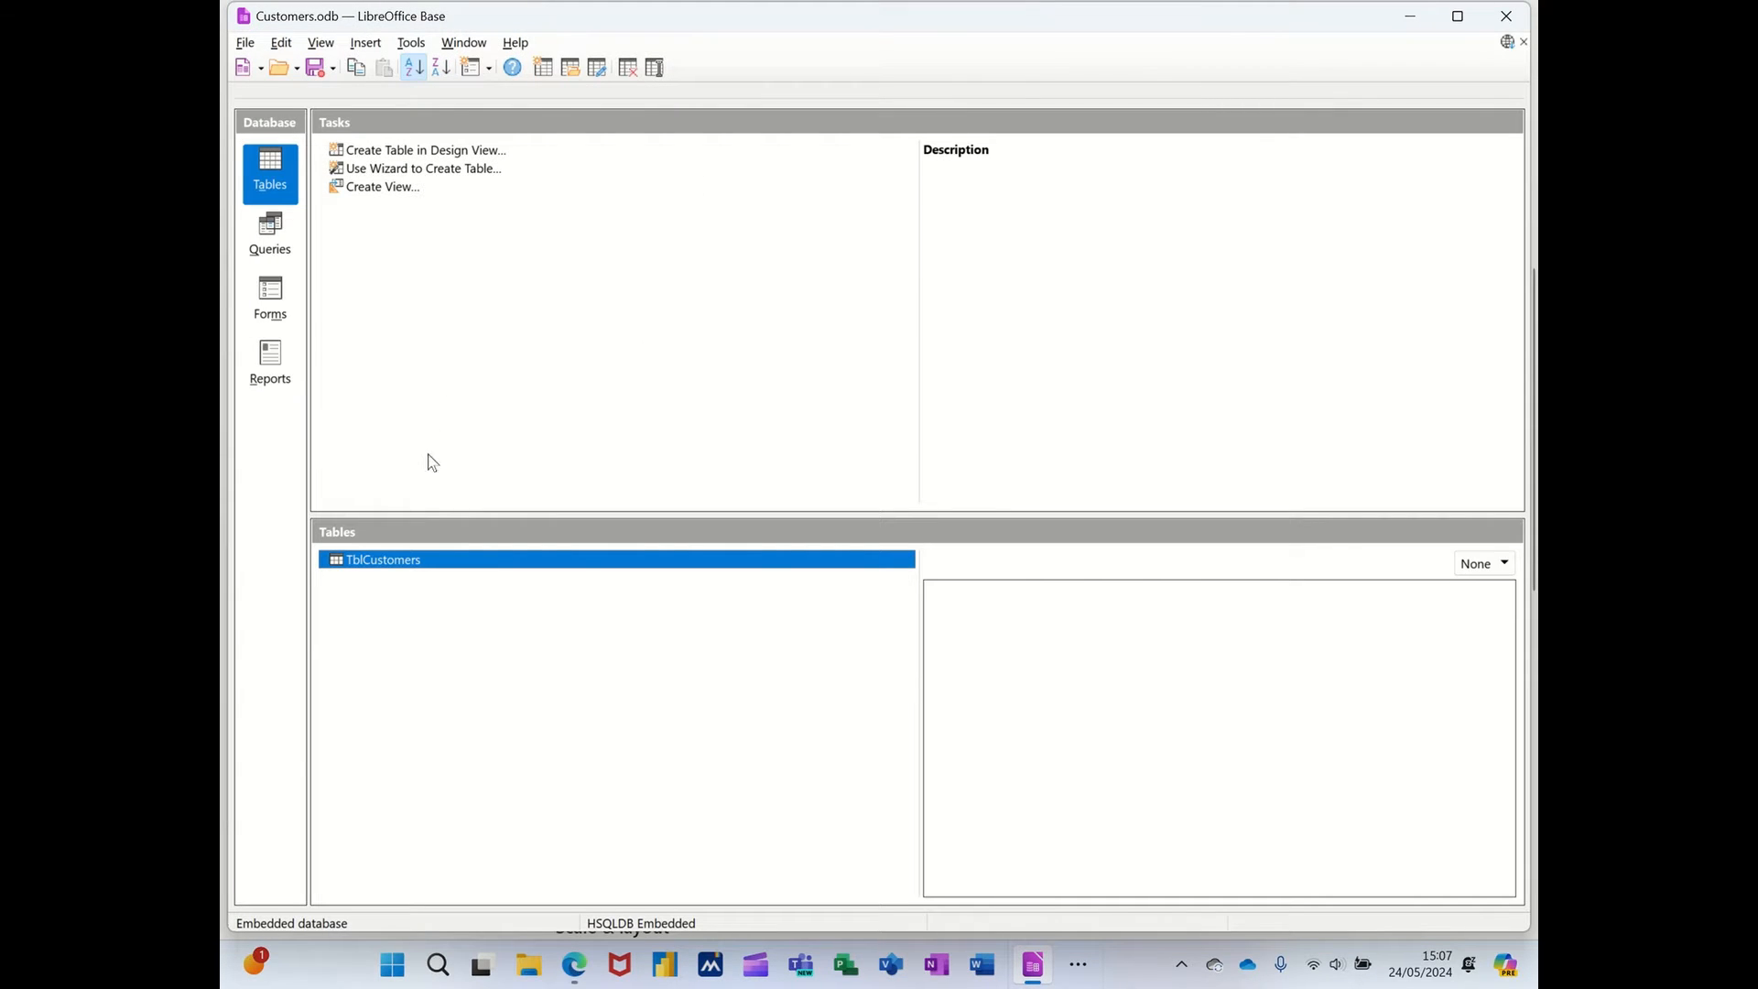
{"action": "mouse_move", "coordinate": [417, 506]}
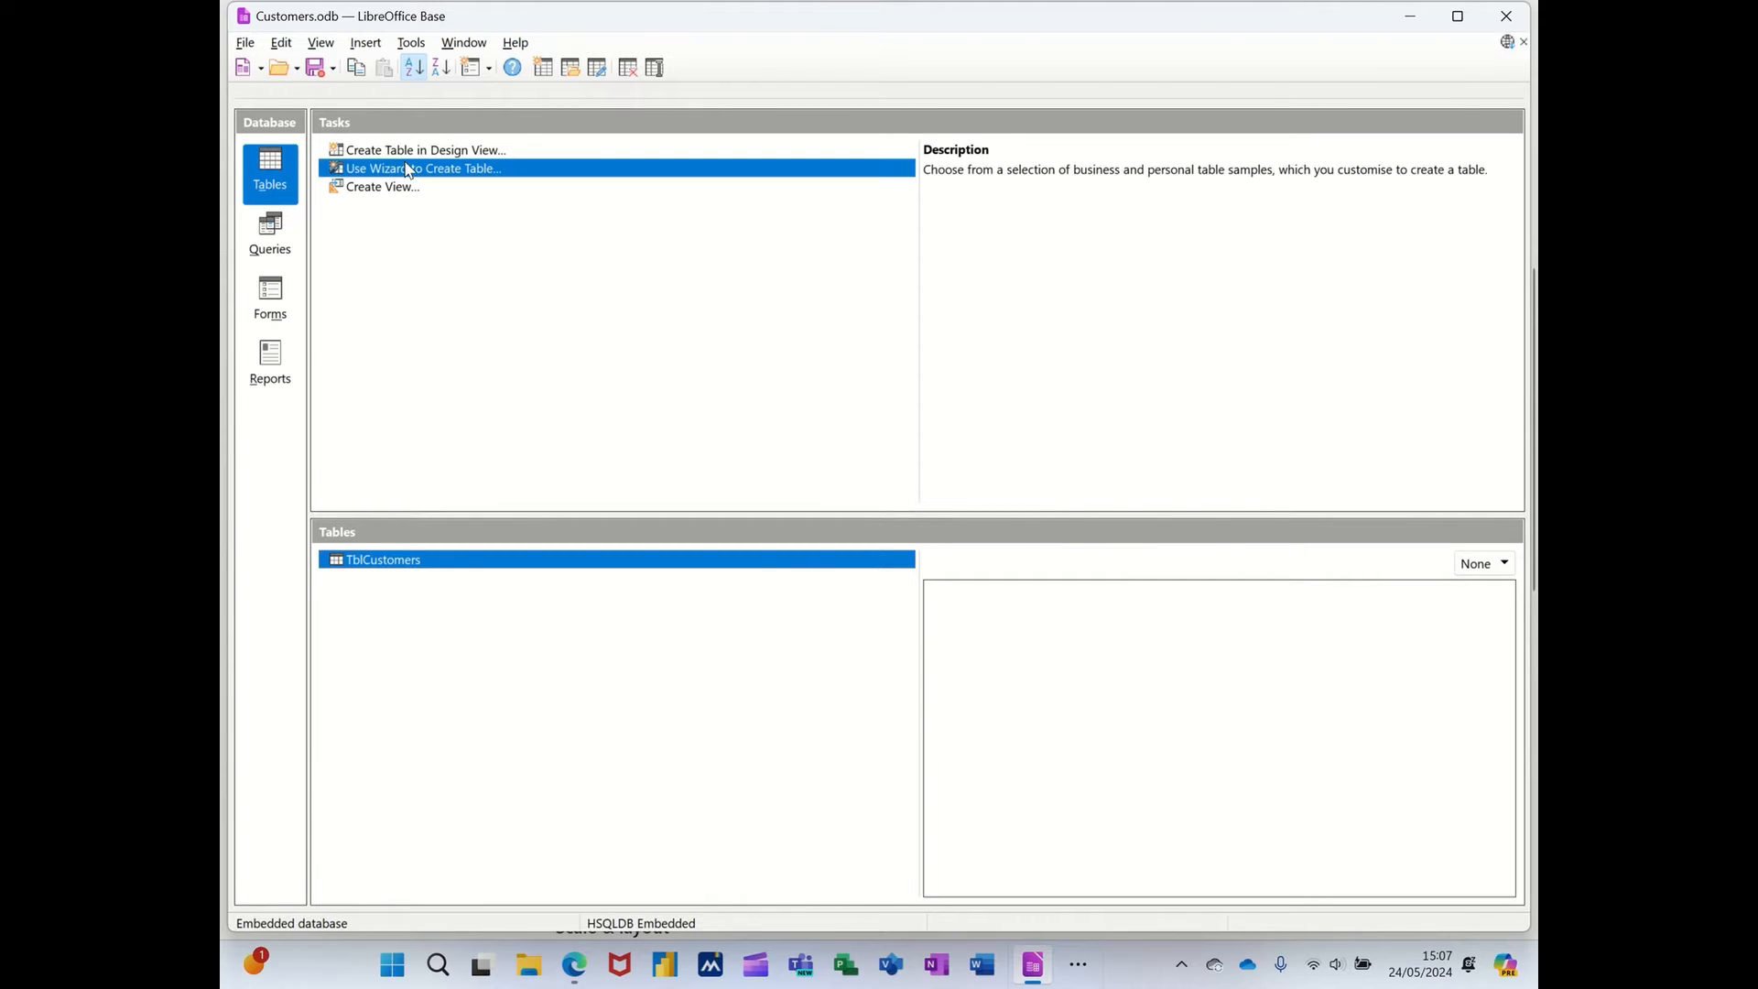
{"action": "double_click", "coordinate": [423, 169]}
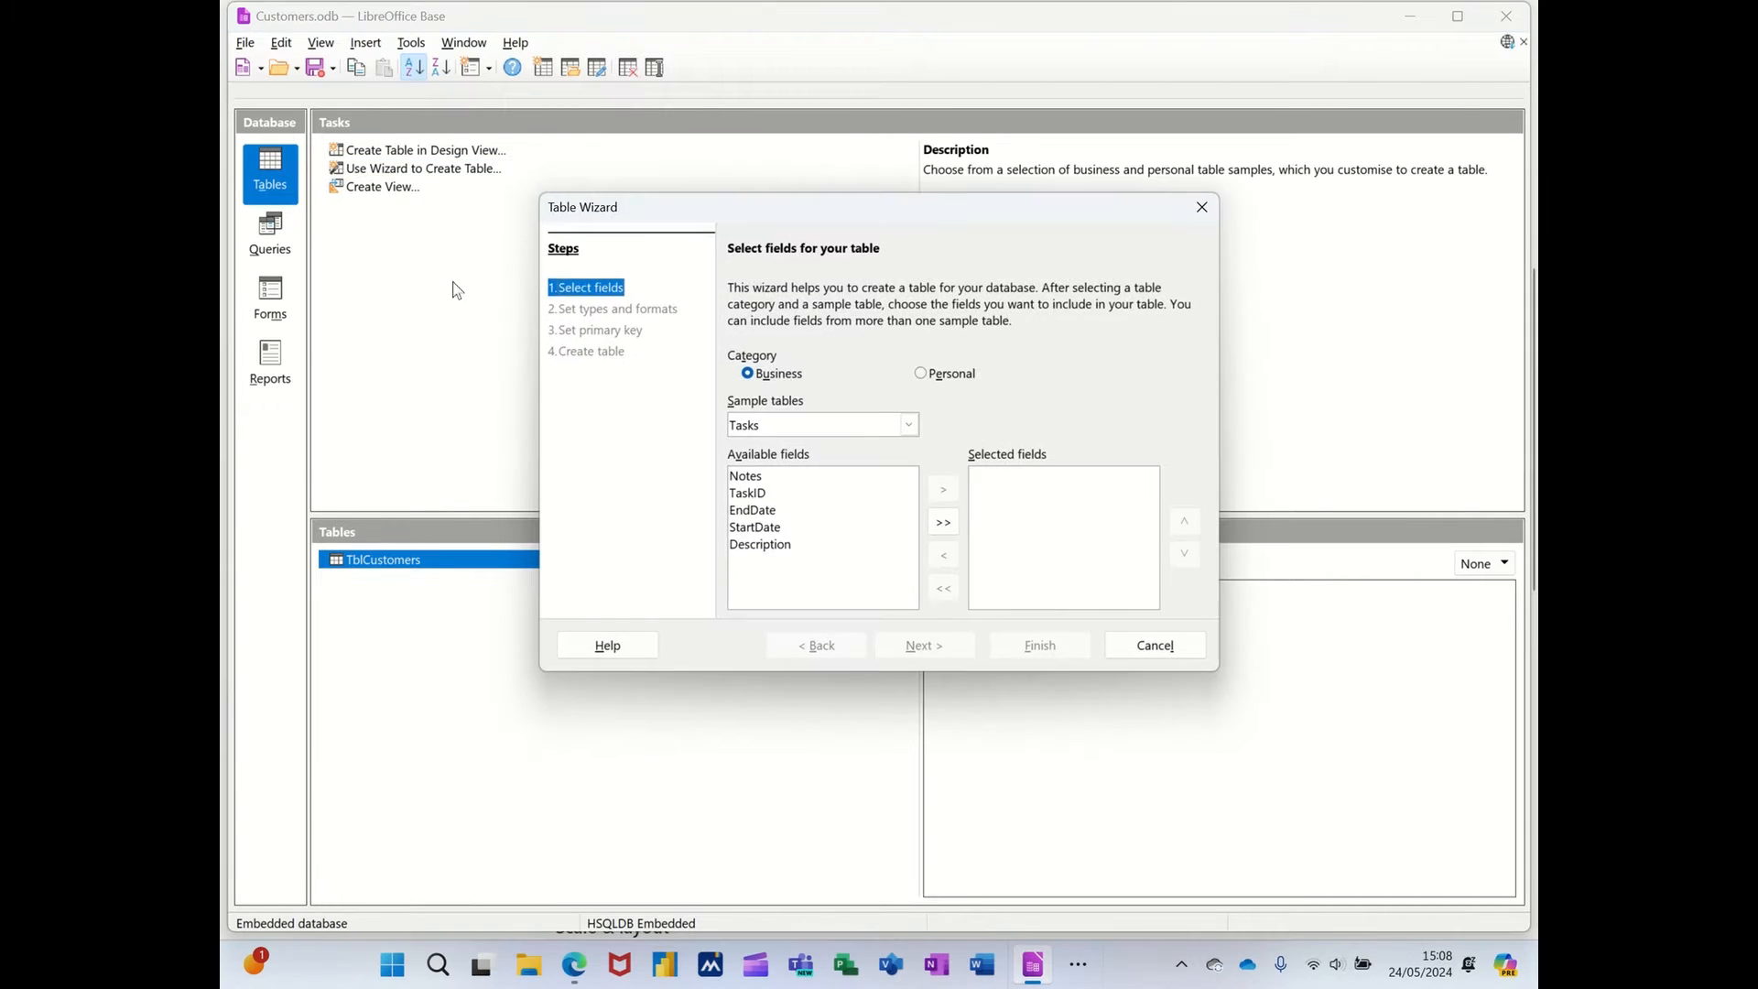
{"action": "left_click", "coordinate": [908, 423]}
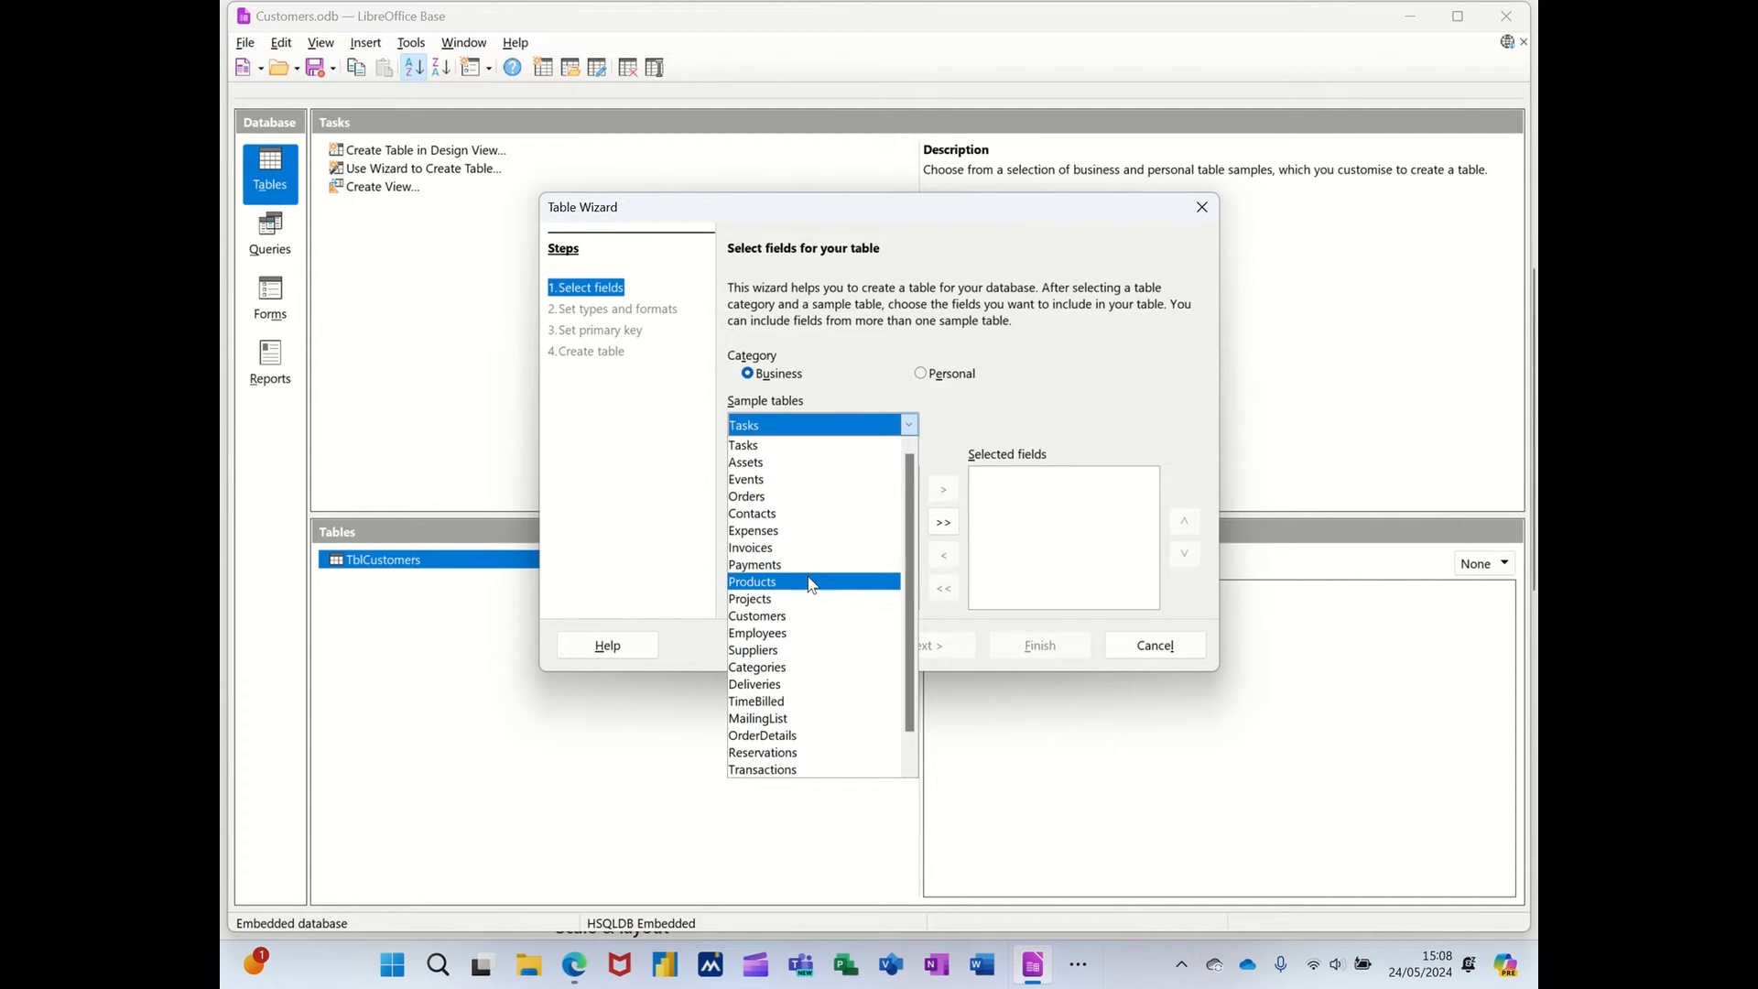
{"action": "mouse_move", "coordinate": [802, 586]}
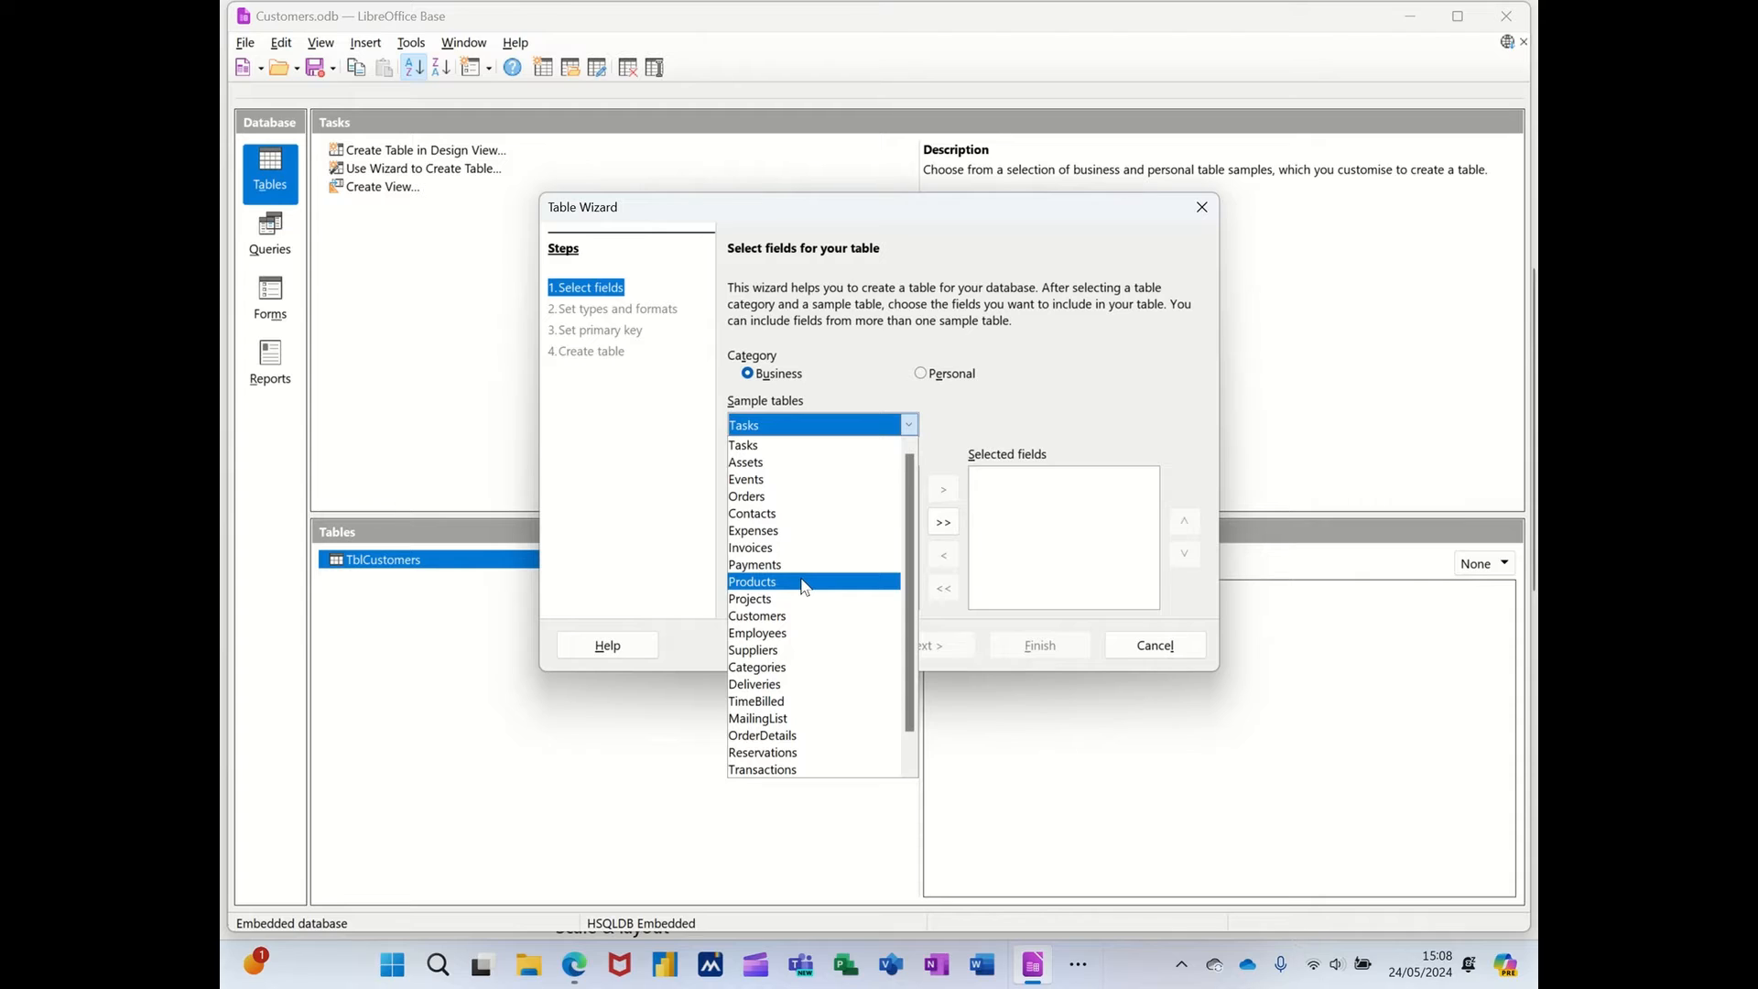
{"action": "left_click", "coordinate": [750, 581]}
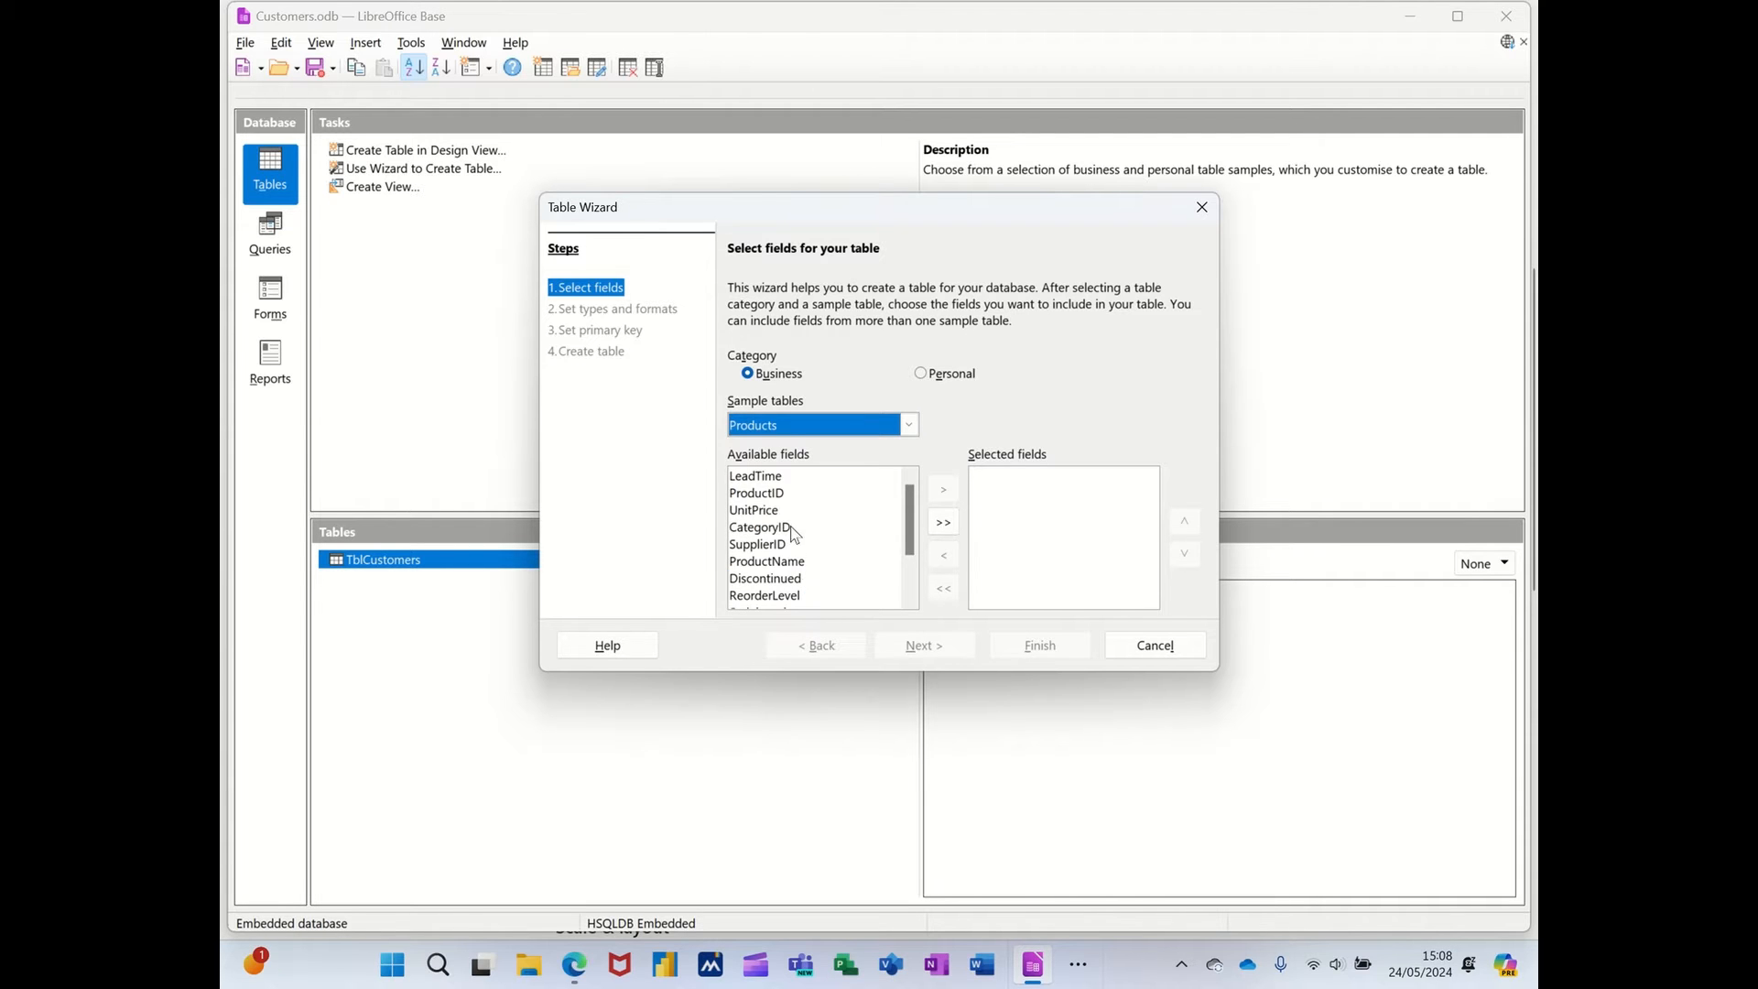
Add ProductID, ProductName and UnitPrice as the new table's fields.
{"action": "left_click", "coordinate": [943, 489]}
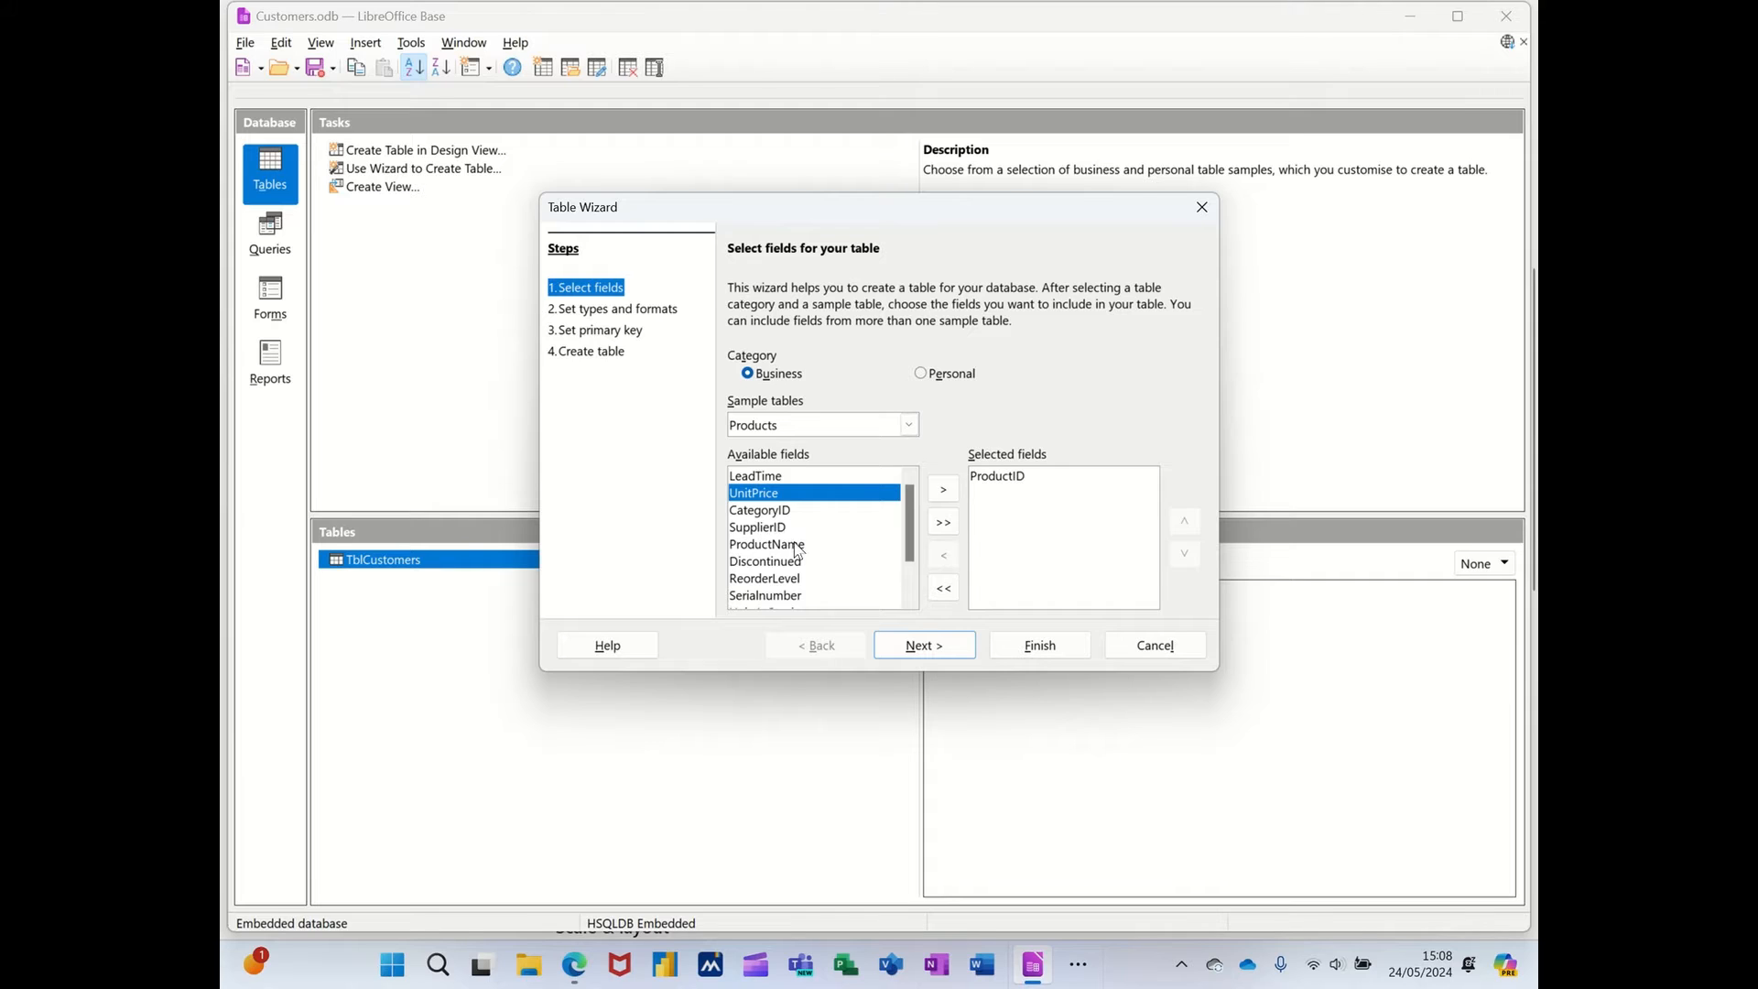
{"action": "left_click", "coordinate": [944, 491]}
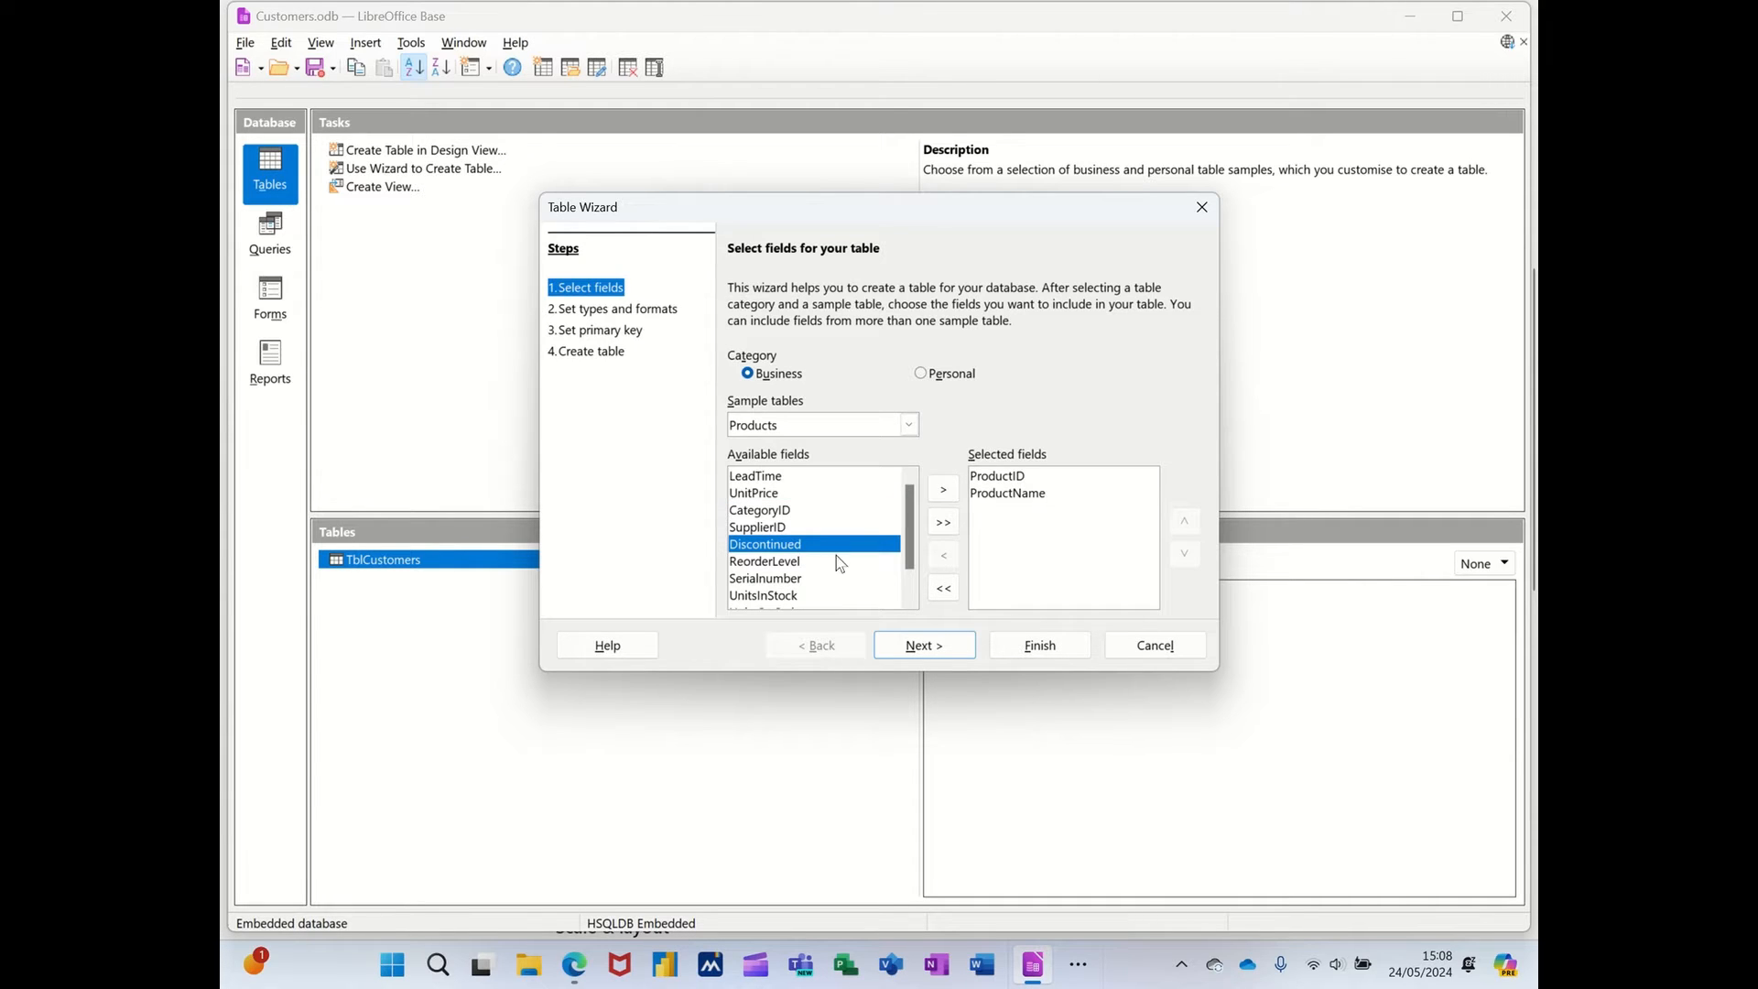
{"action": "mouse_move", "coordinate": [848, 570]}
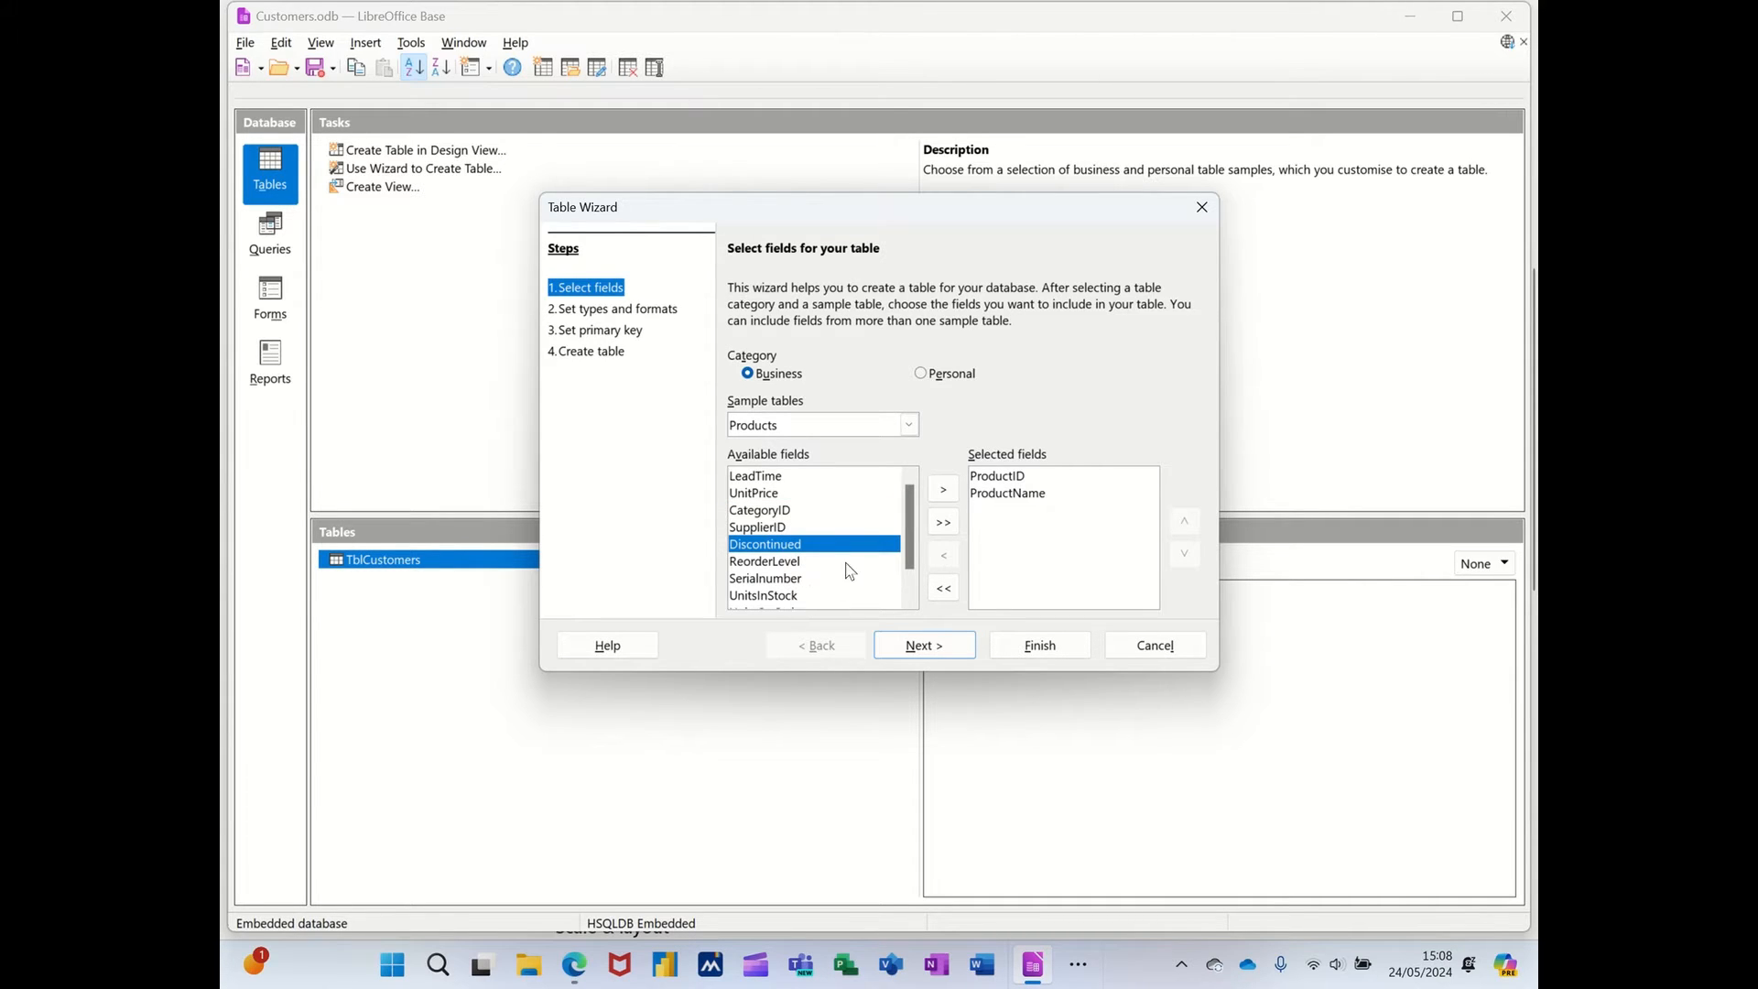
{"action": "mouse_move", "coordinate": [786, 507]}
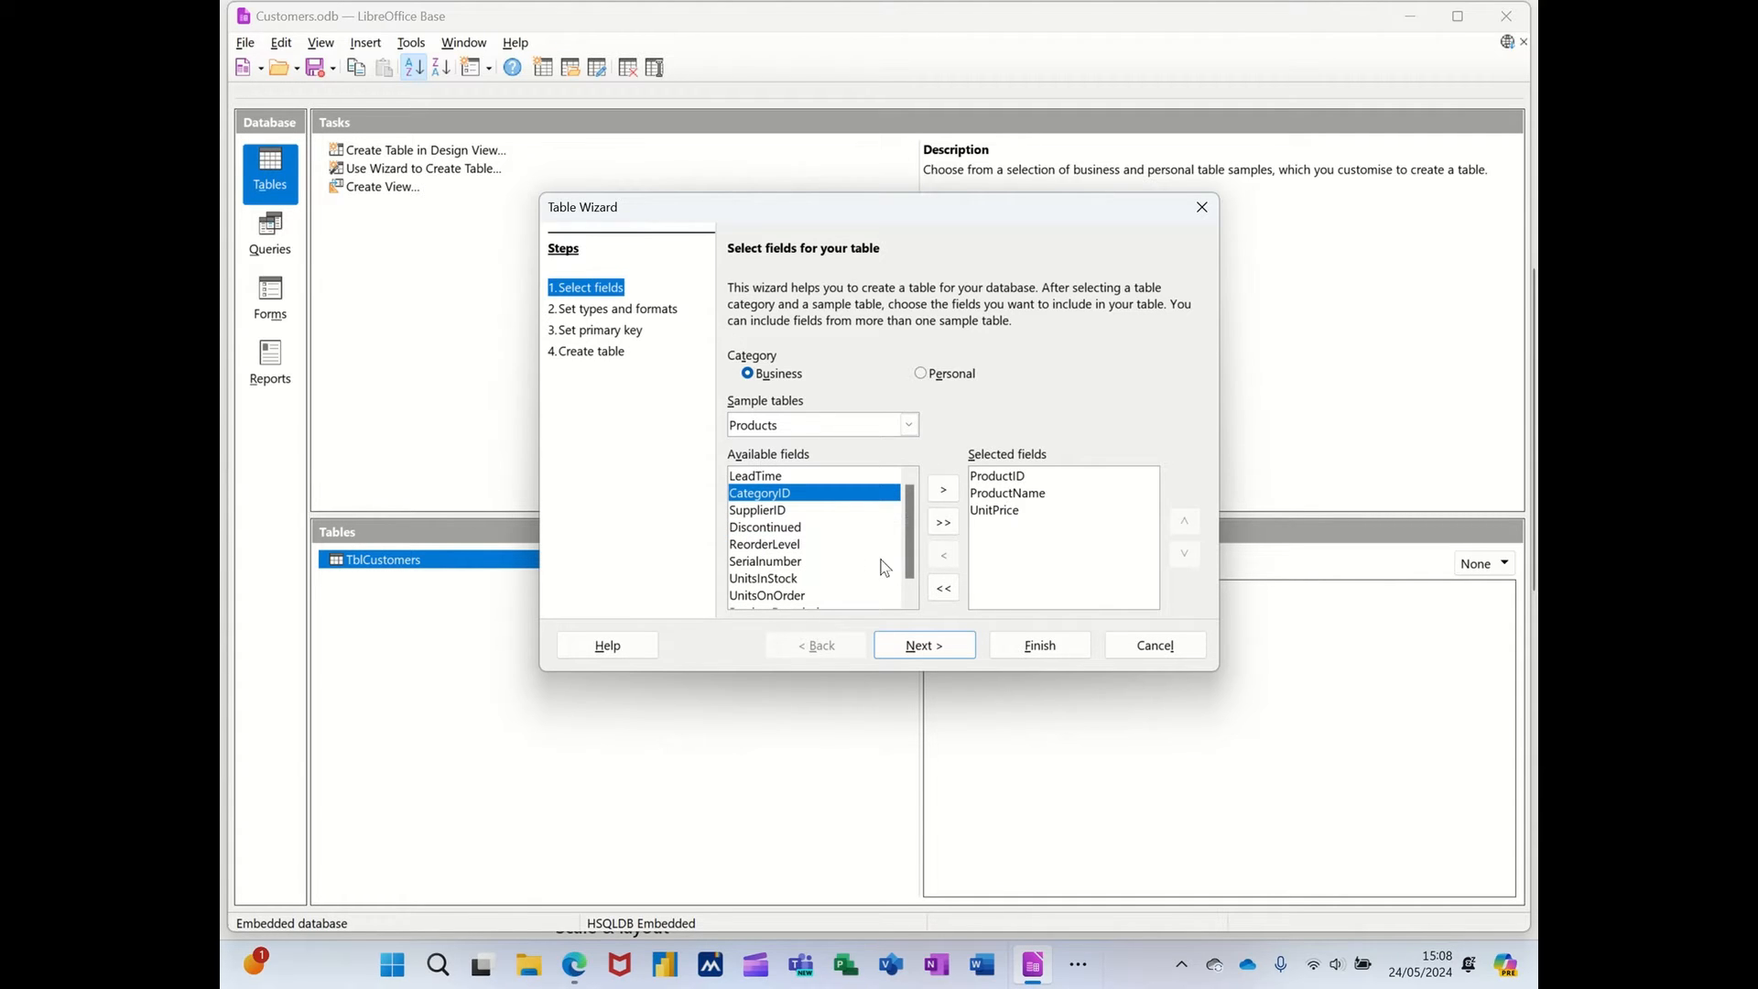
{"action": "mouse_move", "coordinate": [1007, 592]}
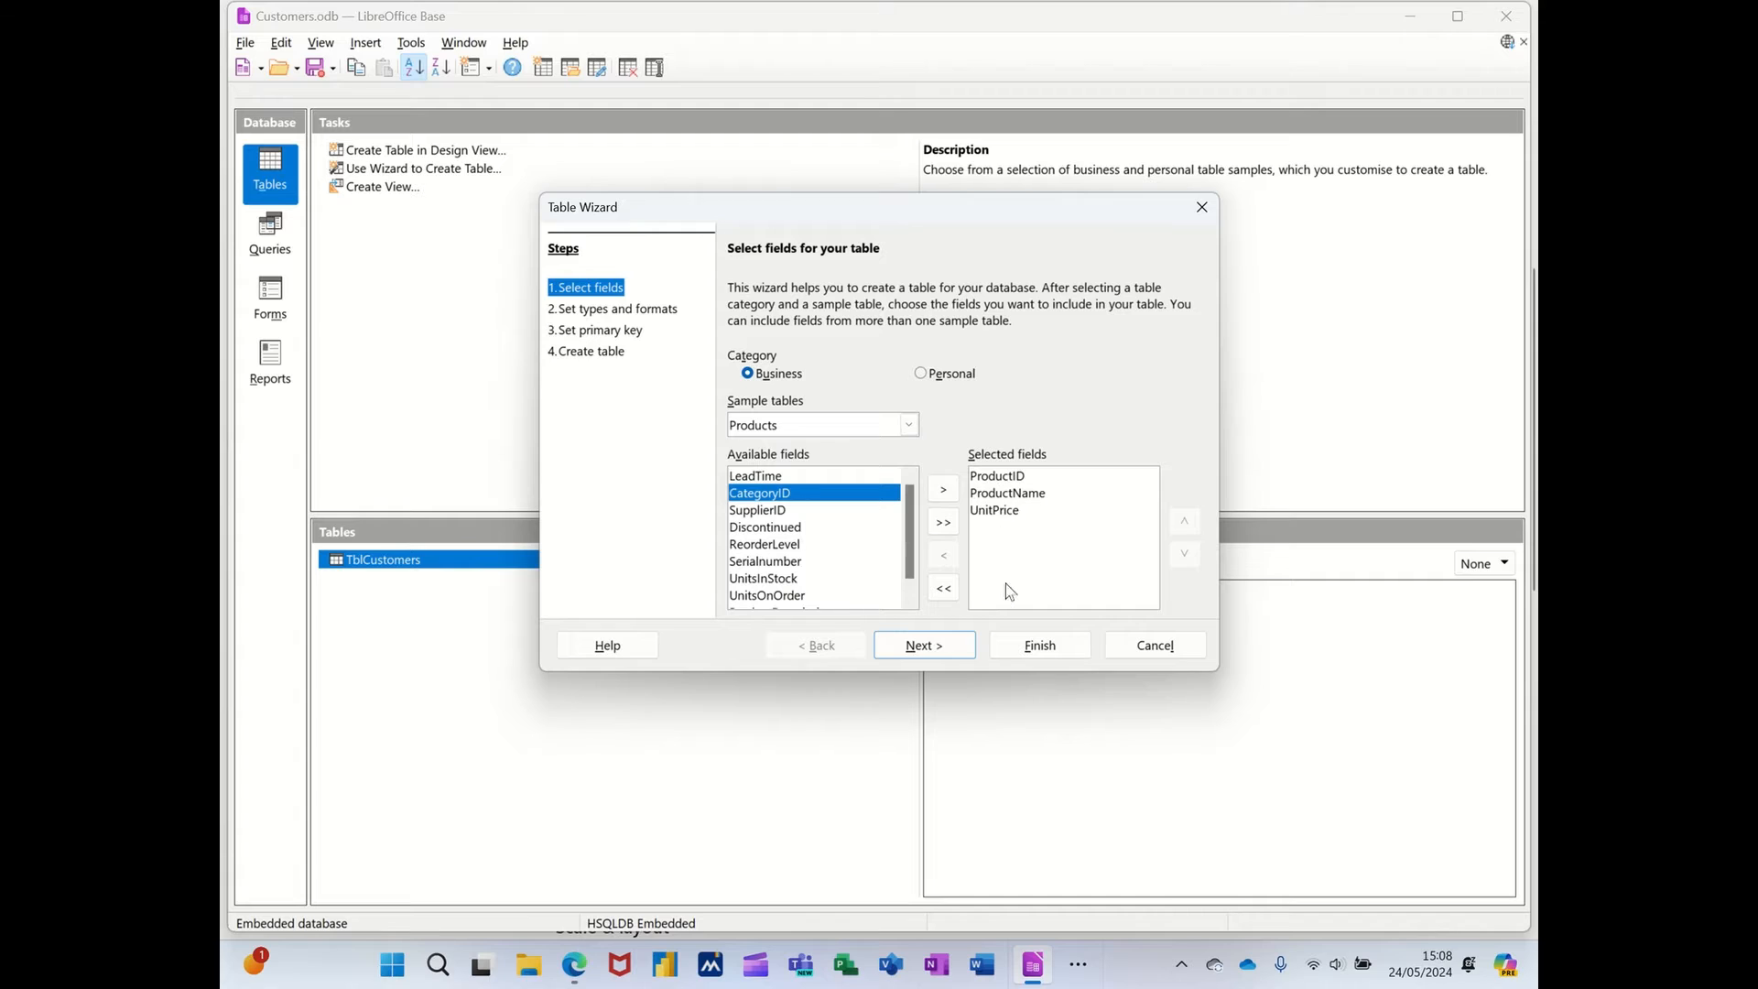
{"action": "left_click", "coordinate": [921, 644]}
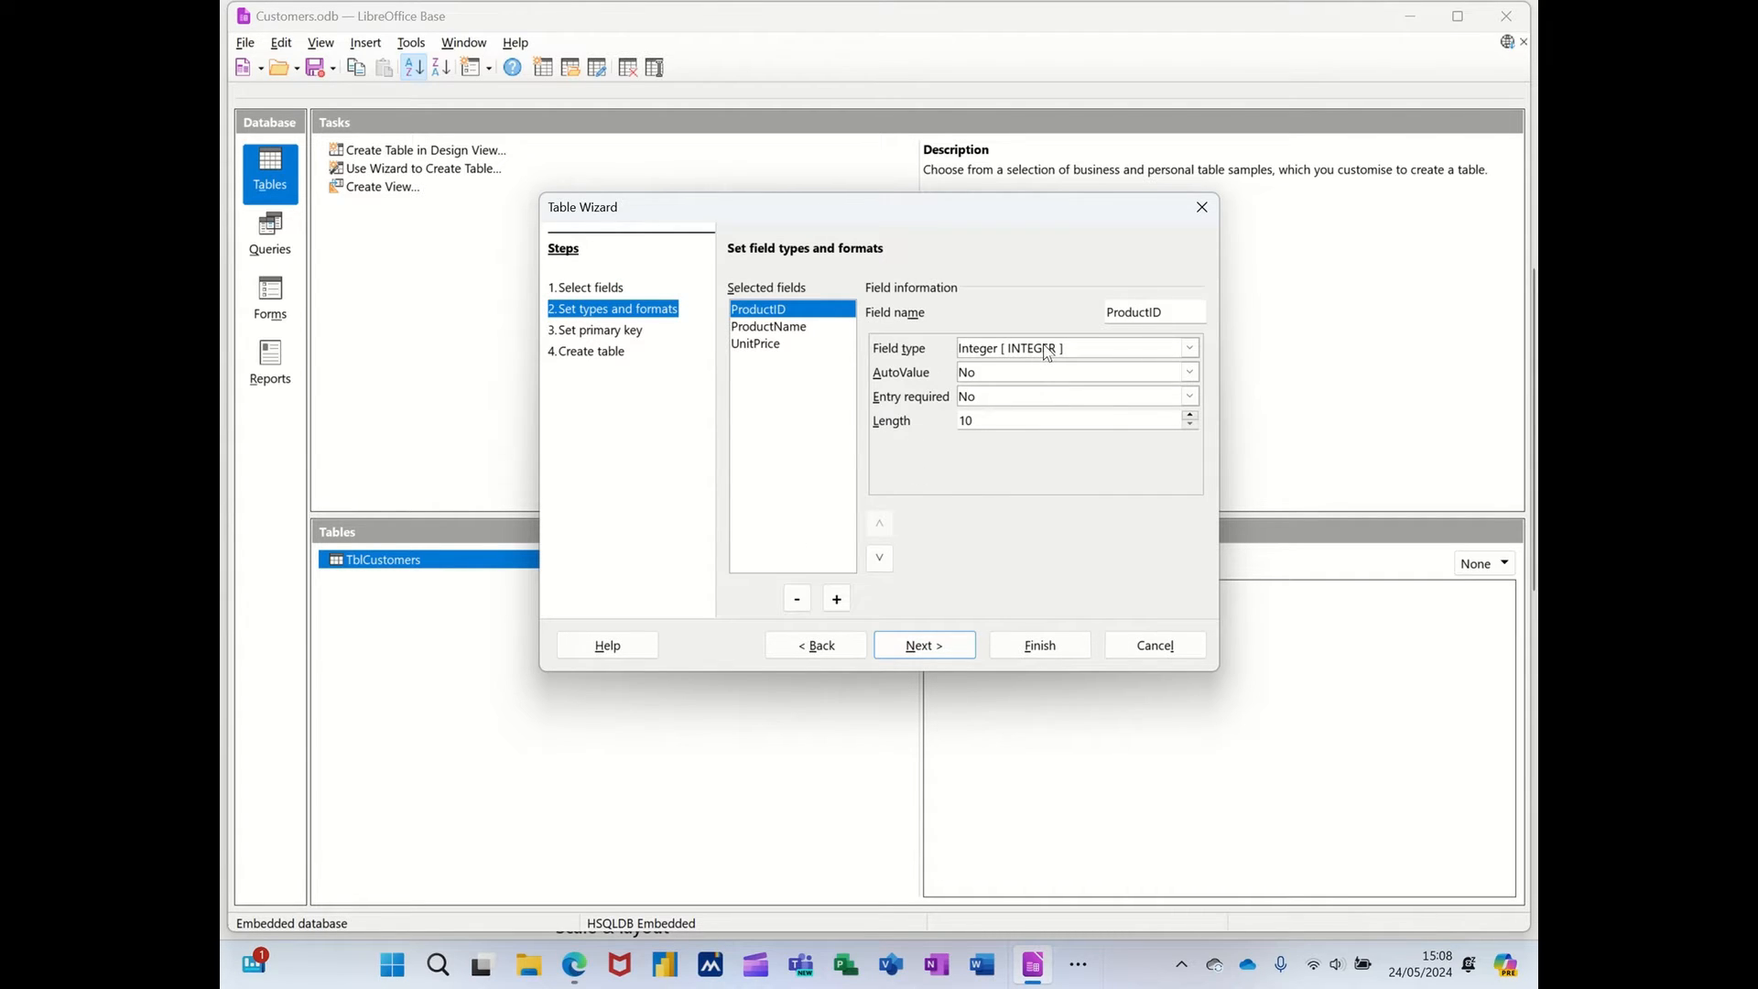
{"action": "mouse_move", "coordinate": [907, 383]}
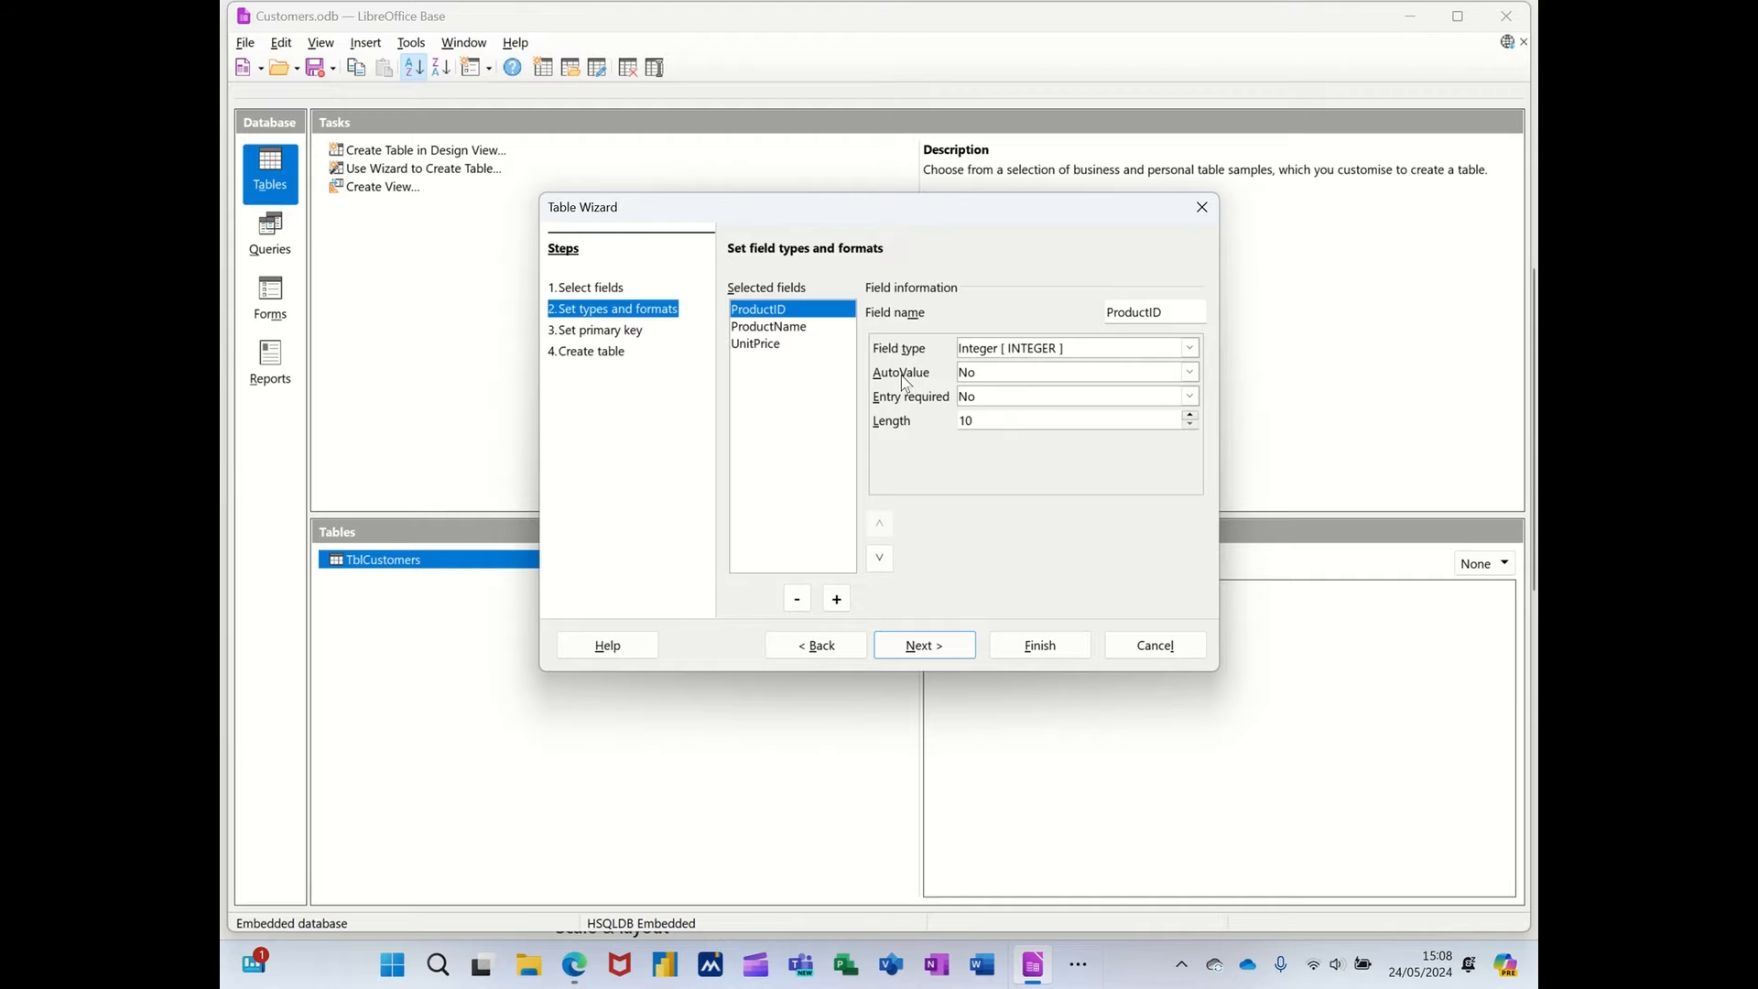
{"action": "mouse_move", "coordinate": [1190, 371]}
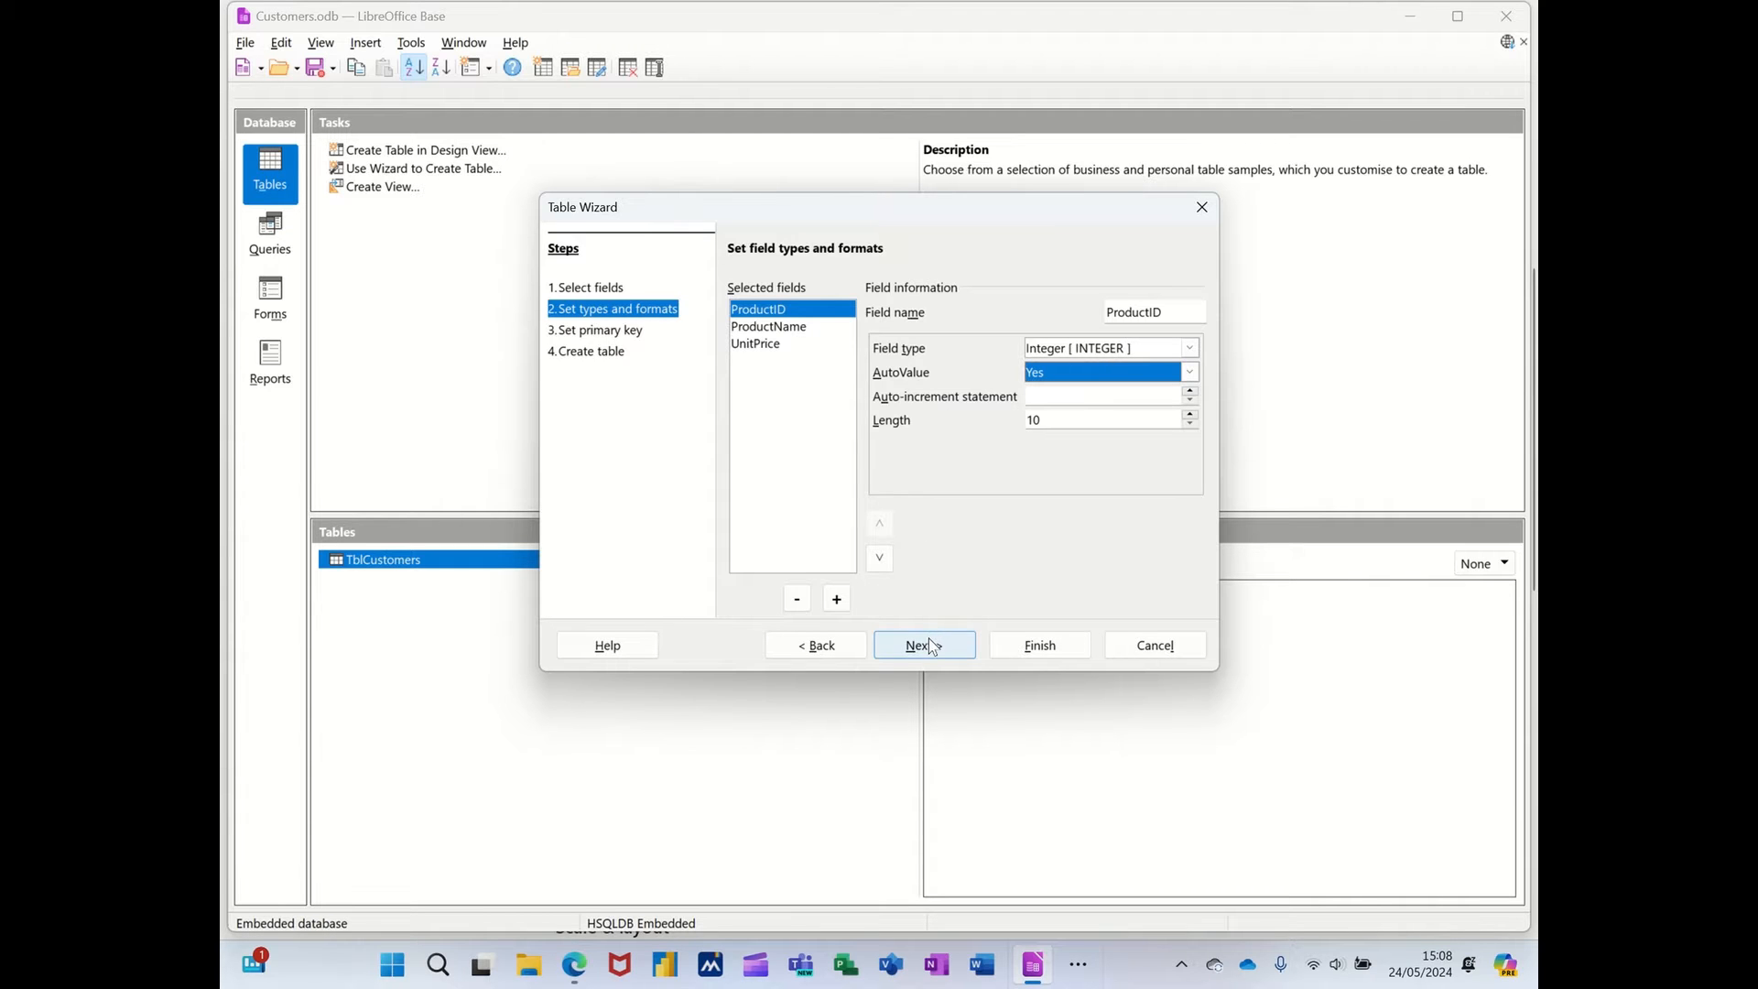
Make ProductID the auto-value primary key and create the table as TblProducts.
{"action": "left_click", "coordinate": [921, 644]}
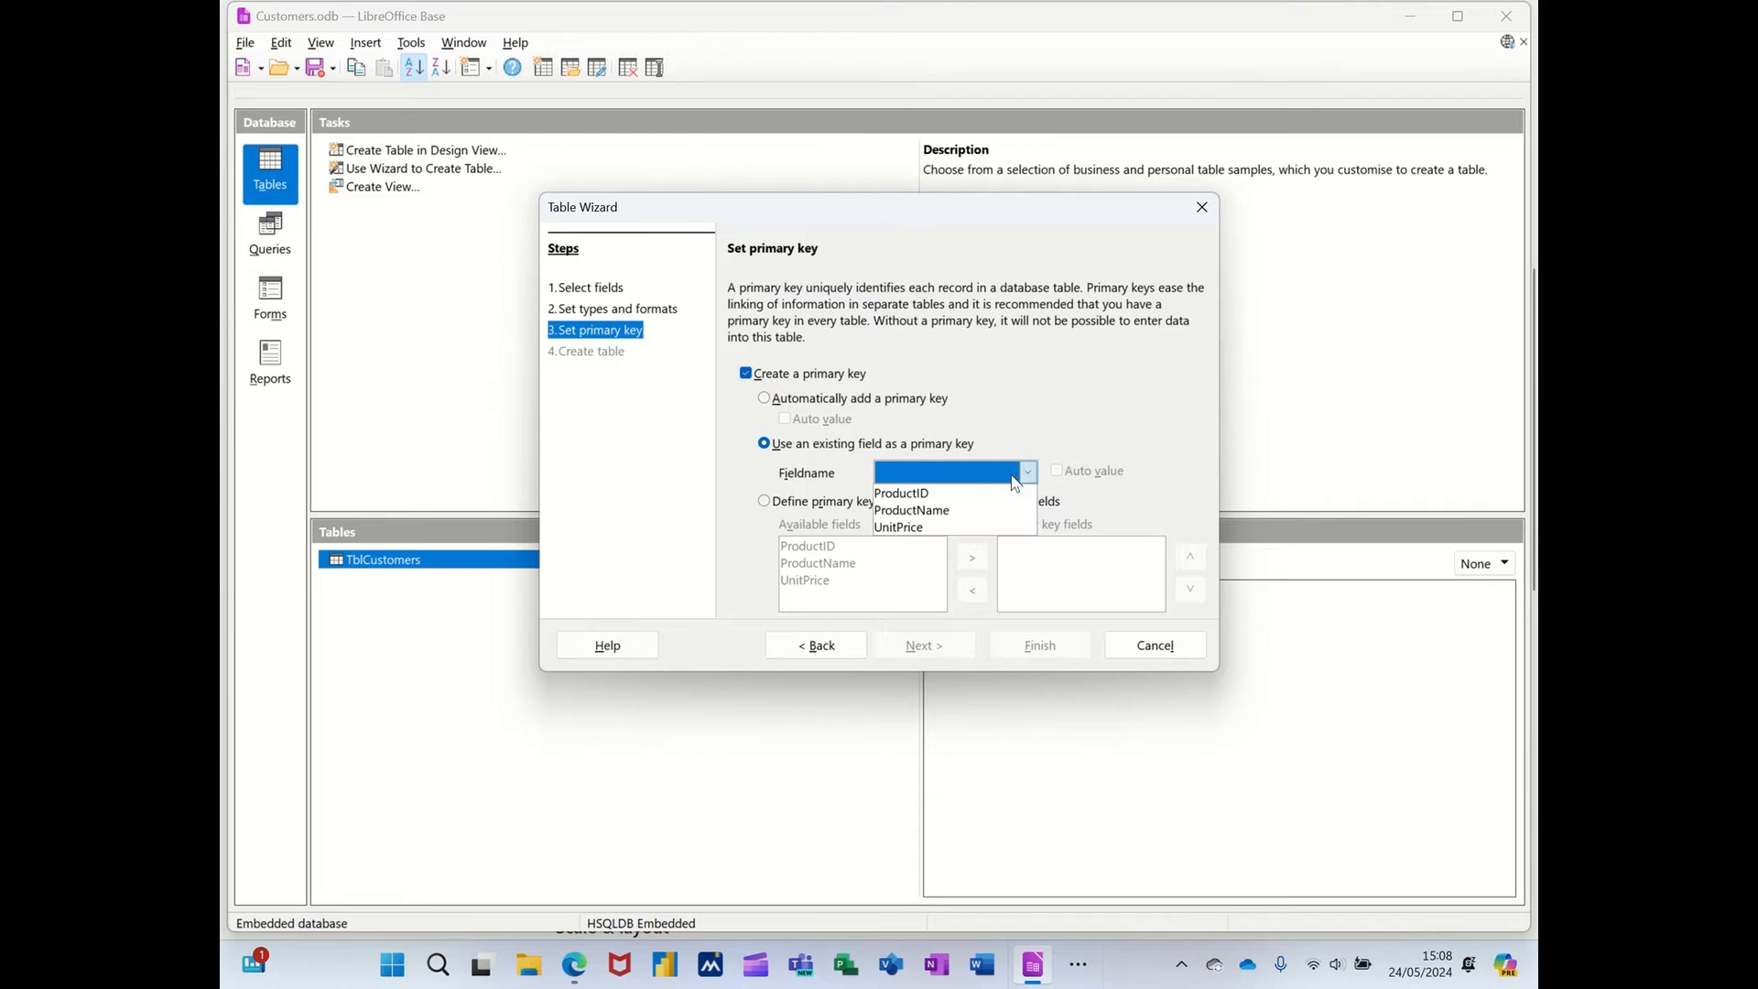
{"action": "left_click", "coordinate": [901, 492]}
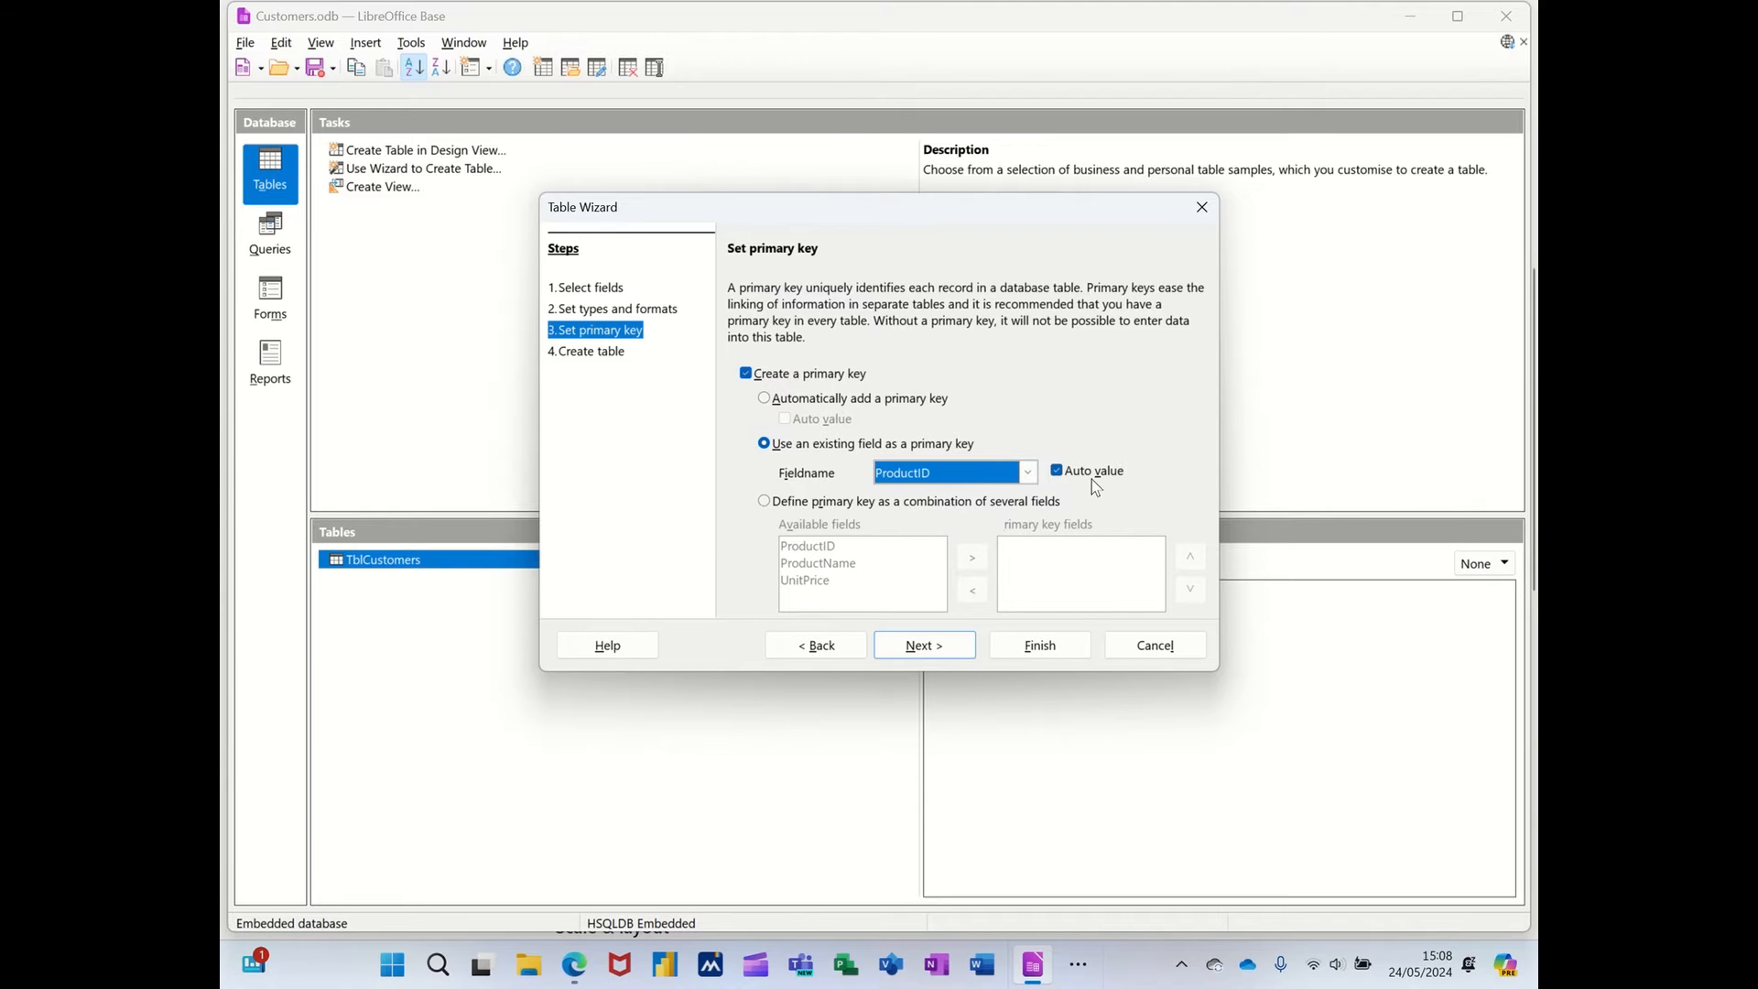
{"action": "mouse_move", "coordinate": [923, 645]}
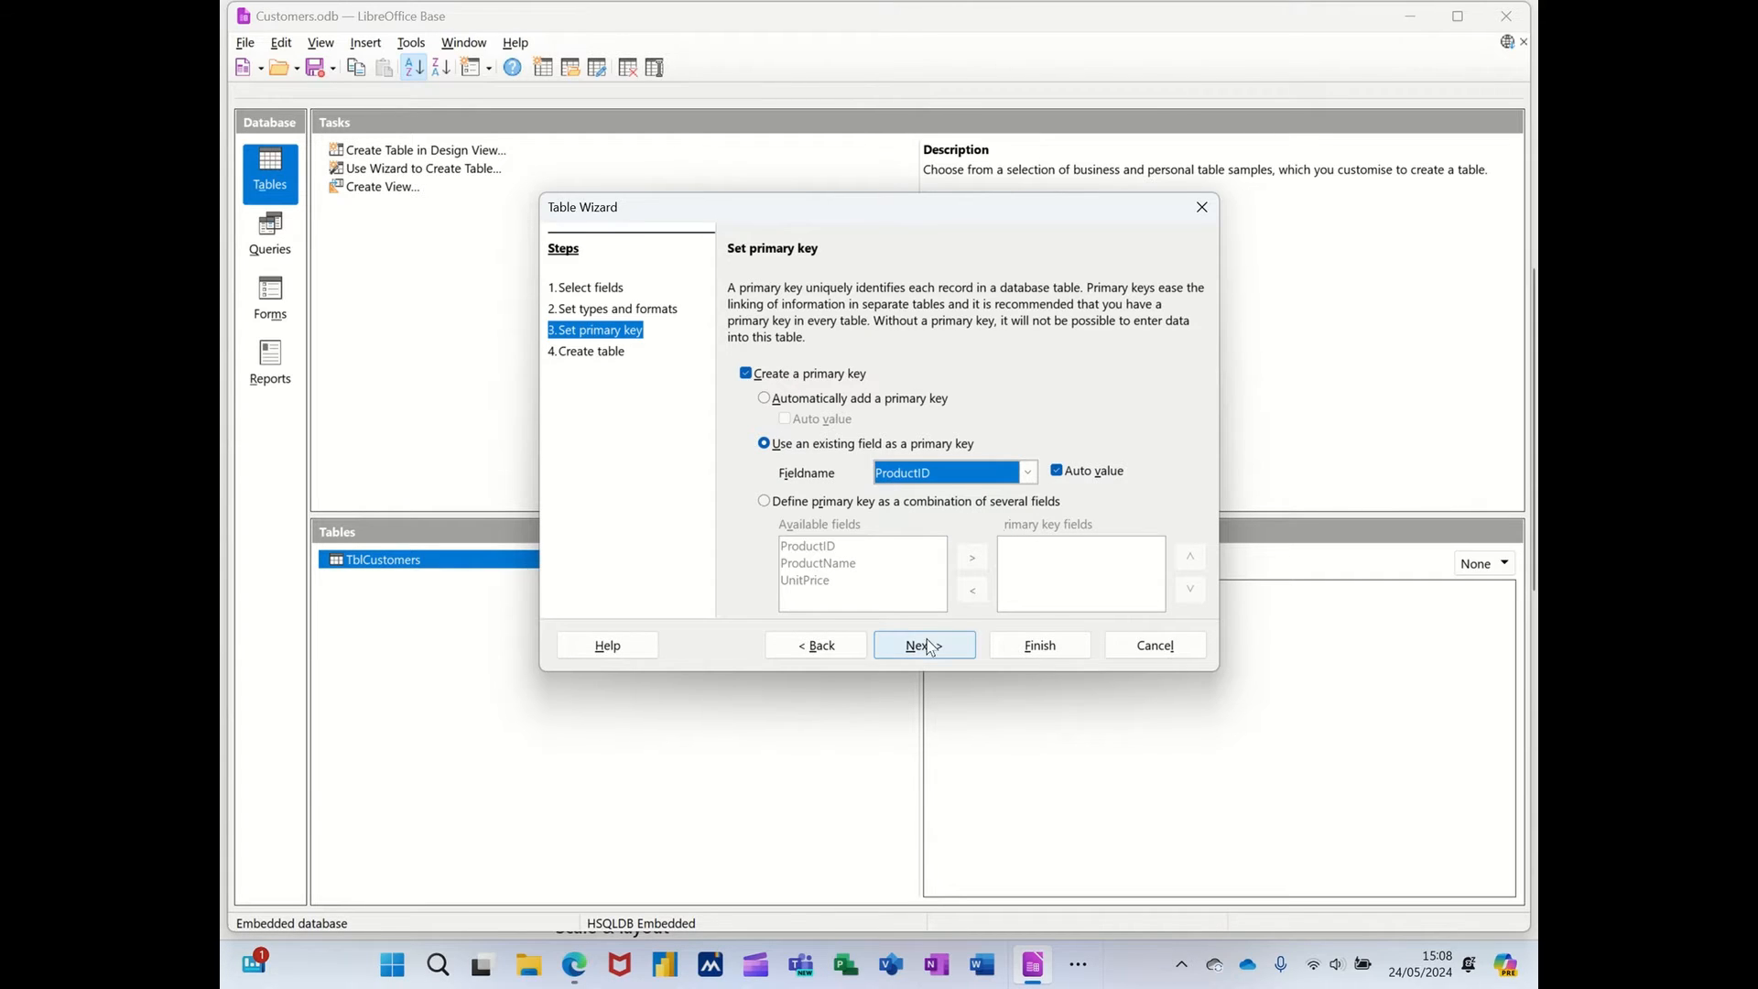
{"action": "left_click", "coordinate": [921, 645]}
{"action": "type", "text": "TblProducts"}
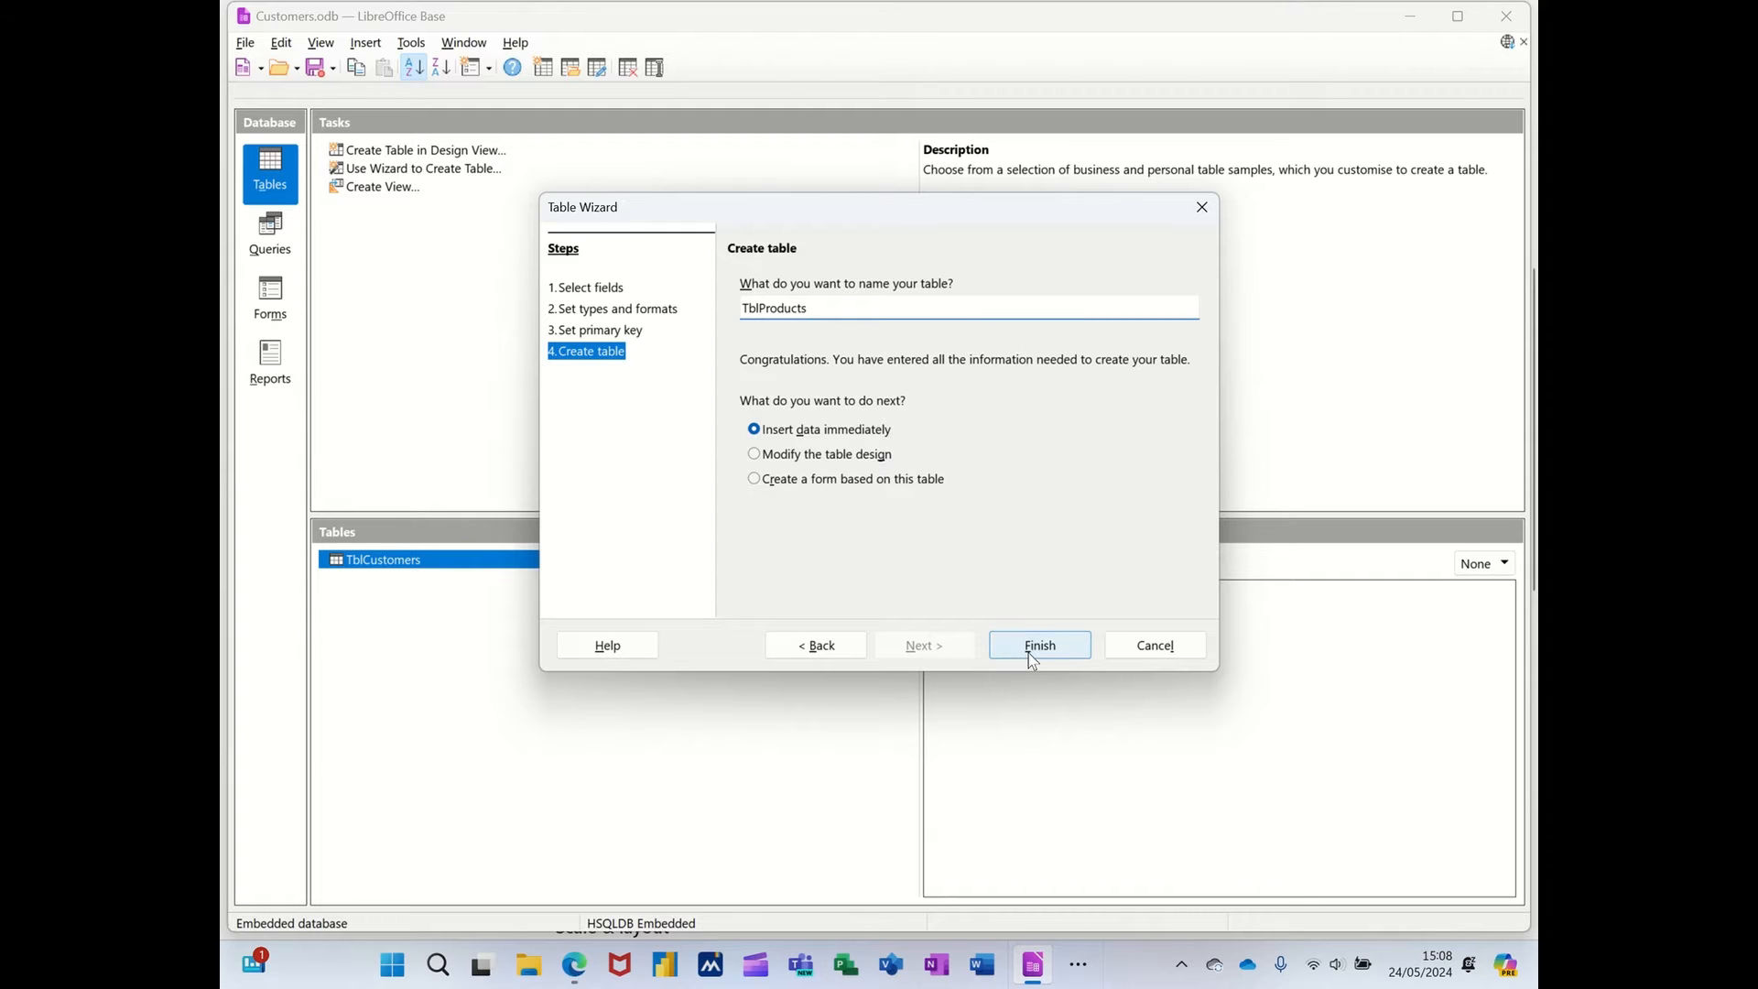
{"action": "left_click", "coordinate": [1036, 645]}
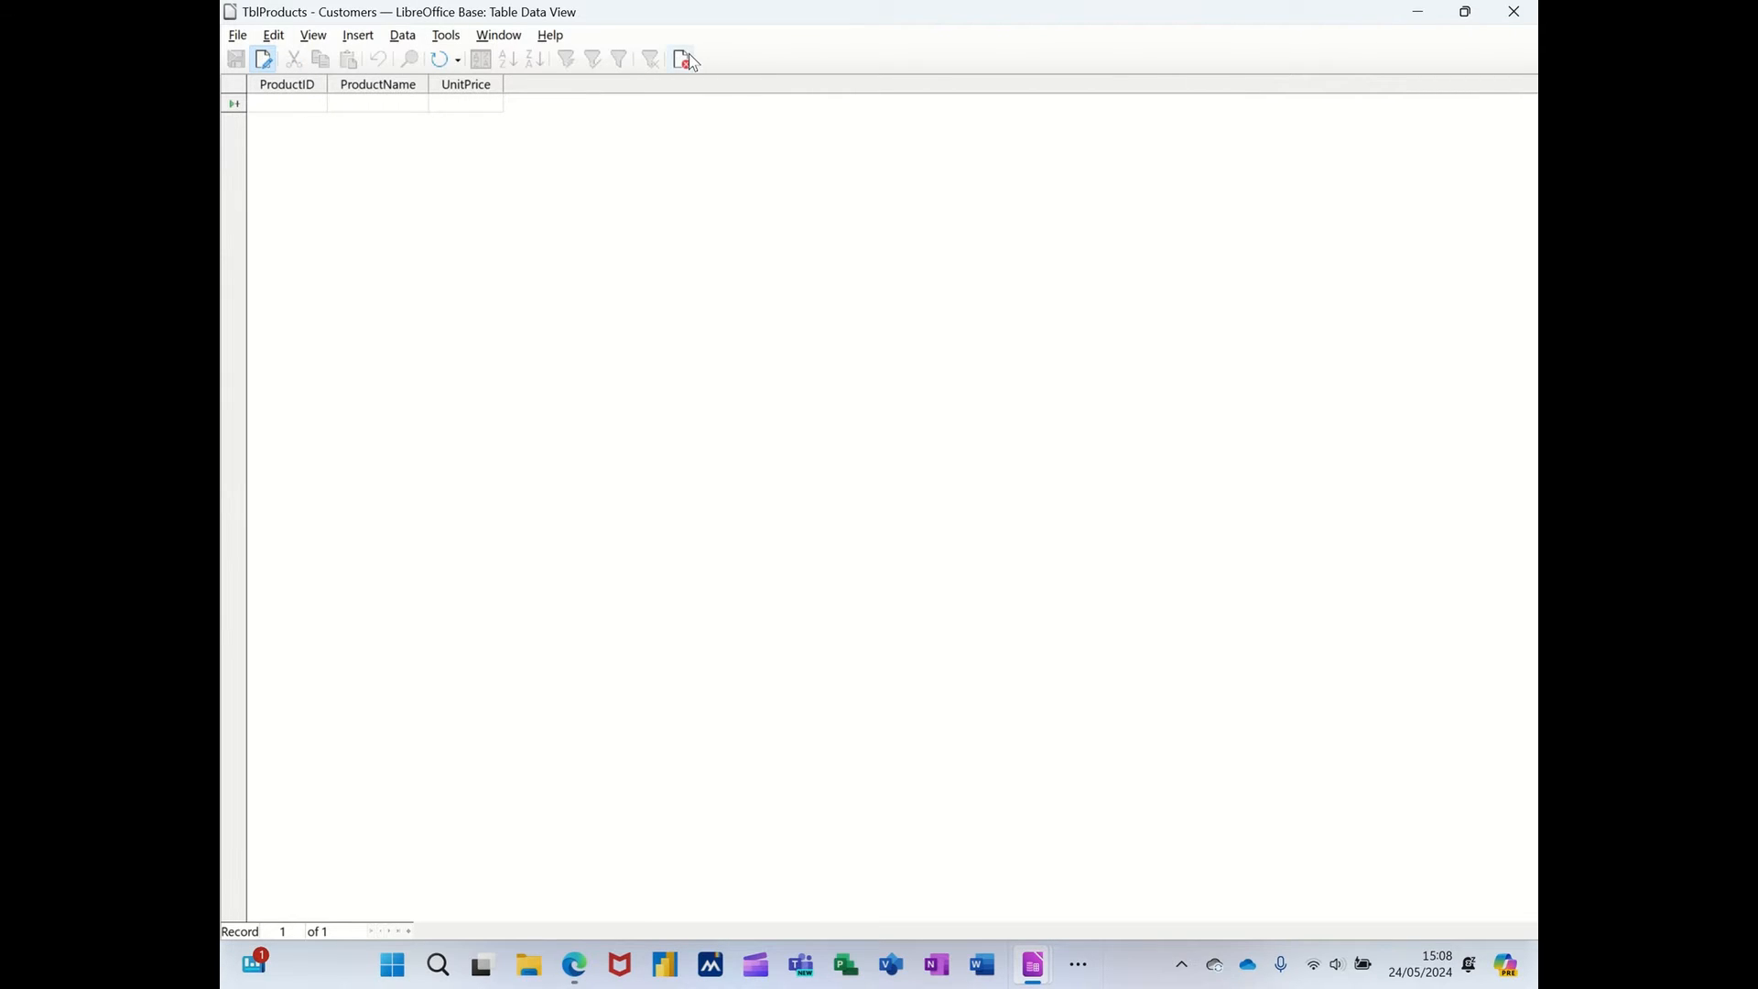
Reopen TblProducts in design view for changes.
{"action": "left_click", "coordinate": [683, 58]}
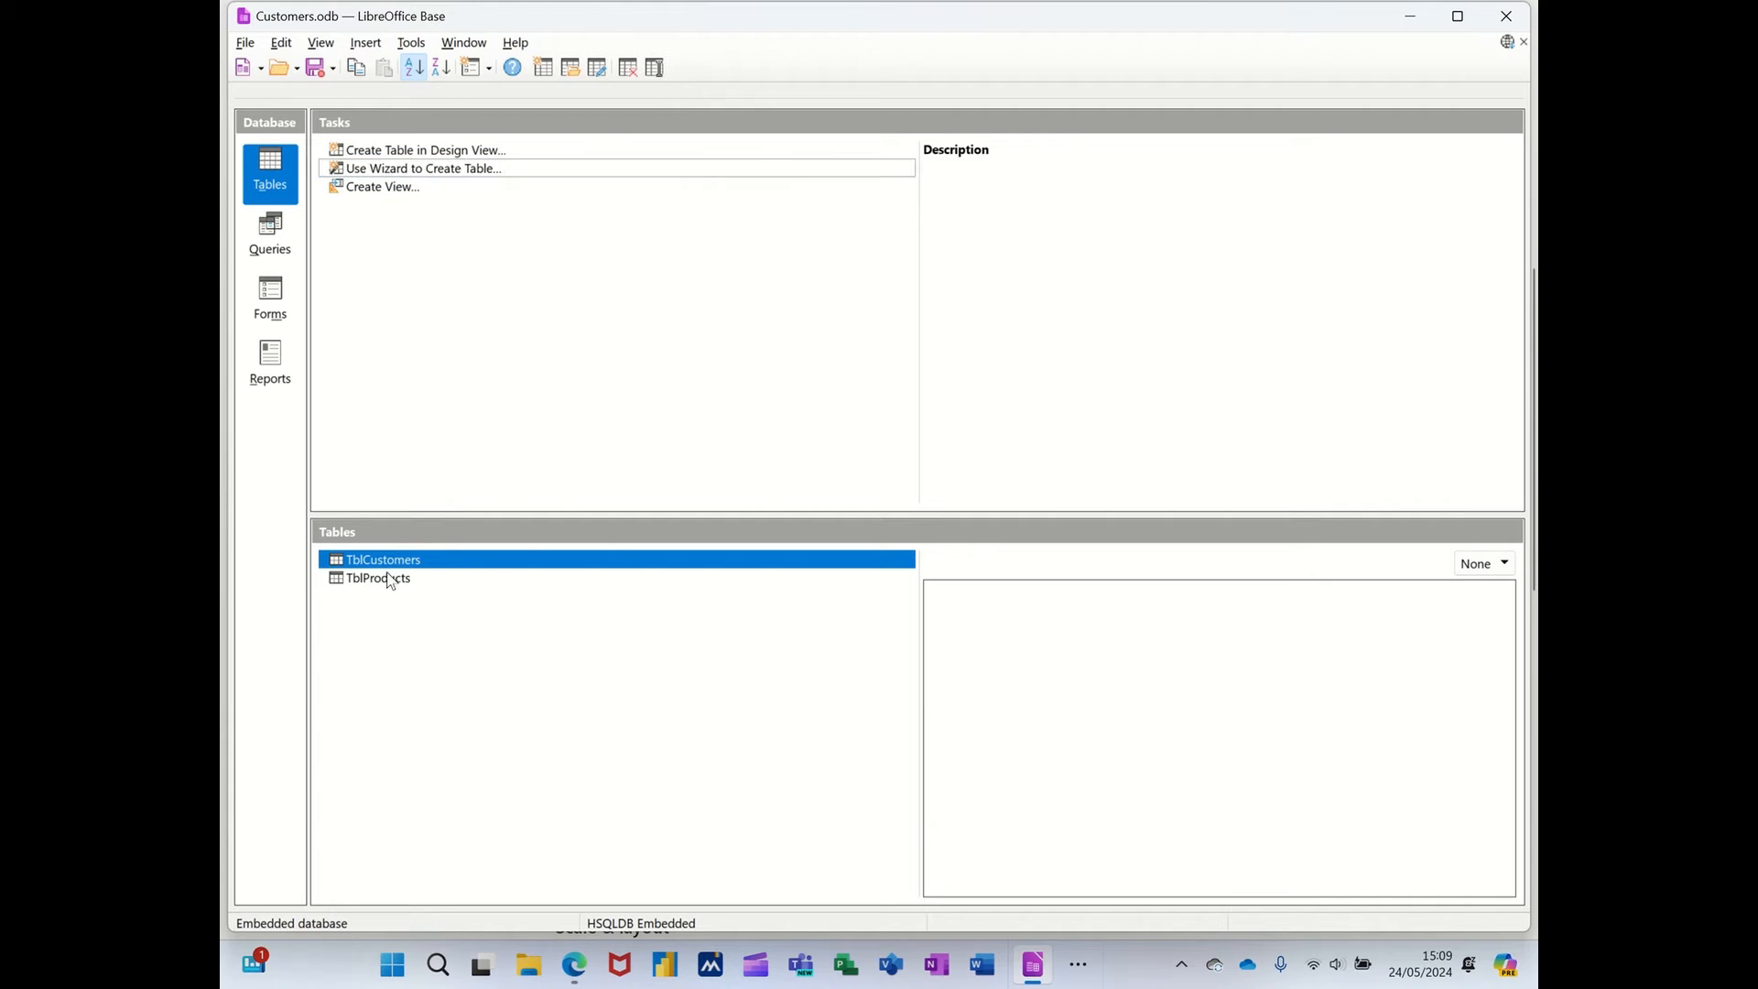
{"action": "right_click", "coordinate": [377, 576]}
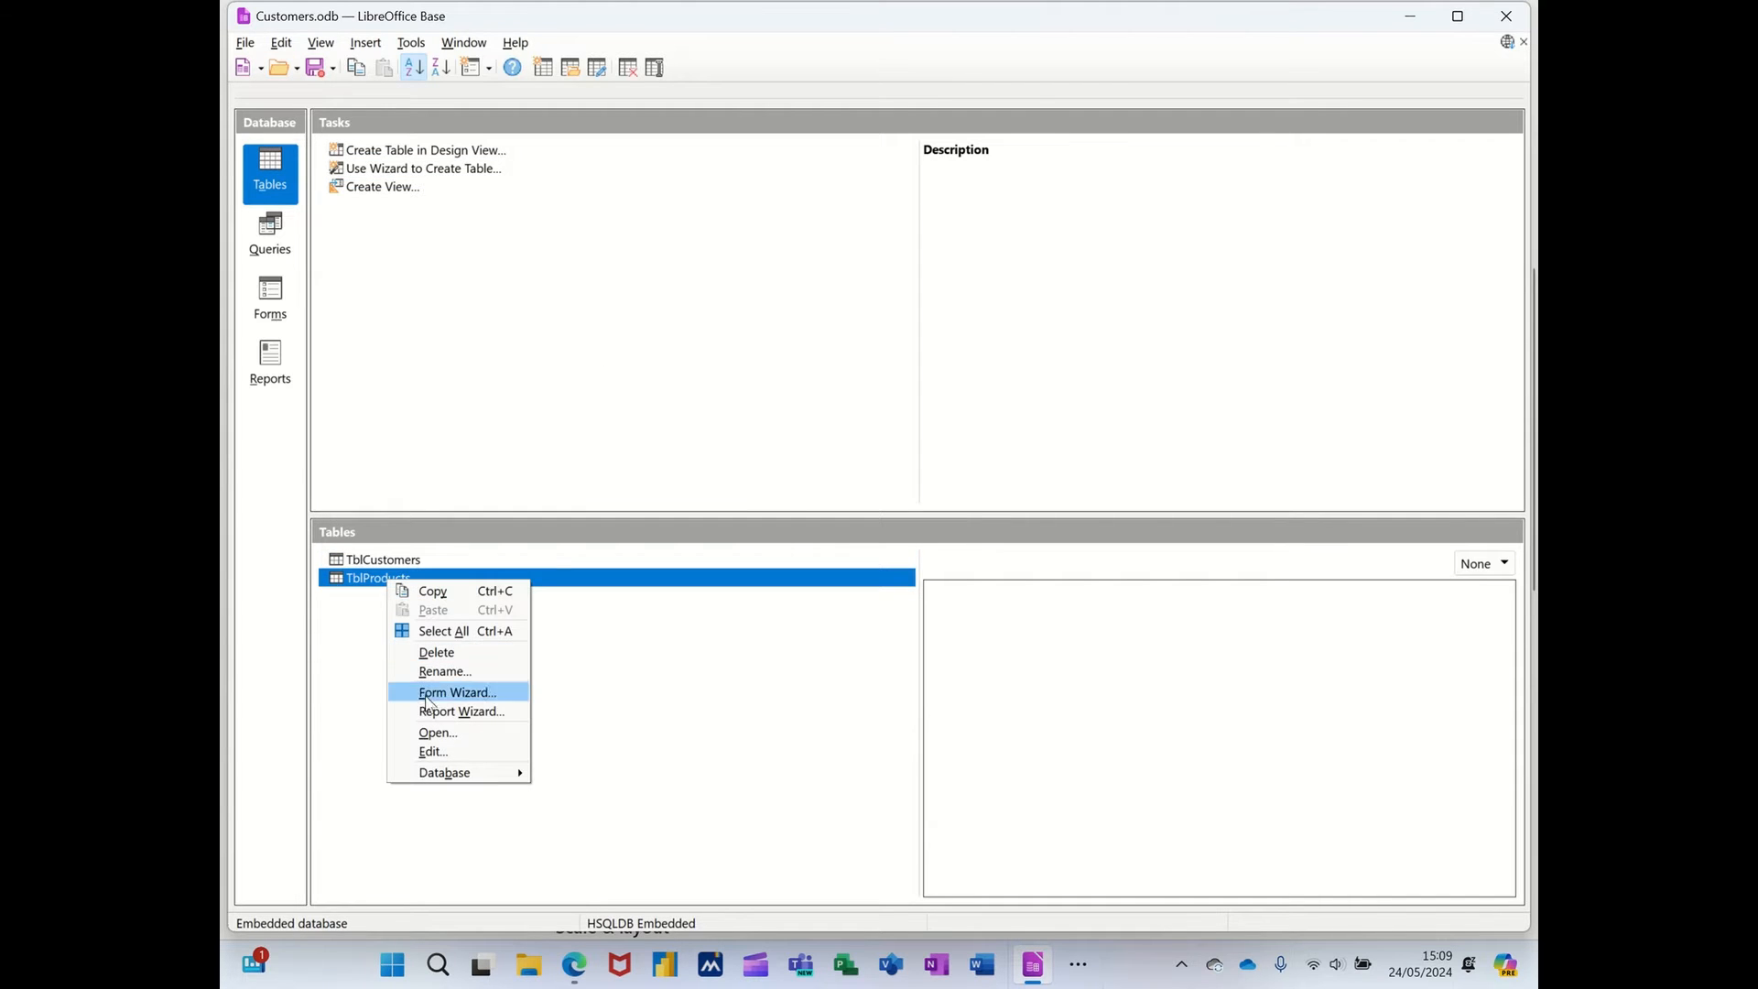
{"action": "left_click", "coordinate": [432, 751]}
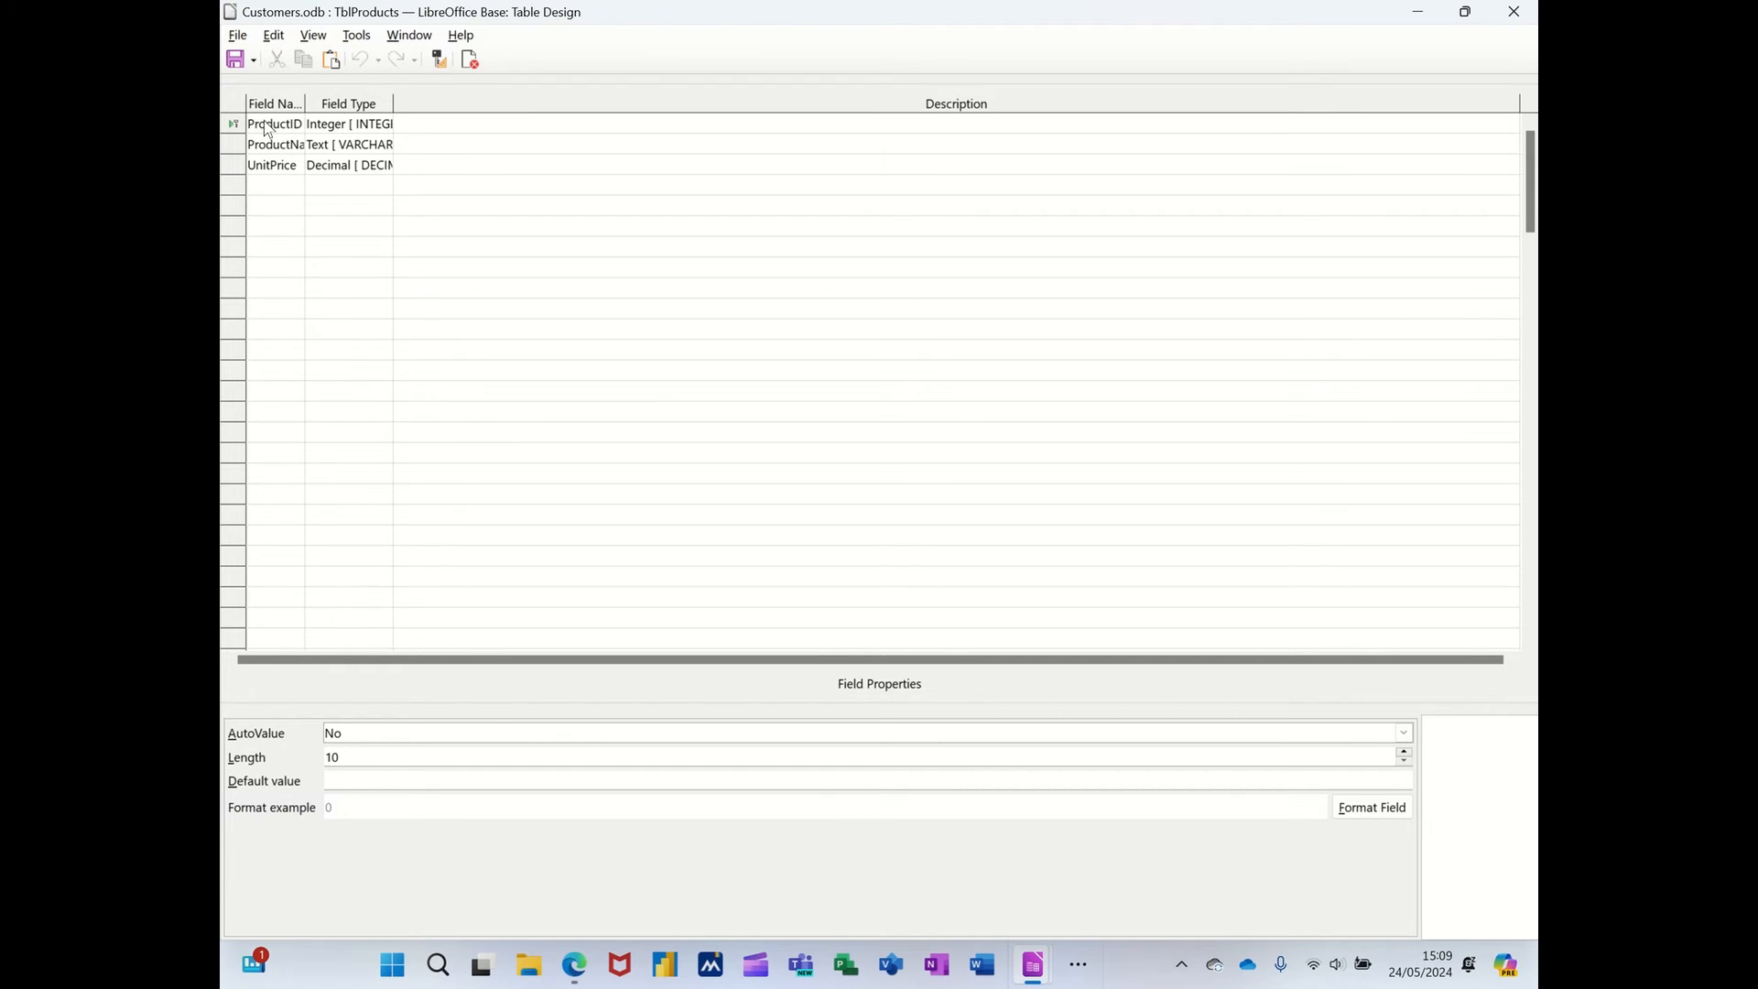
Set ProductID to auto-value, add a CustomerID field and close the design.
{"action": "left_click", "coordinate": [1401, 732]}
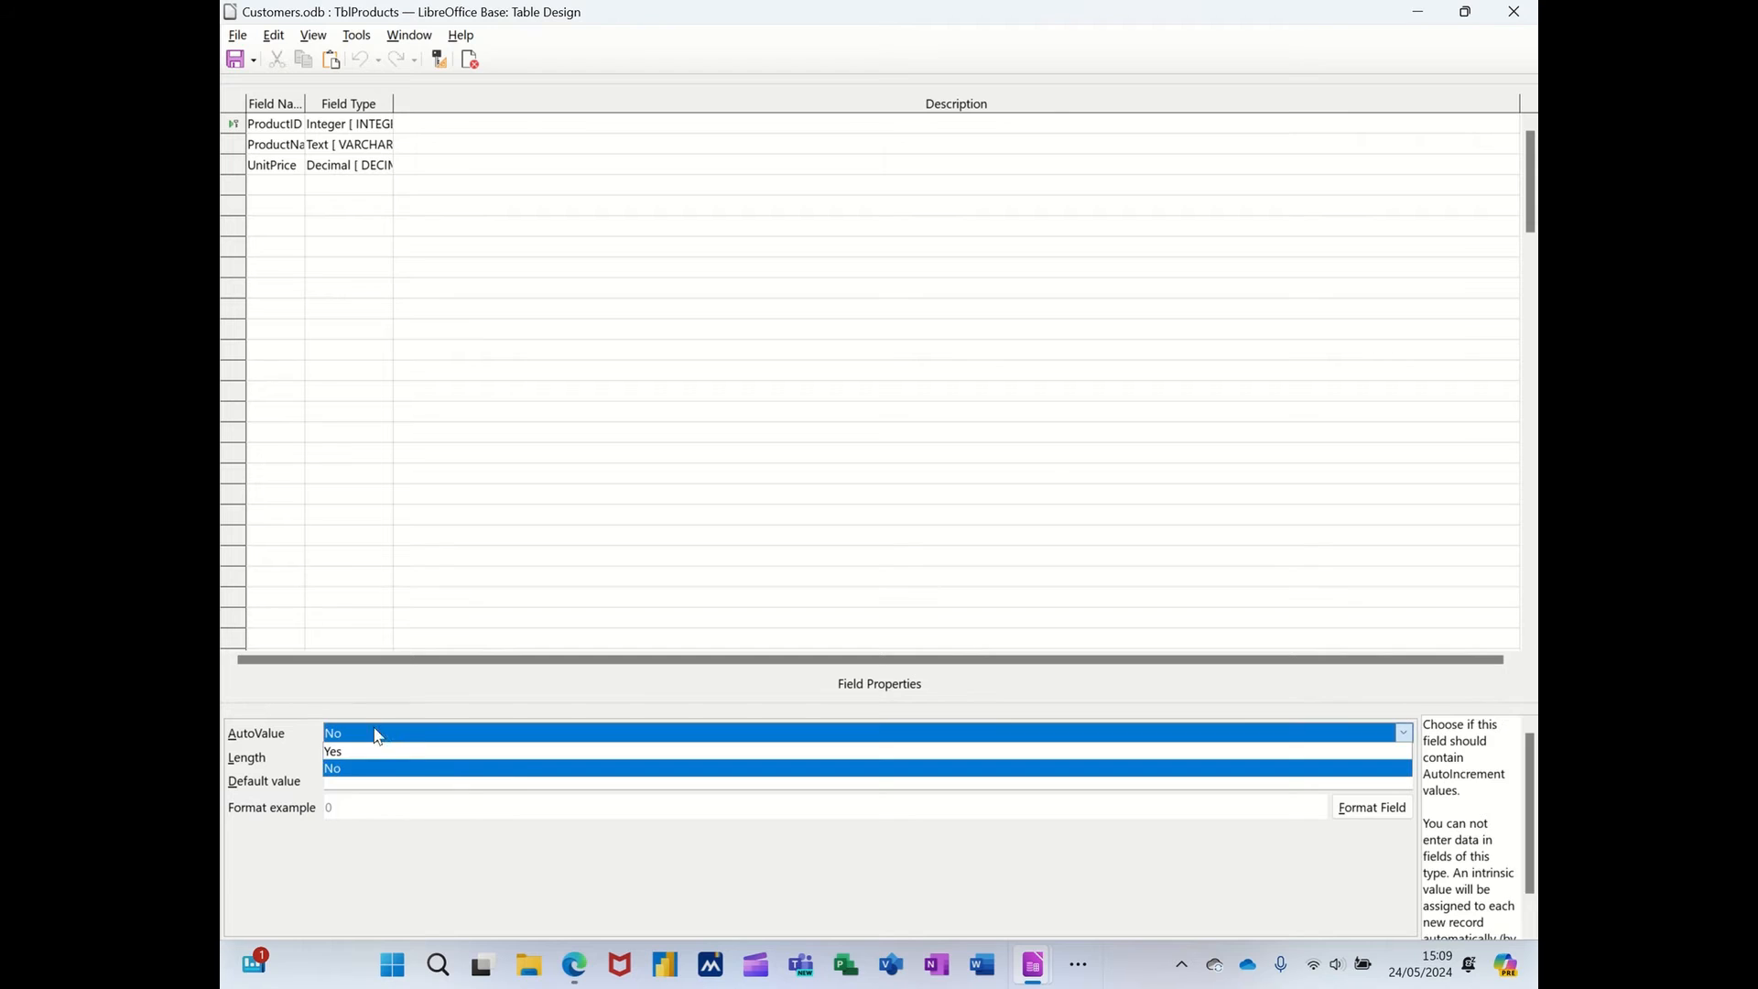
{"action": "left_click", "coordinate": [334, 751]}
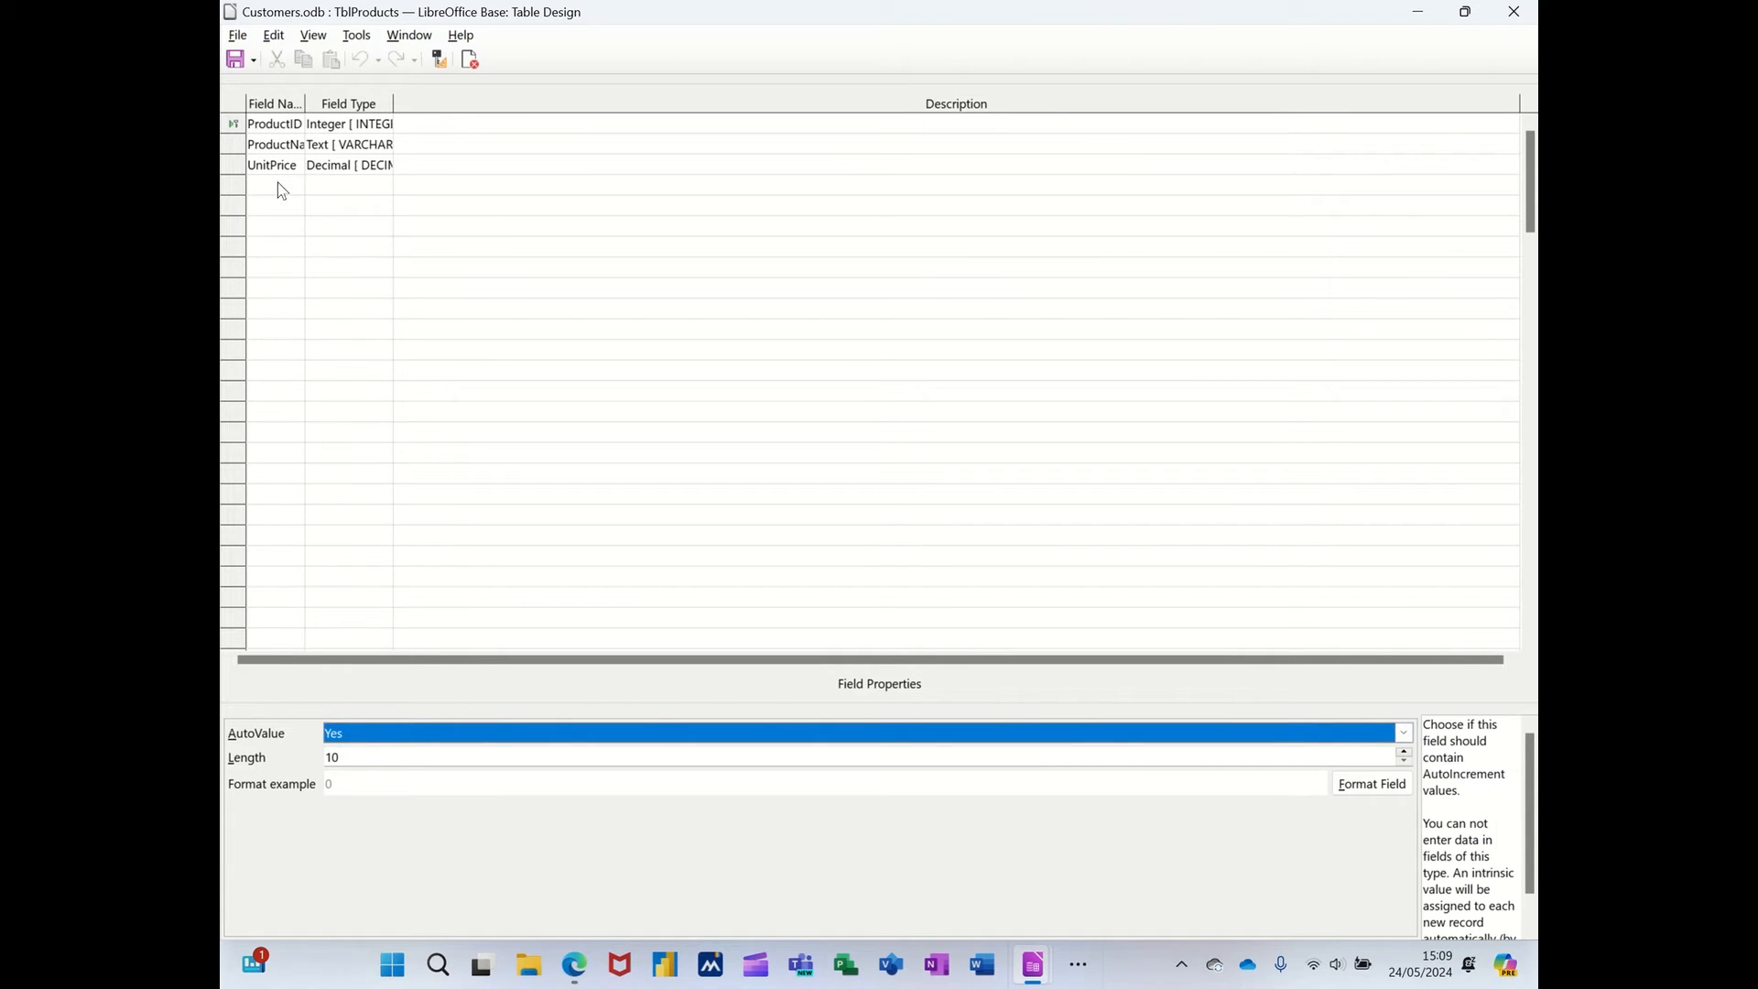
{"action": "left_click", "coordinate": [275, 185]}
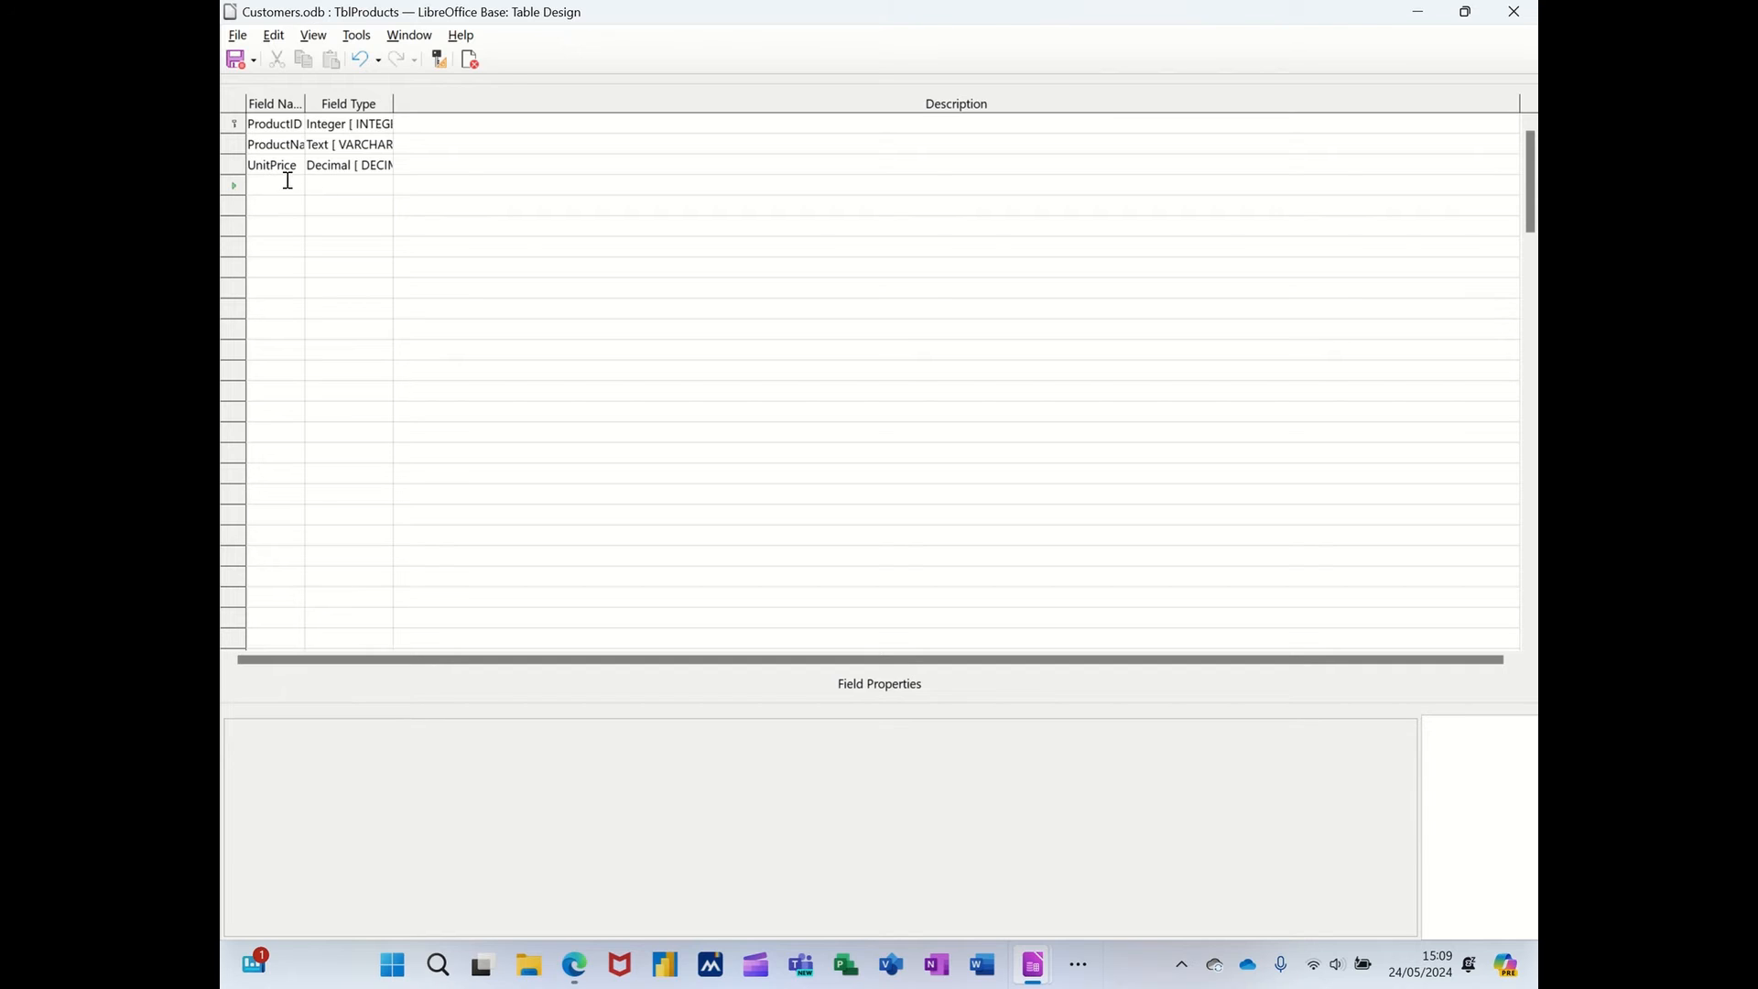
{"action": "mouse_move", "coordinate": [720, 249]}
{"action": "type", "text": "ustomerID"}
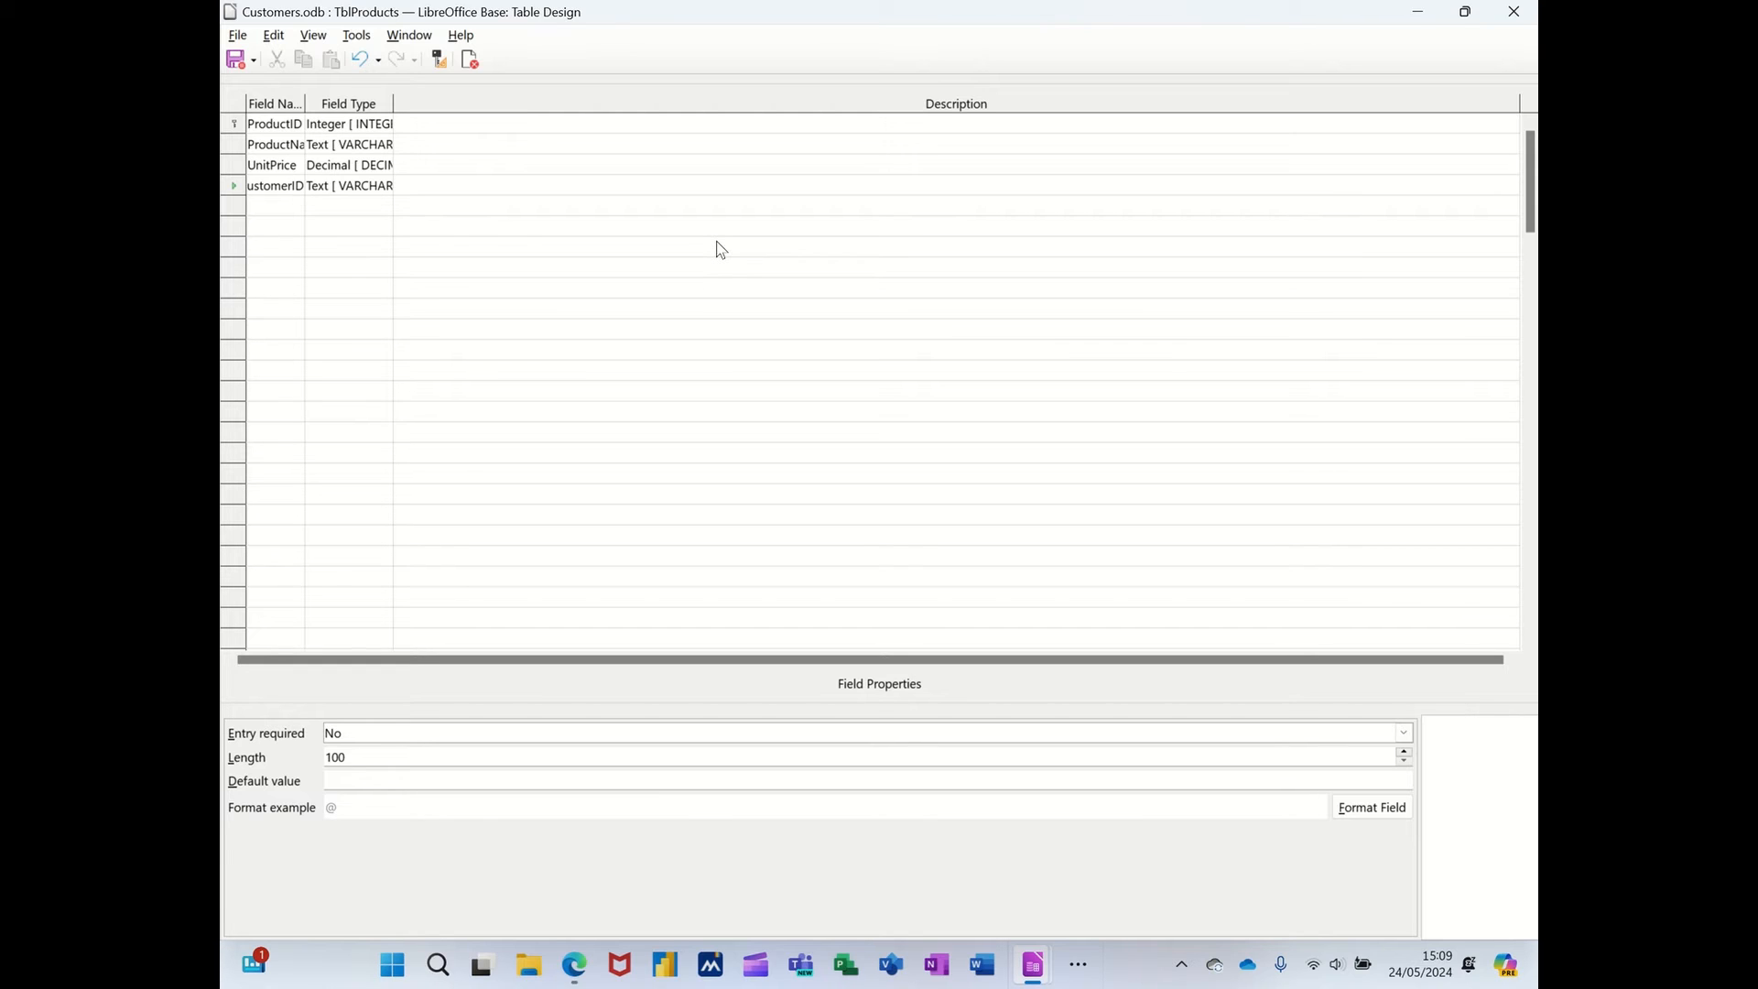
{"action": "left_click", "coordinate": [348, 185]}
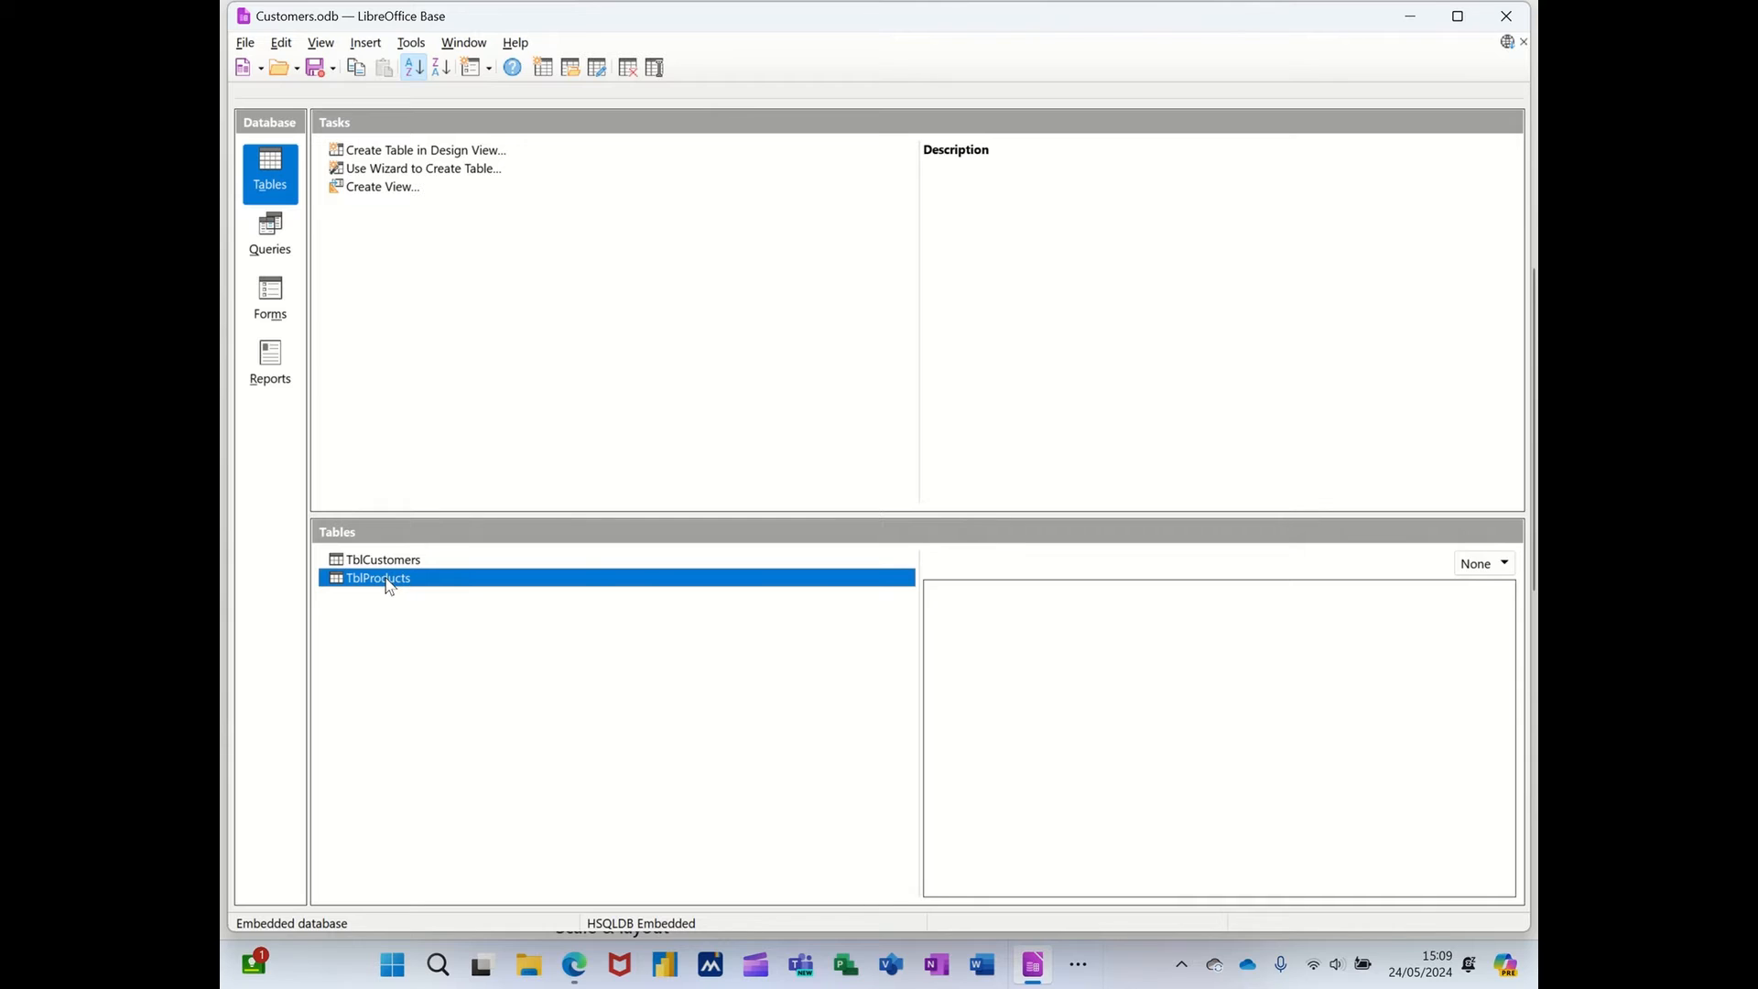
Check TblProducts' data view, then return to its design view.
{"action": "double_click", "coordinate": [377, 577]}
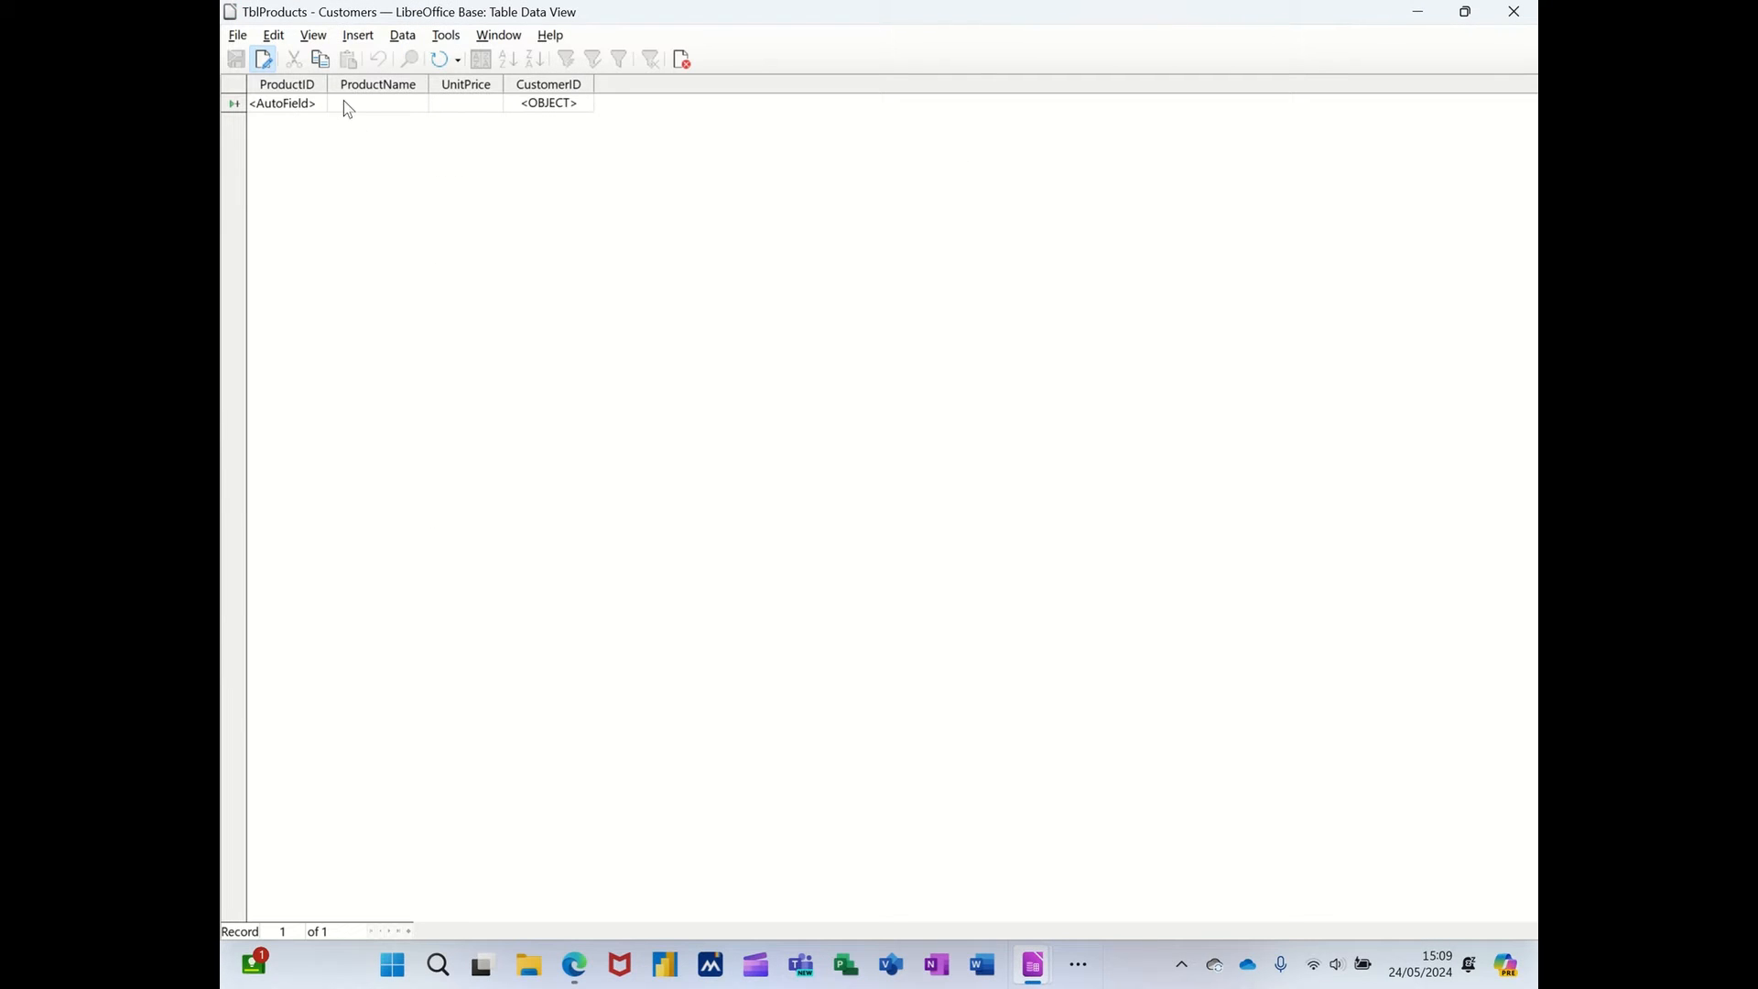
{"action": "mouse_move", "coordinate": [544, 111]}
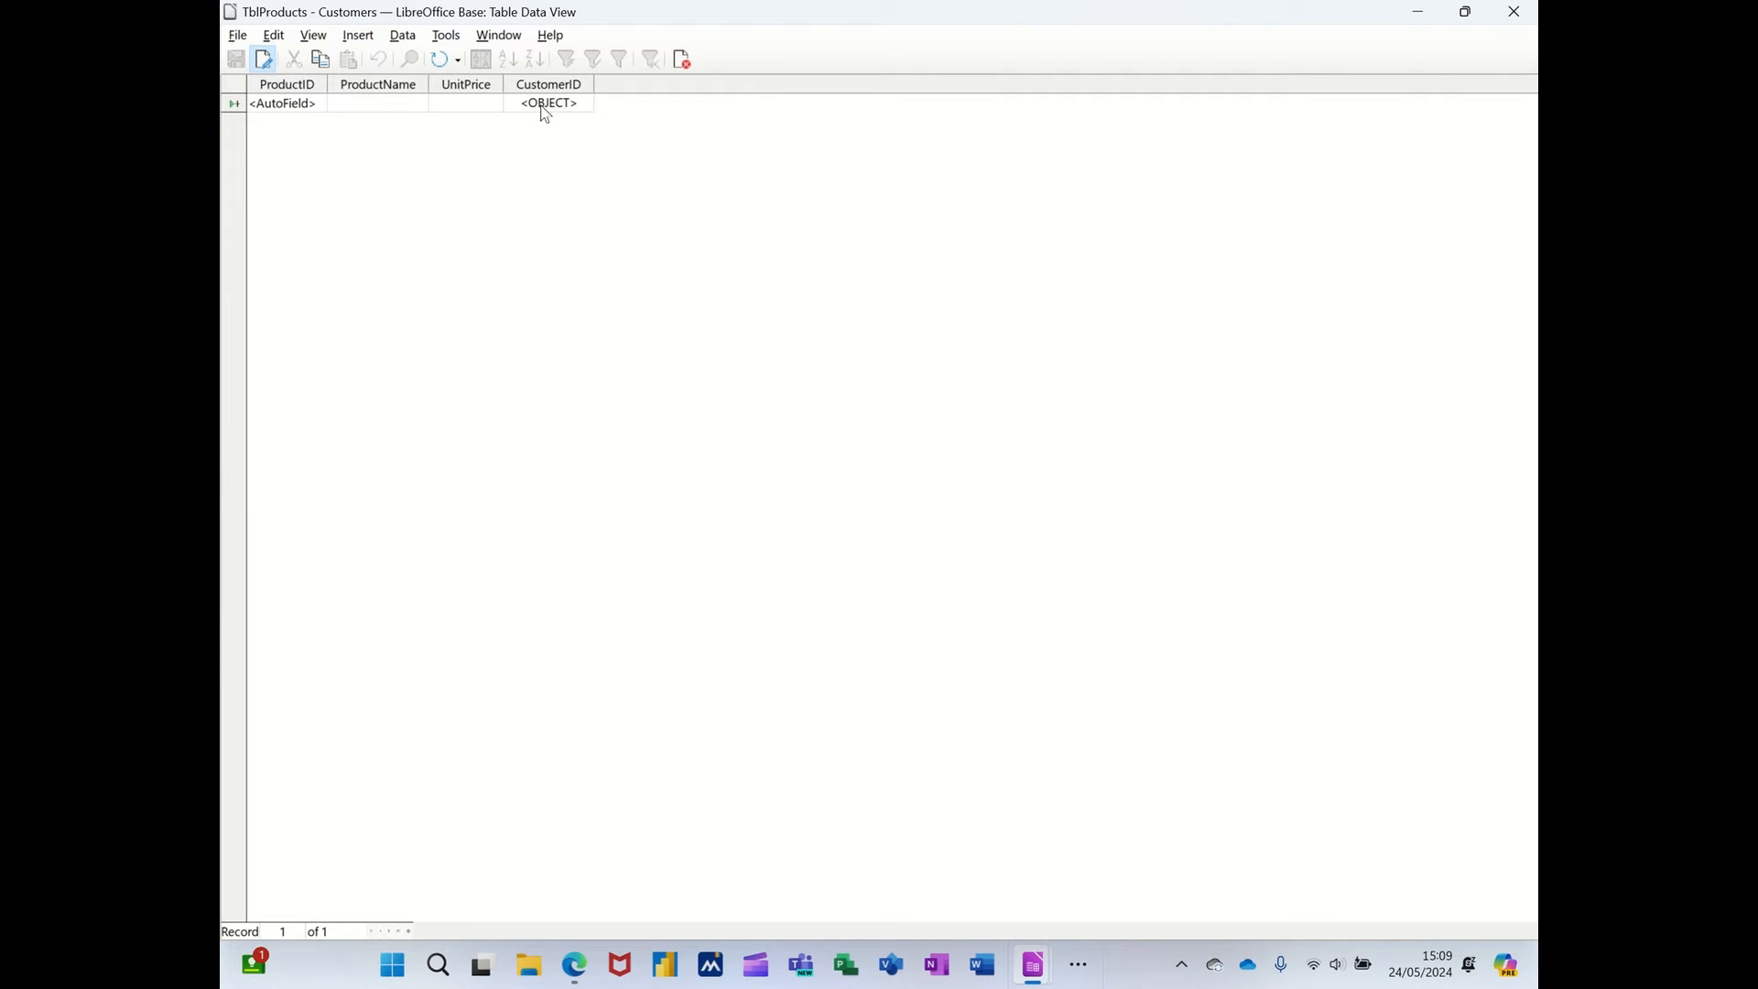
{"action": "left_click", "coordinate": [683, 58]}
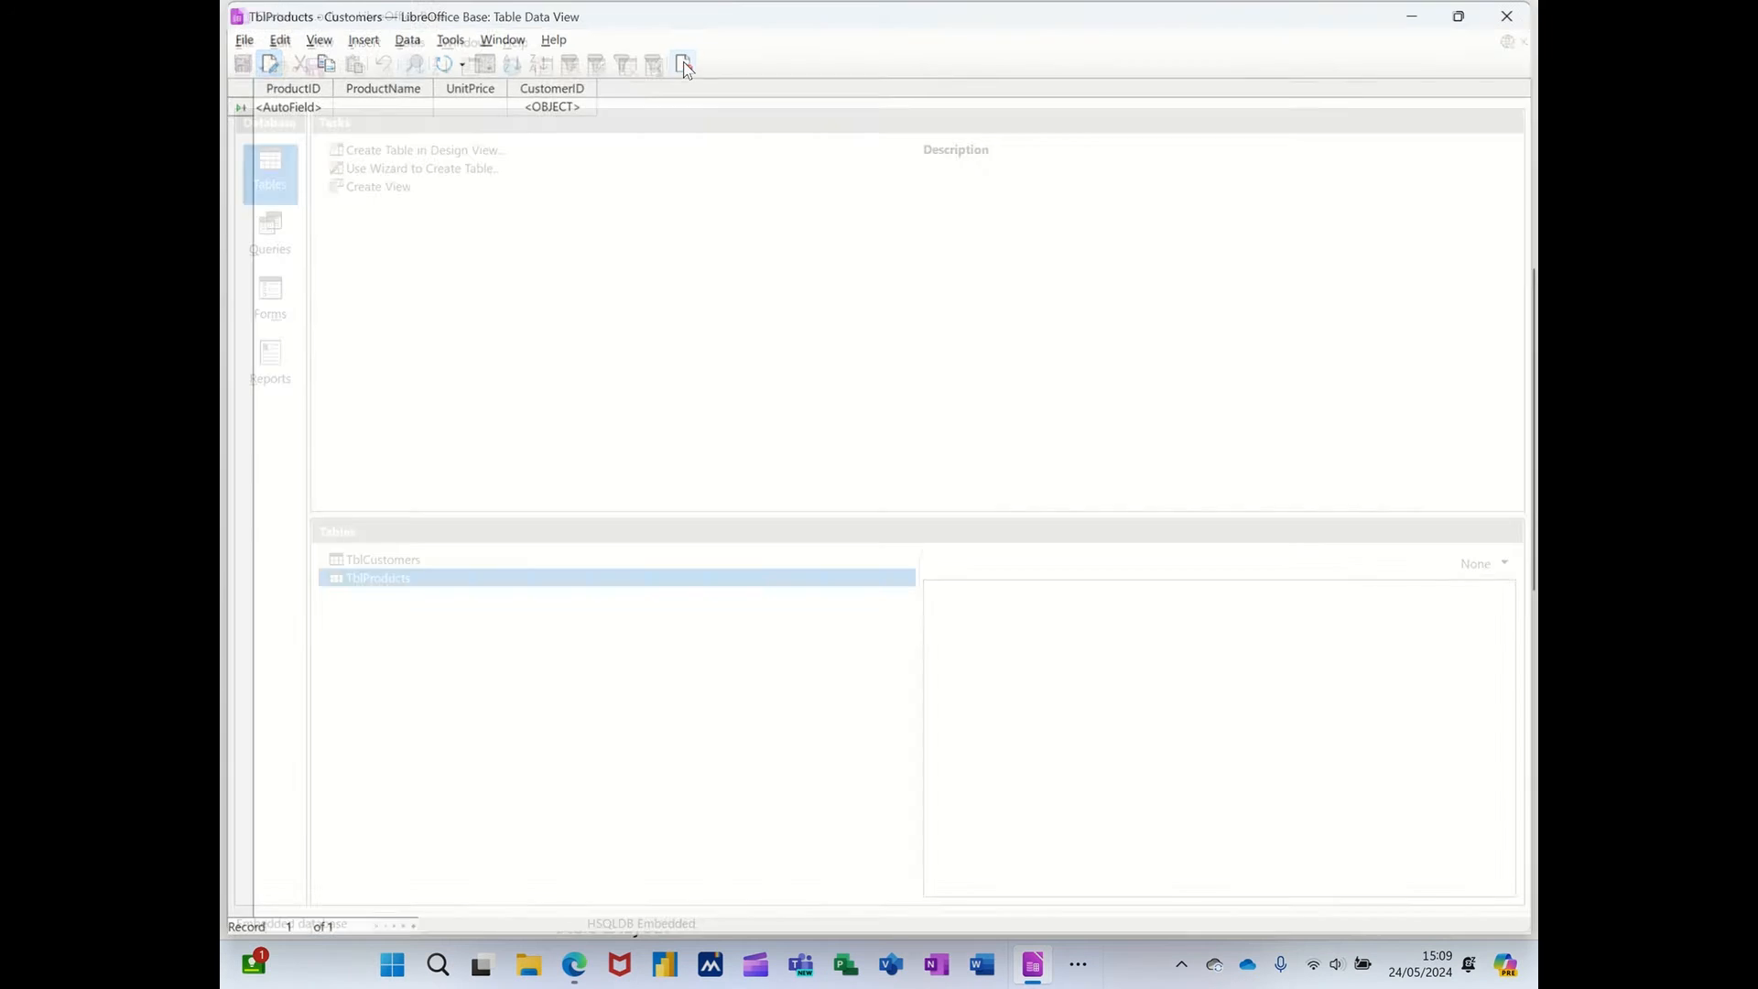
{"action": "right_click", "coordinate": [377, 577]}
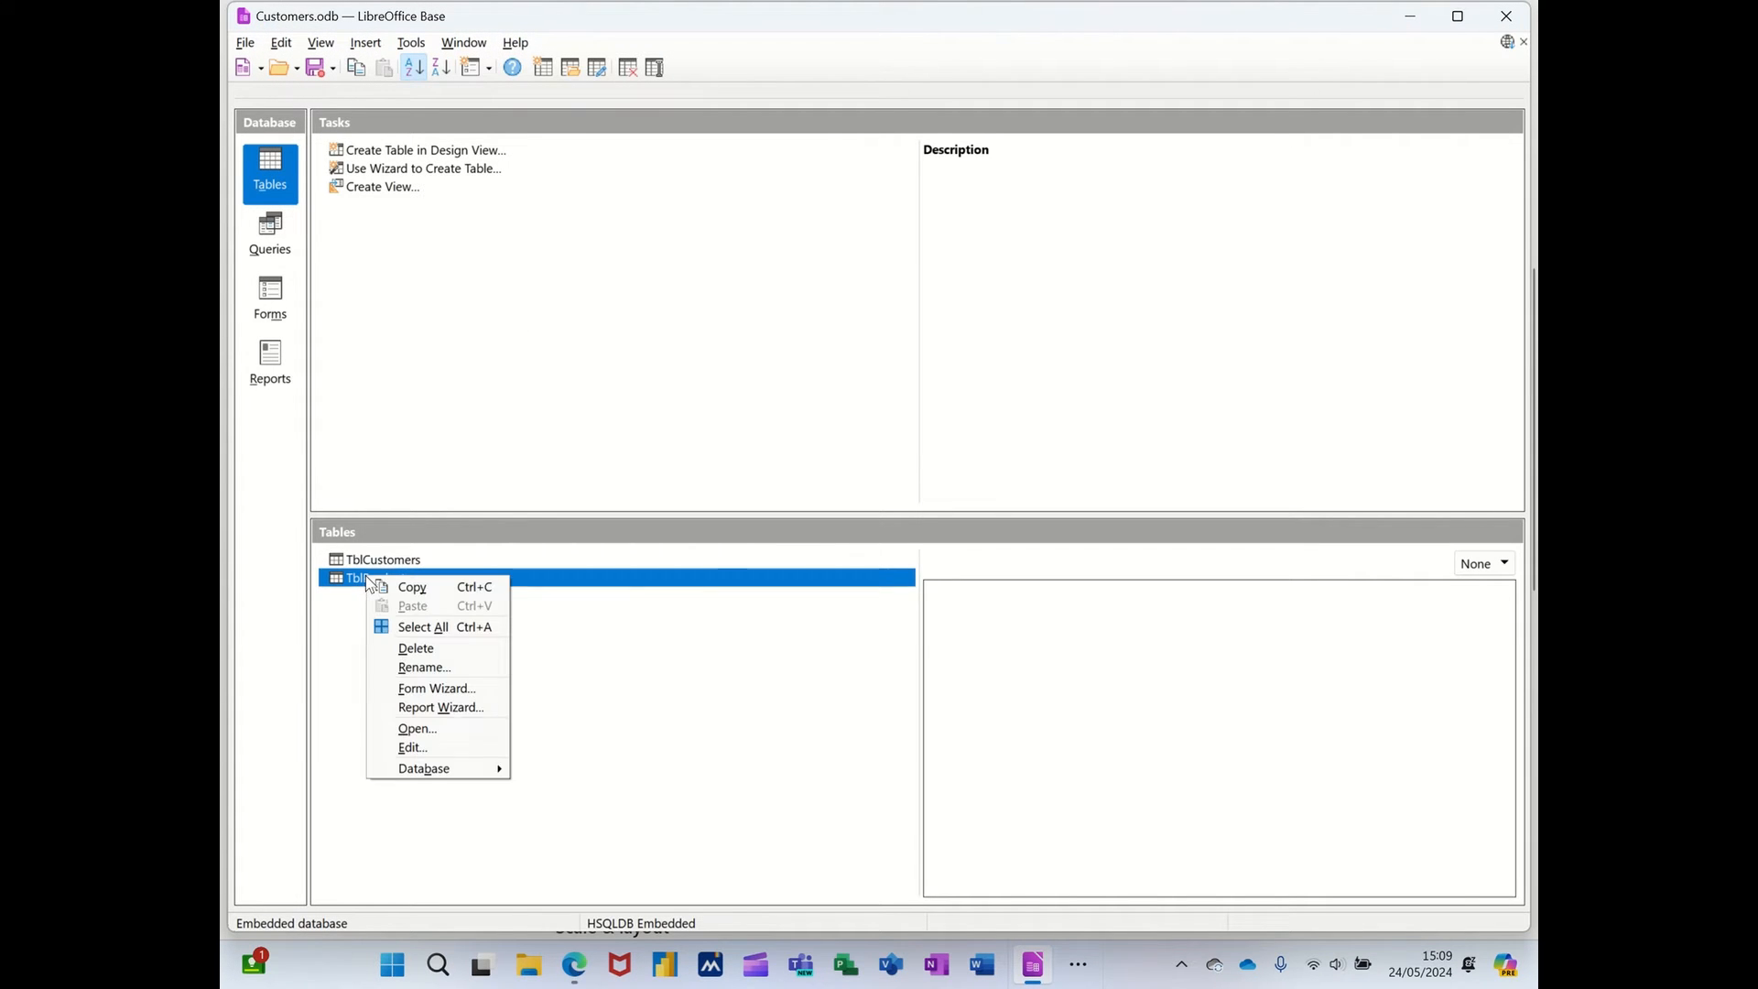
{"action": "mouse_move", "coordinate": [412, 747]}
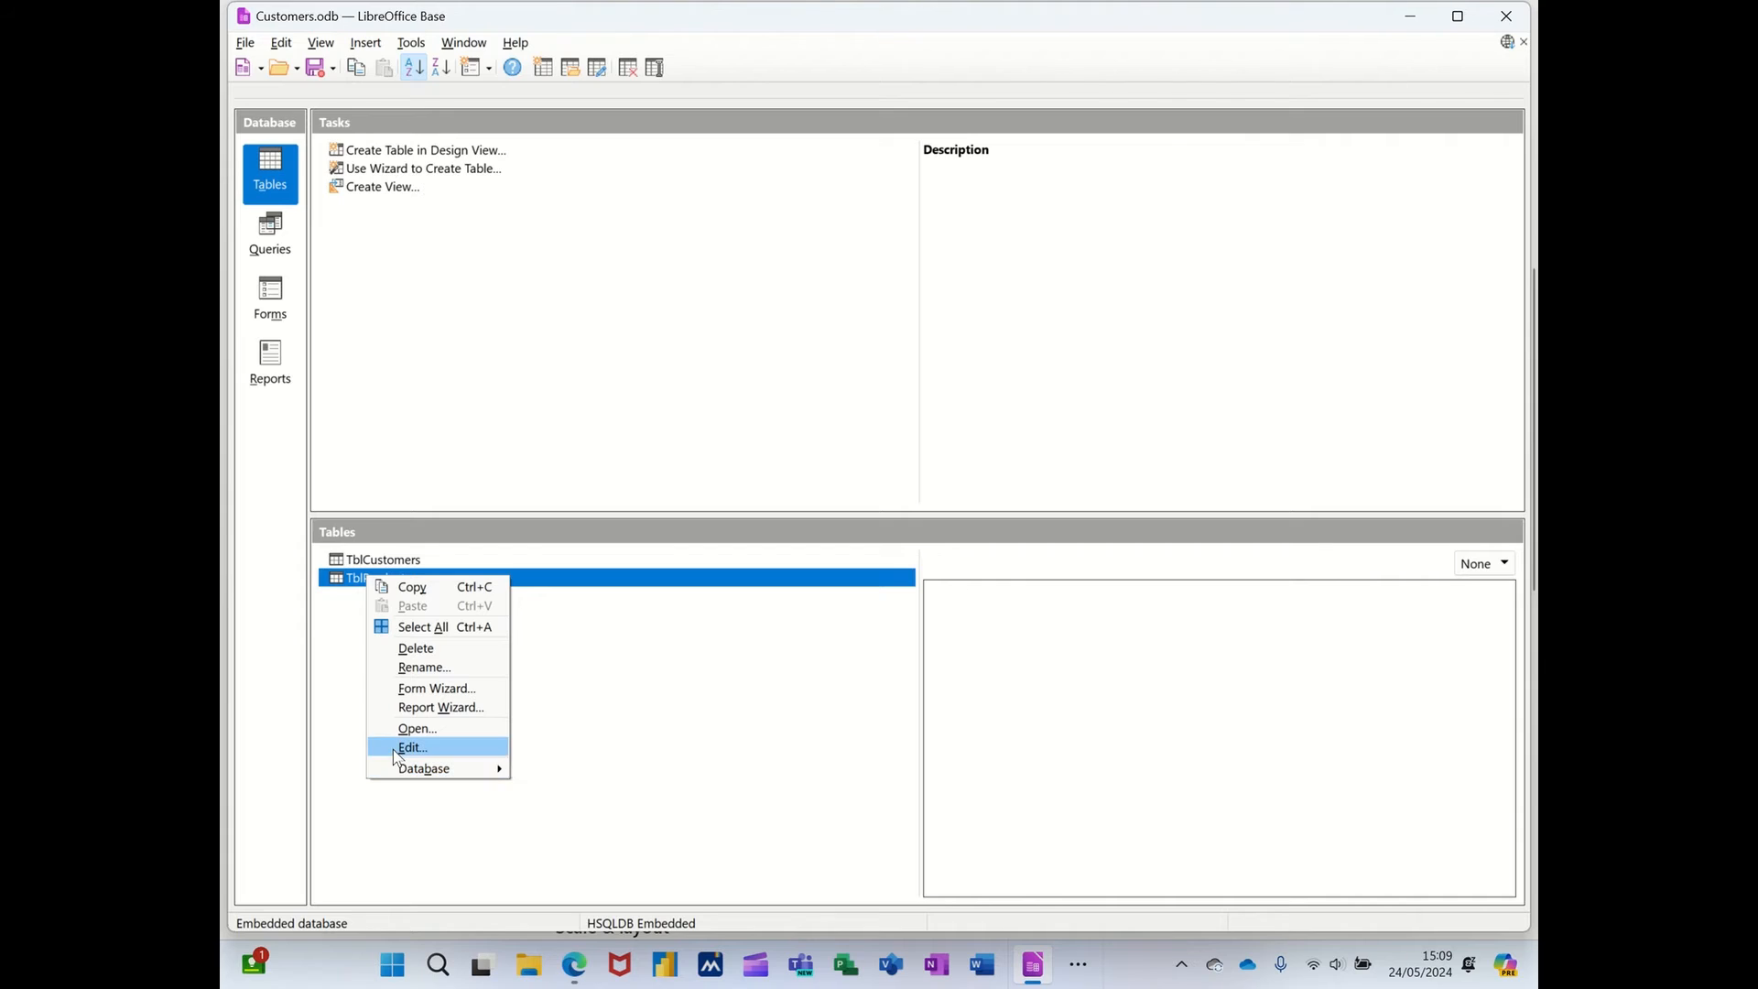
{"action": "left_click", "coordinate": [412, 748]}
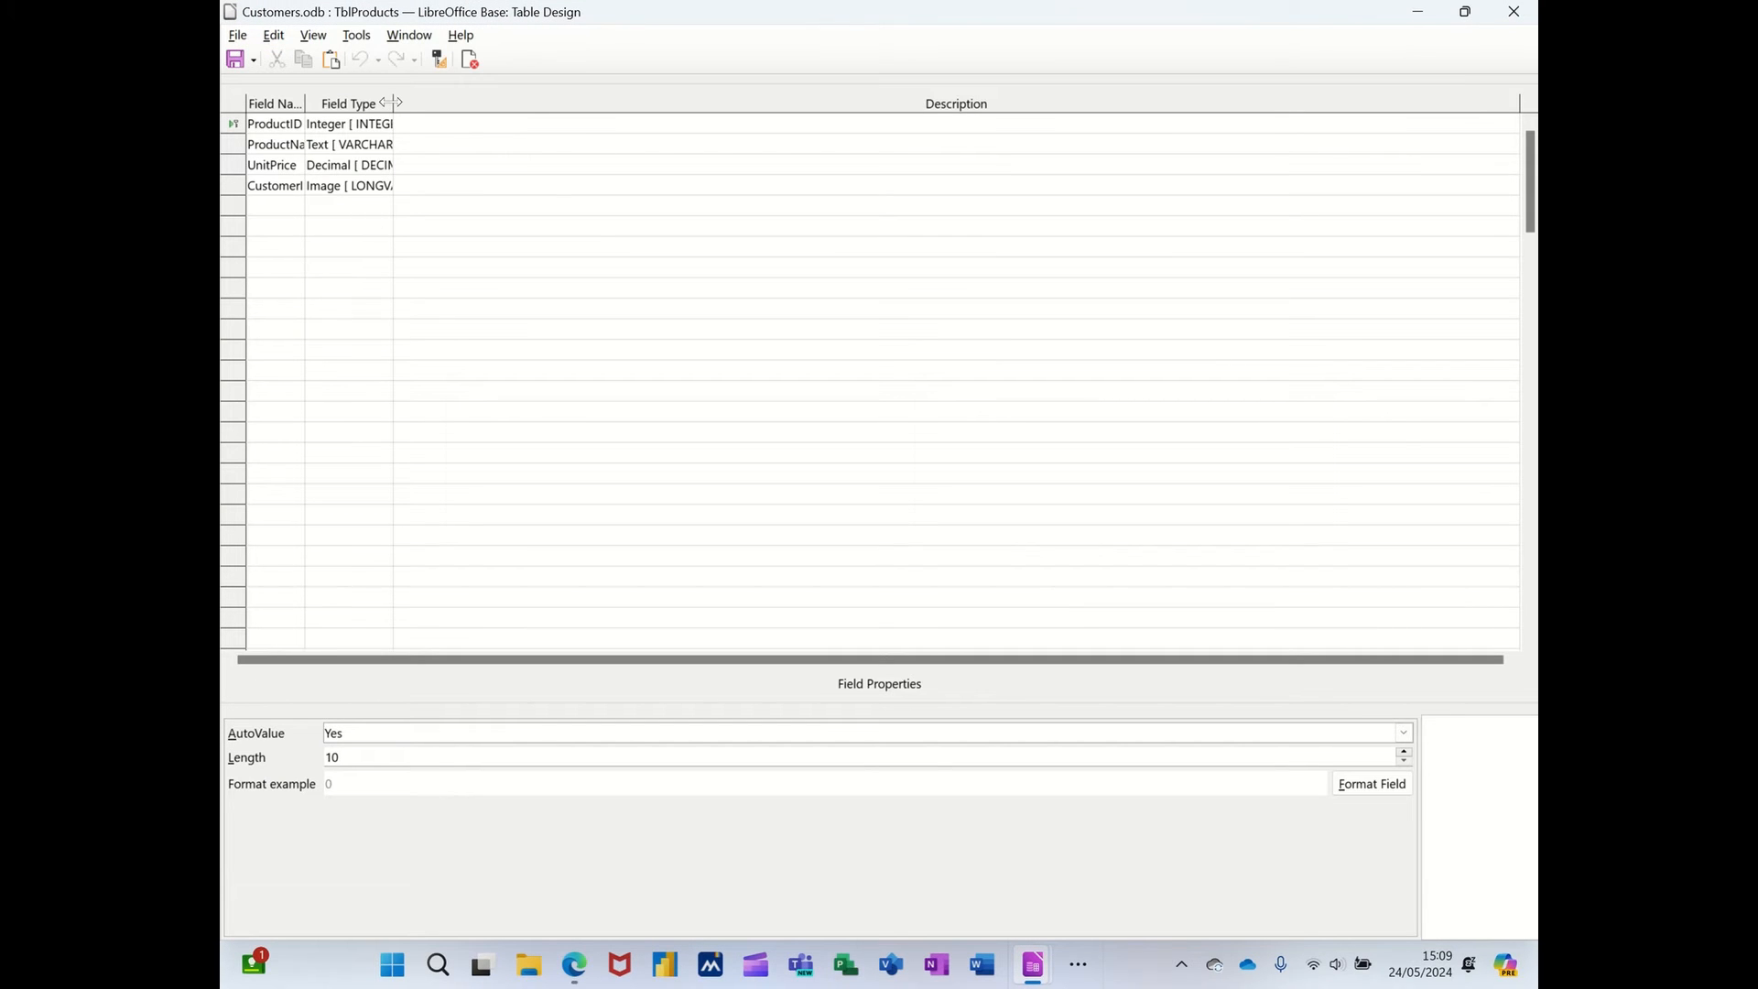
Change the CustomerID field's type to Integer.
{"action": "left_click", "coordinate": [381, 185]}
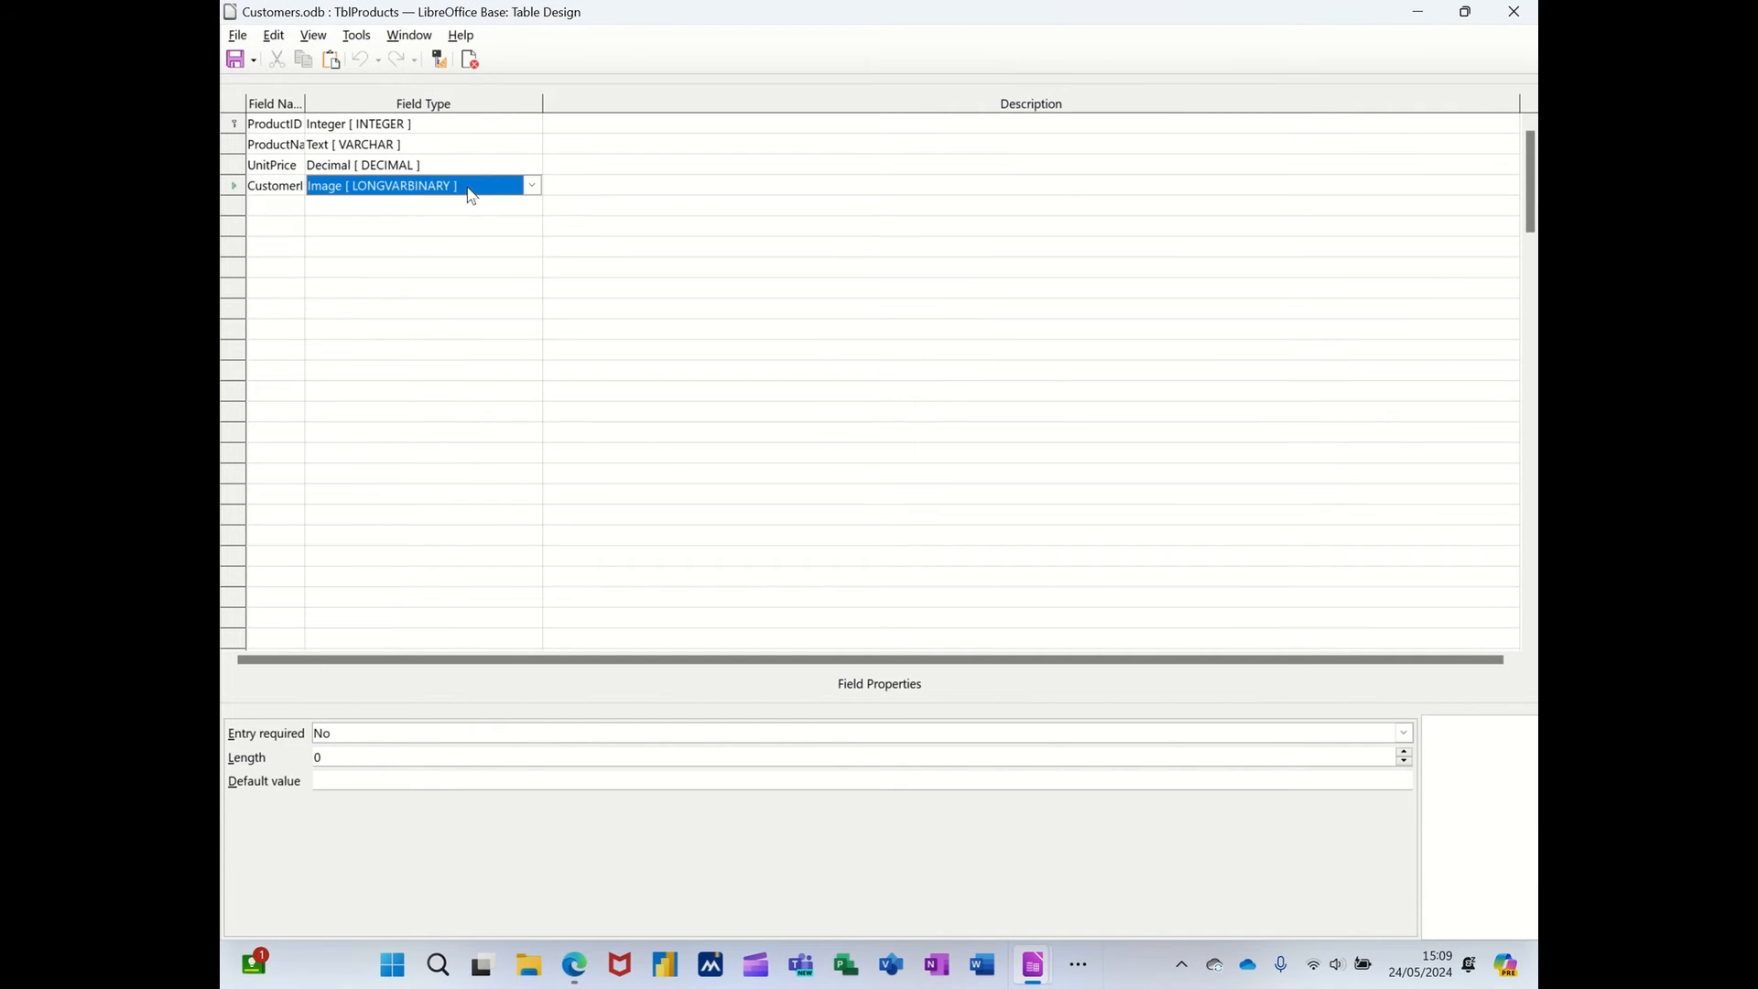
{"action": "left_click", "coordinate": [531, 185]}
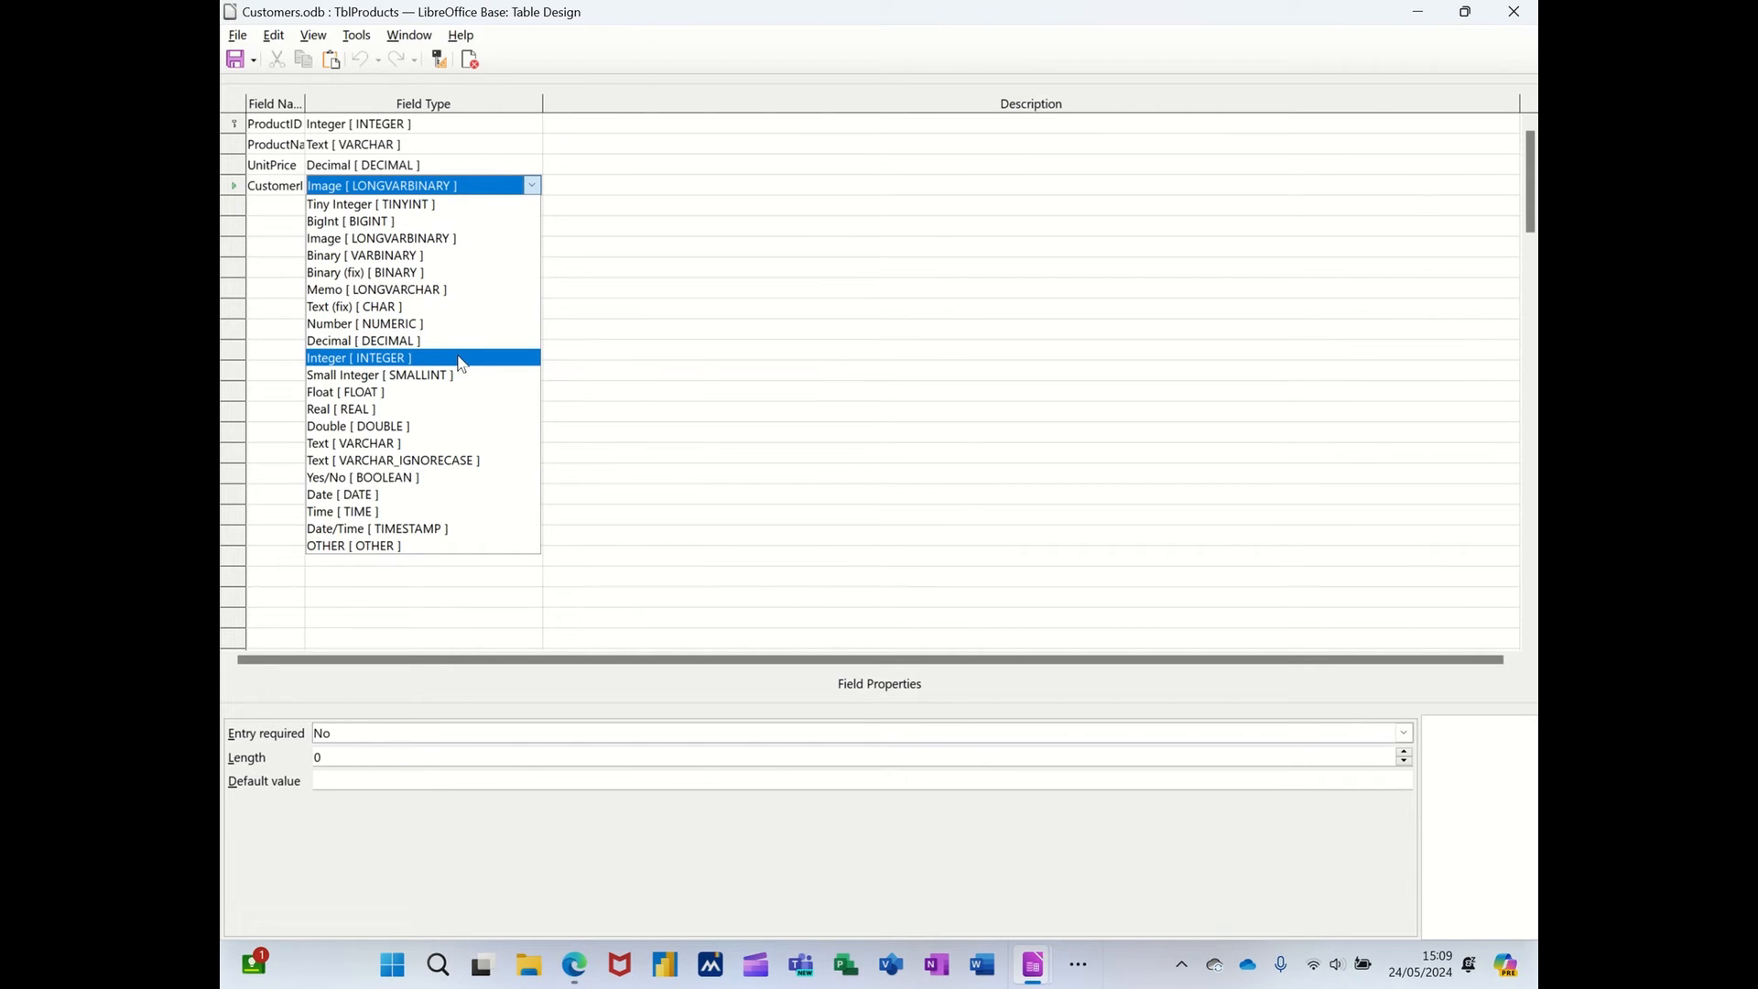
{"action": "left_click", "coordinate": [359, 357]}
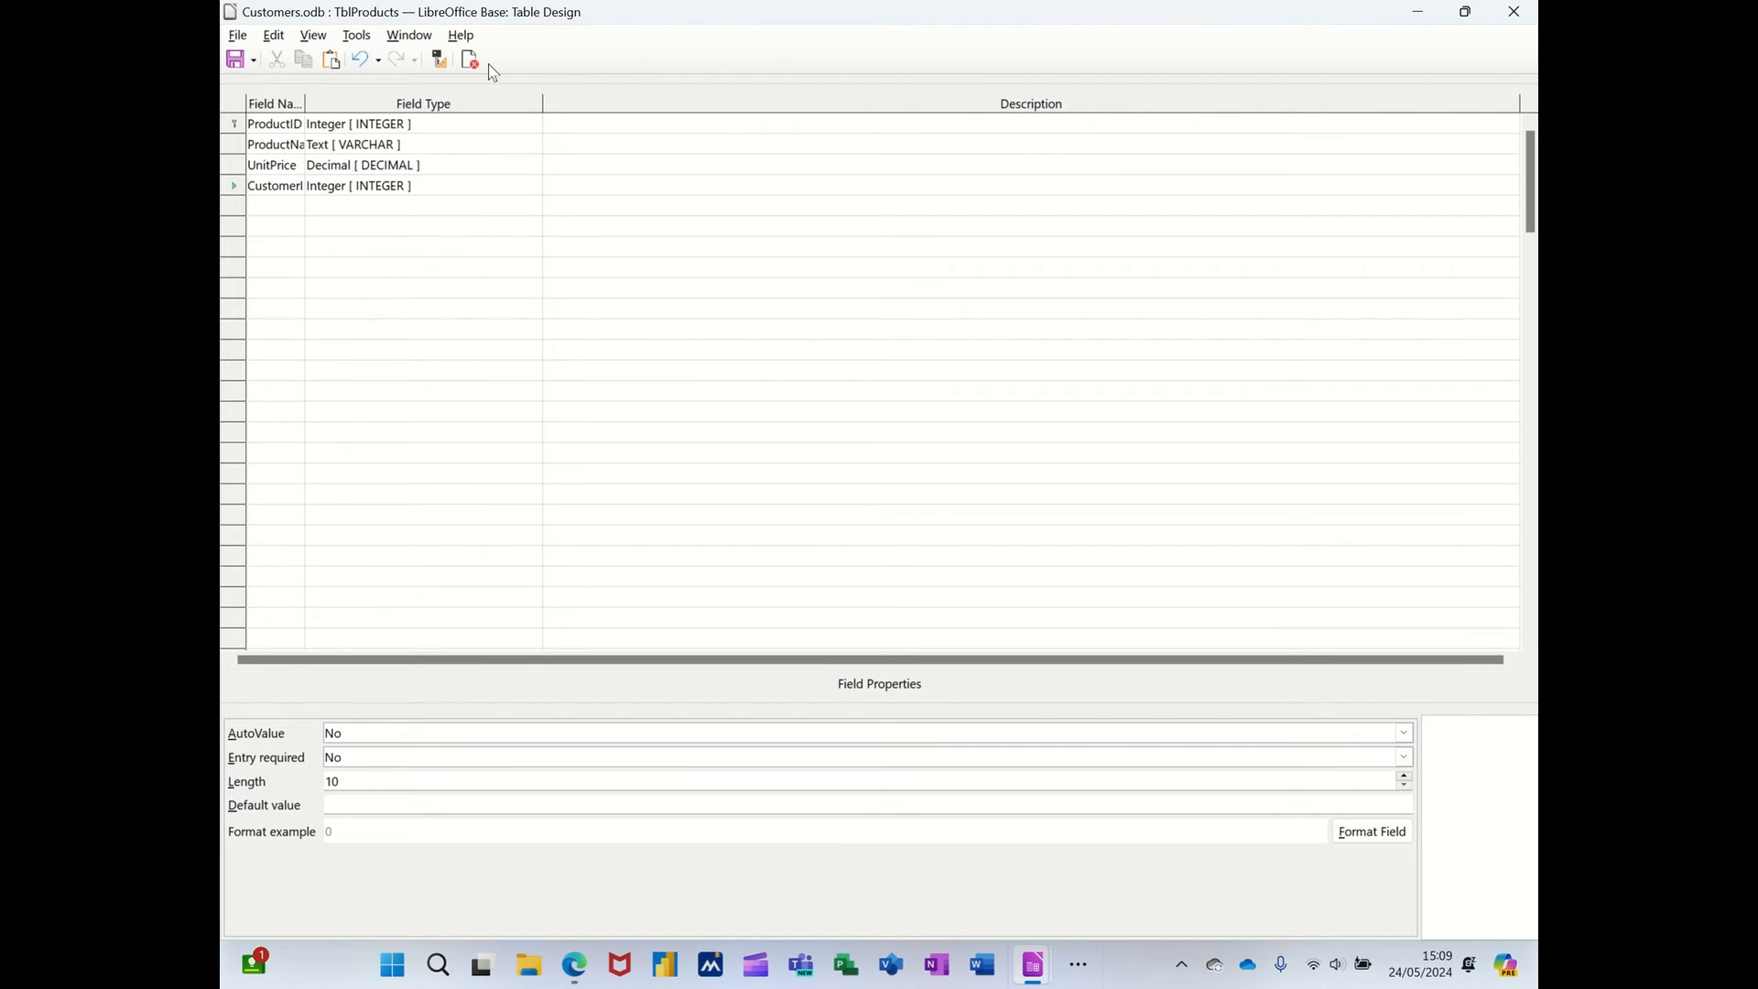
Open TblProducts for data entry and enter the Excel record priced 250.
{"action": "left_click", "coordinate": [471, 58]}
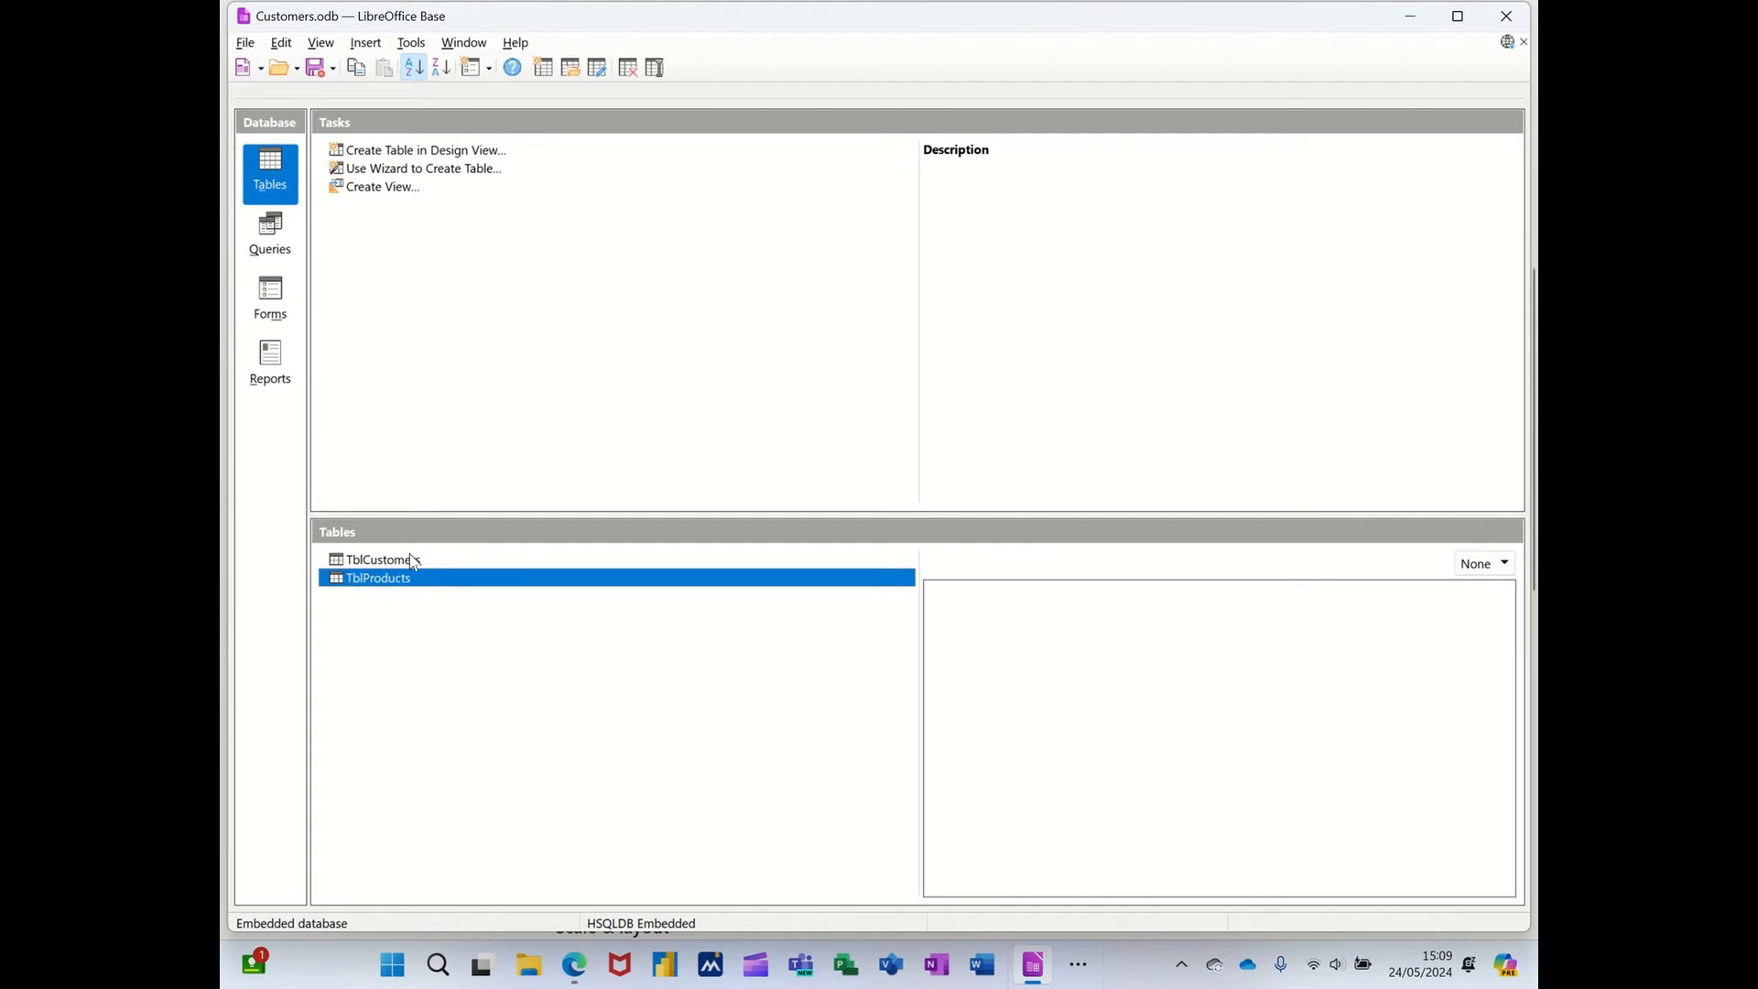
{"action": "double_click", "coordinate": [378, 576]}
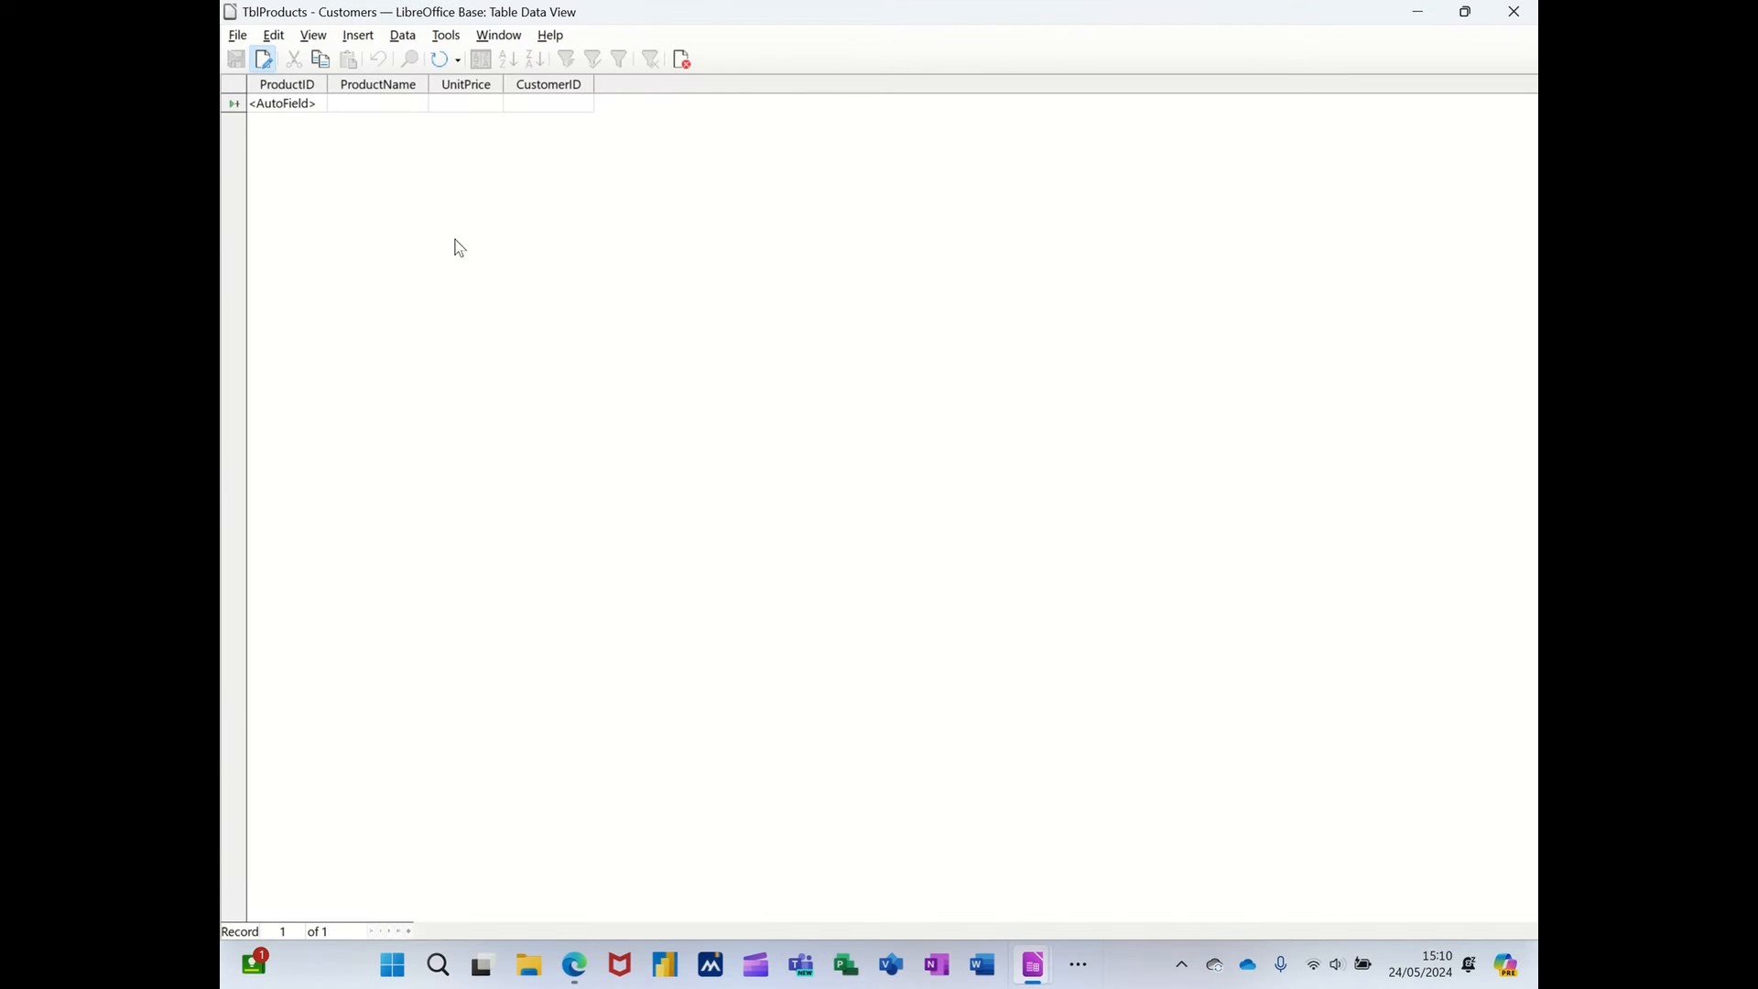
{"action": "mouse_move", "coordinate": [625, 291]}
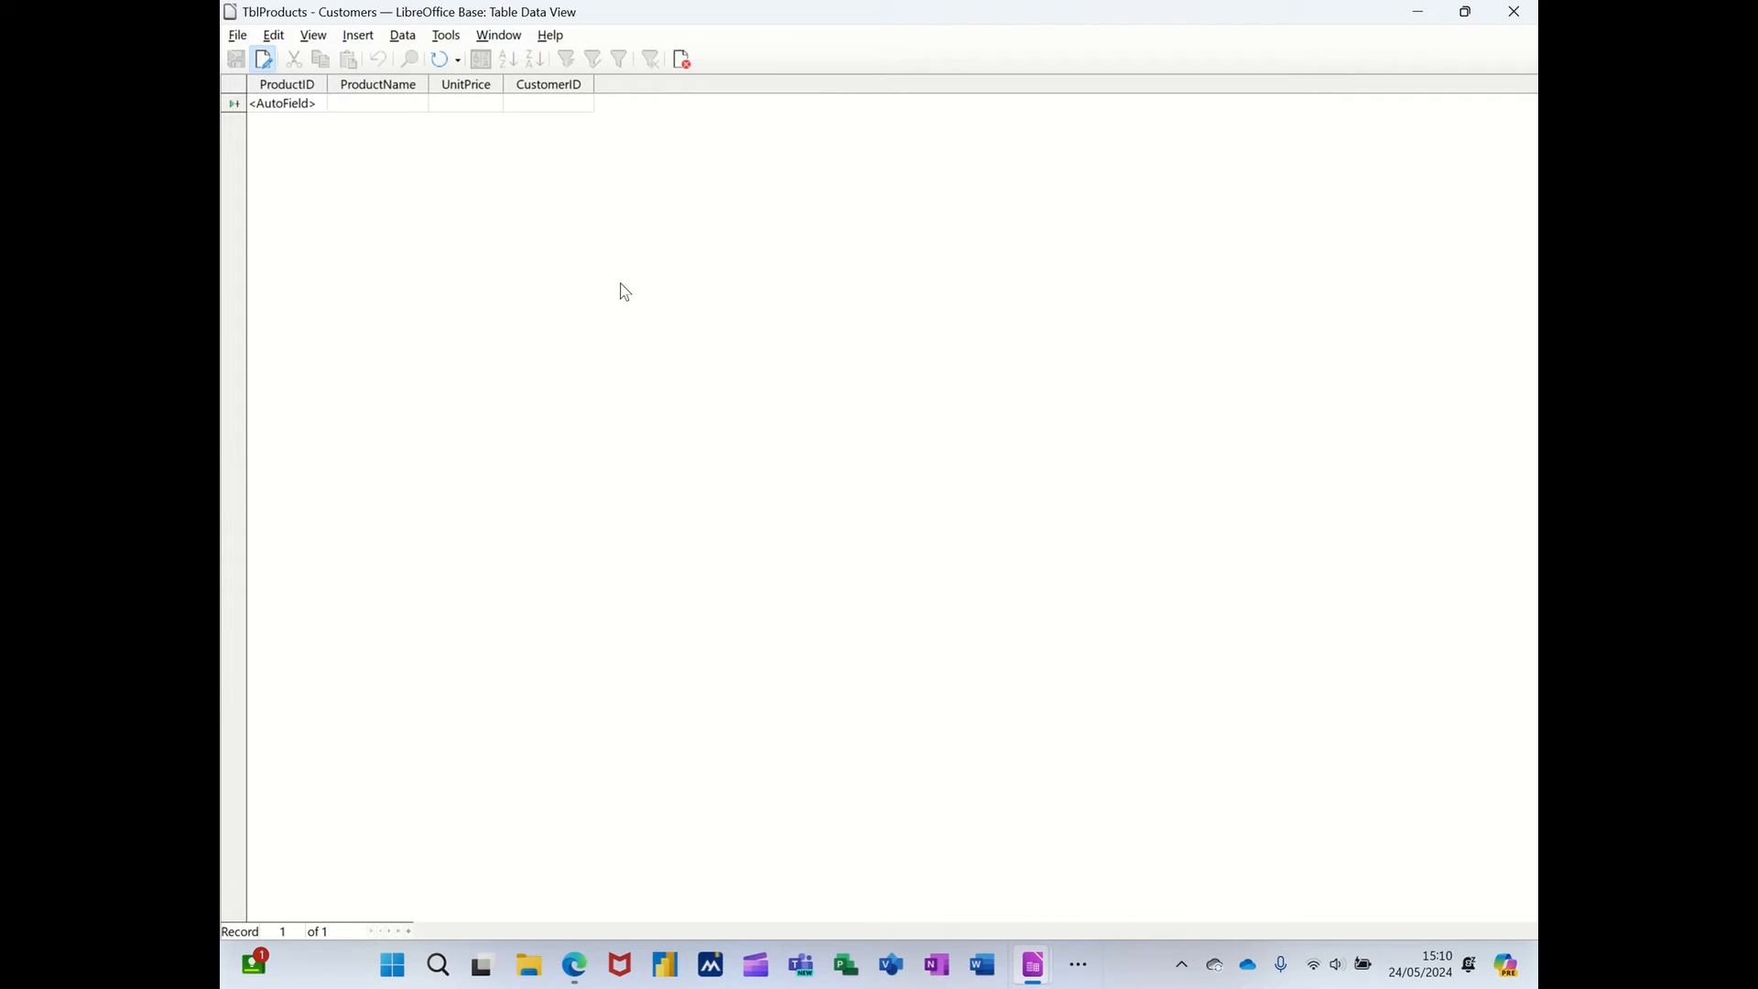
{"action": "type", "text": "Excel"}
{"action": "type", "text": "25"}
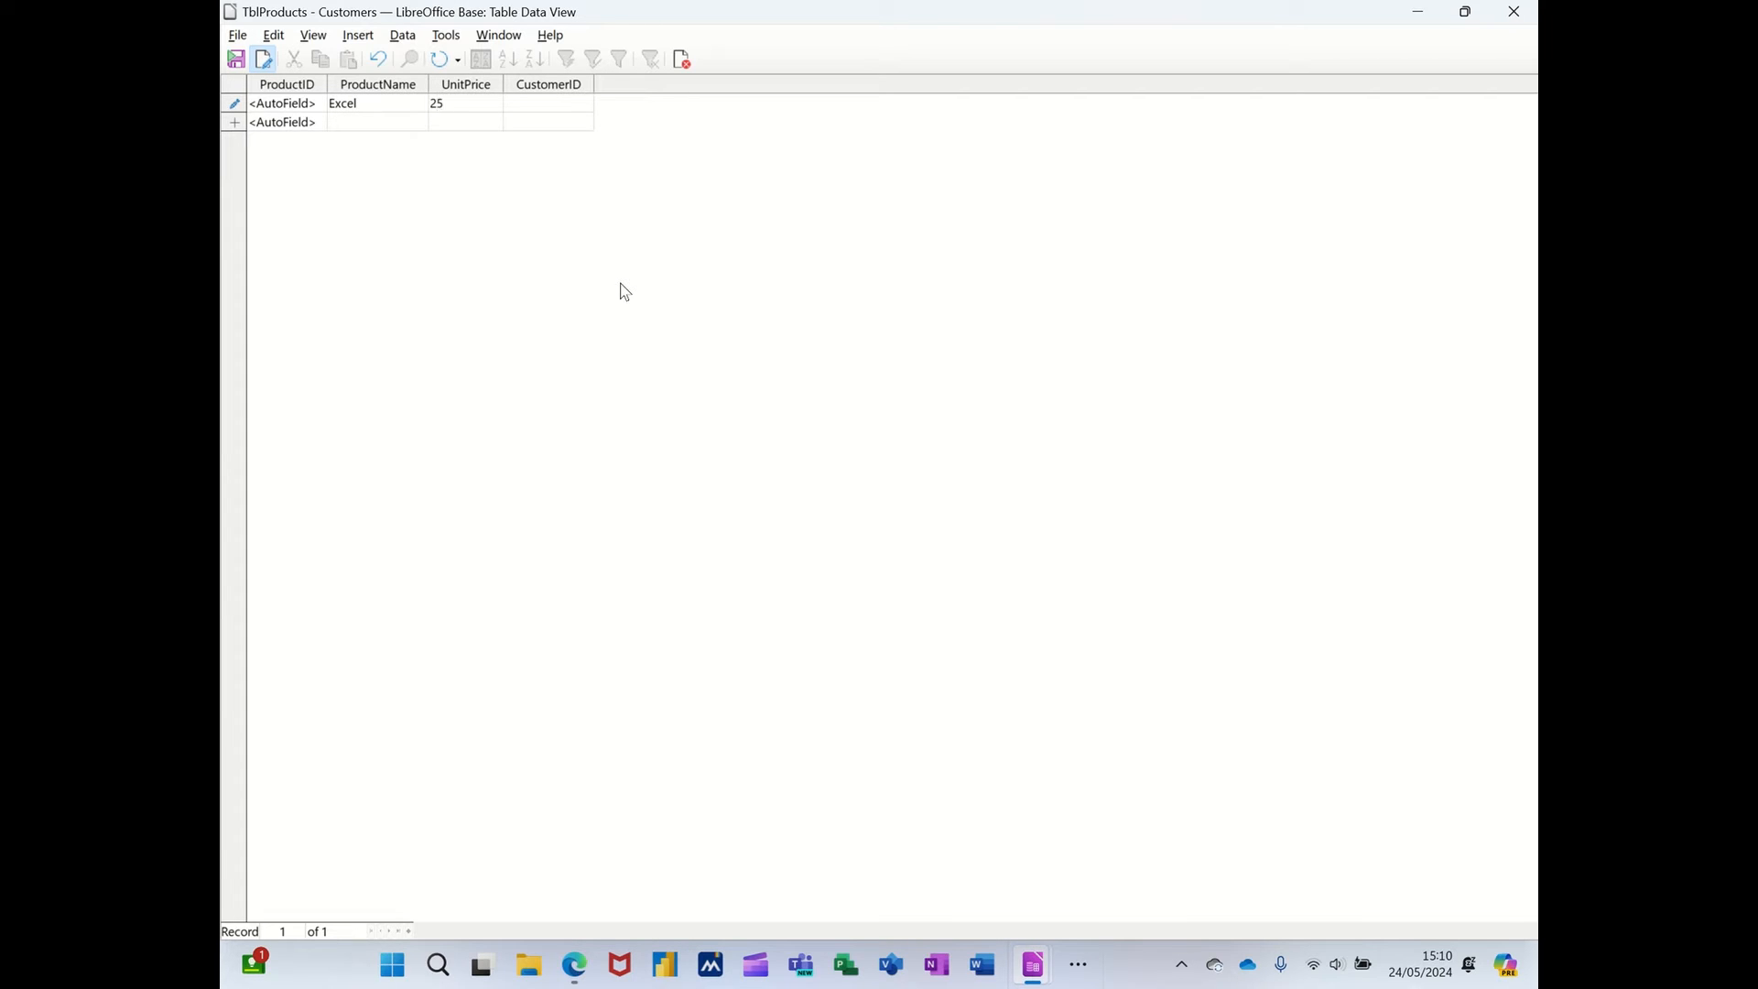
{"action": "type", "text": "0"}
{"action": "type", "text": "1"}
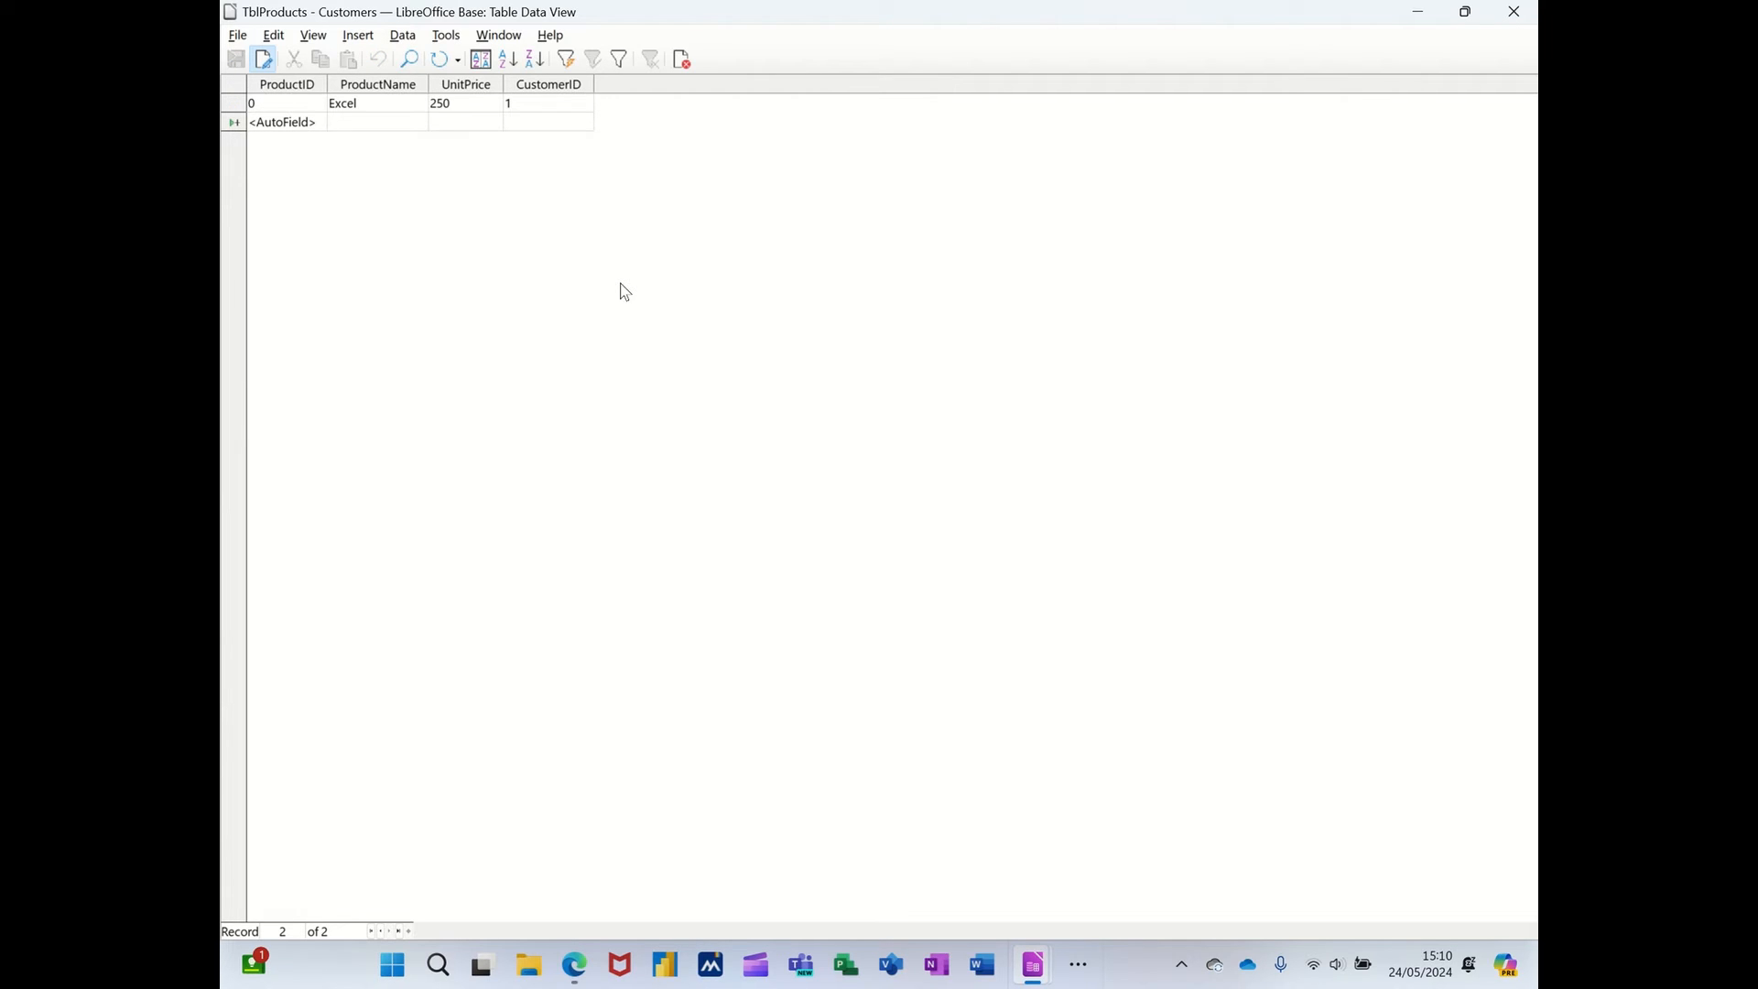
Enter the Word/250/2 and Access/250/2 records.
{"action": "type", "text": "Word"}
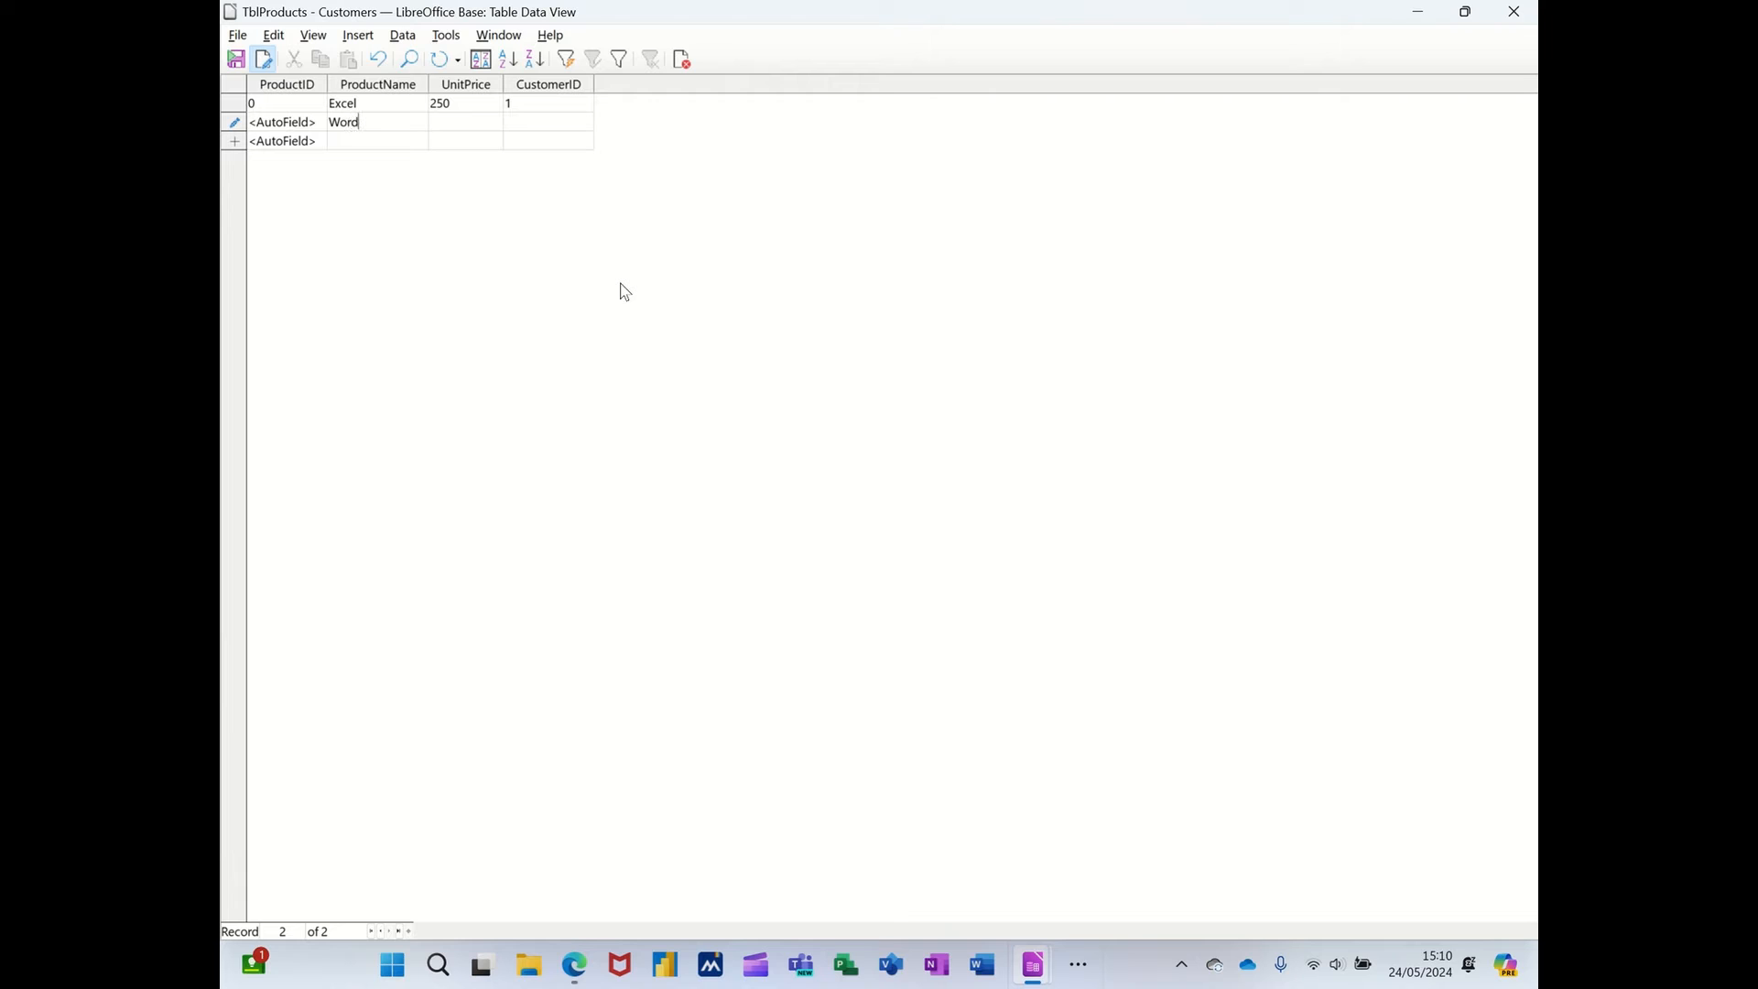
{"action": "type", "text": "2"}
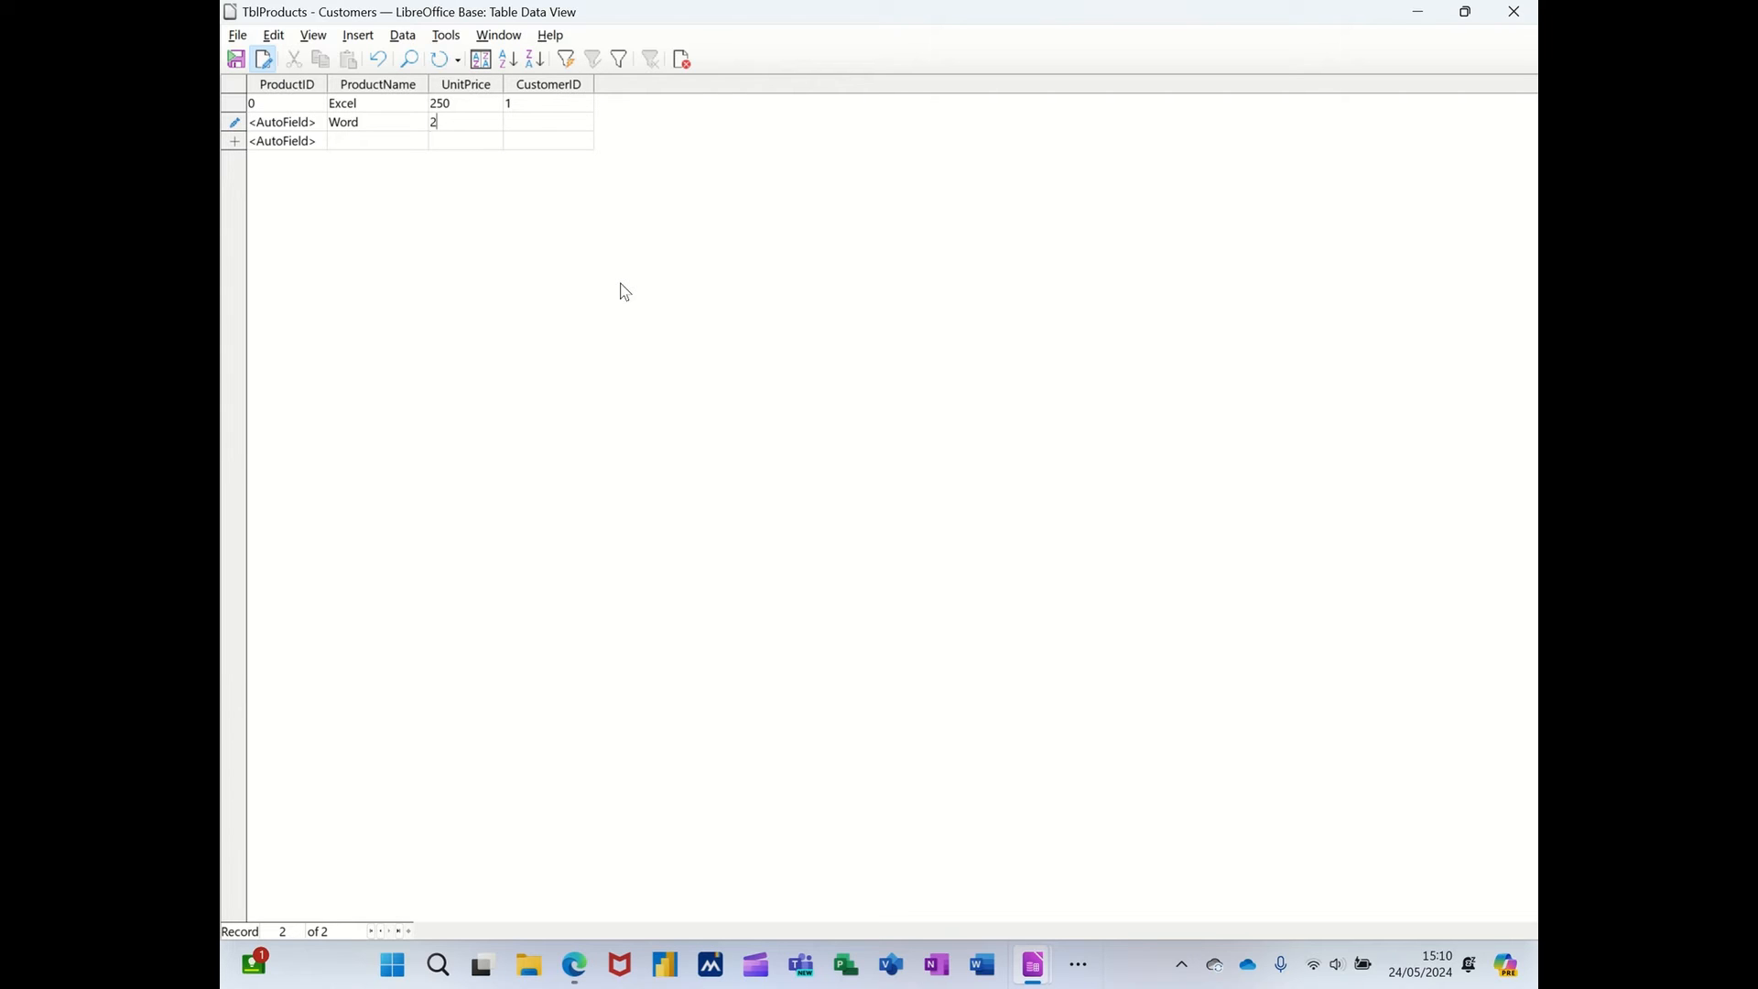
{"action": "type", "text": "50"}
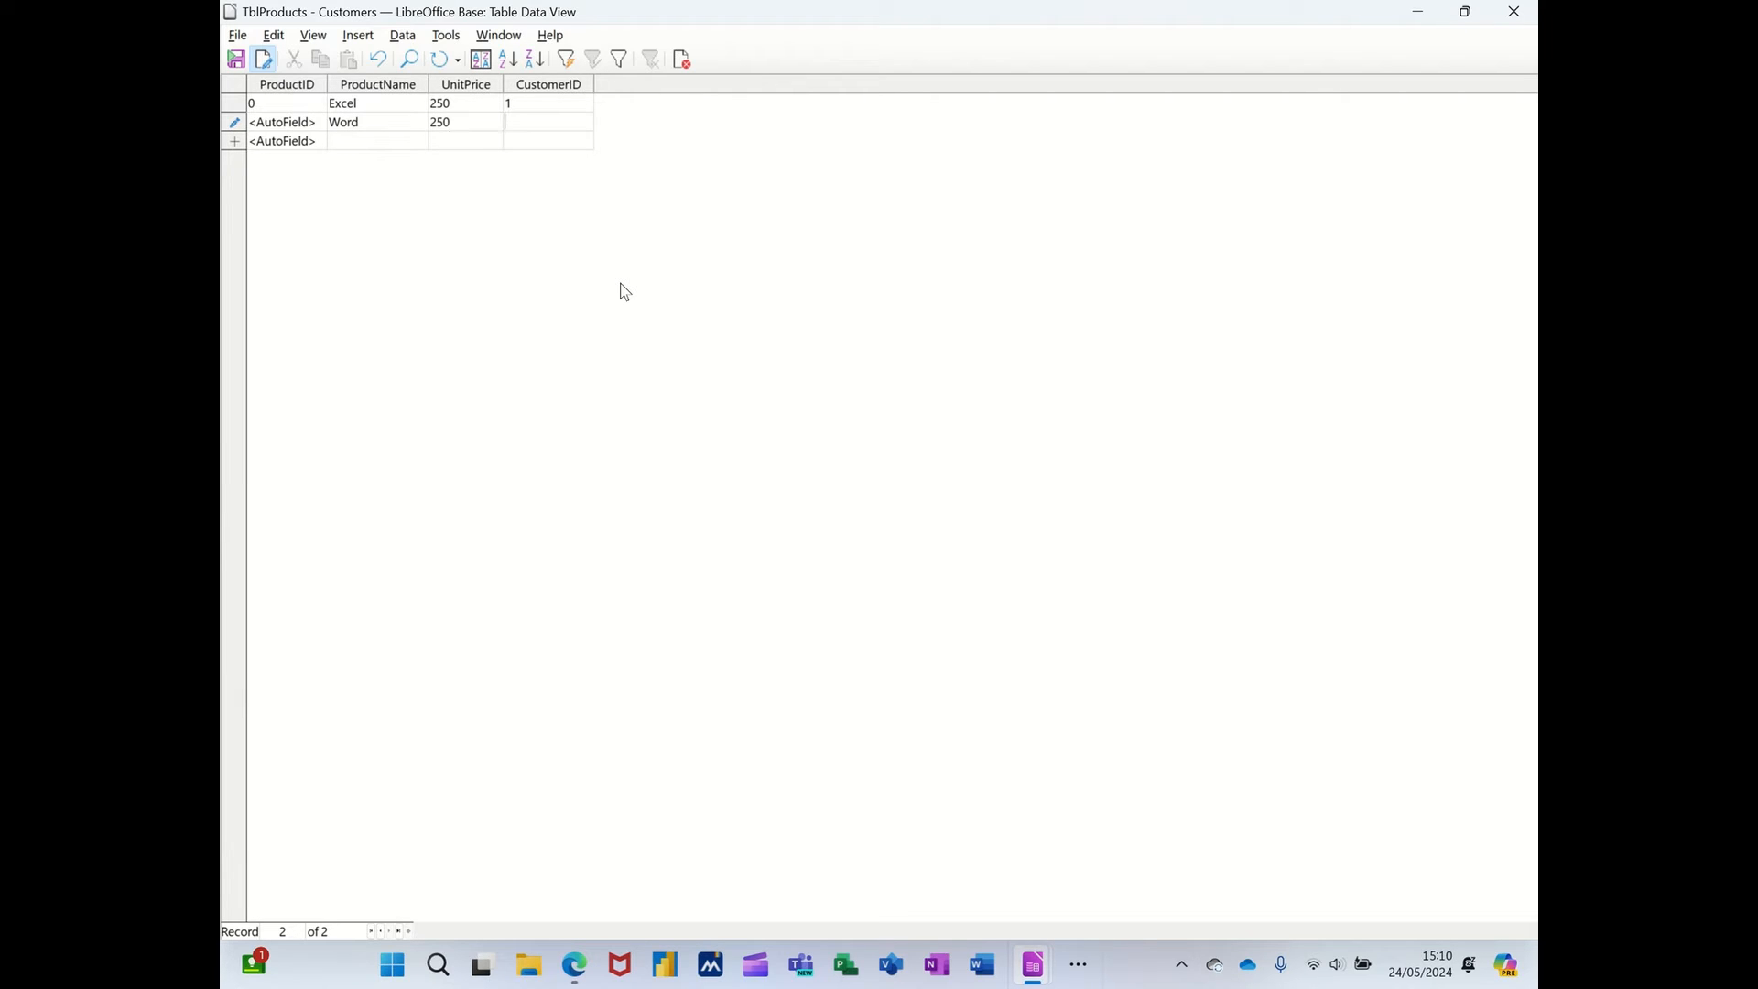
{"action": "type", "text": "2"}
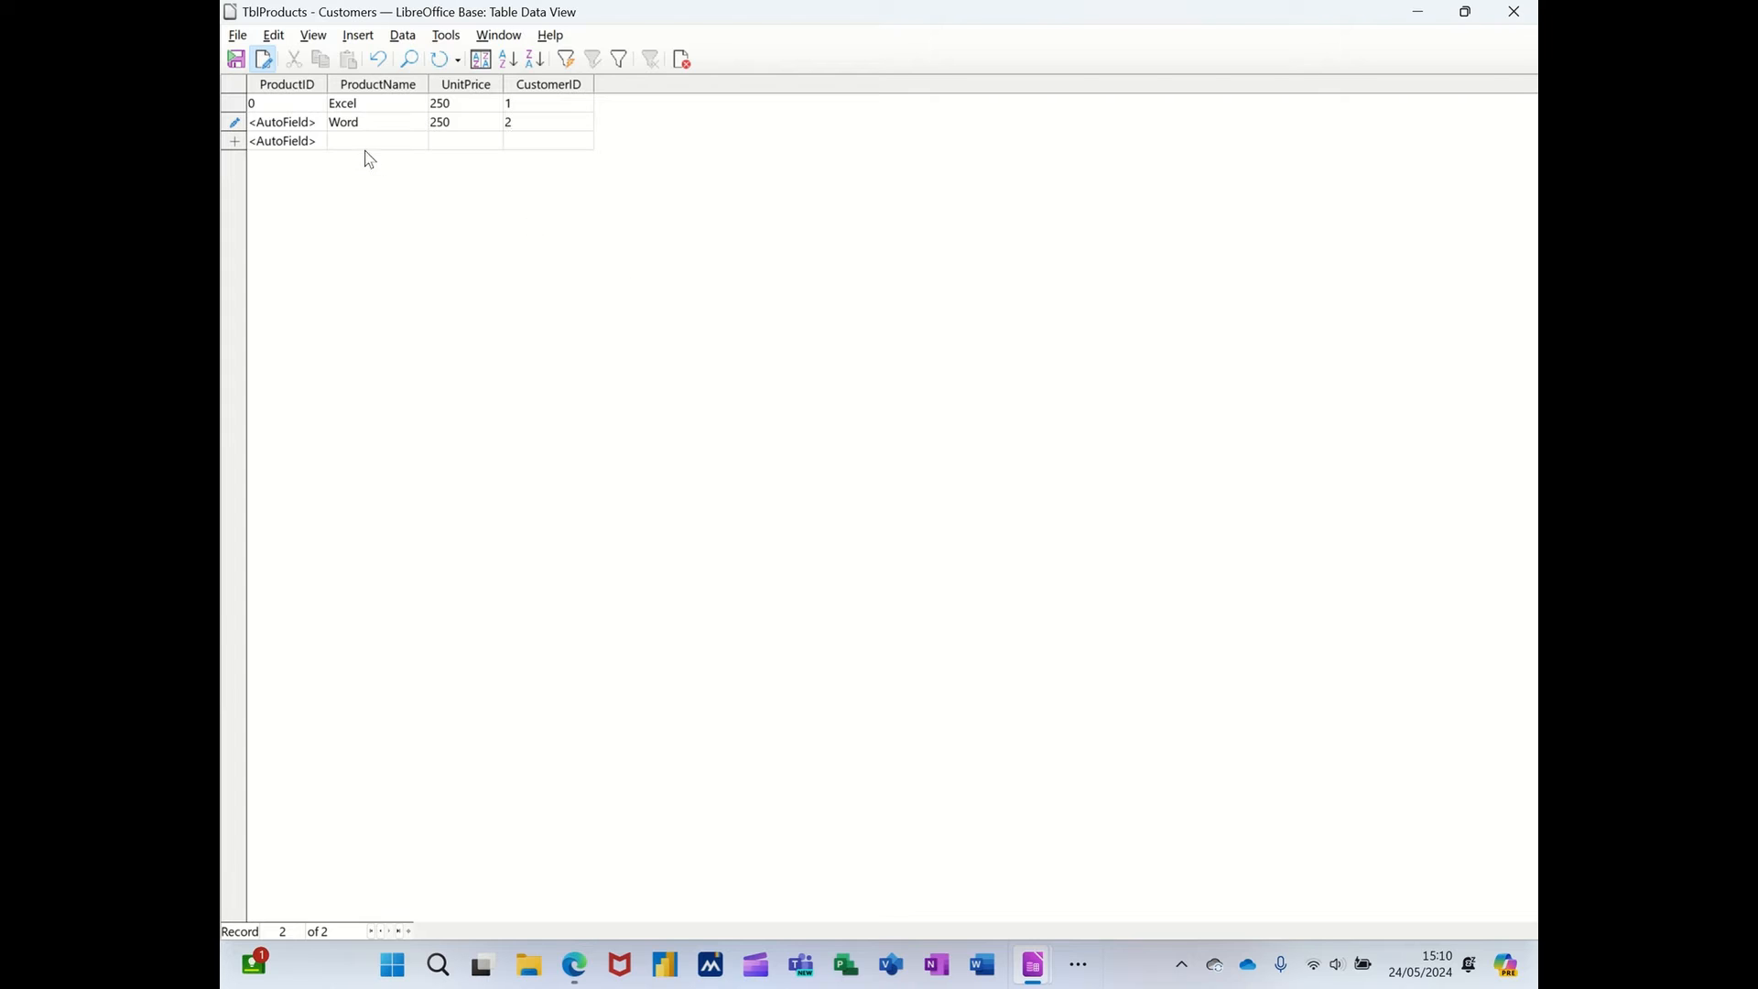
{"action": "left_click", "coordinate": [370, 141]}
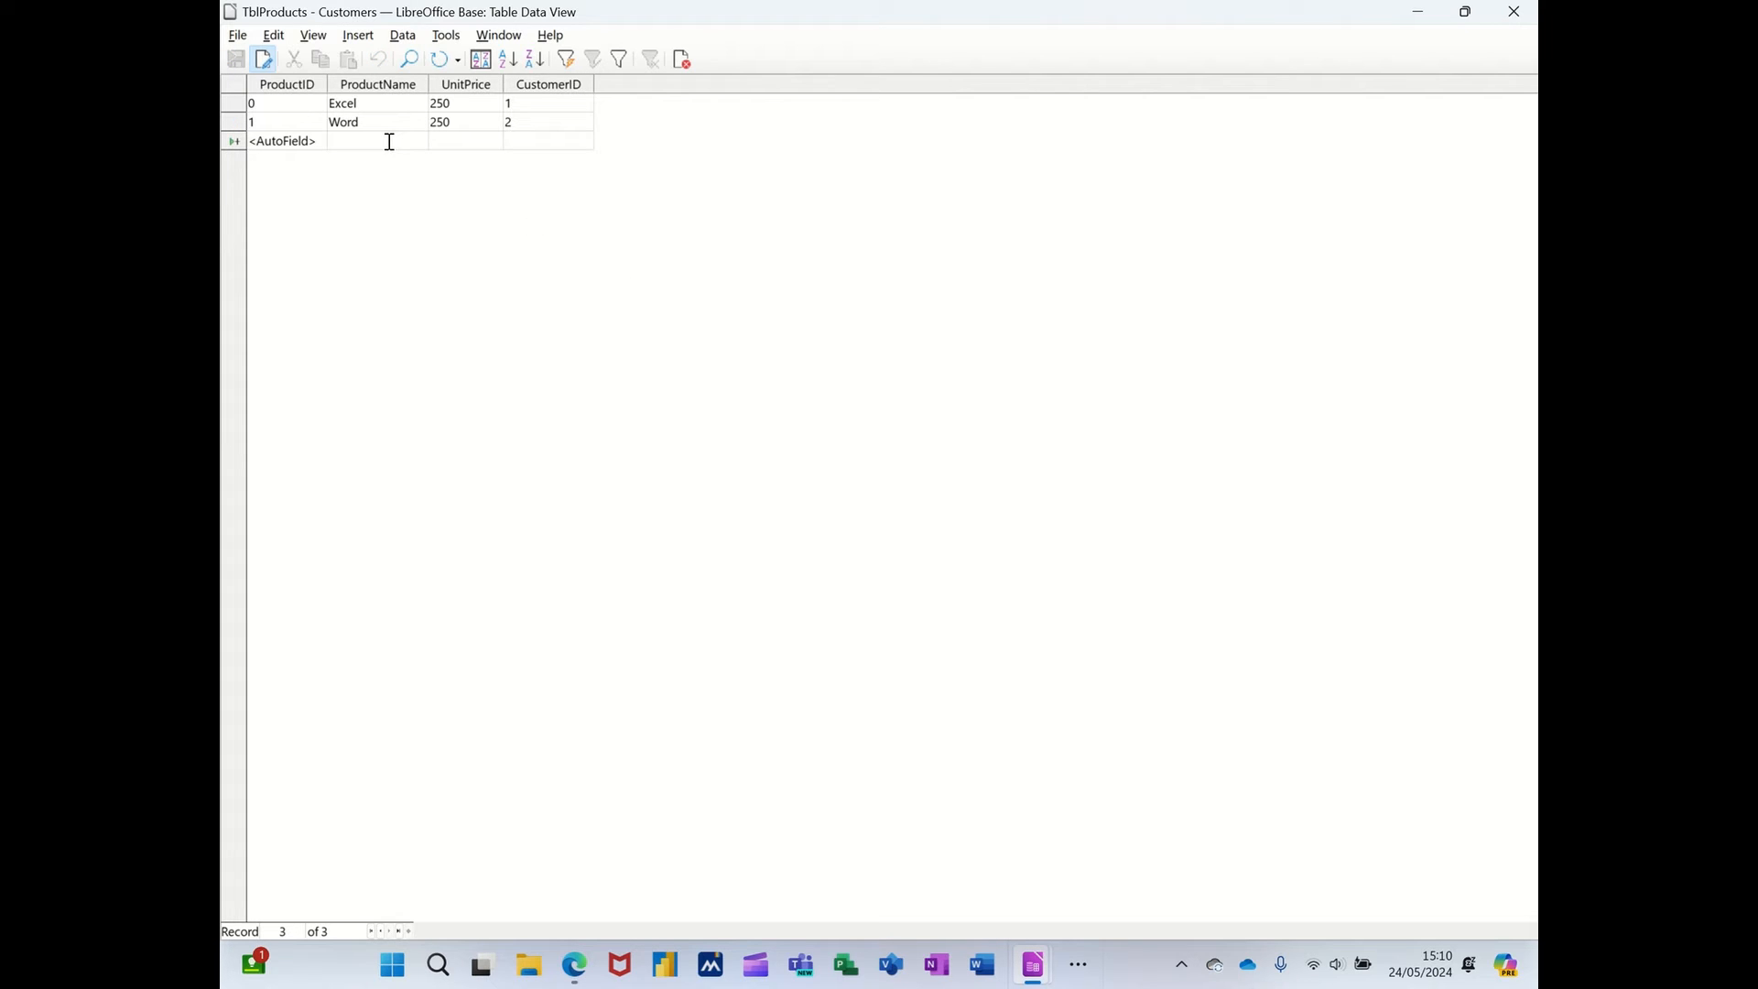
{"action": "type", "text": "Access"}
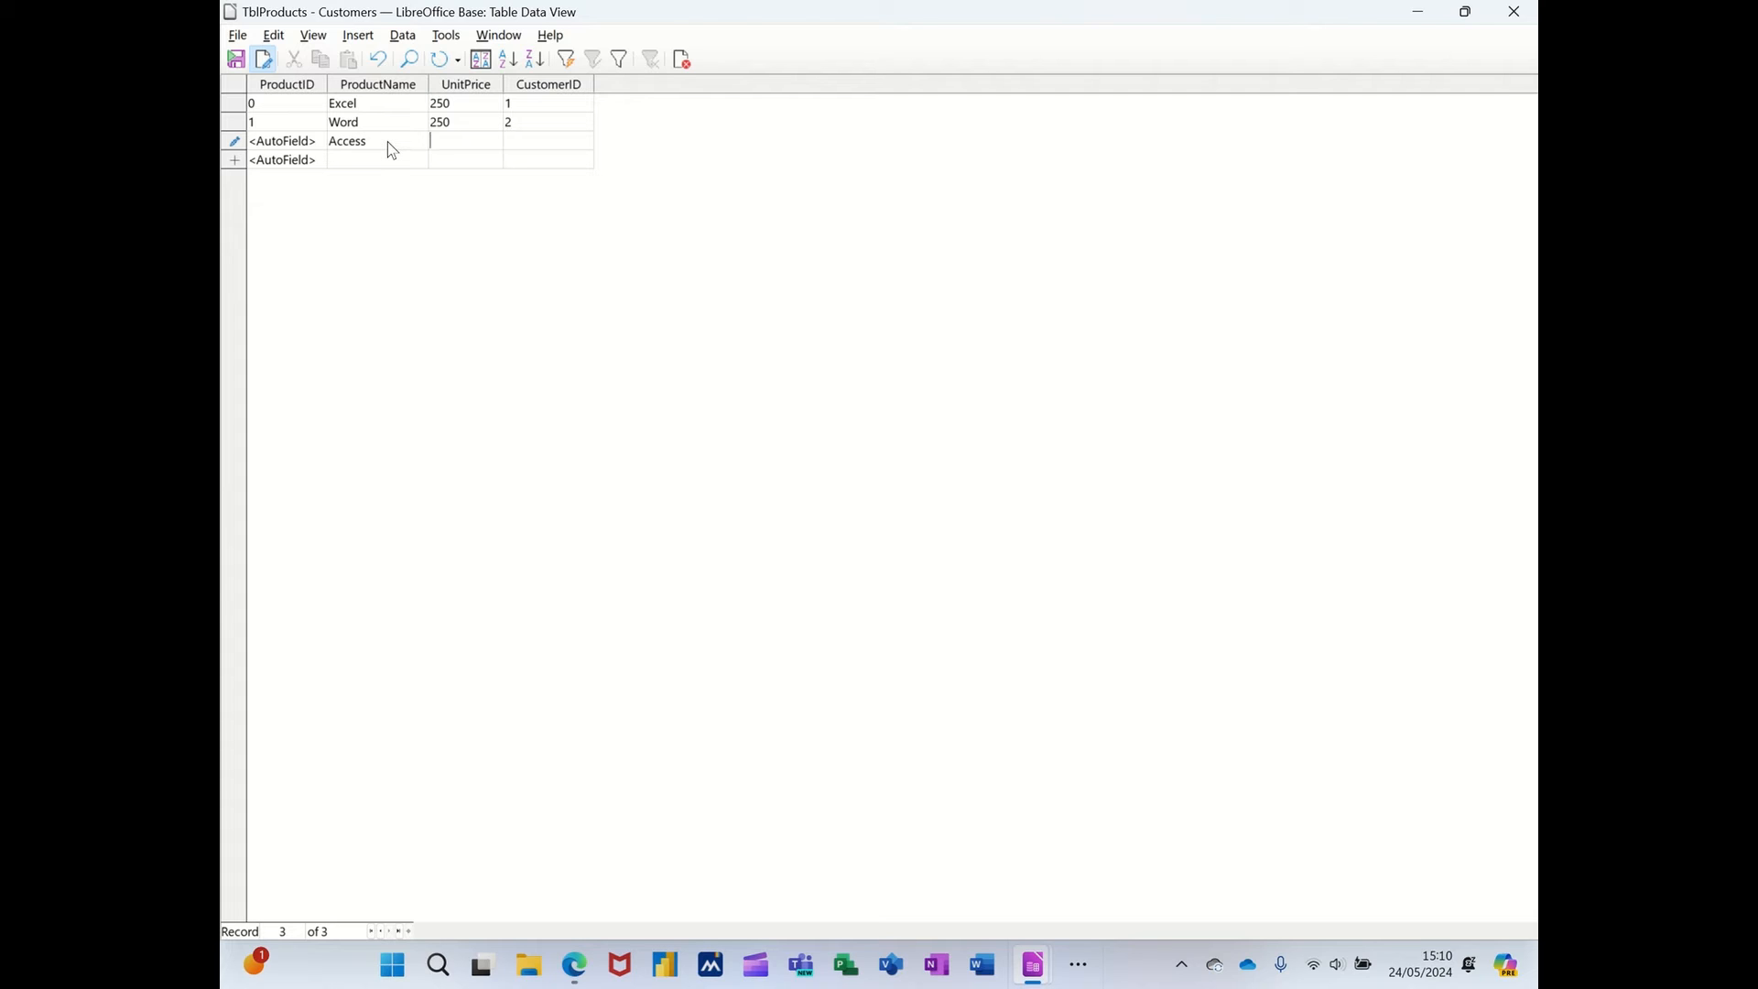
{"action": "type", "text": "250"}
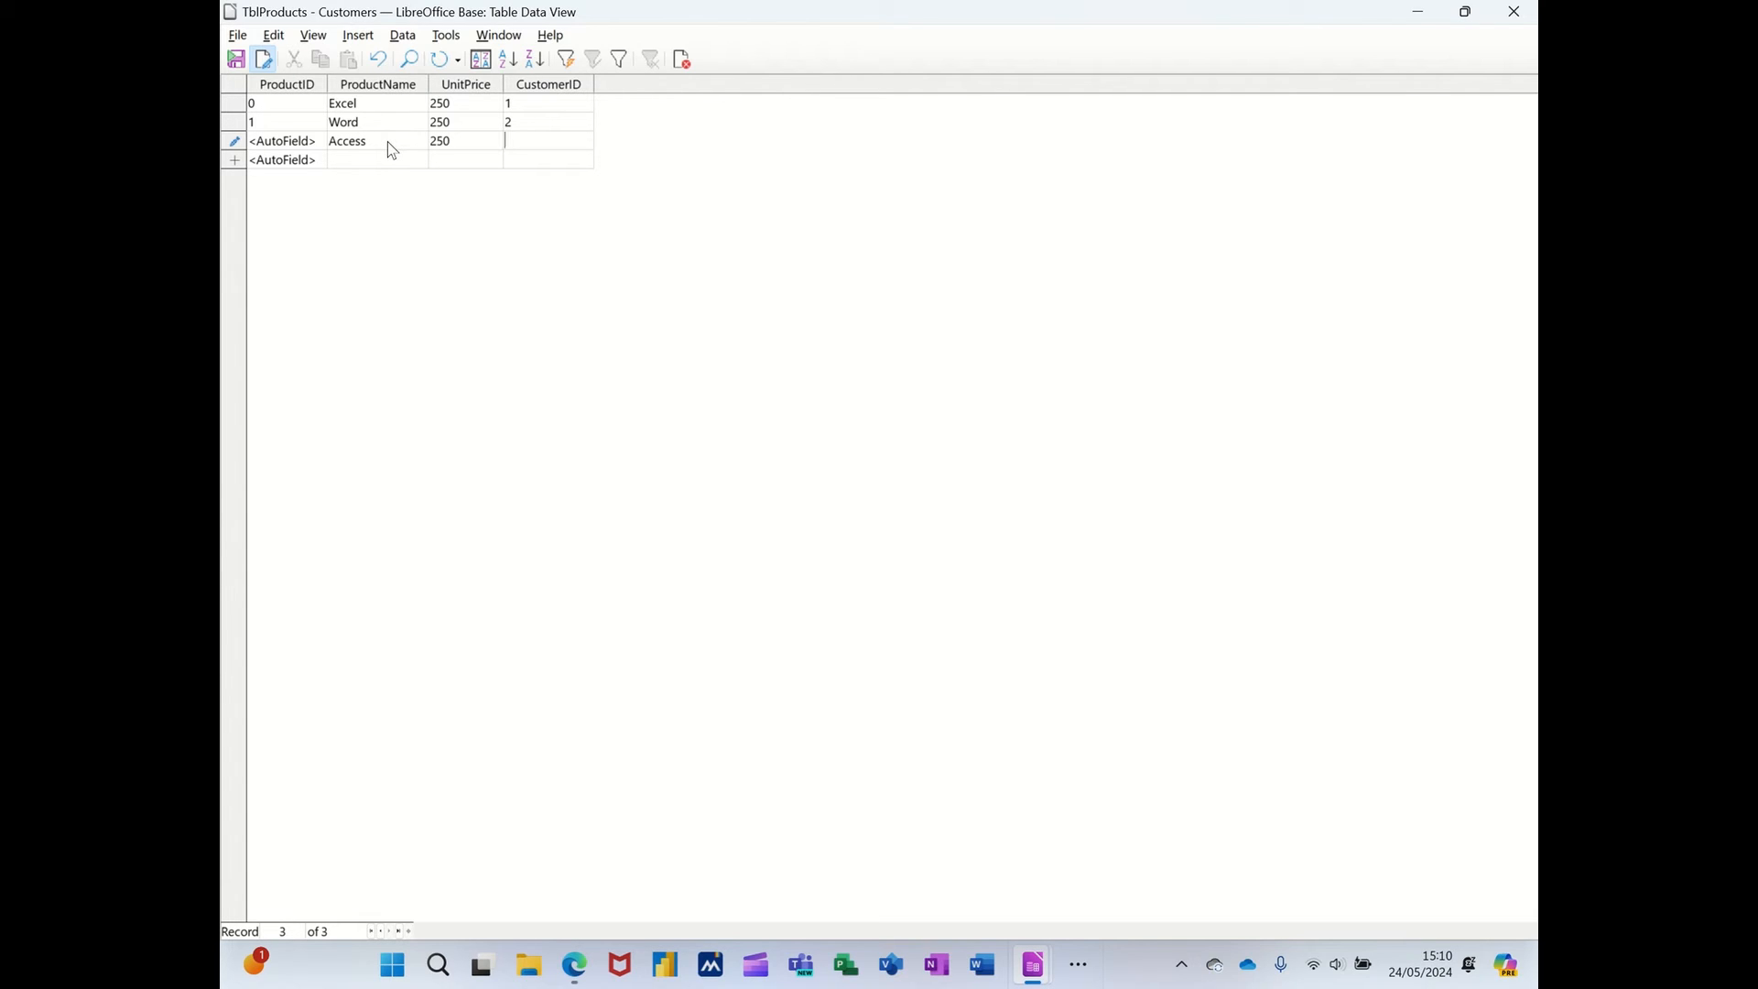
{"action": "type", "text": "2"}
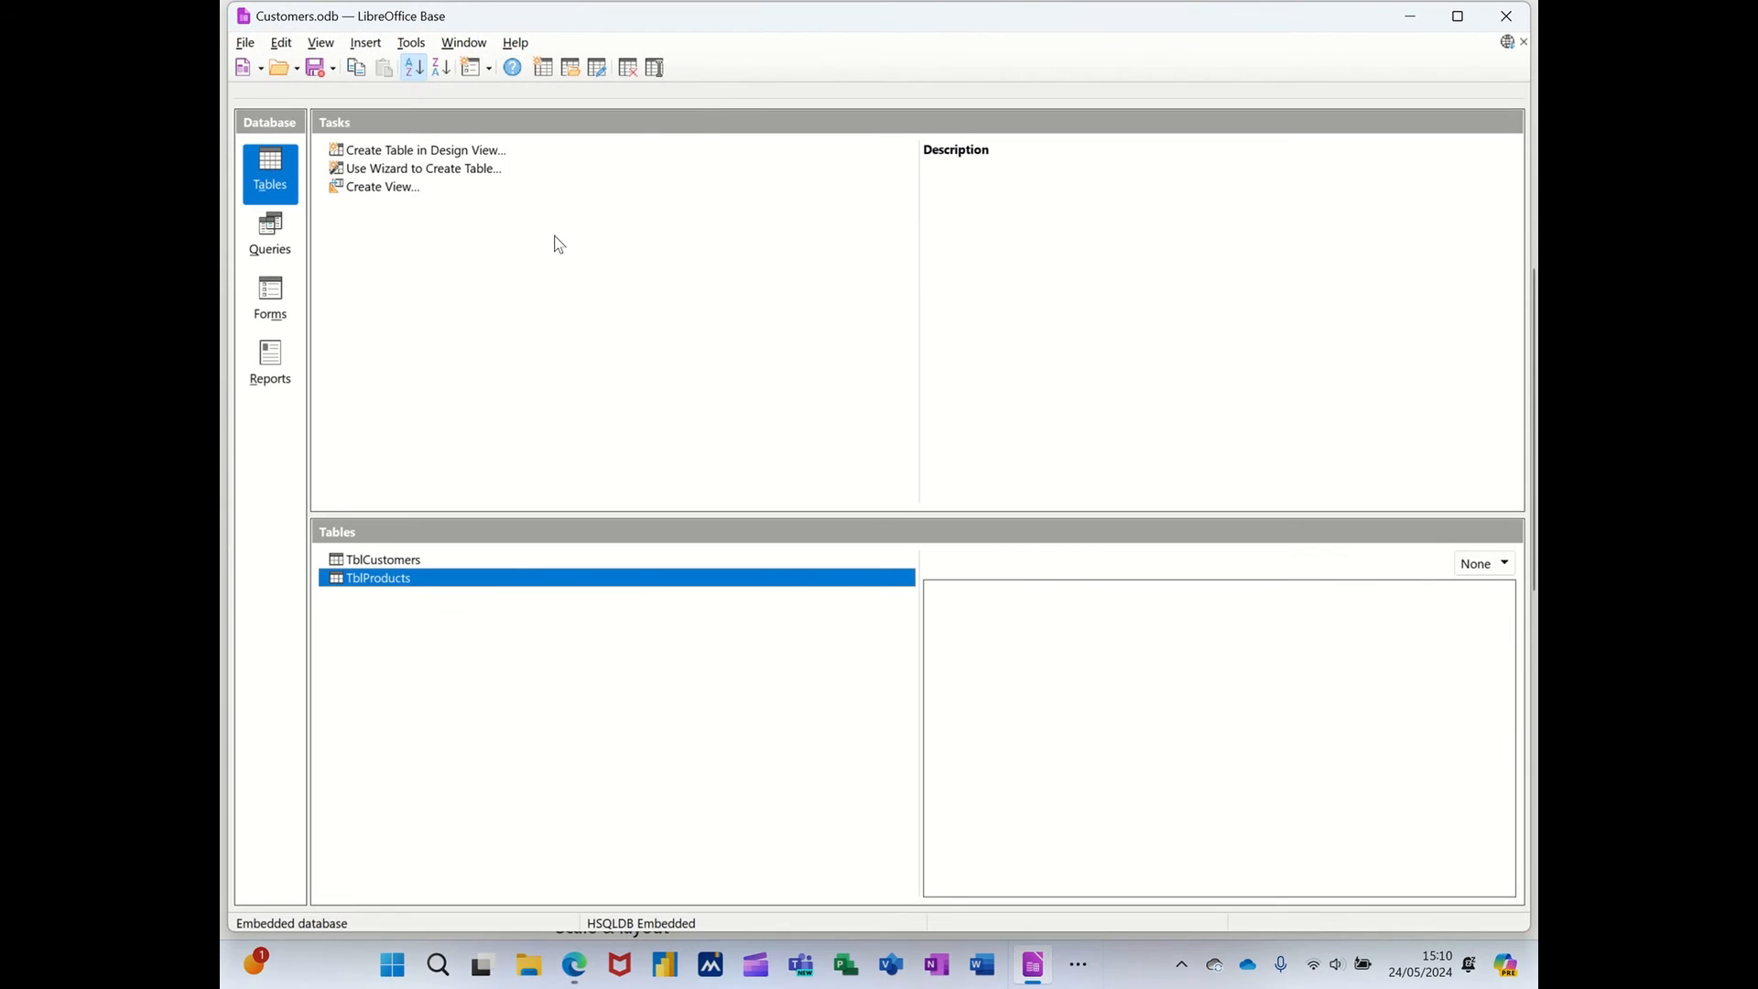
{"action": "mouse_move", "coordinate": [447, 515]}
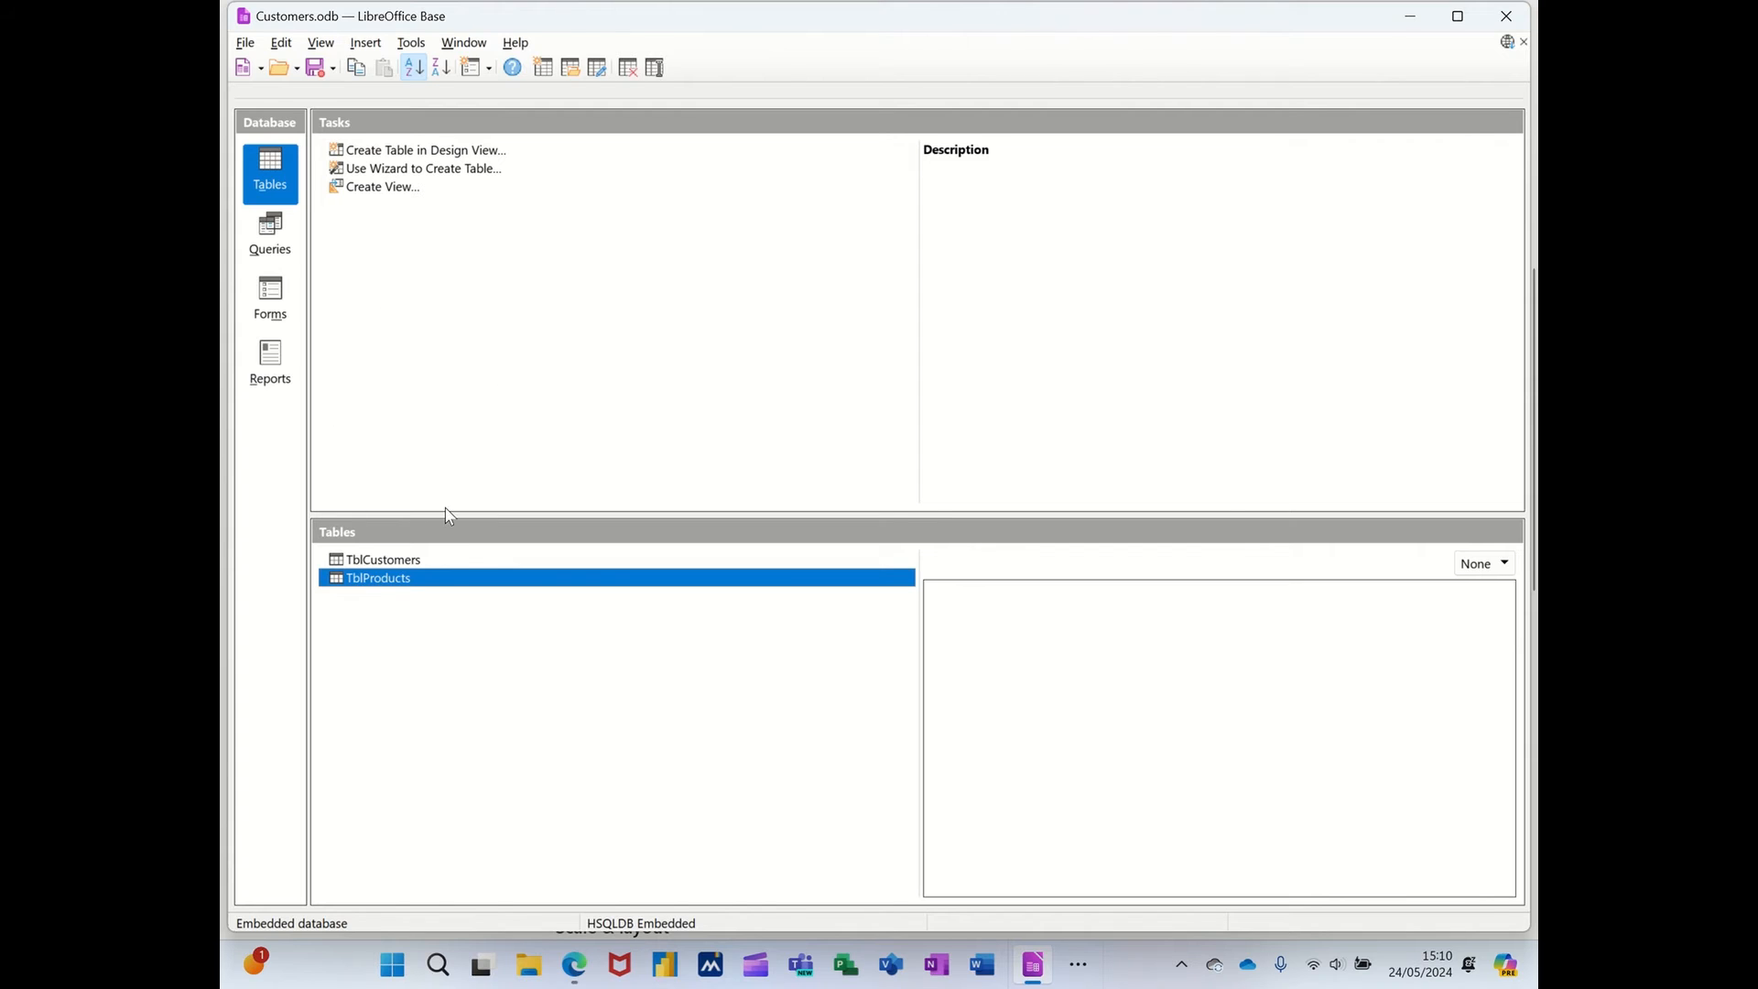
{"action": "mouse_move", "coordinate": [406, 94]}
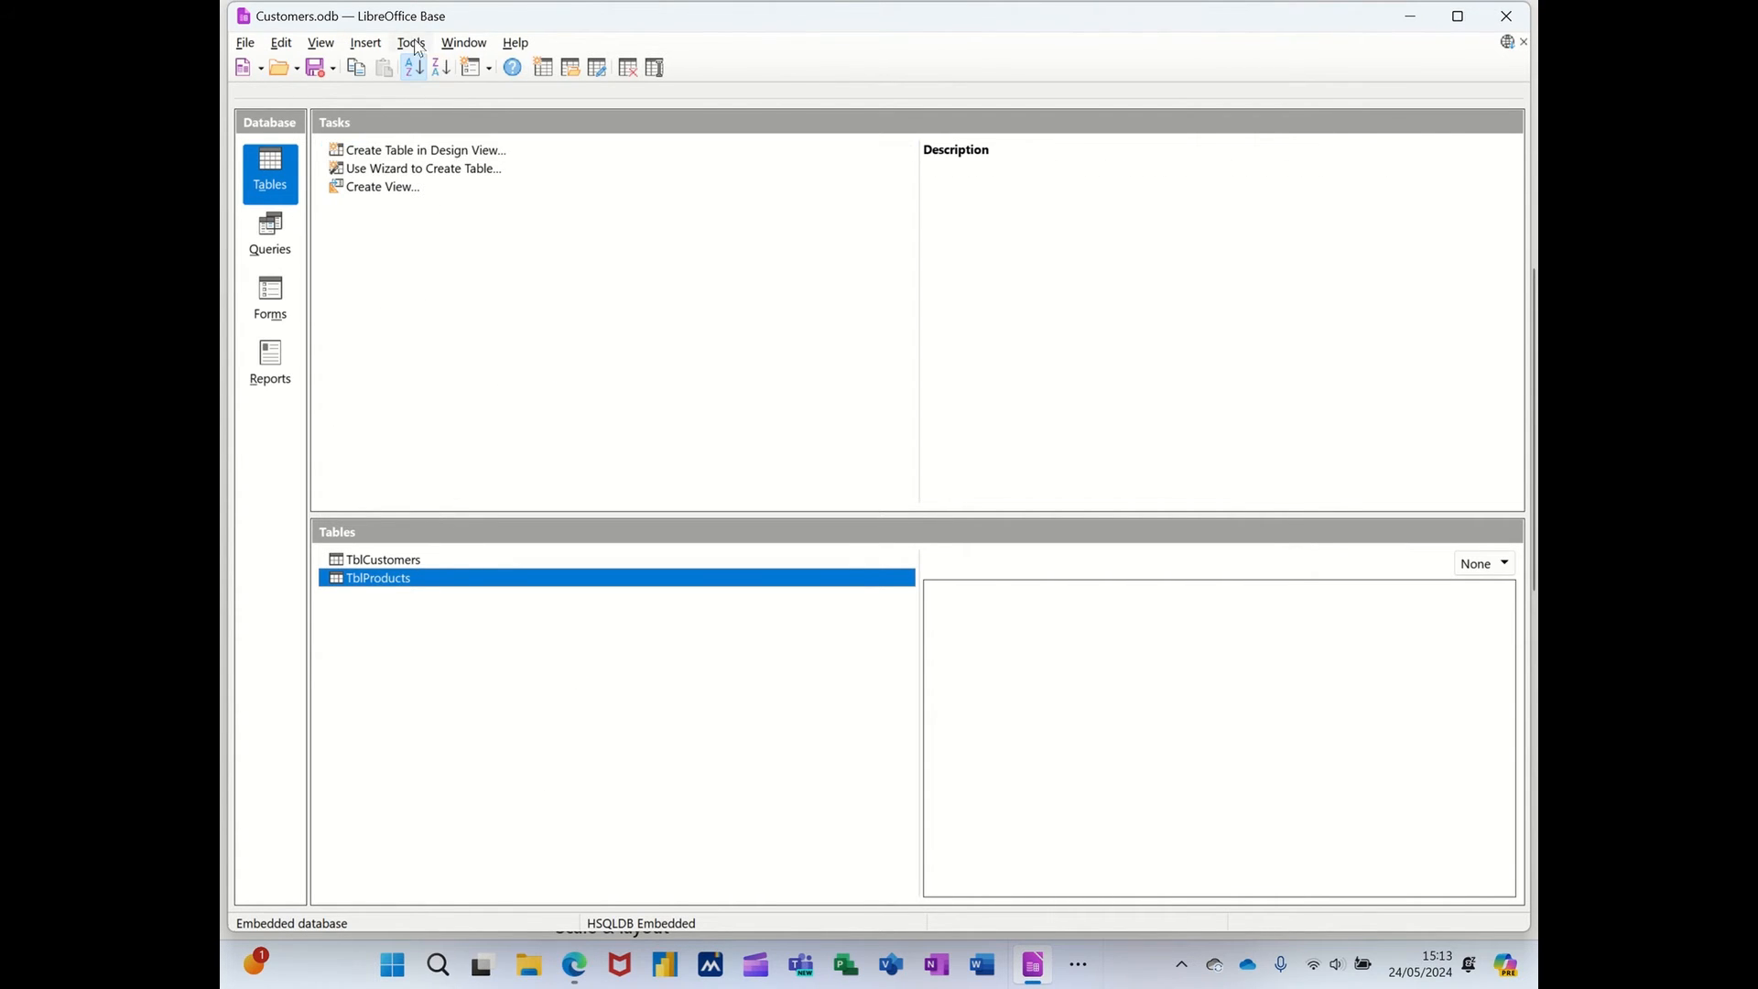
Show the database's Tools menu with the Relationships command.
{"action": "left_click", "coordinate": [410, 42]}
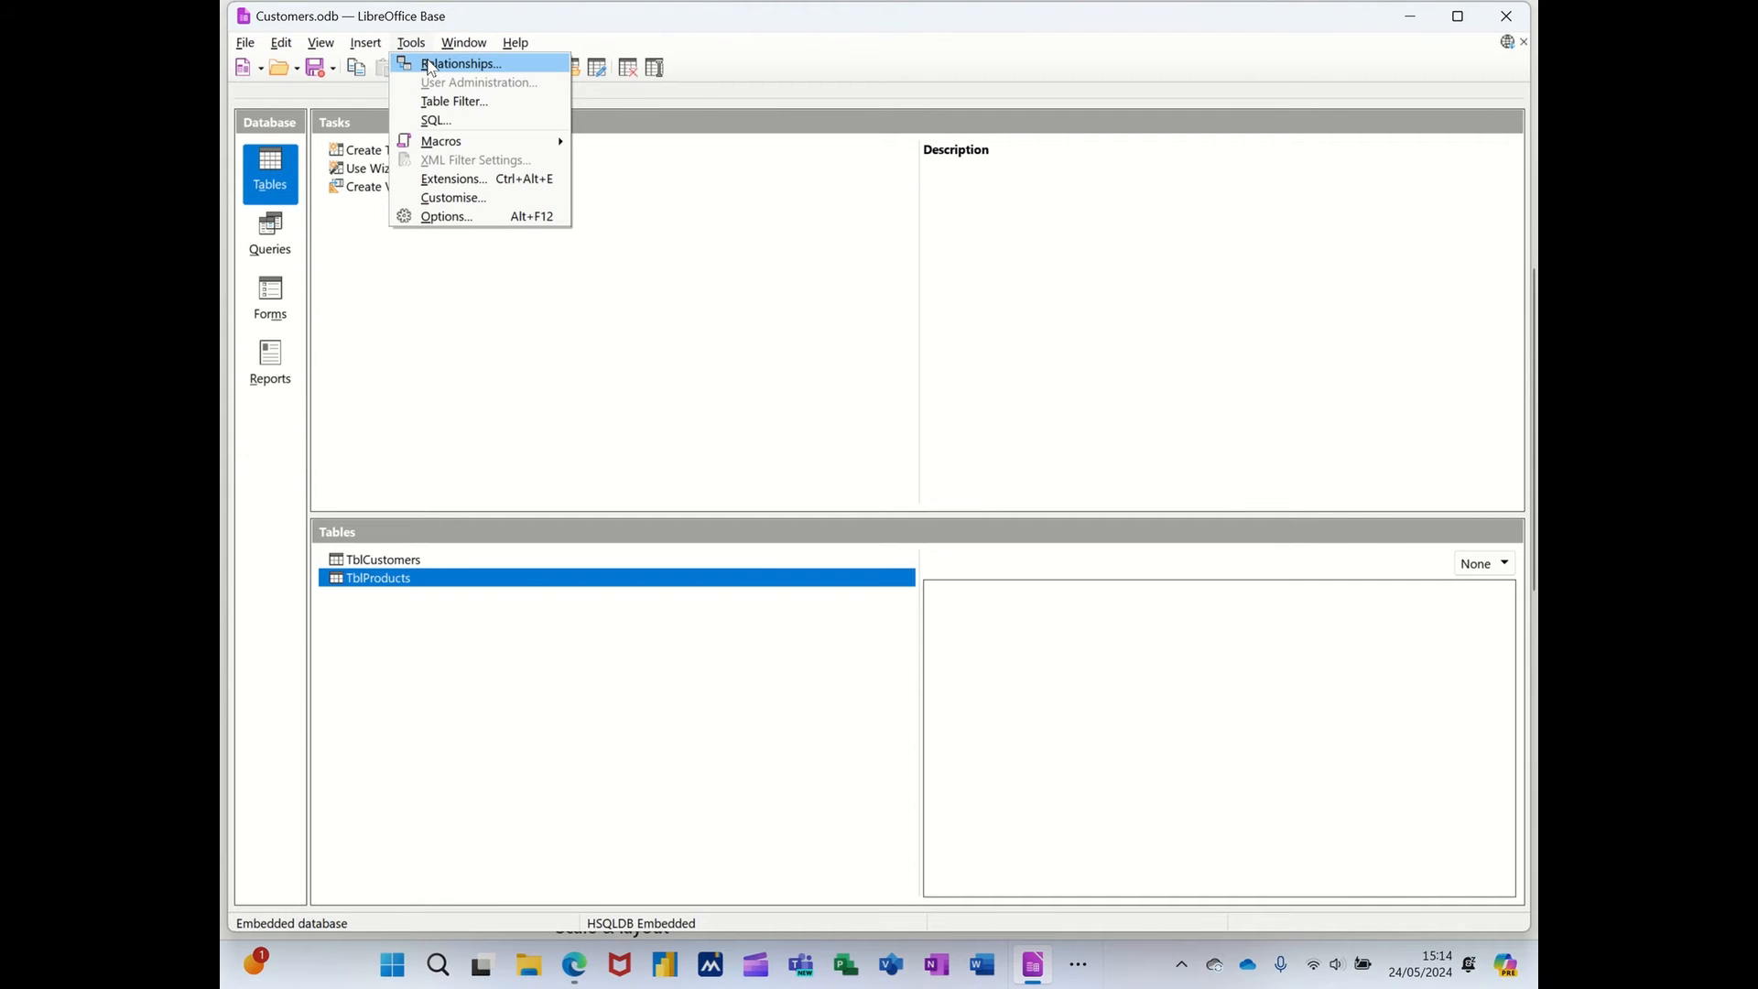
Add TblCustomers and TblProducts to the relation design.
{"action": "left_click", "coordinate": [462, 63]}
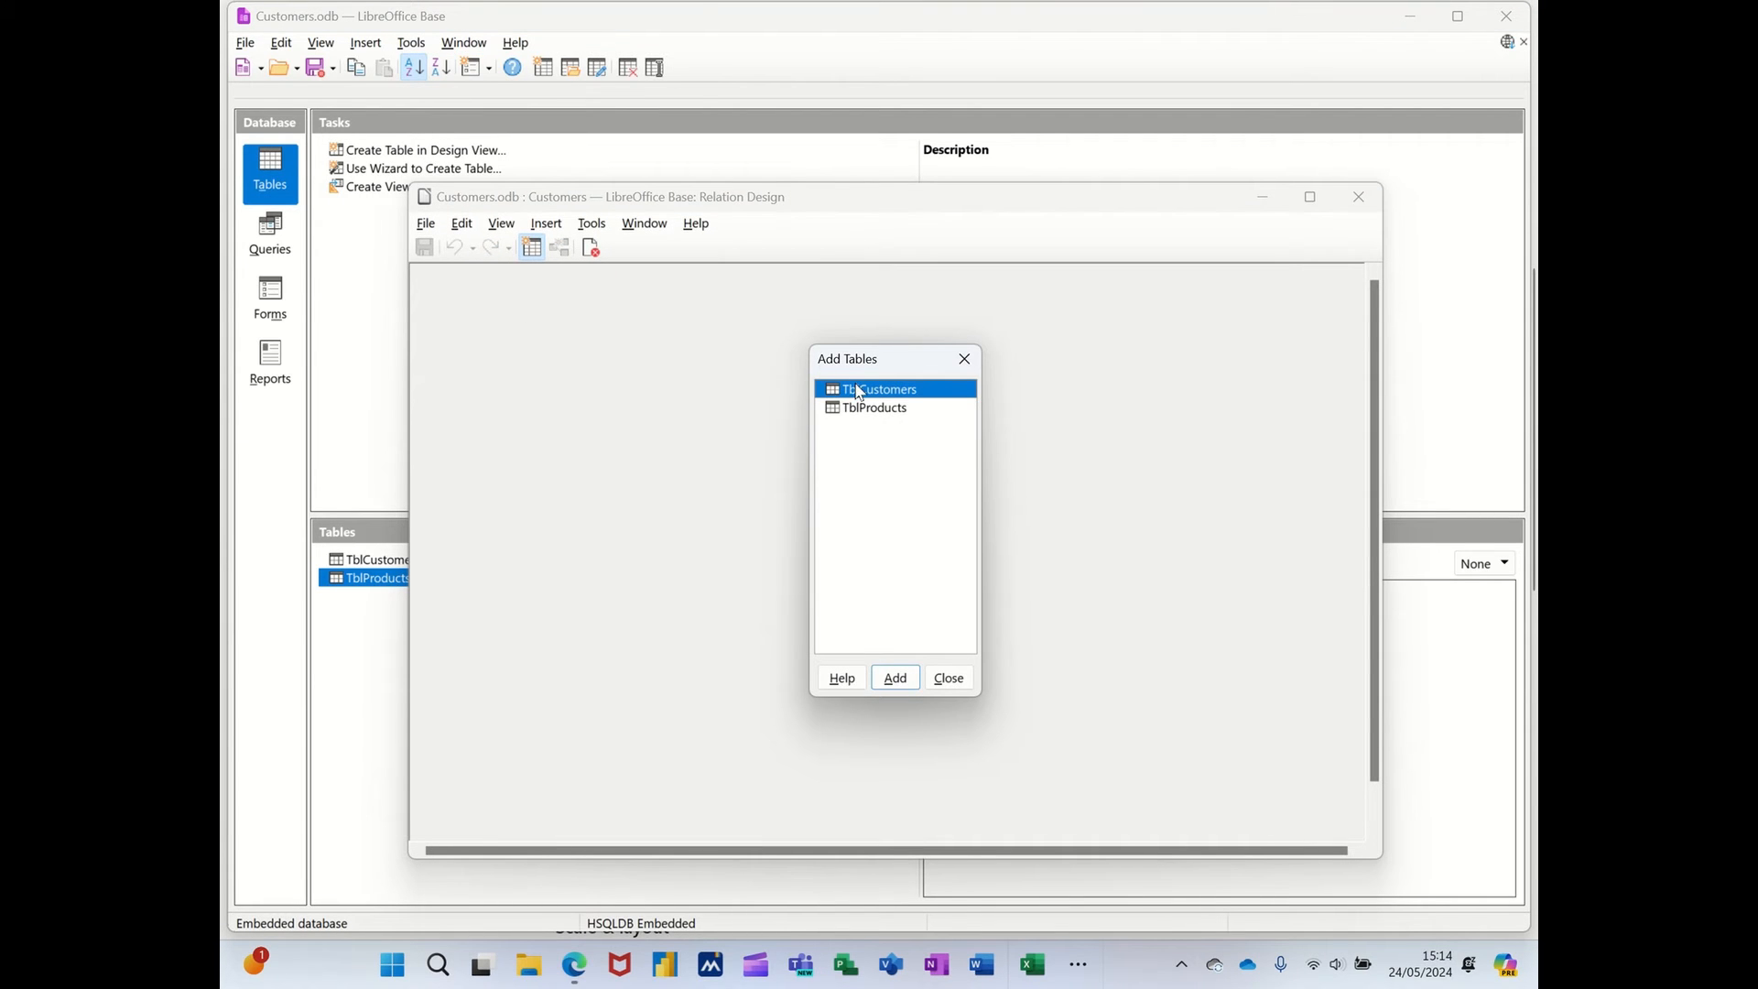
{"action": "left_click", "coordinate": [893, 678]}
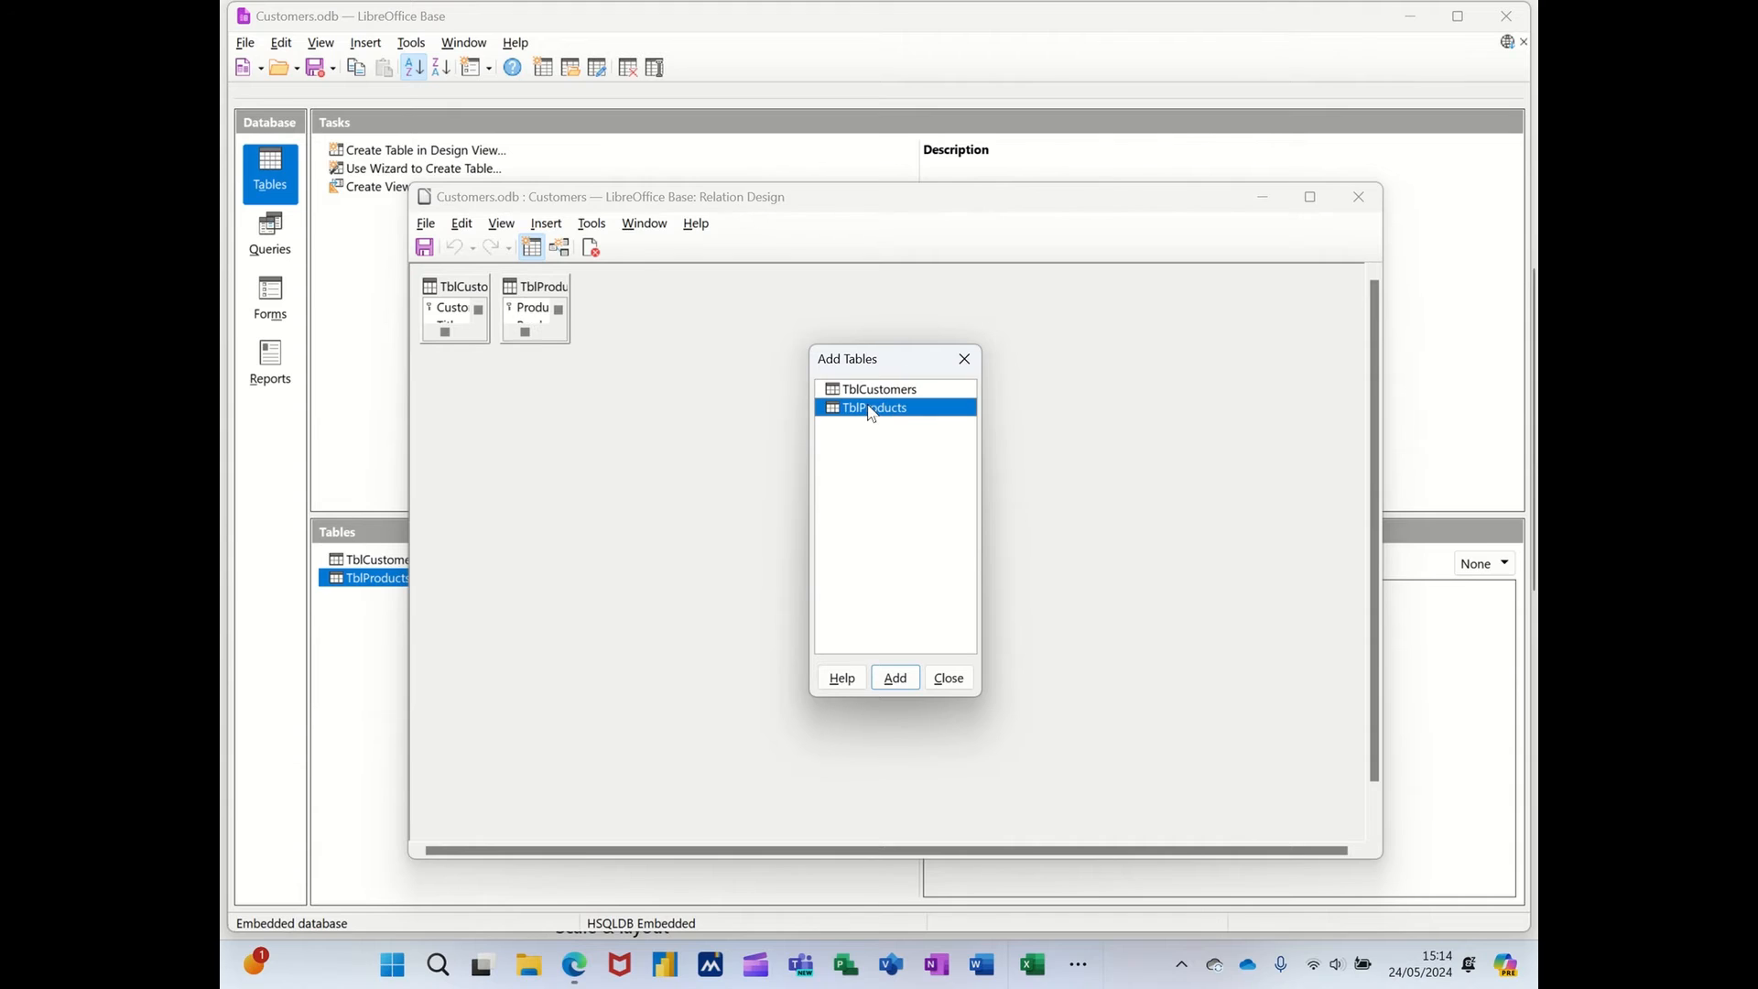
{"action": "left_click", "coordinate": [946, 678]}
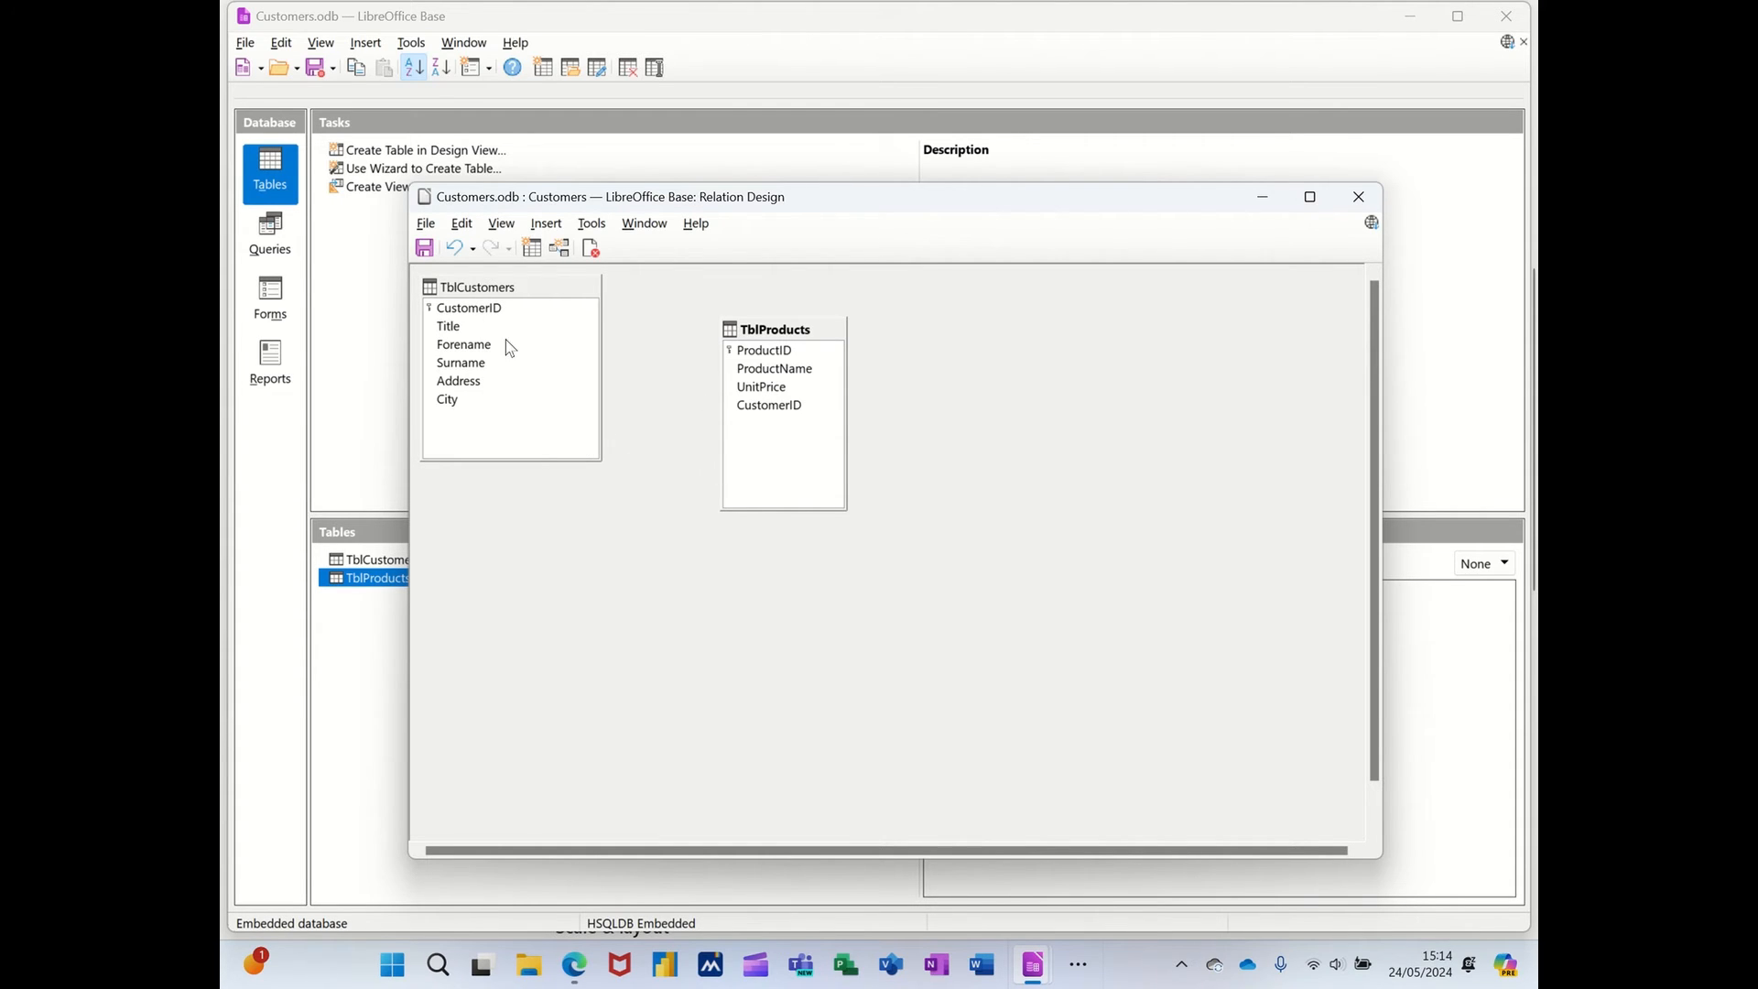
Relate the tables one-to-many through CustomerID and save the relationship.
{"action": "left_click", "coordinate": [469, 308]}
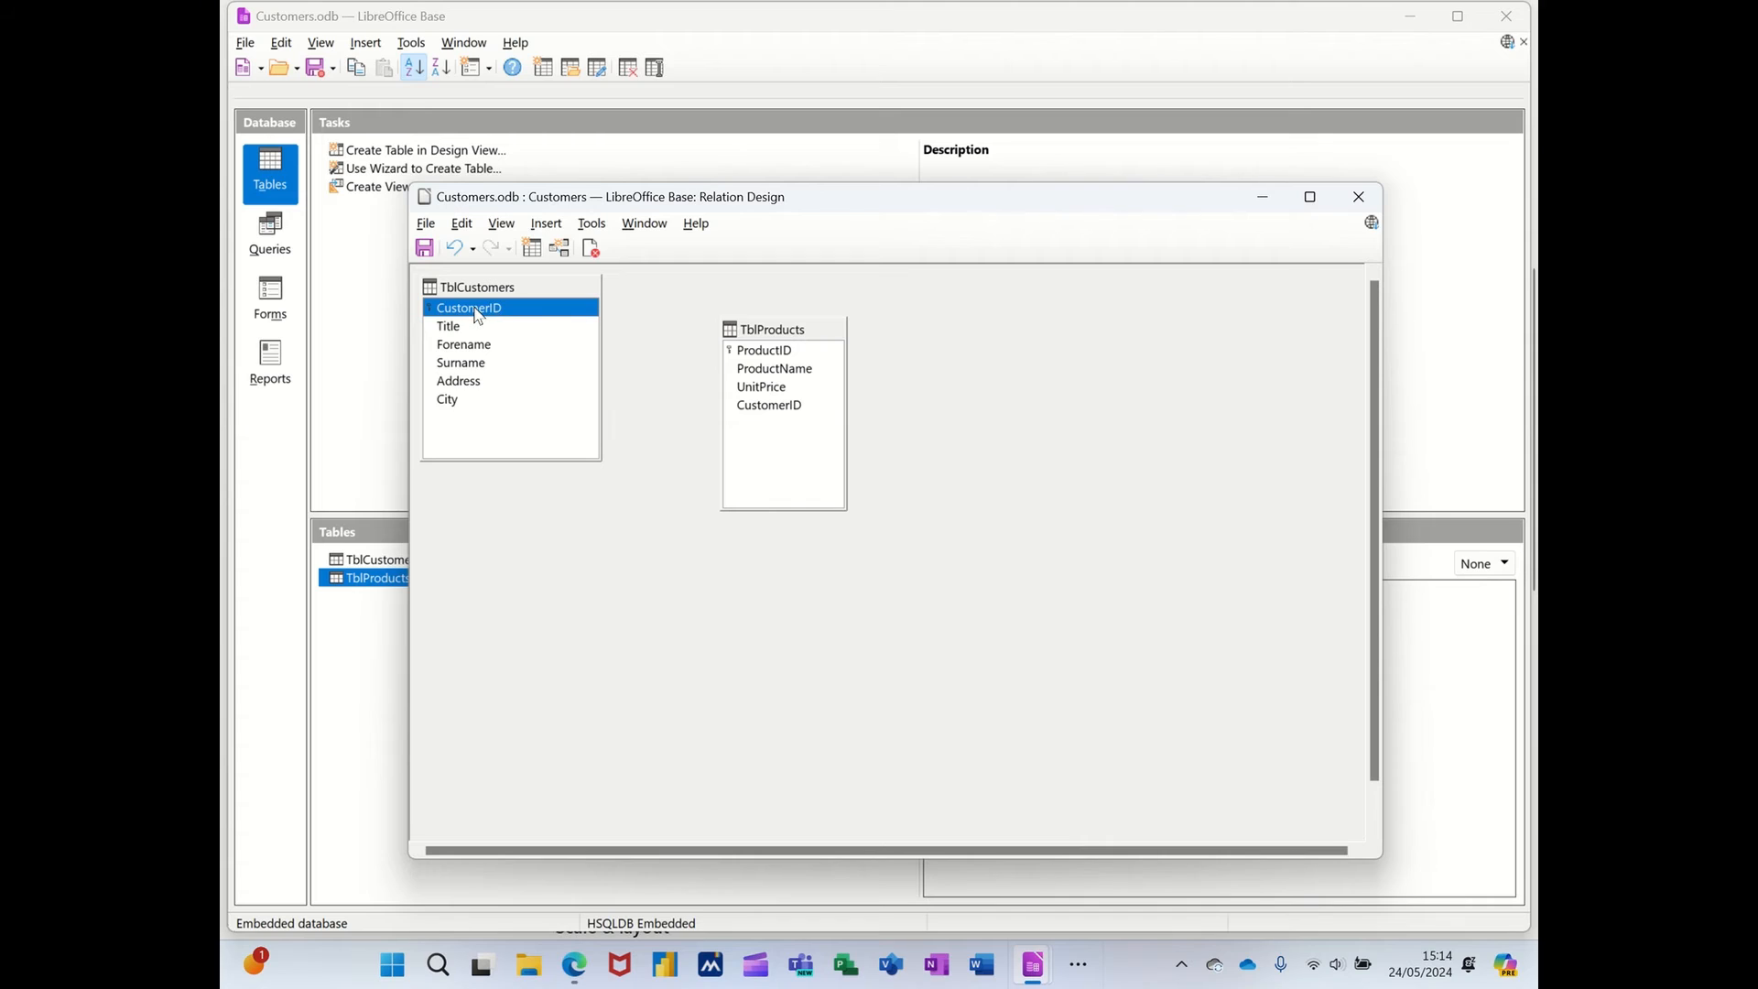
{"action": "mouse_move", "coordinate": [771, 361]}
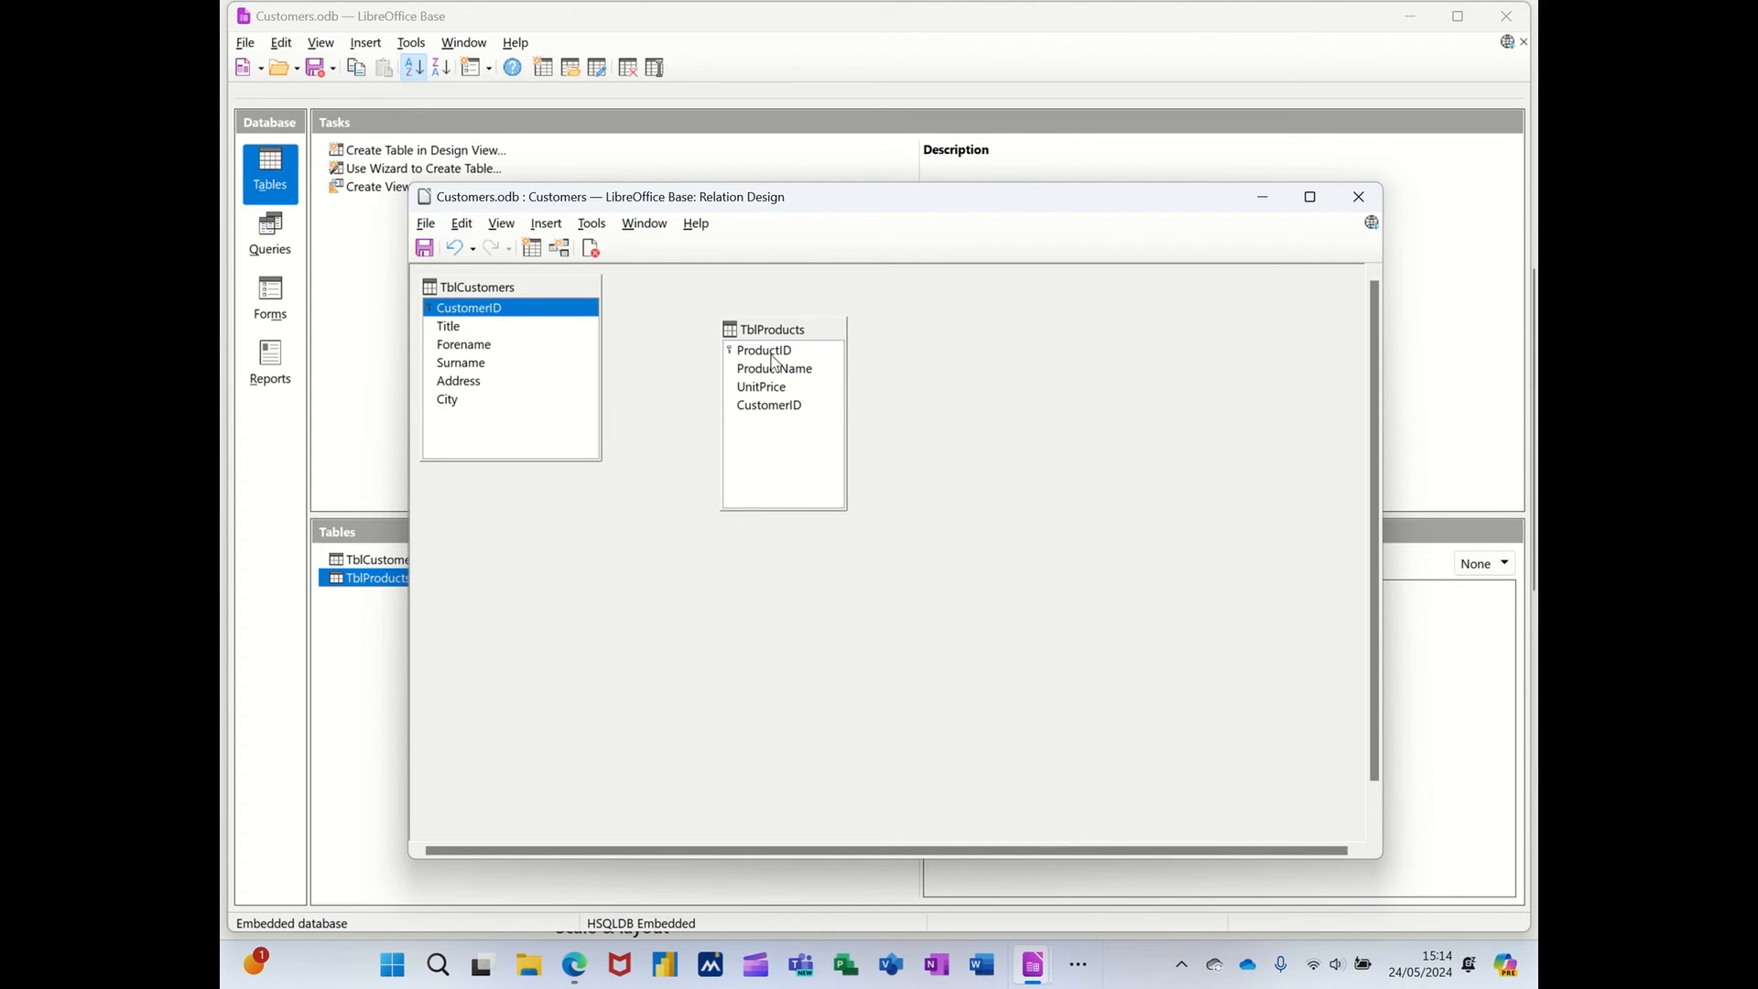
{"action": "mouse_move", "coordinate": [472, 313]}
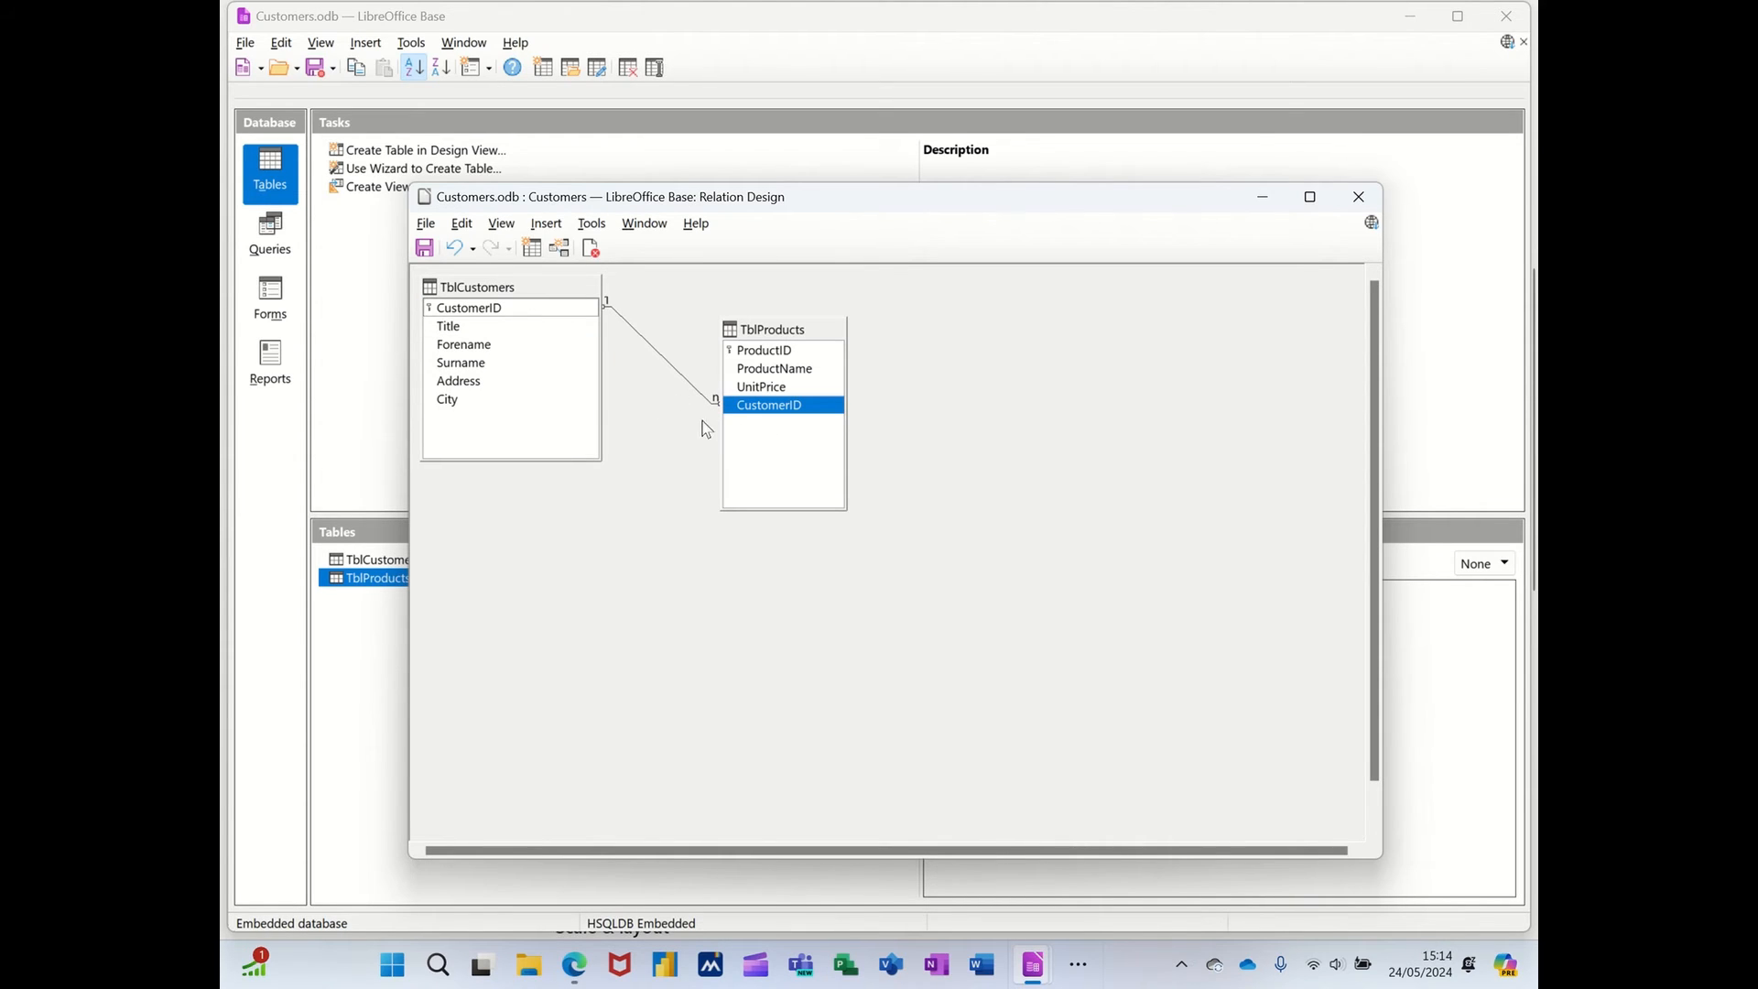
{"action": "mouse_move", "coordinate": [432, 269]}
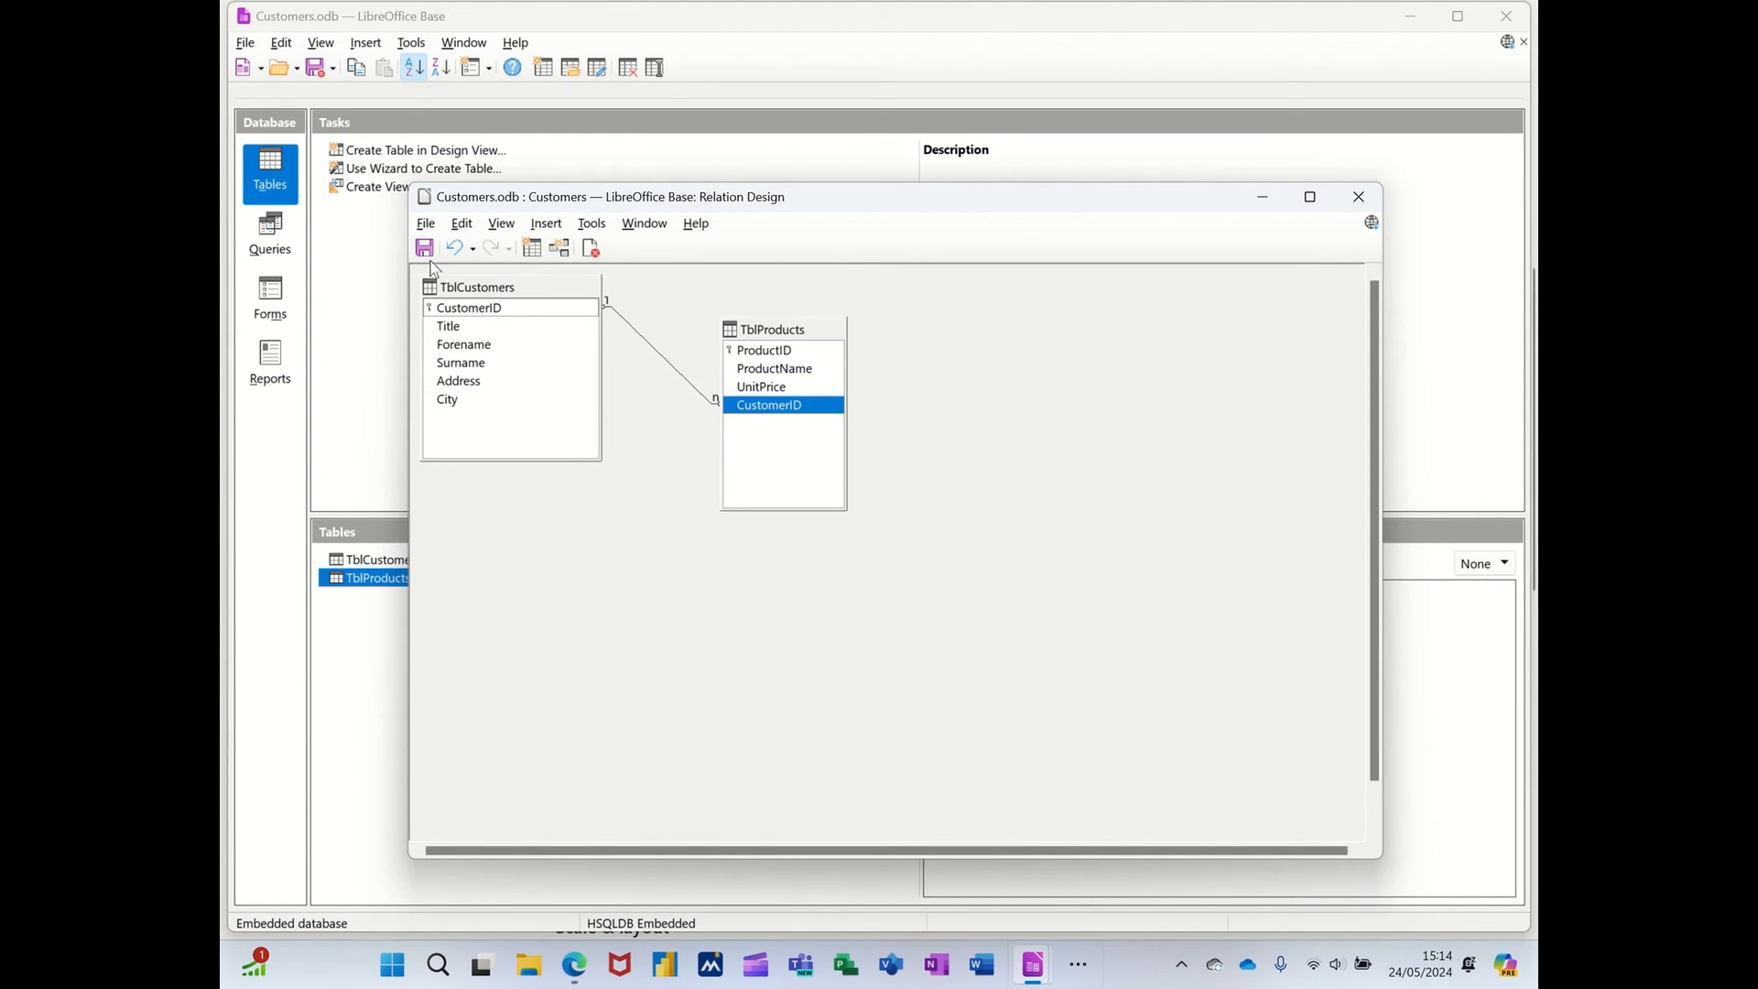
{"action": "left_click", "coordinate": [423, 247]}
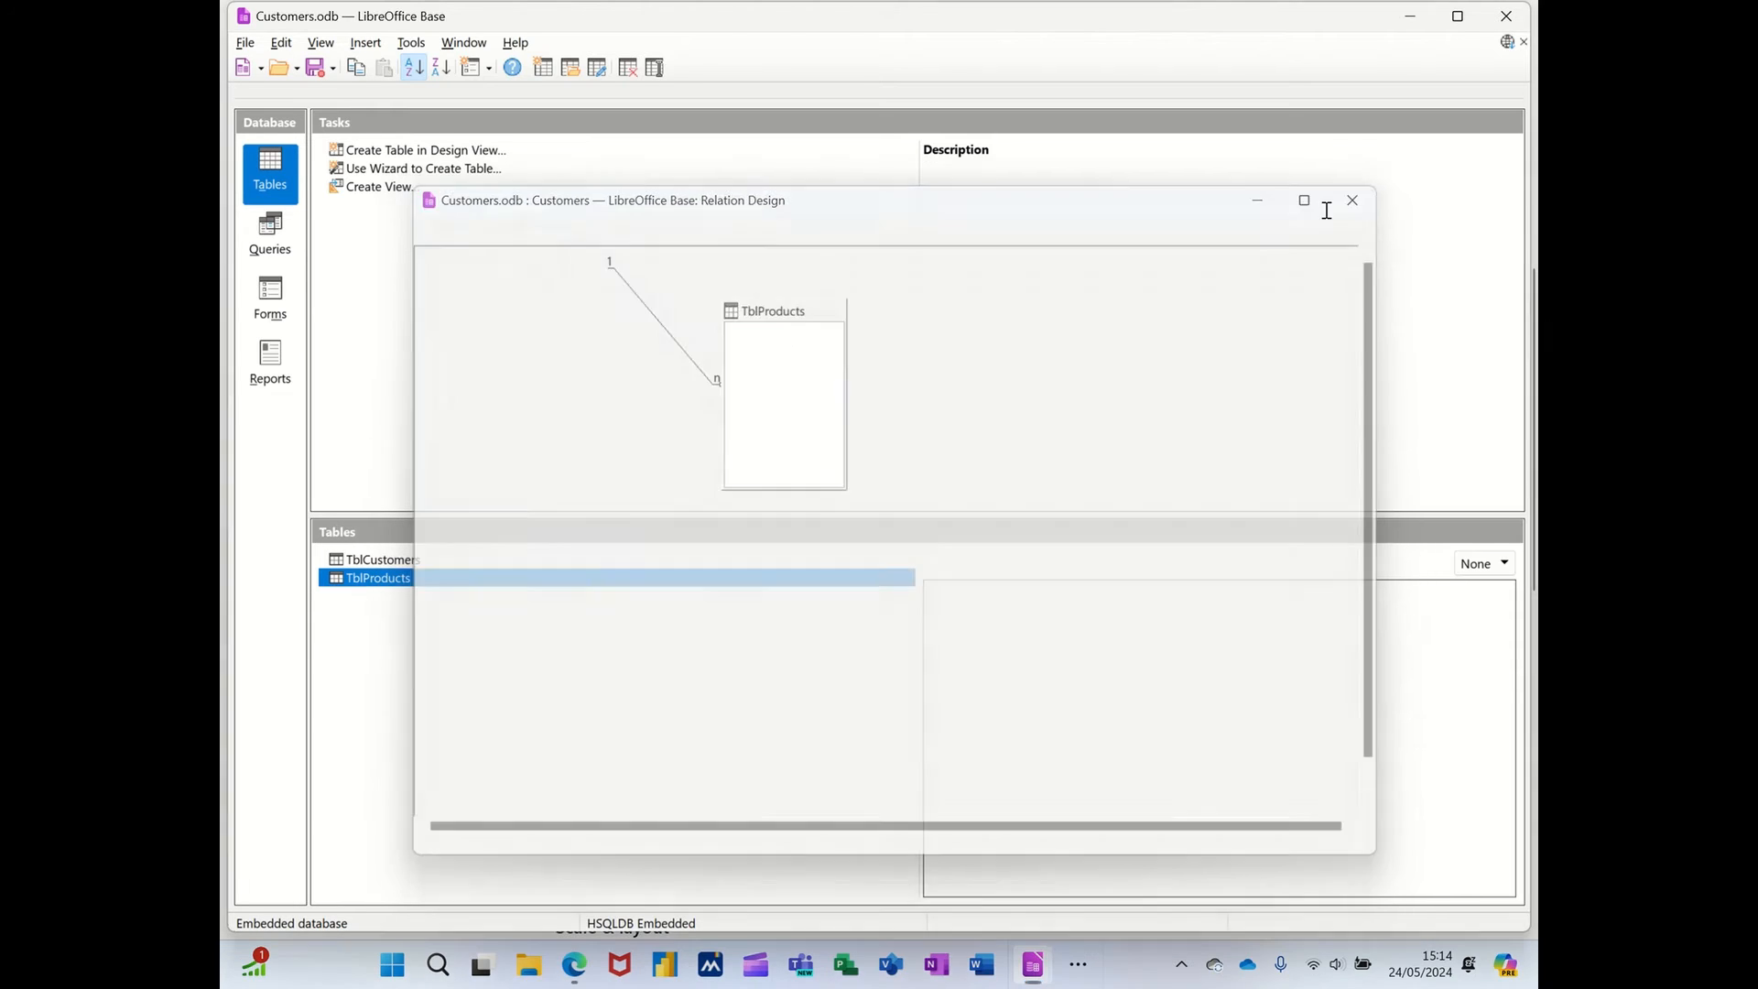
Start a new query in design view with TblCustomers and TblProducts added.
{"action": "left_click", "coordinate": [1351, 200]}
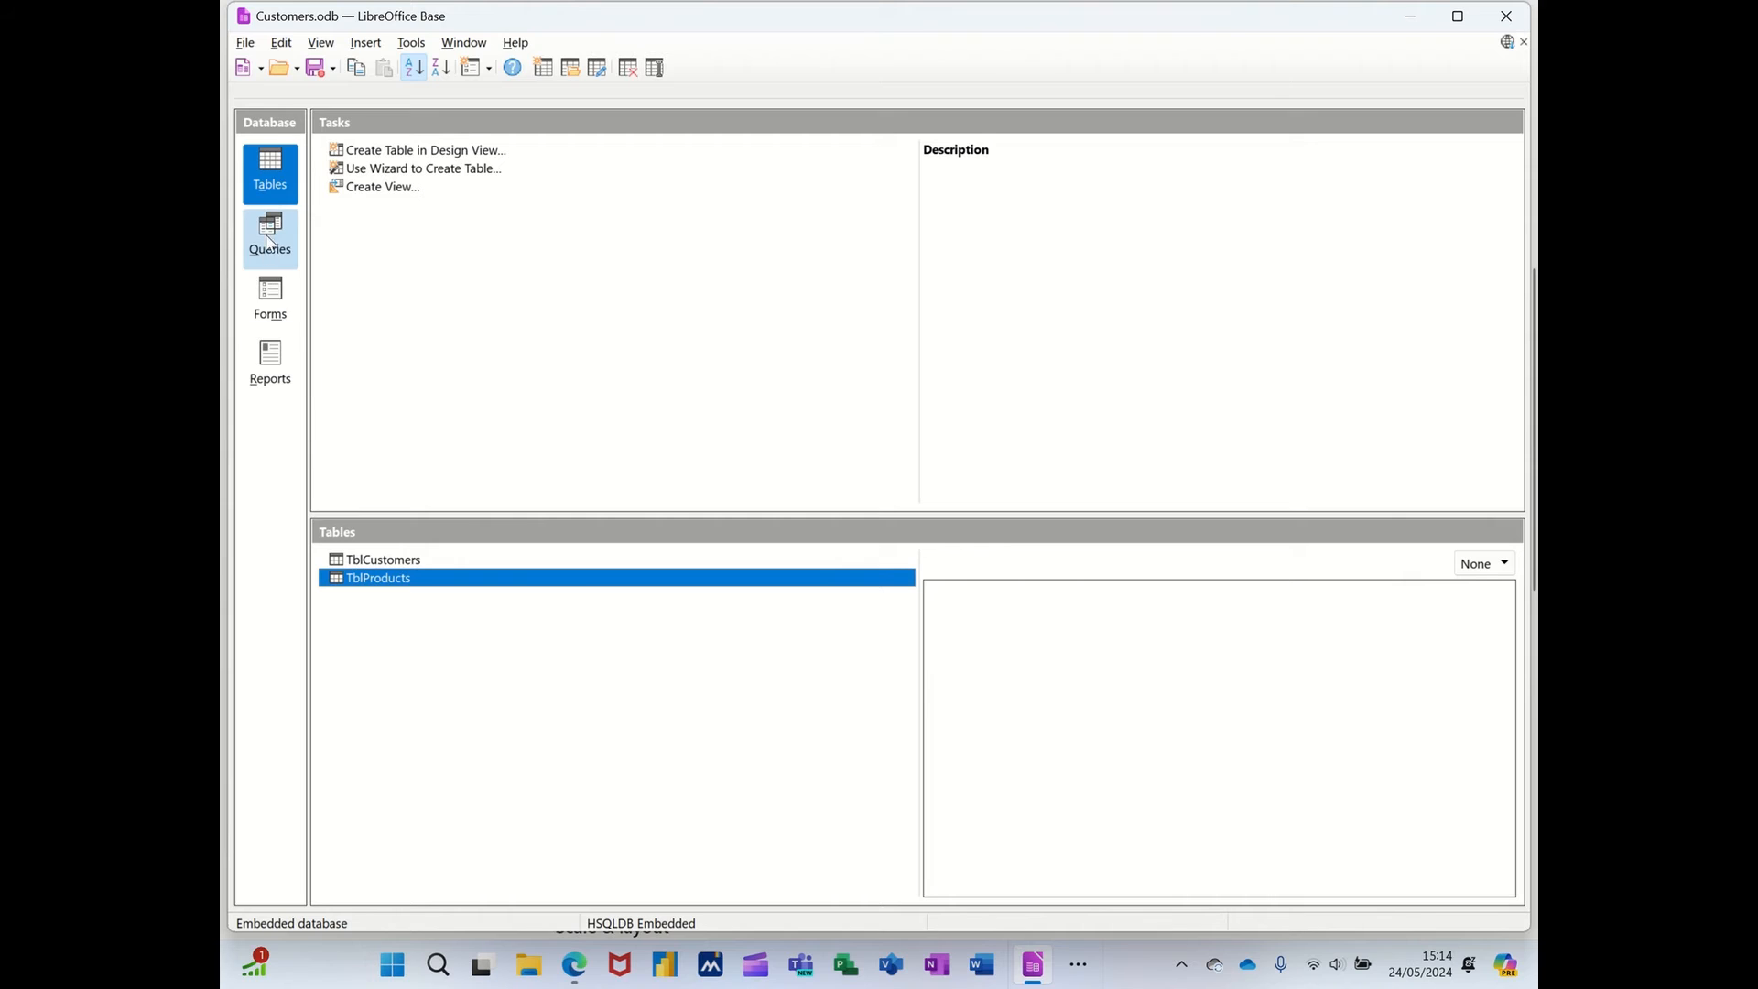
{"action": "left_click", "coordinate": [269, 236]}
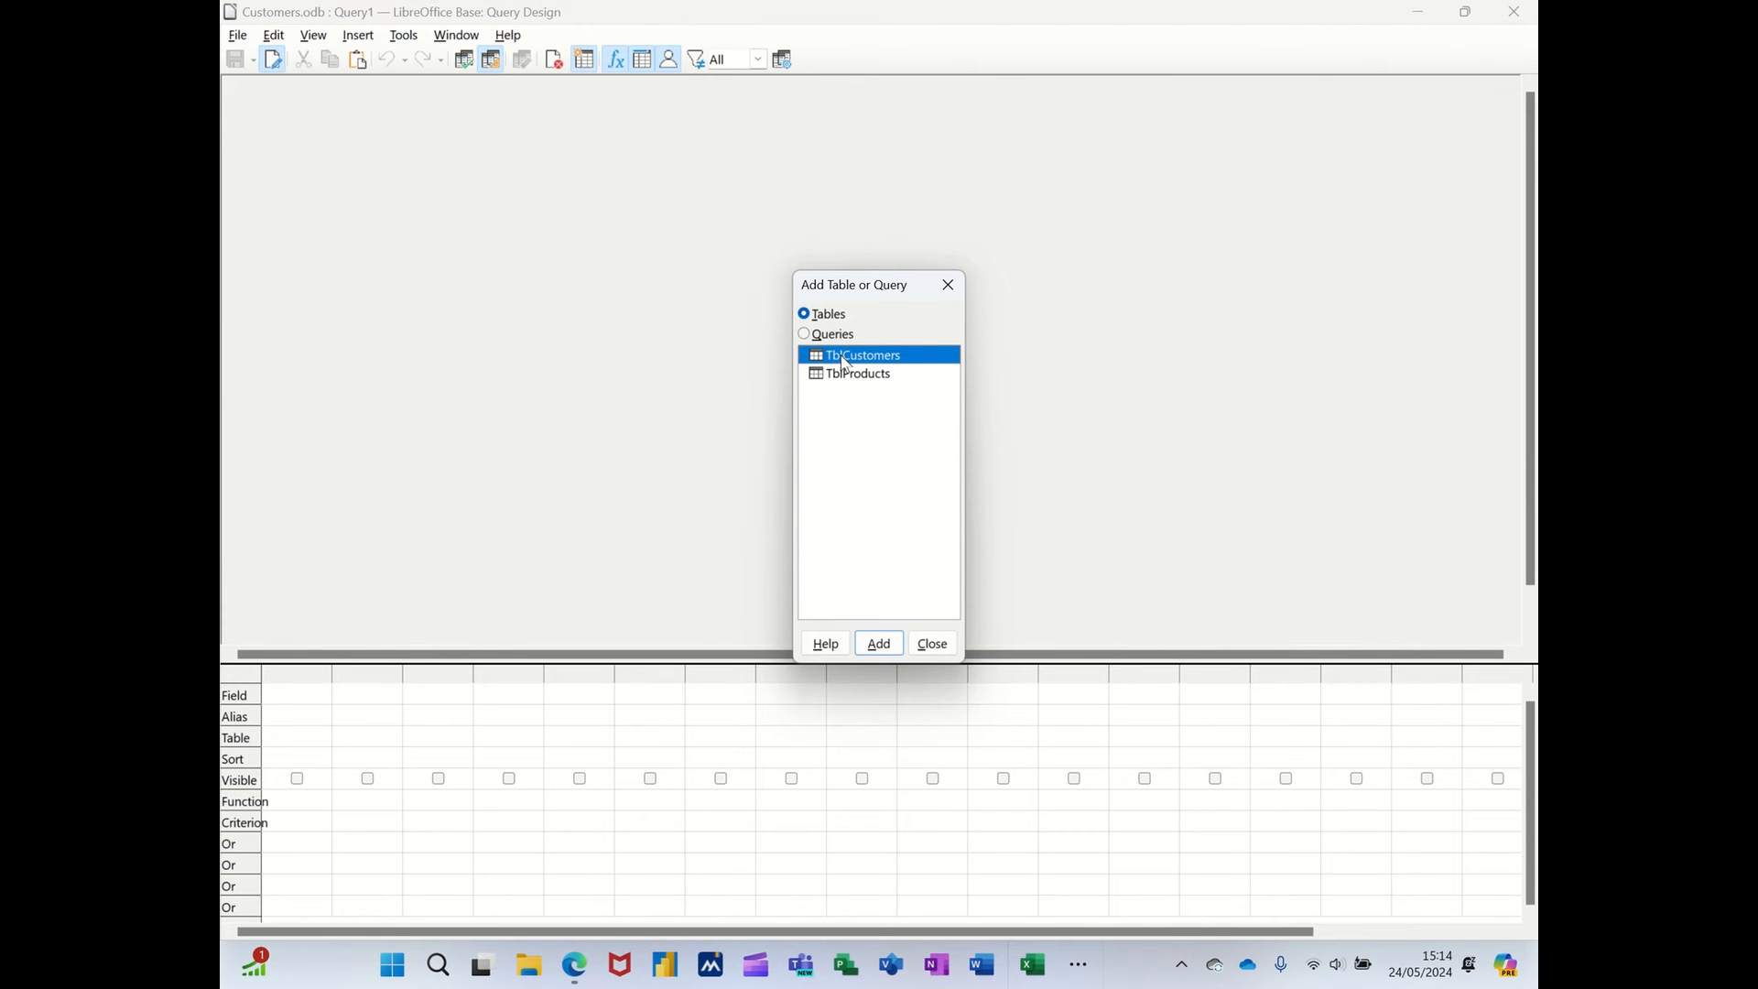
{"action": "mouse_move", "coordinate": [511, 258]}
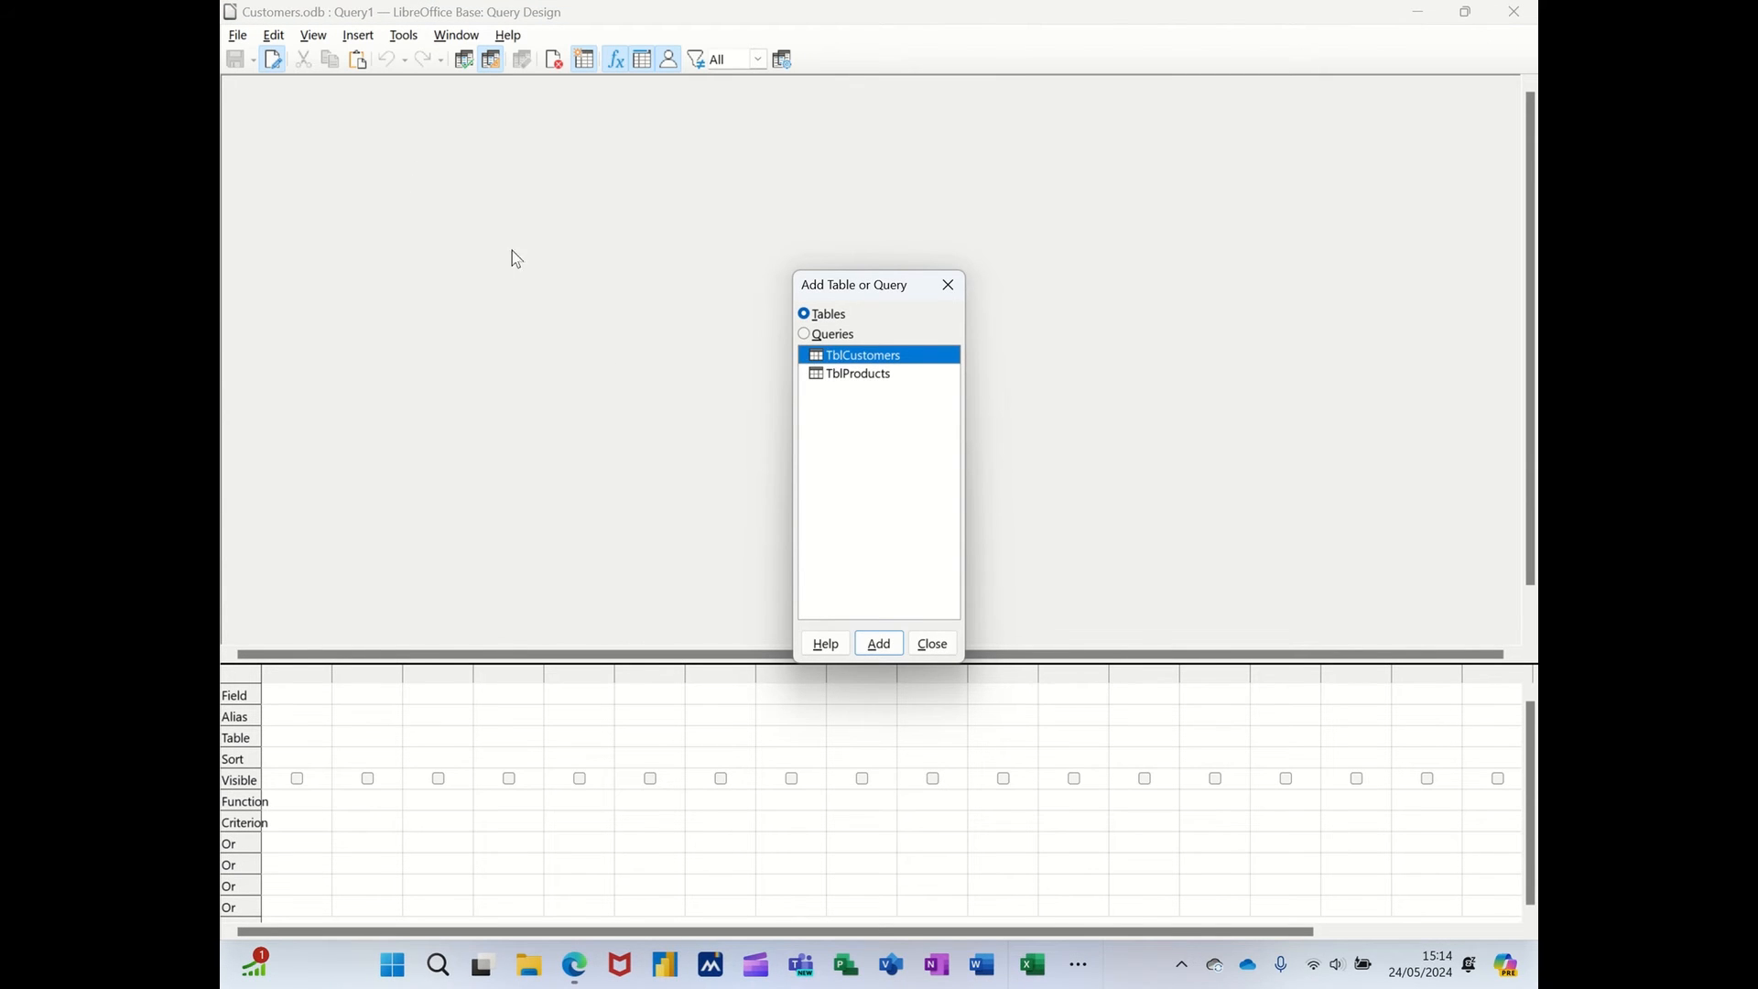
{"action": "left_click", "coordinate": [877, 643]}
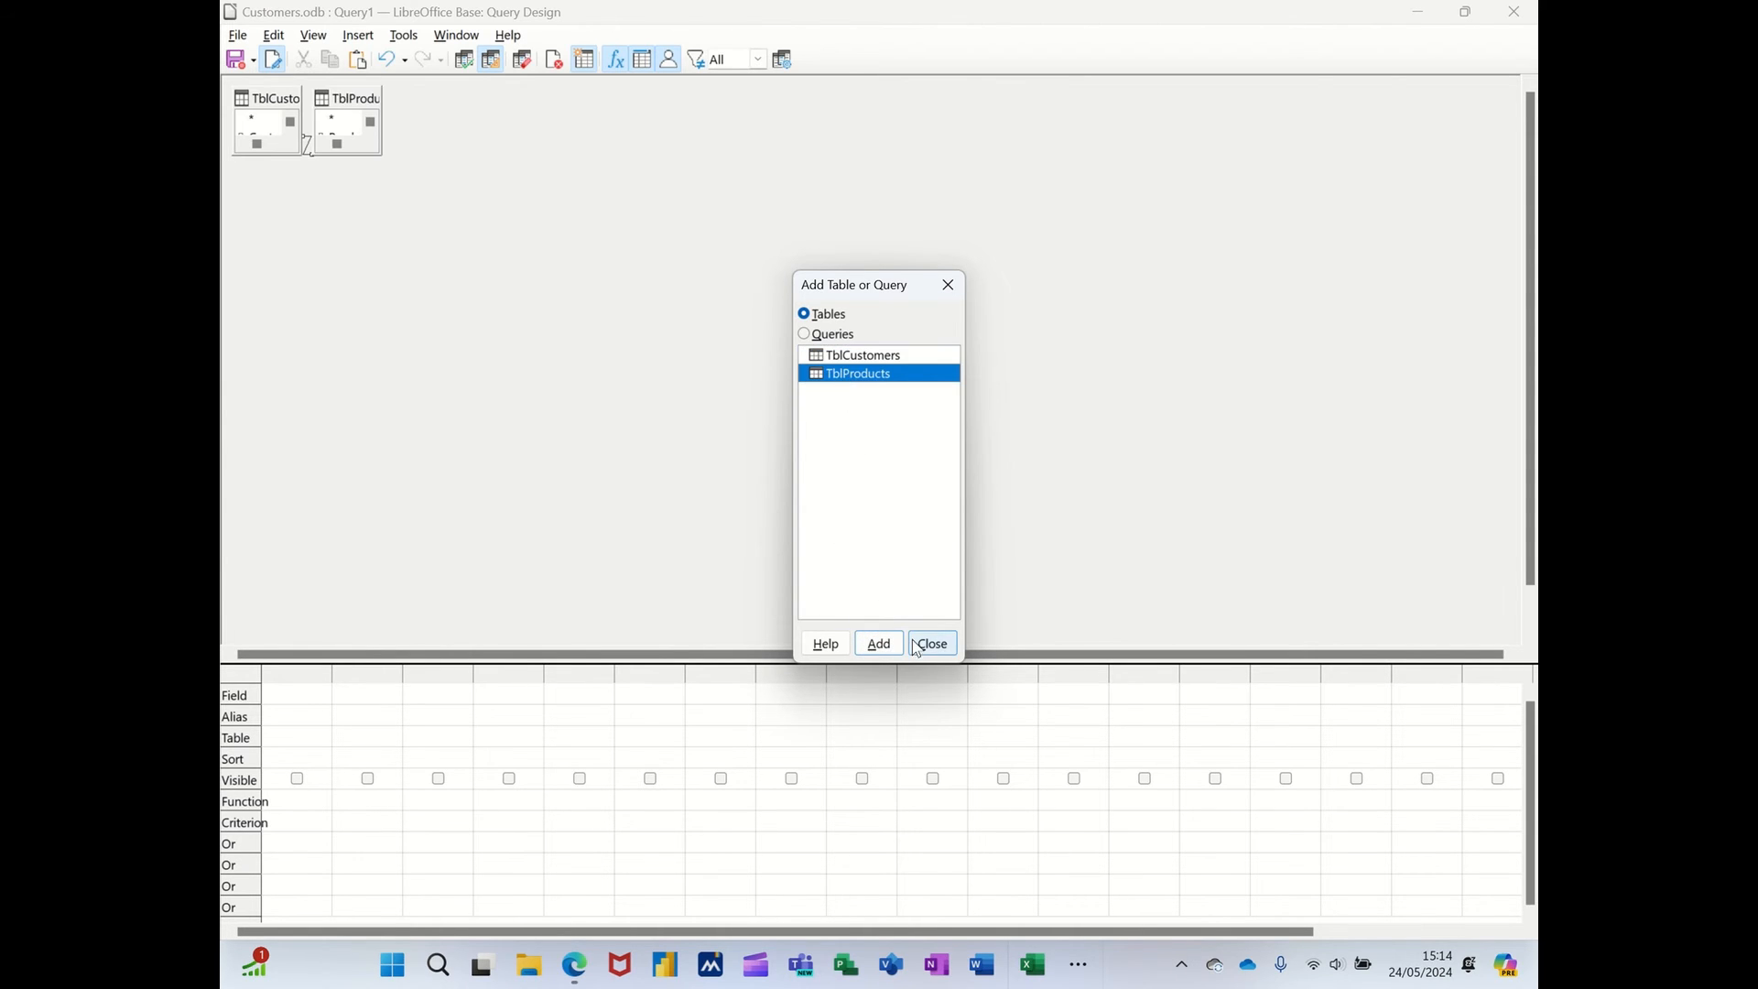
{"action": "left_click", "coordinate": [930, 642]}
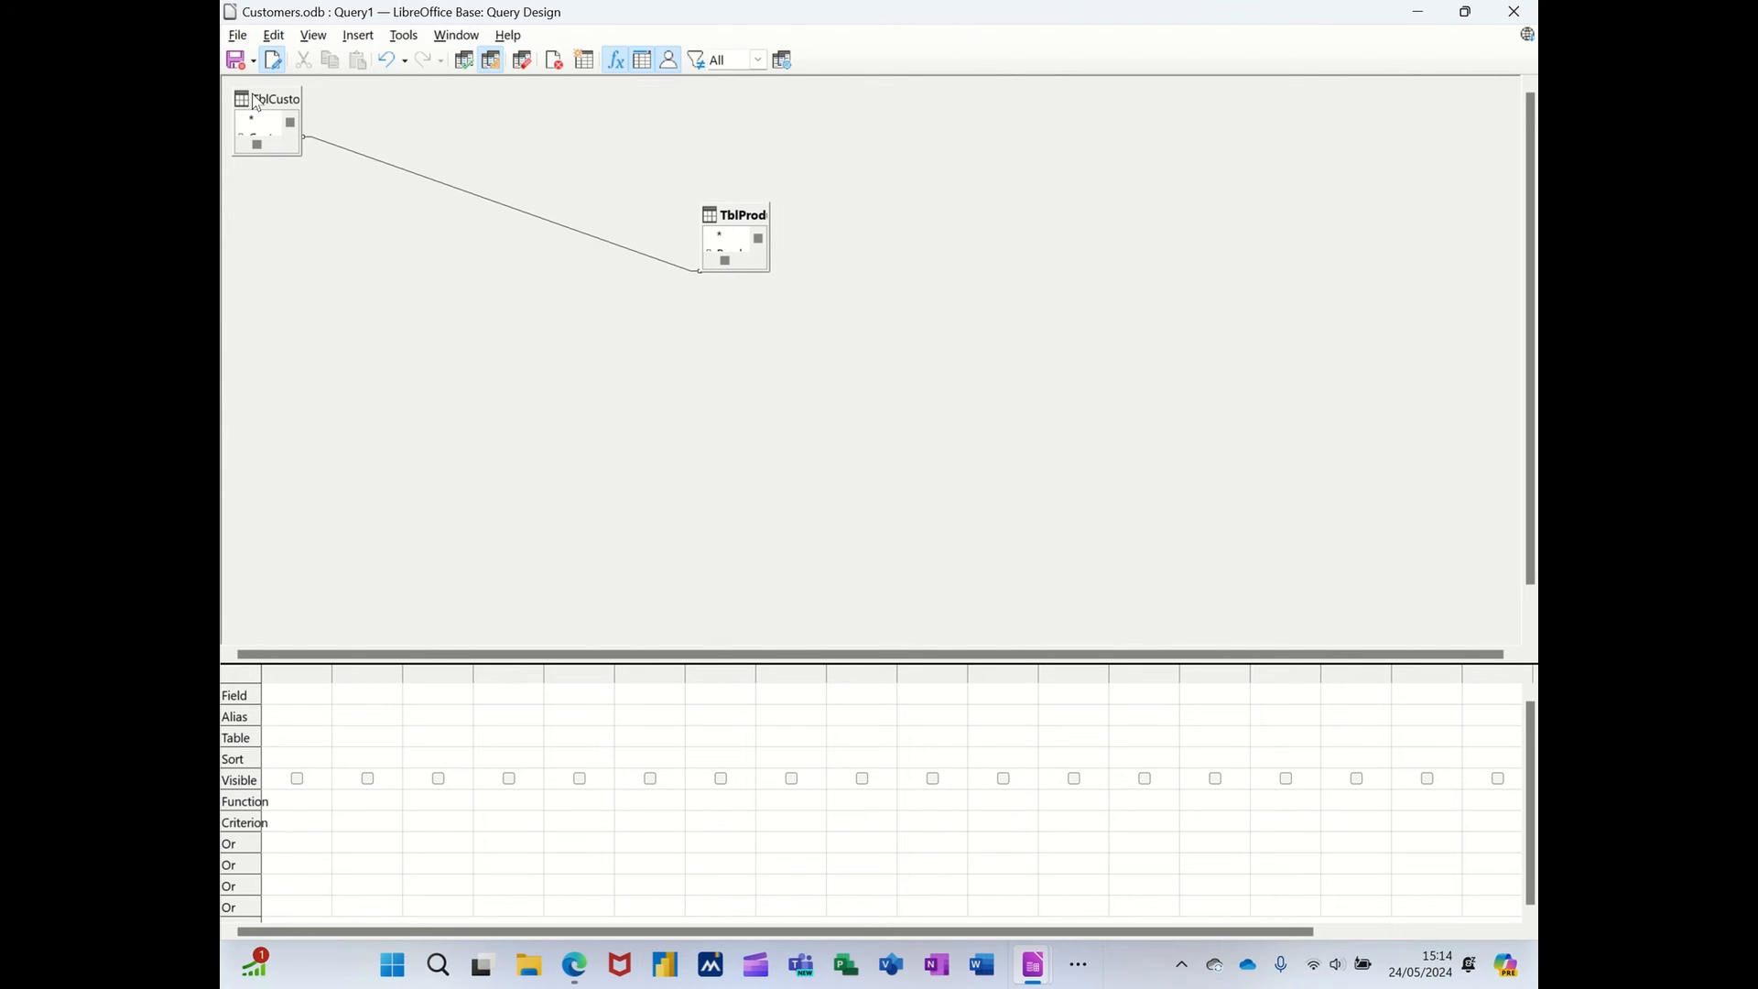
Add Title, Forename, Surname, ProductName and UnitPrice to the query grid.
{"action": "left_click_drag", "start_coordinate": [267, 121], "coordinate": [487, 210]}
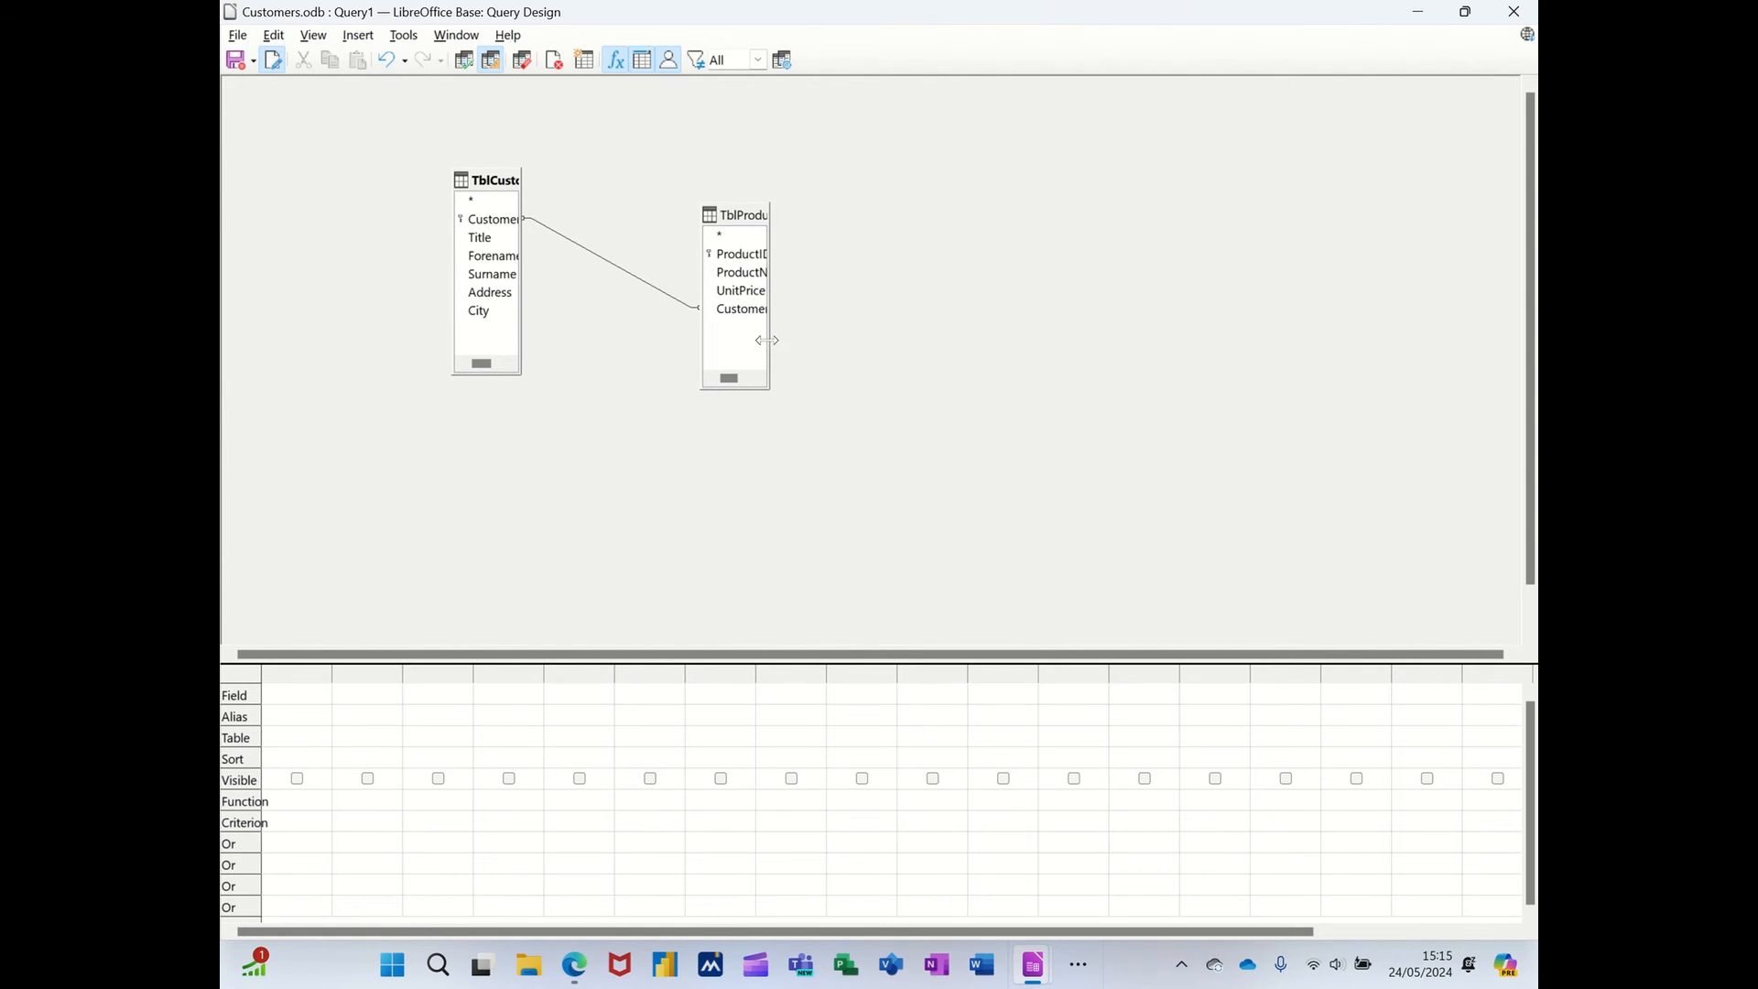
{"action": "mouse_move", "coordinate": [765, 348]}
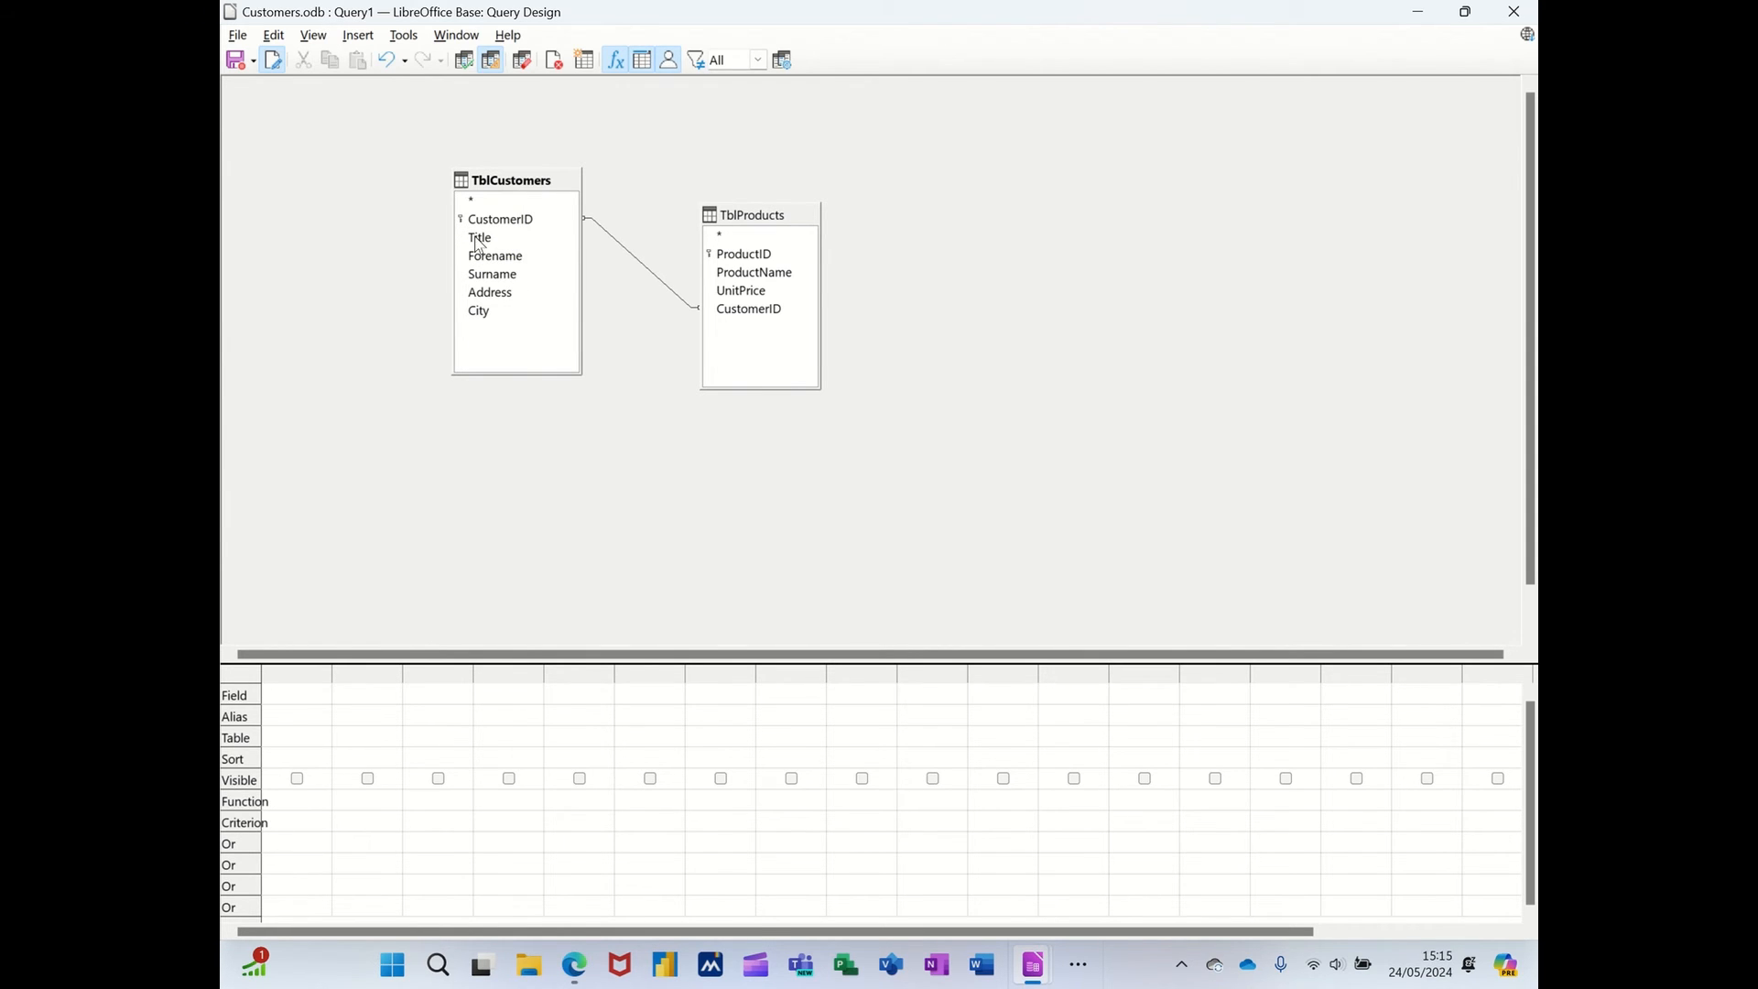
{"action": "double_click", "coordinate": [494, 256]}
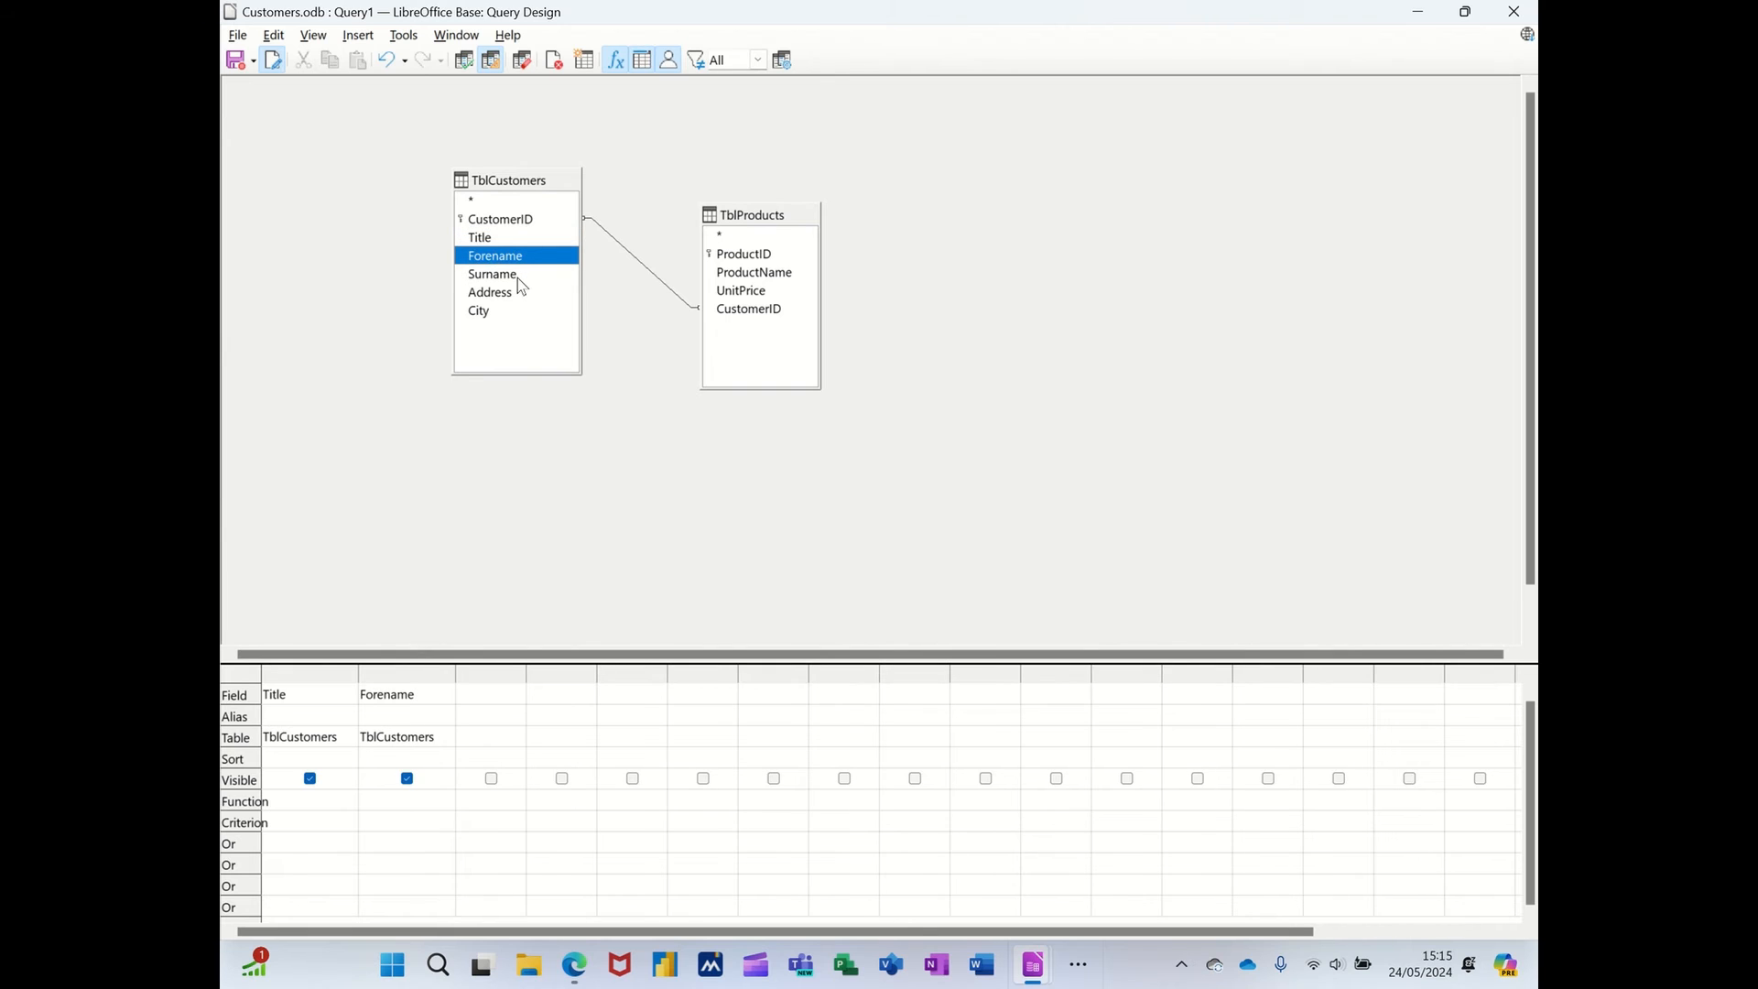
{"action": "double_click", "coordinate": [491, 273]}
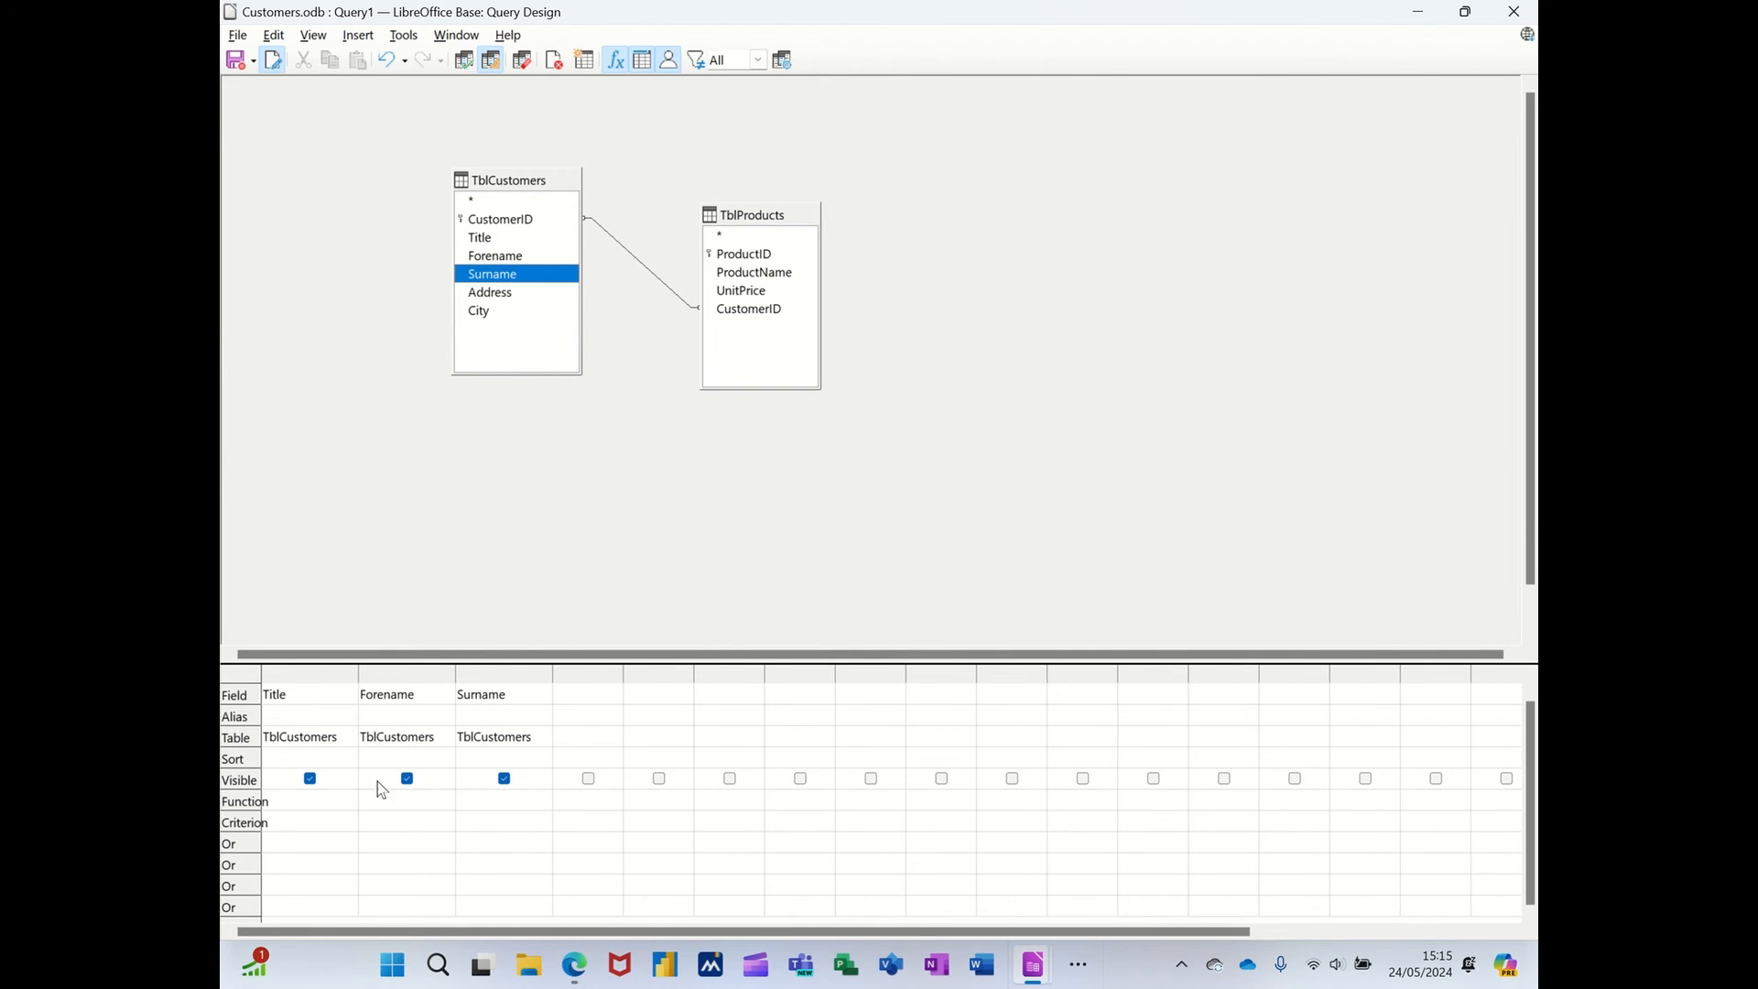
{"action": "mouse_move", "coordinate": [771, 280]}
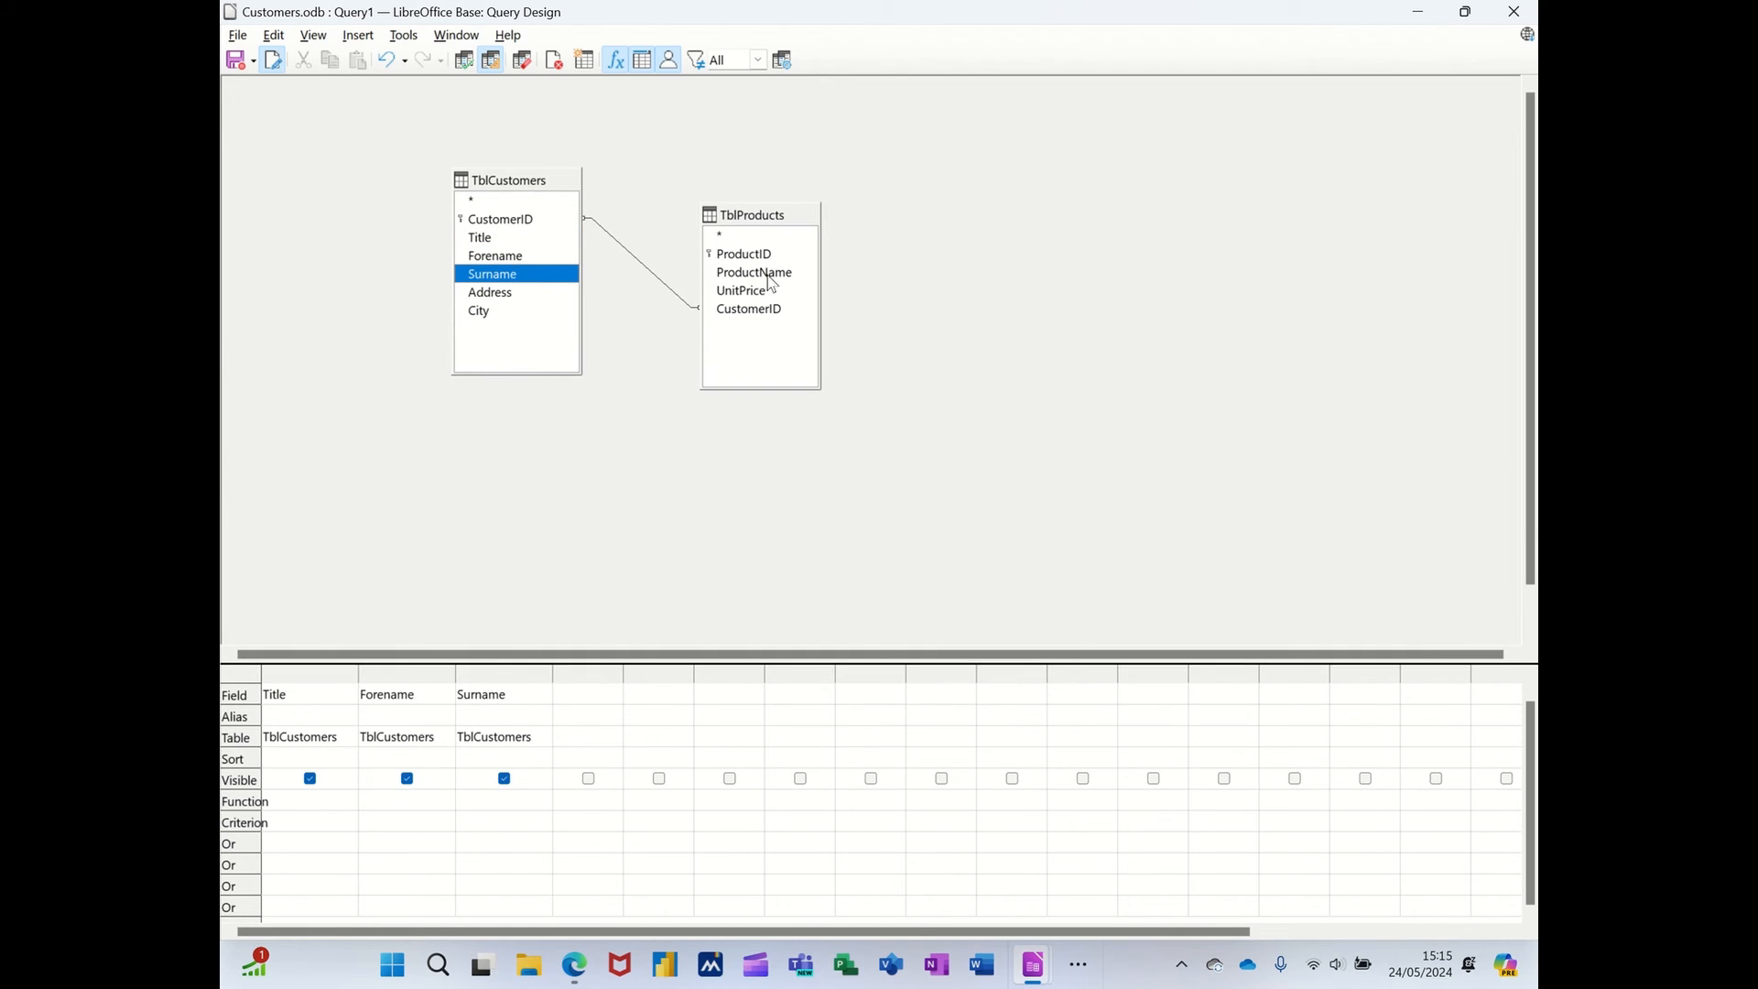
{"action": "double_click", "coordinate": [753, 271]}
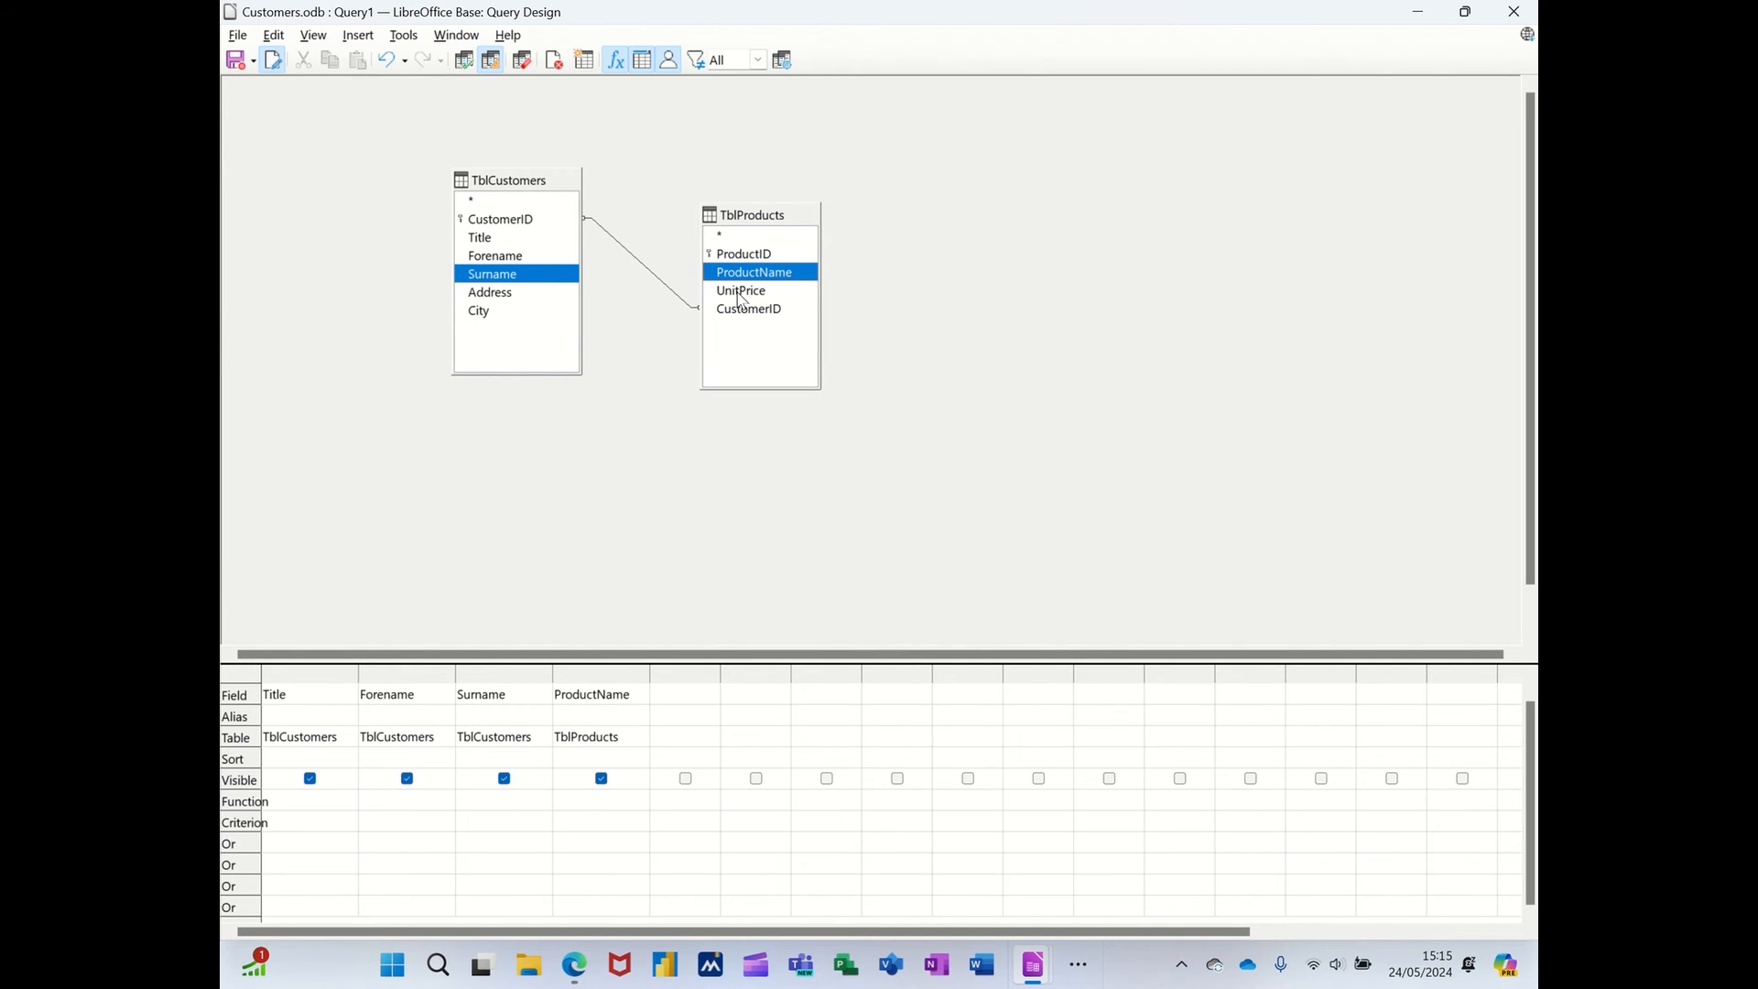
{"action": "double_click", "coordinate": [739, 291]}
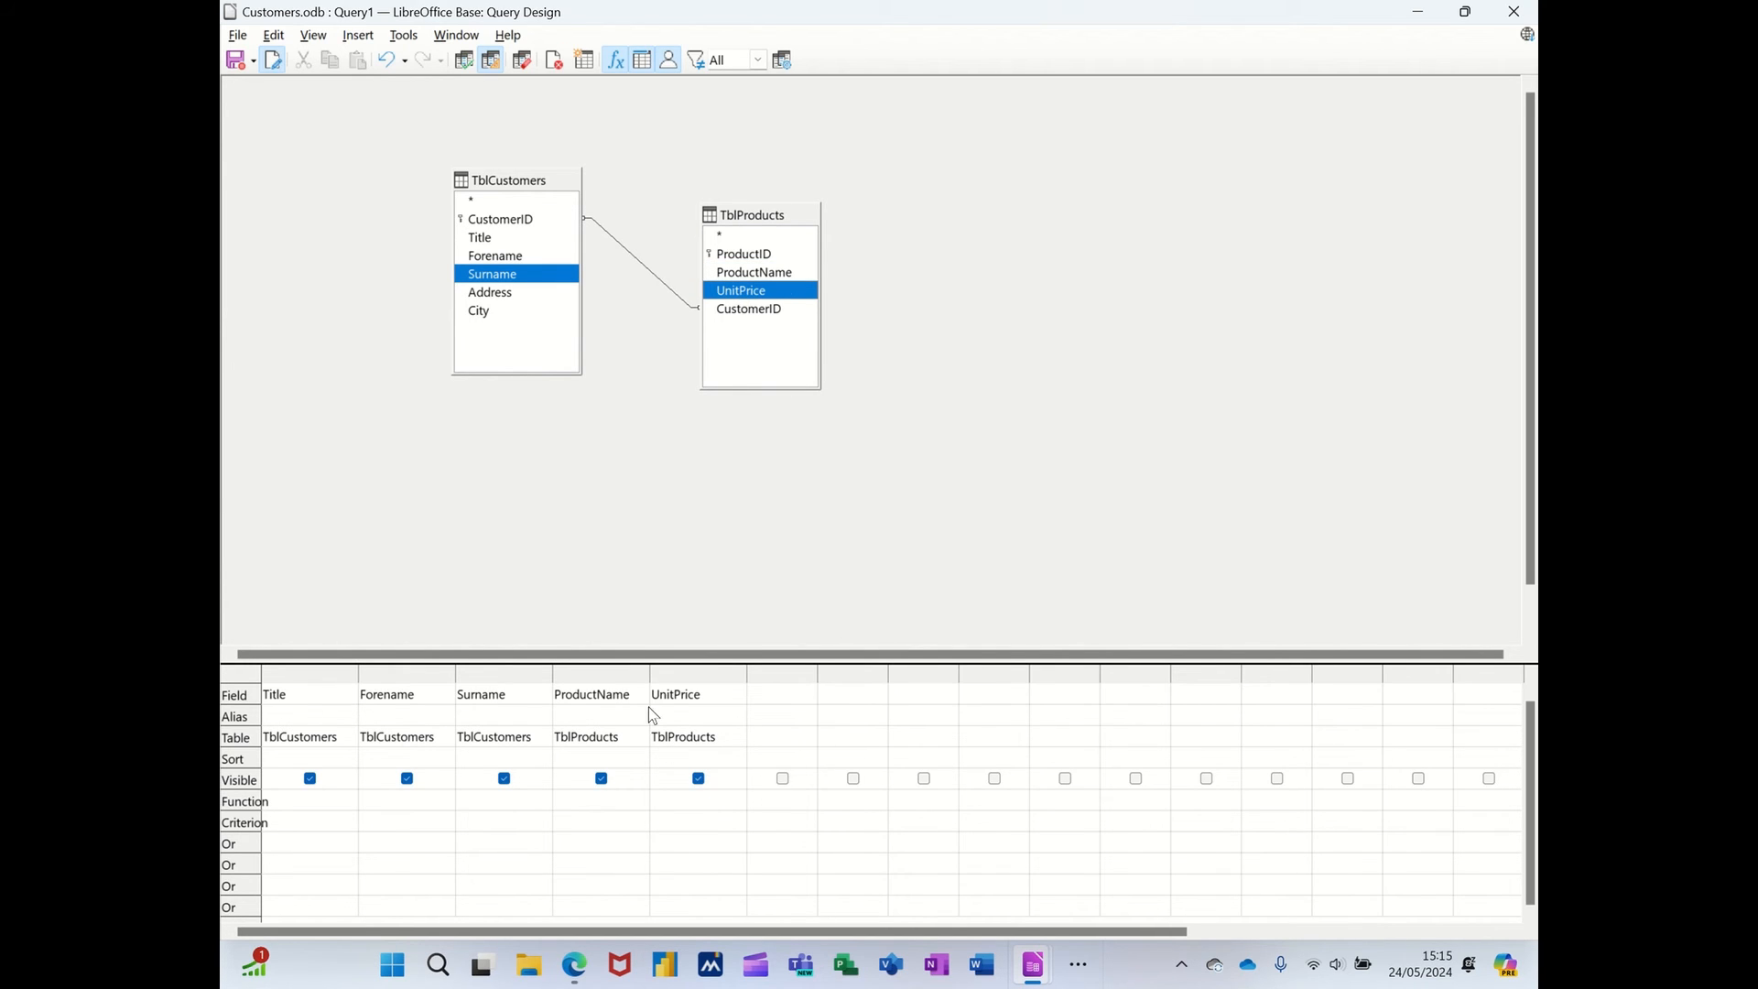
{"action": "mouse_move", "coordinate": [236, 58]}
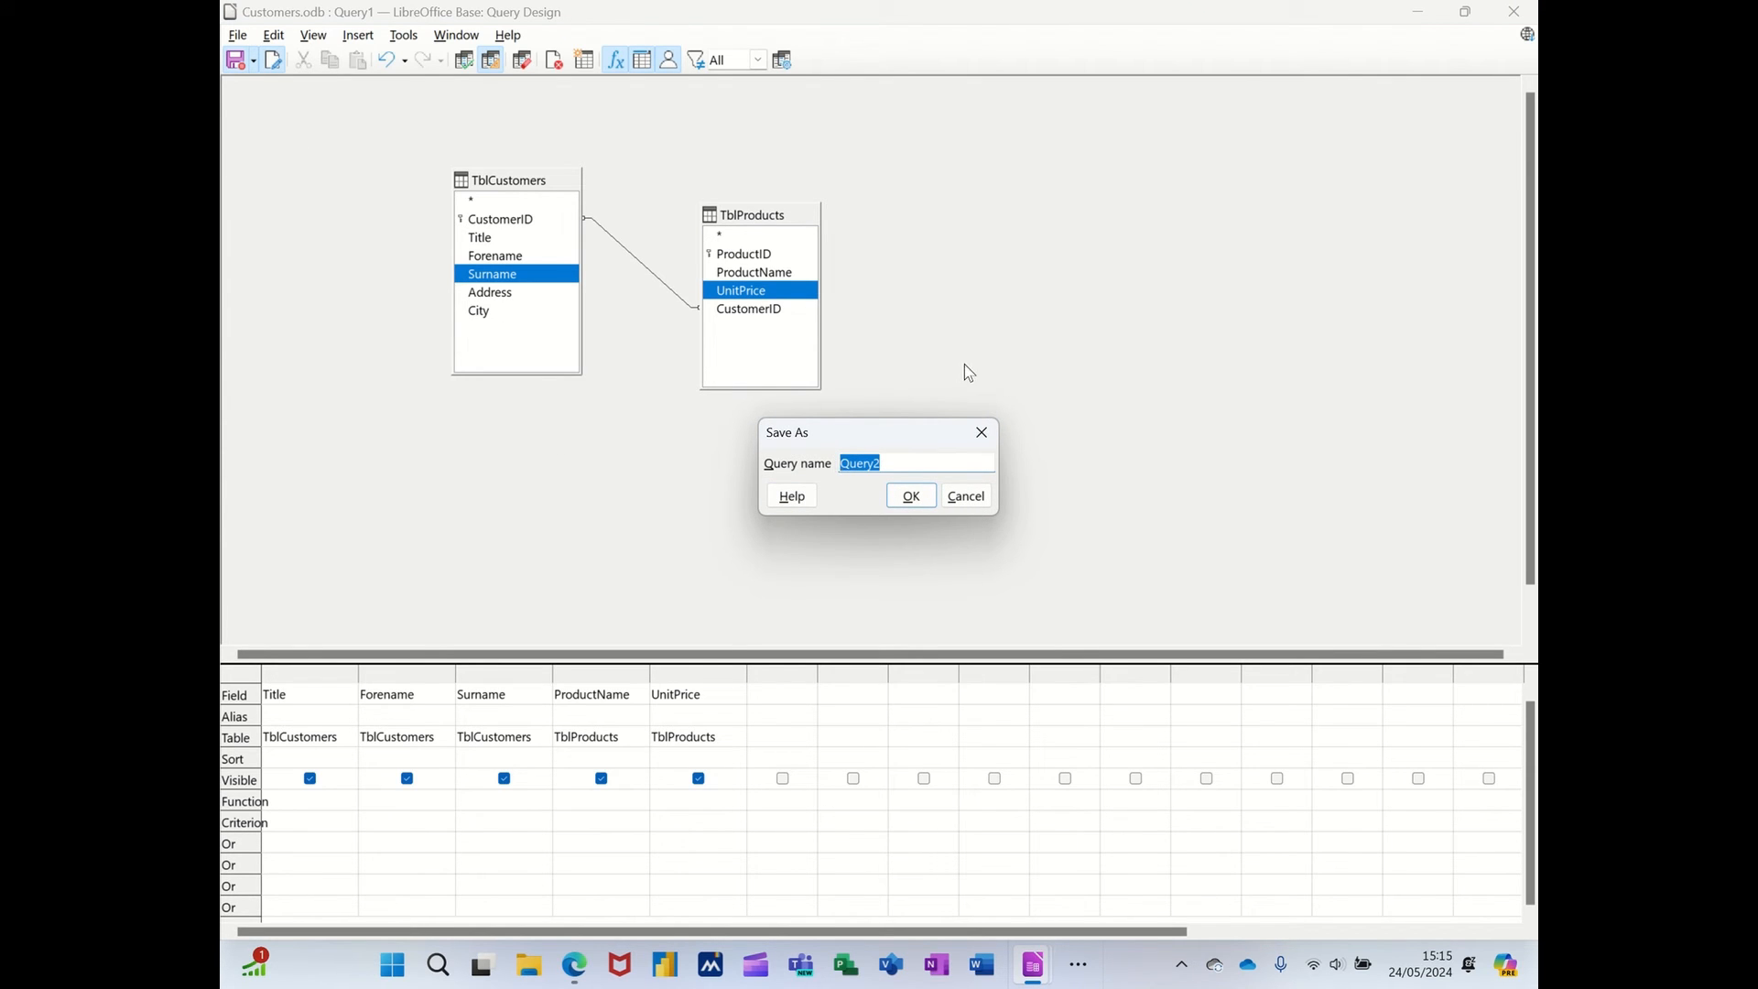
Save the query under the name QryCustomerProducts.
{"action": "type", "text": "Qr"}
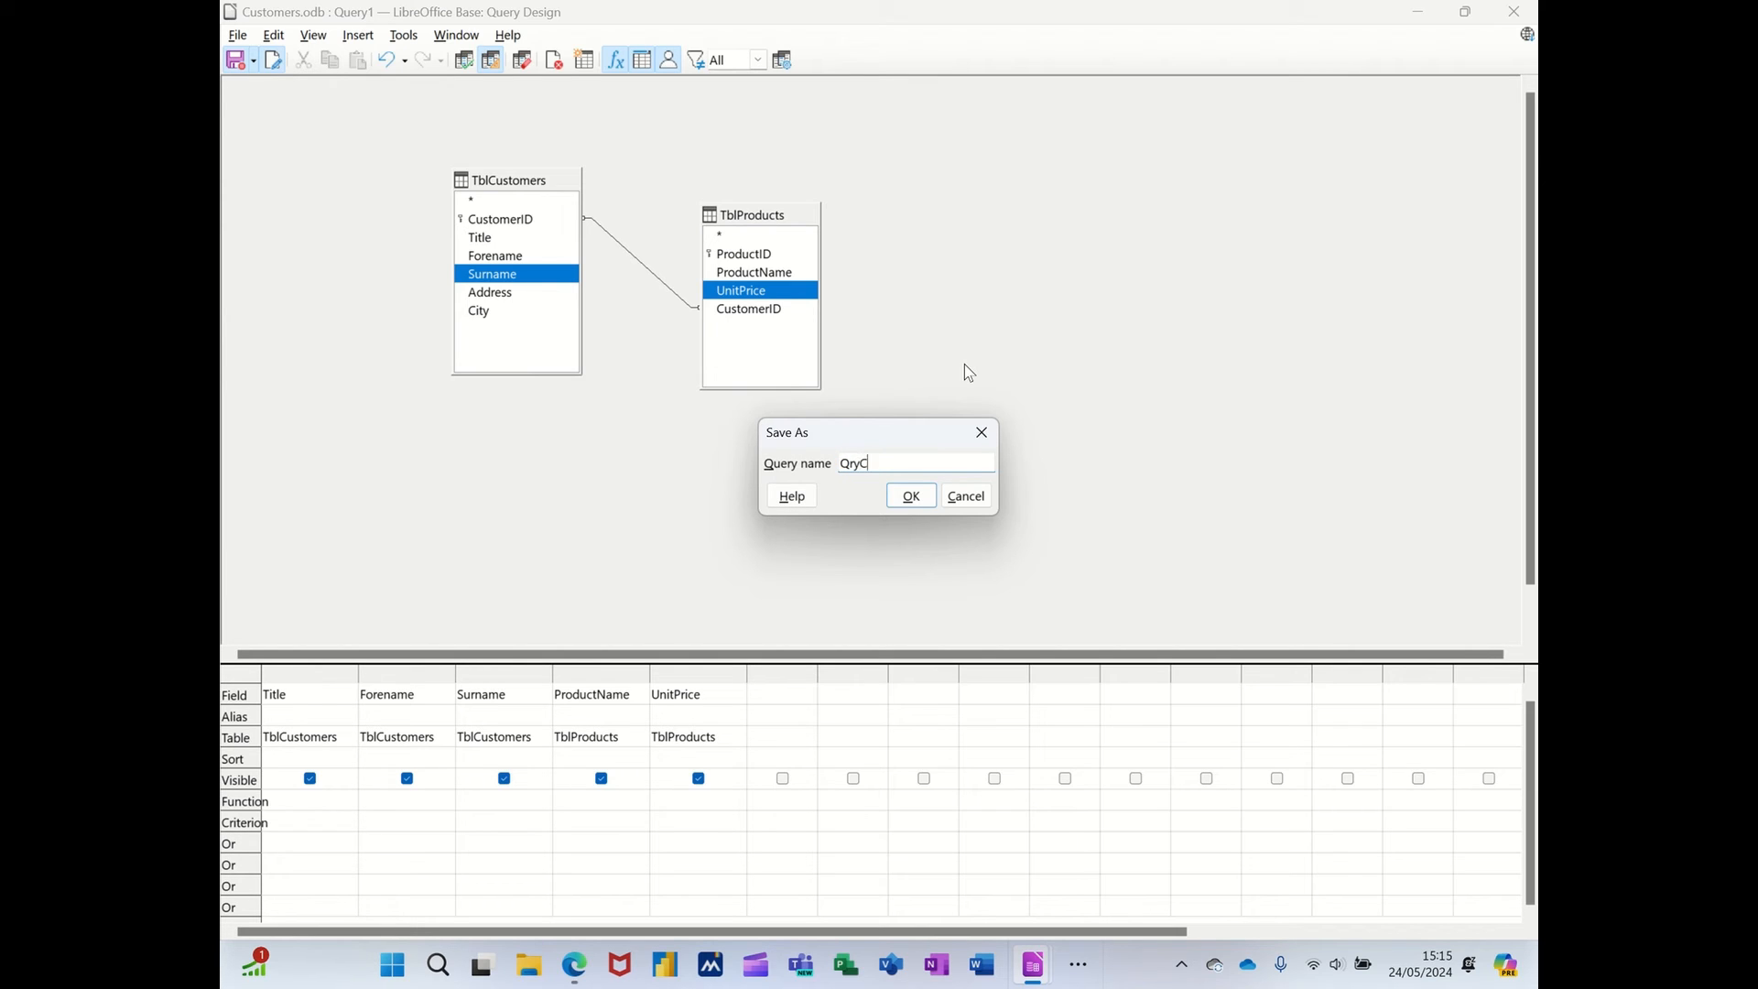
{"action": "type", "text": "ustomer"}
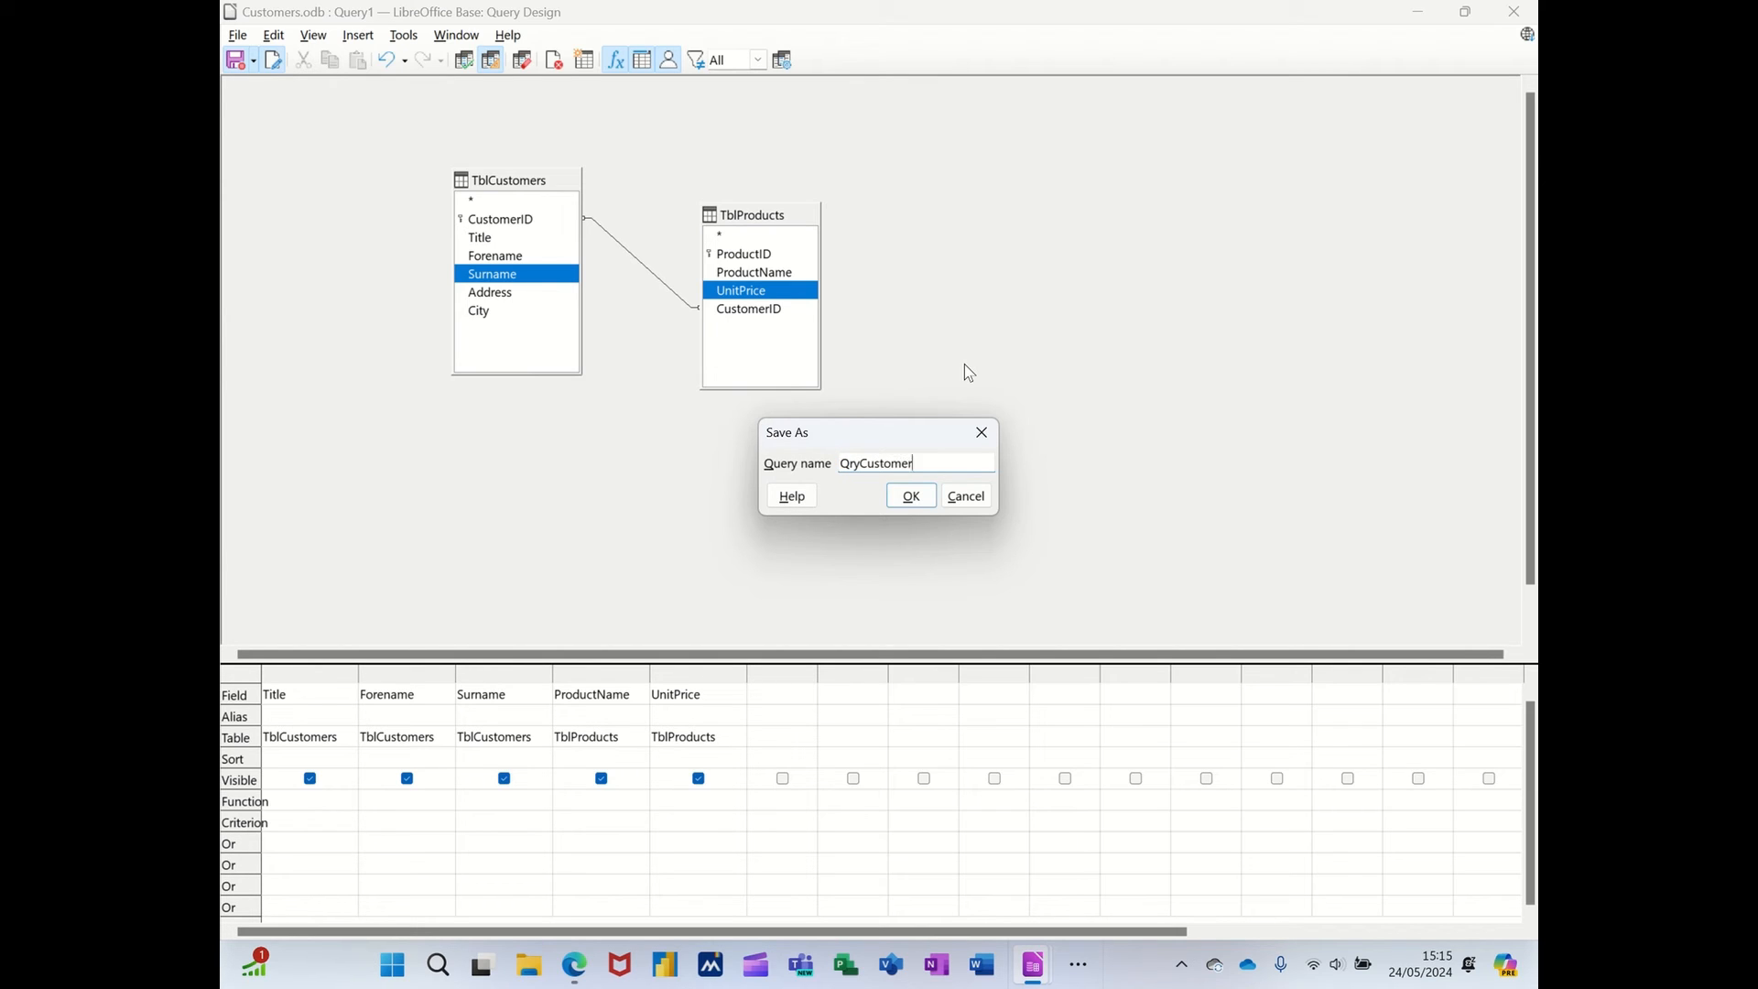
{"action": "type", "text": "Products"}
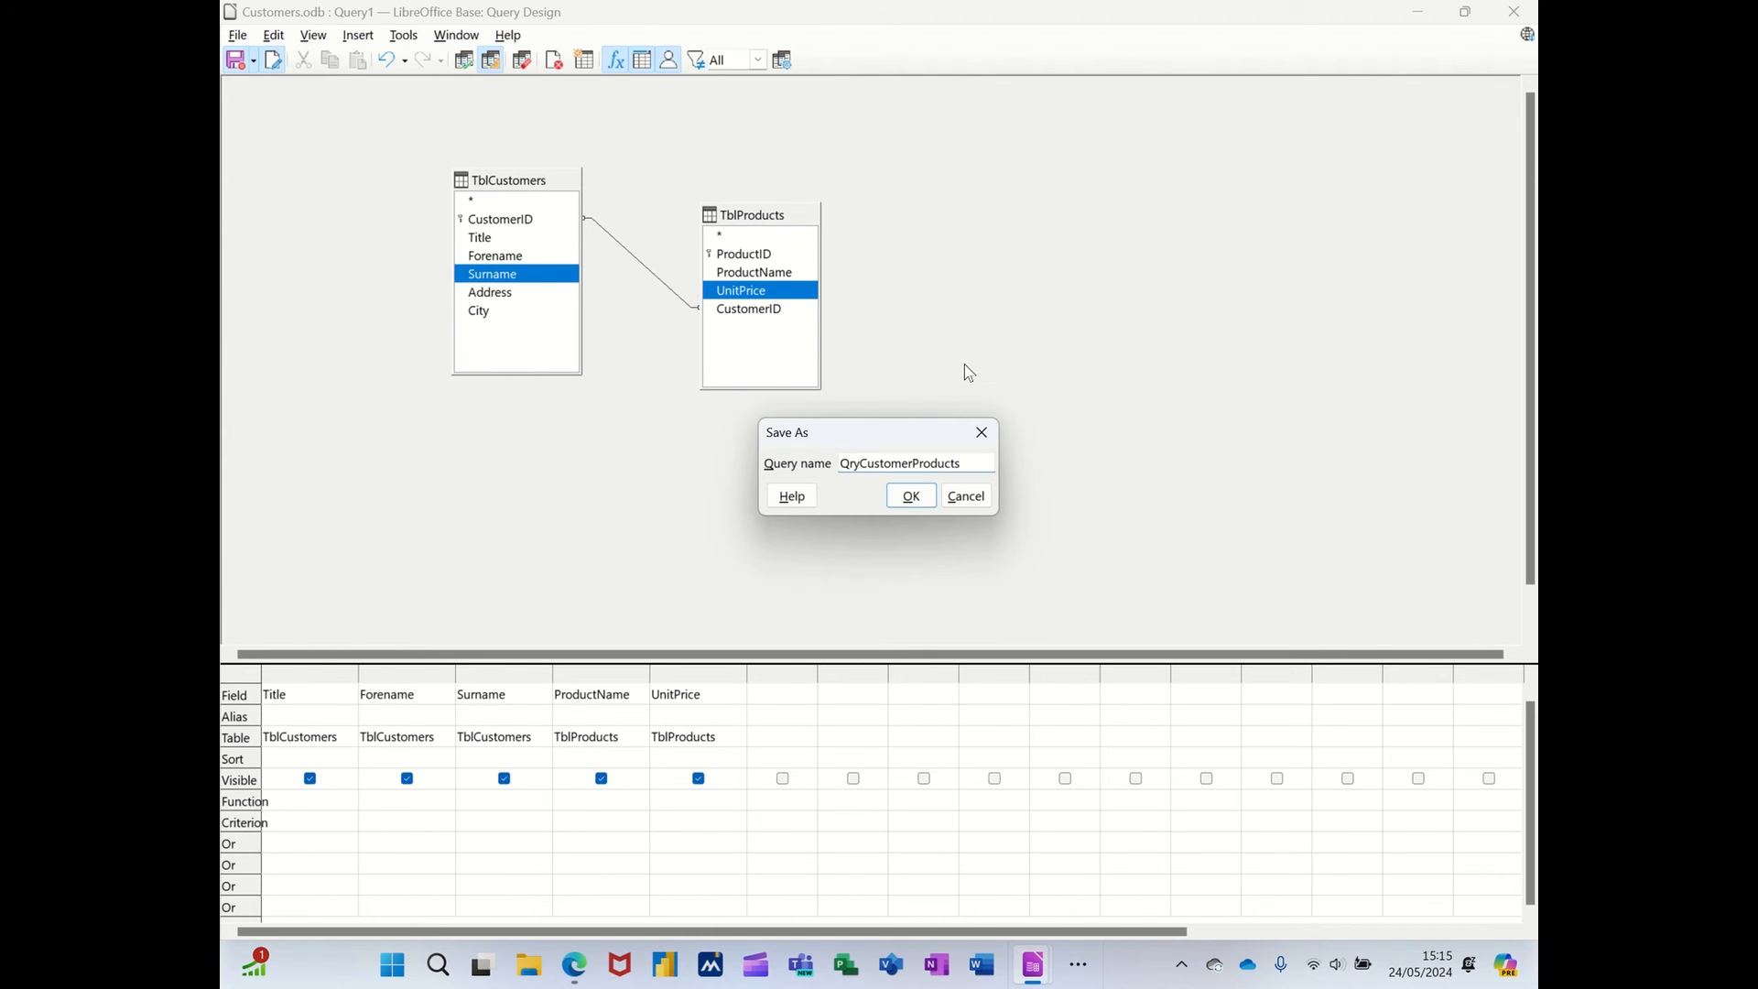
{"action": "left_click", "coordinate": [910, 496]}
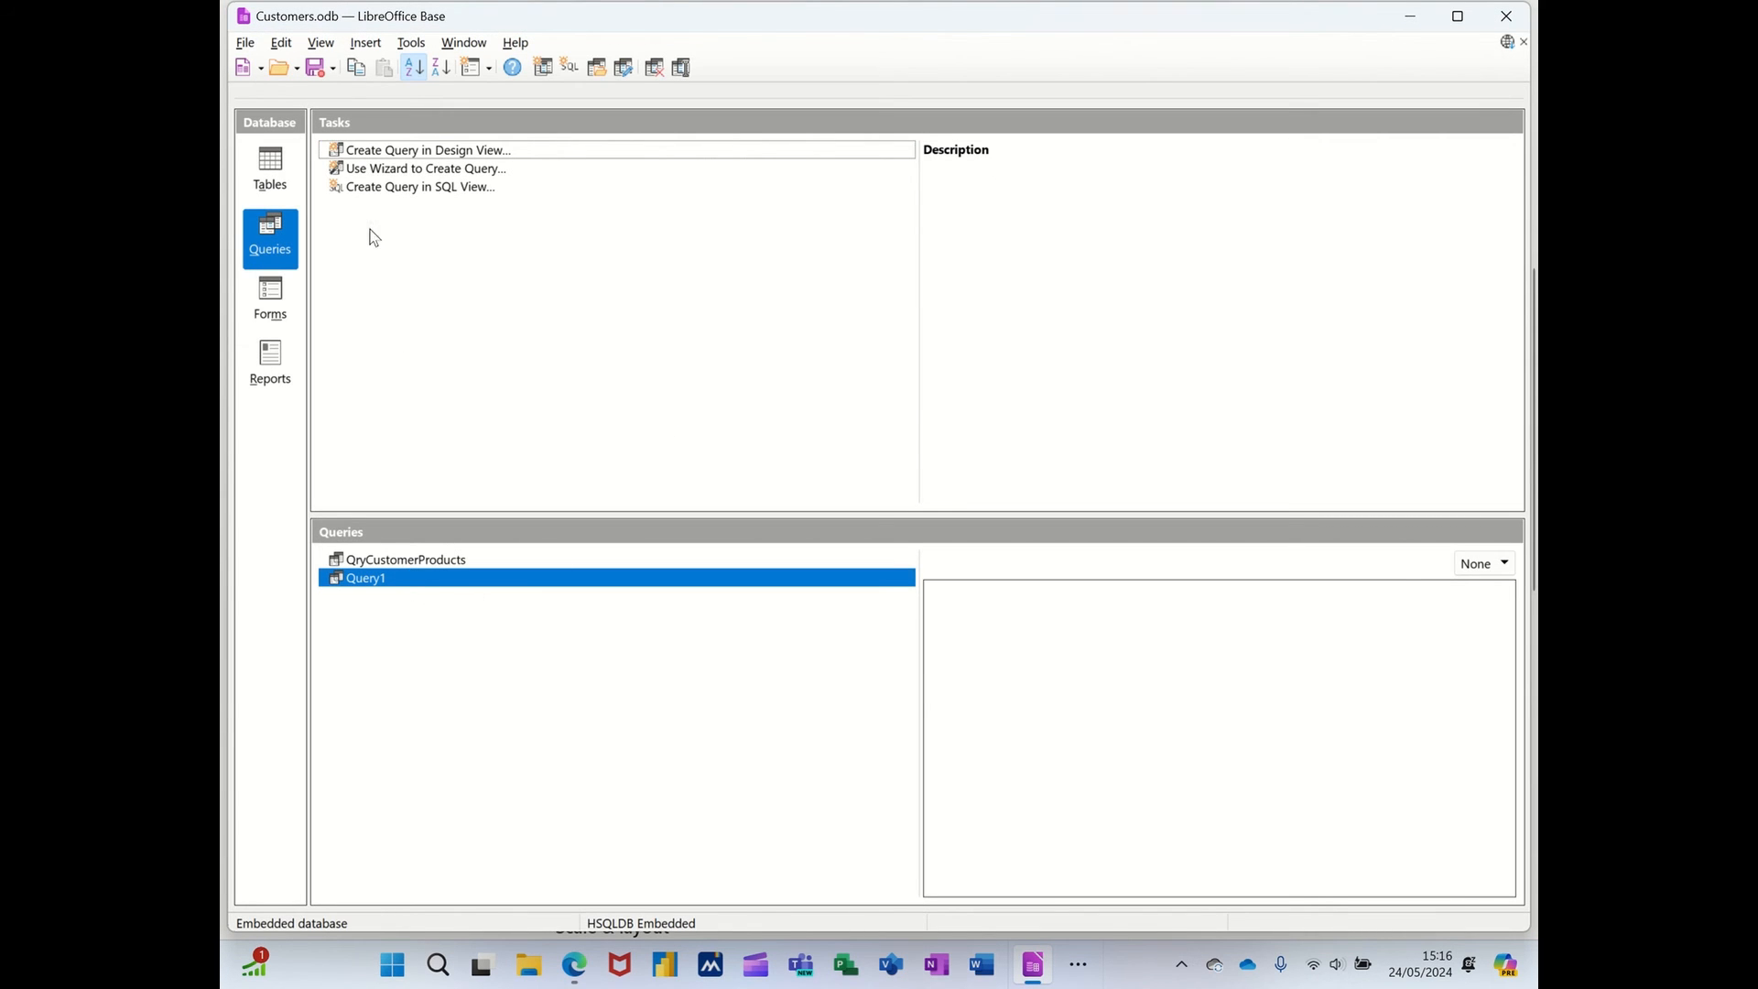
{"action": "left_click", "coordinate": [269, 168]}
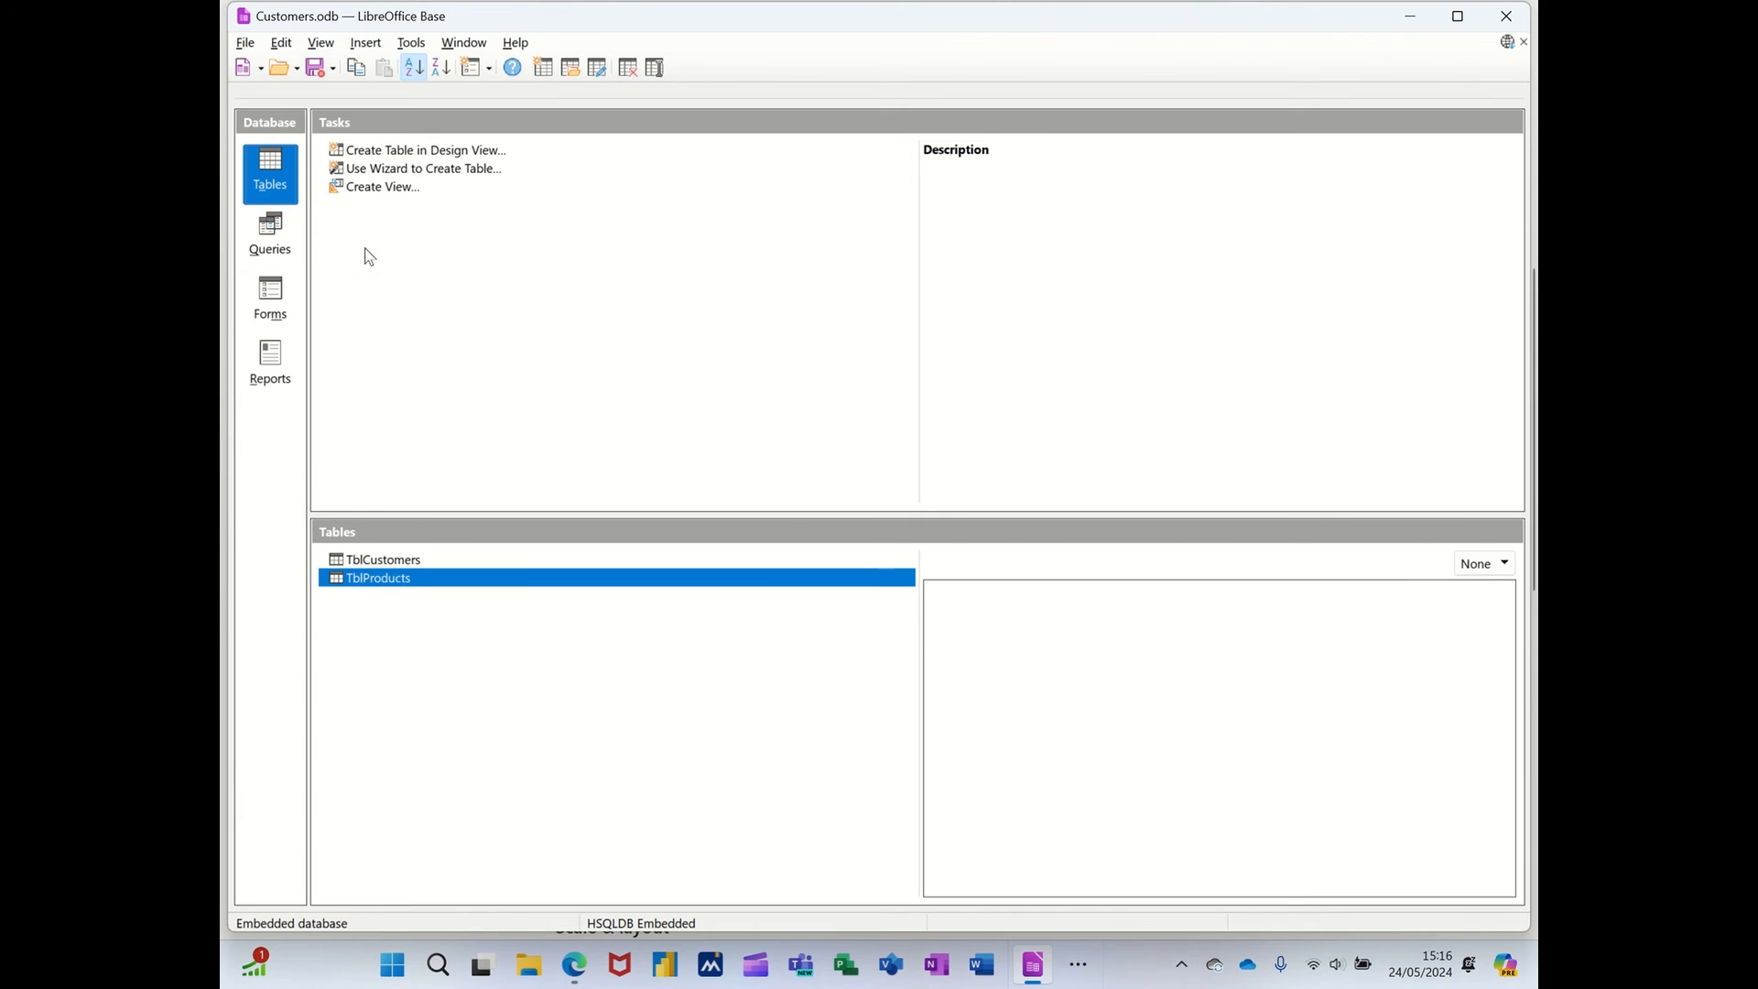
{"action": "mouse_move", "coordinate": [364, 549]}
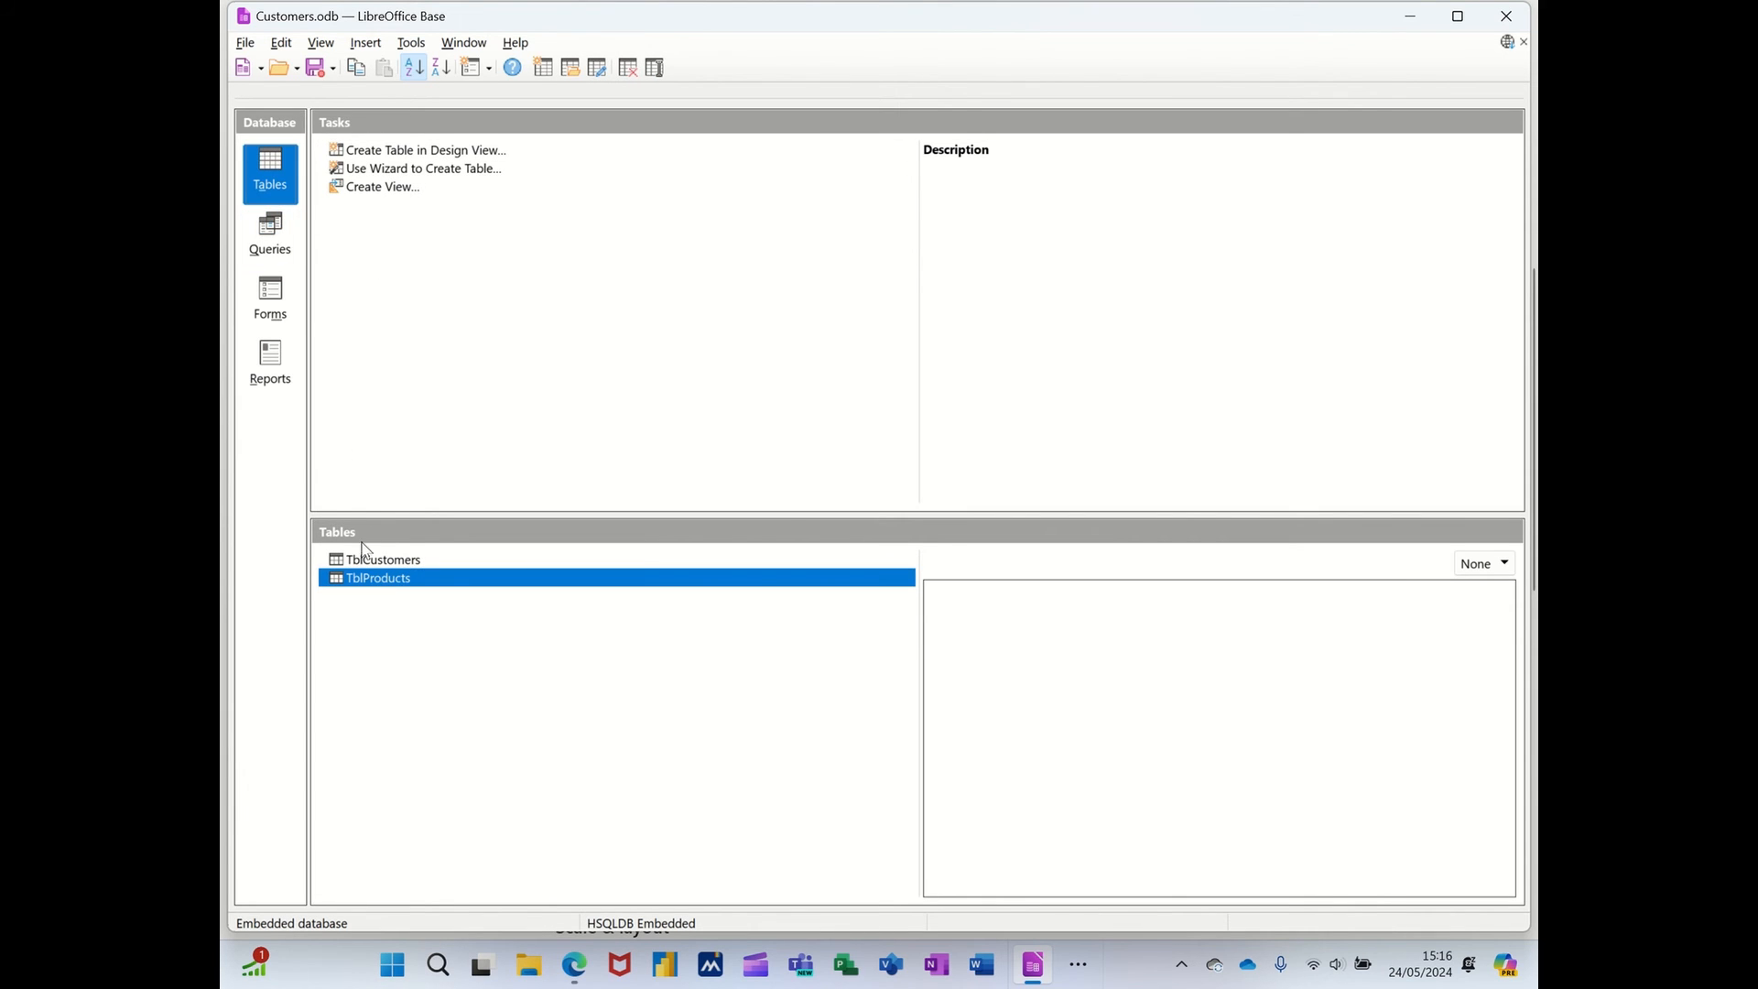
{"action": "mouse_move", "coordinate": [374, 566]}
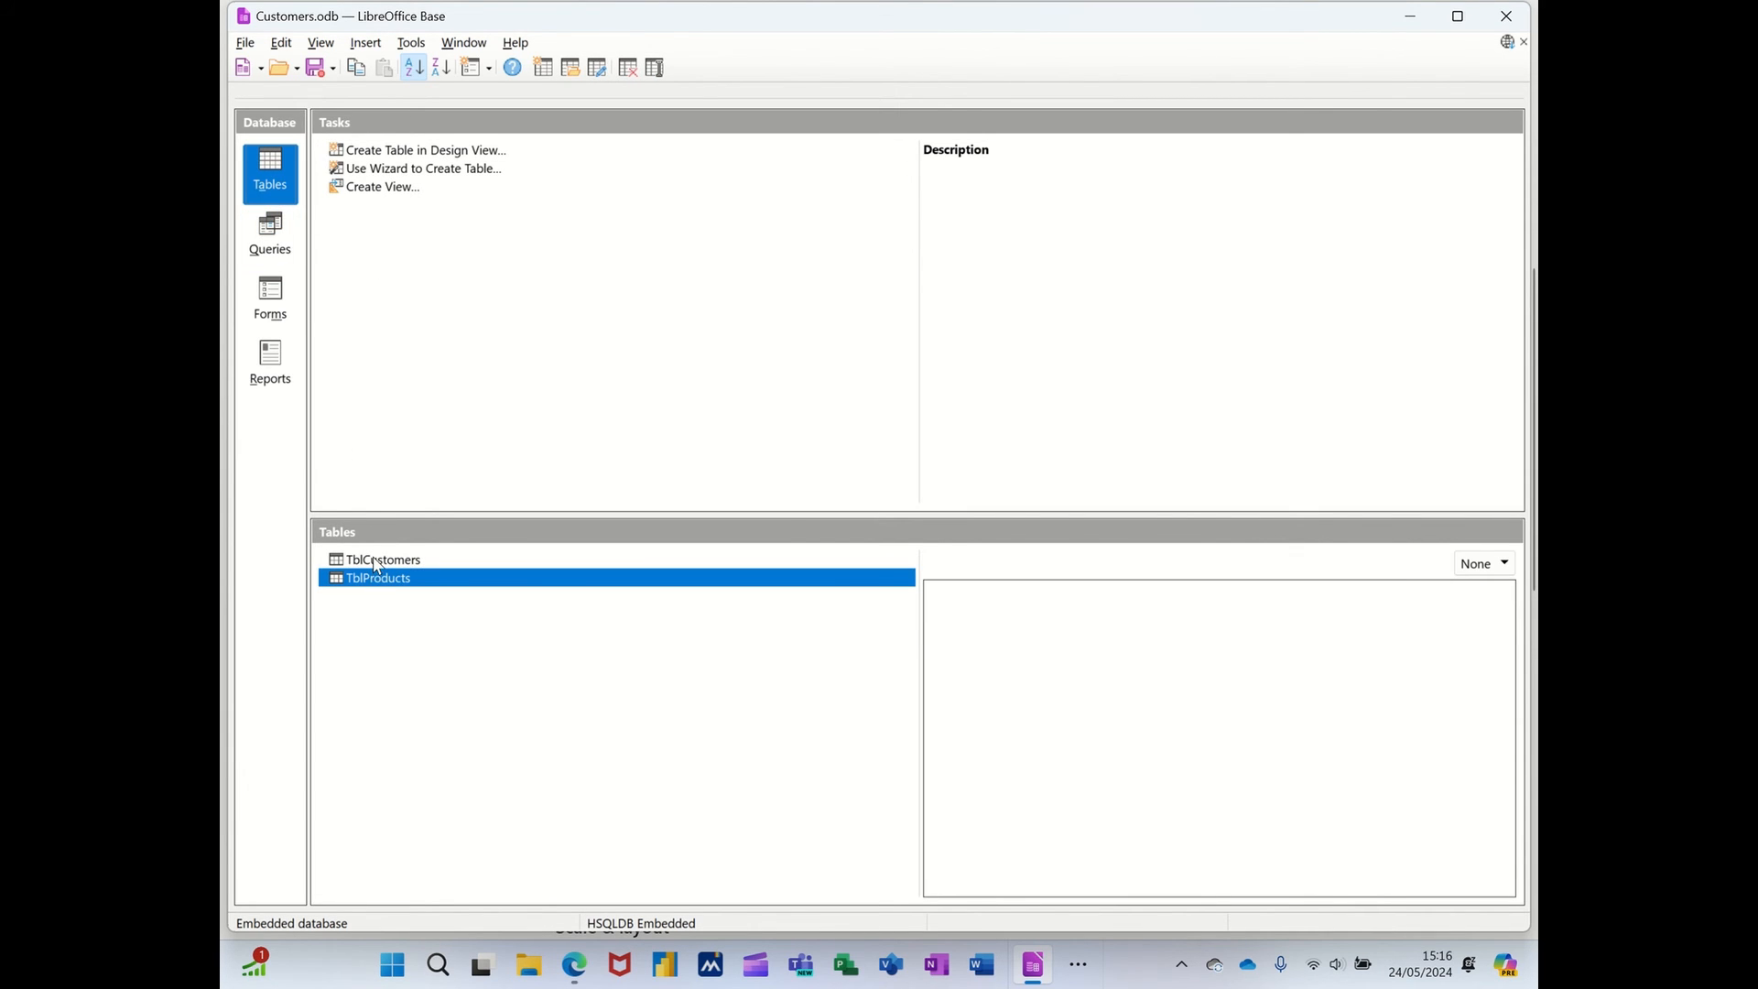
{"action": "double_click", "coordinate": [383, 559]}
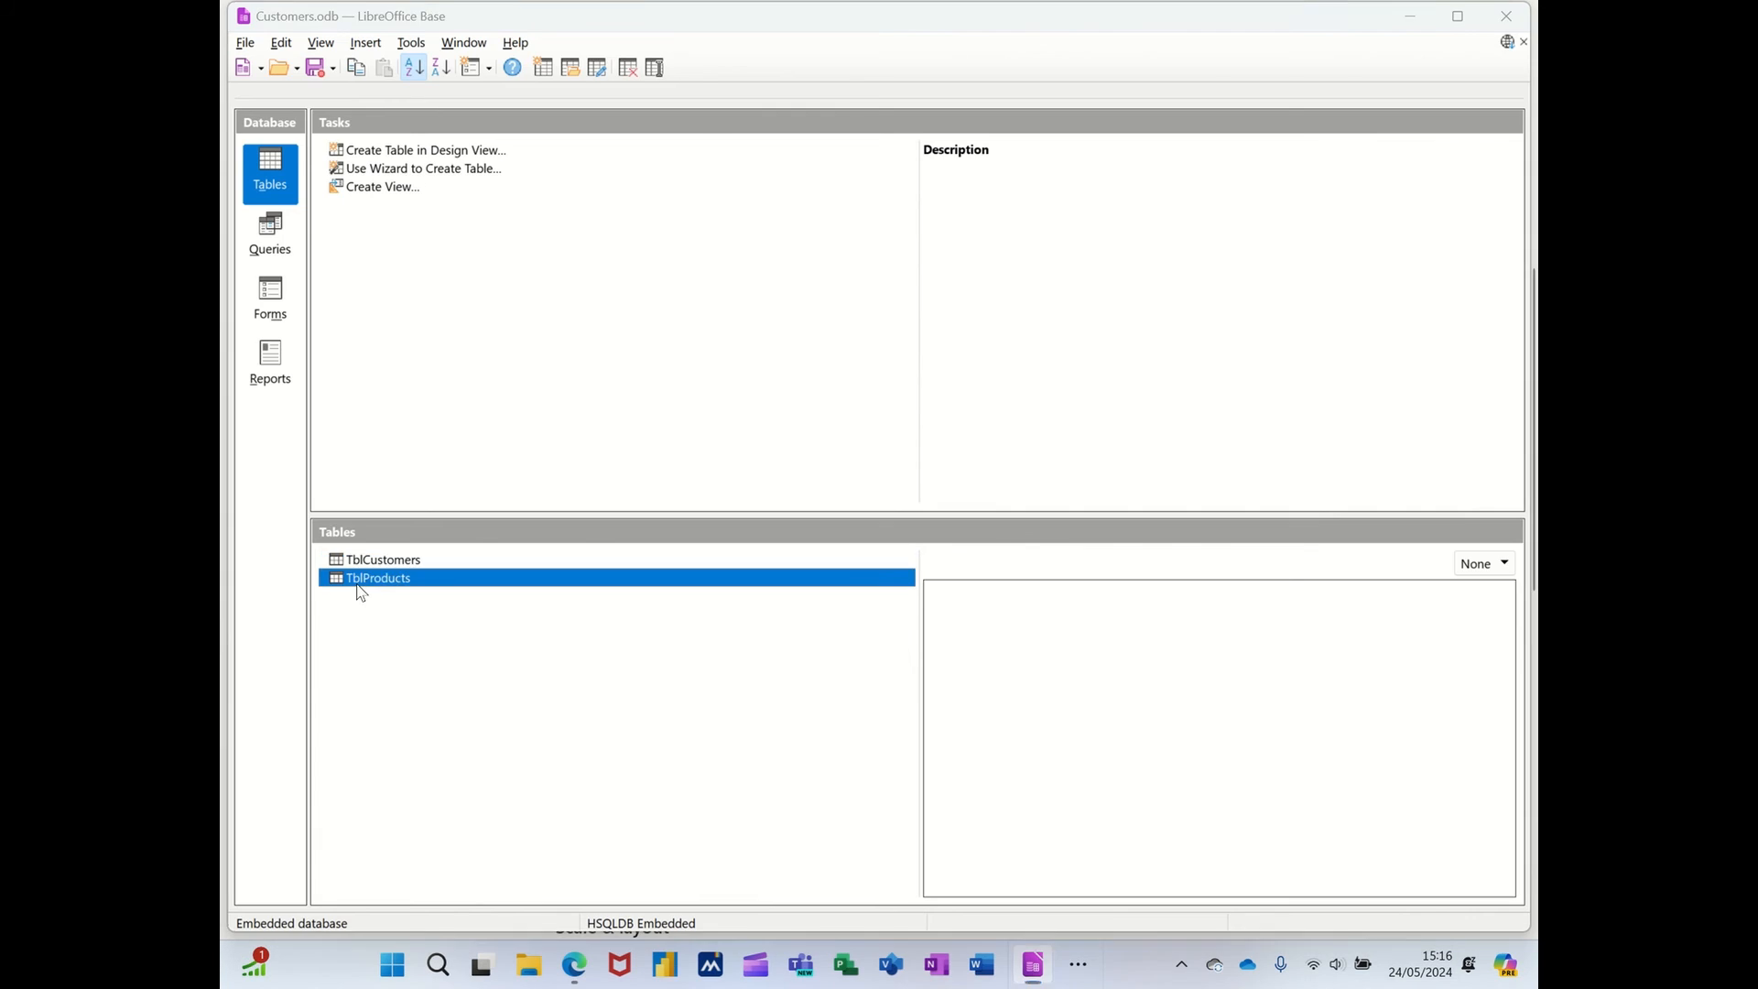
{"action": "double_click", "coordinate": [378, 576]}
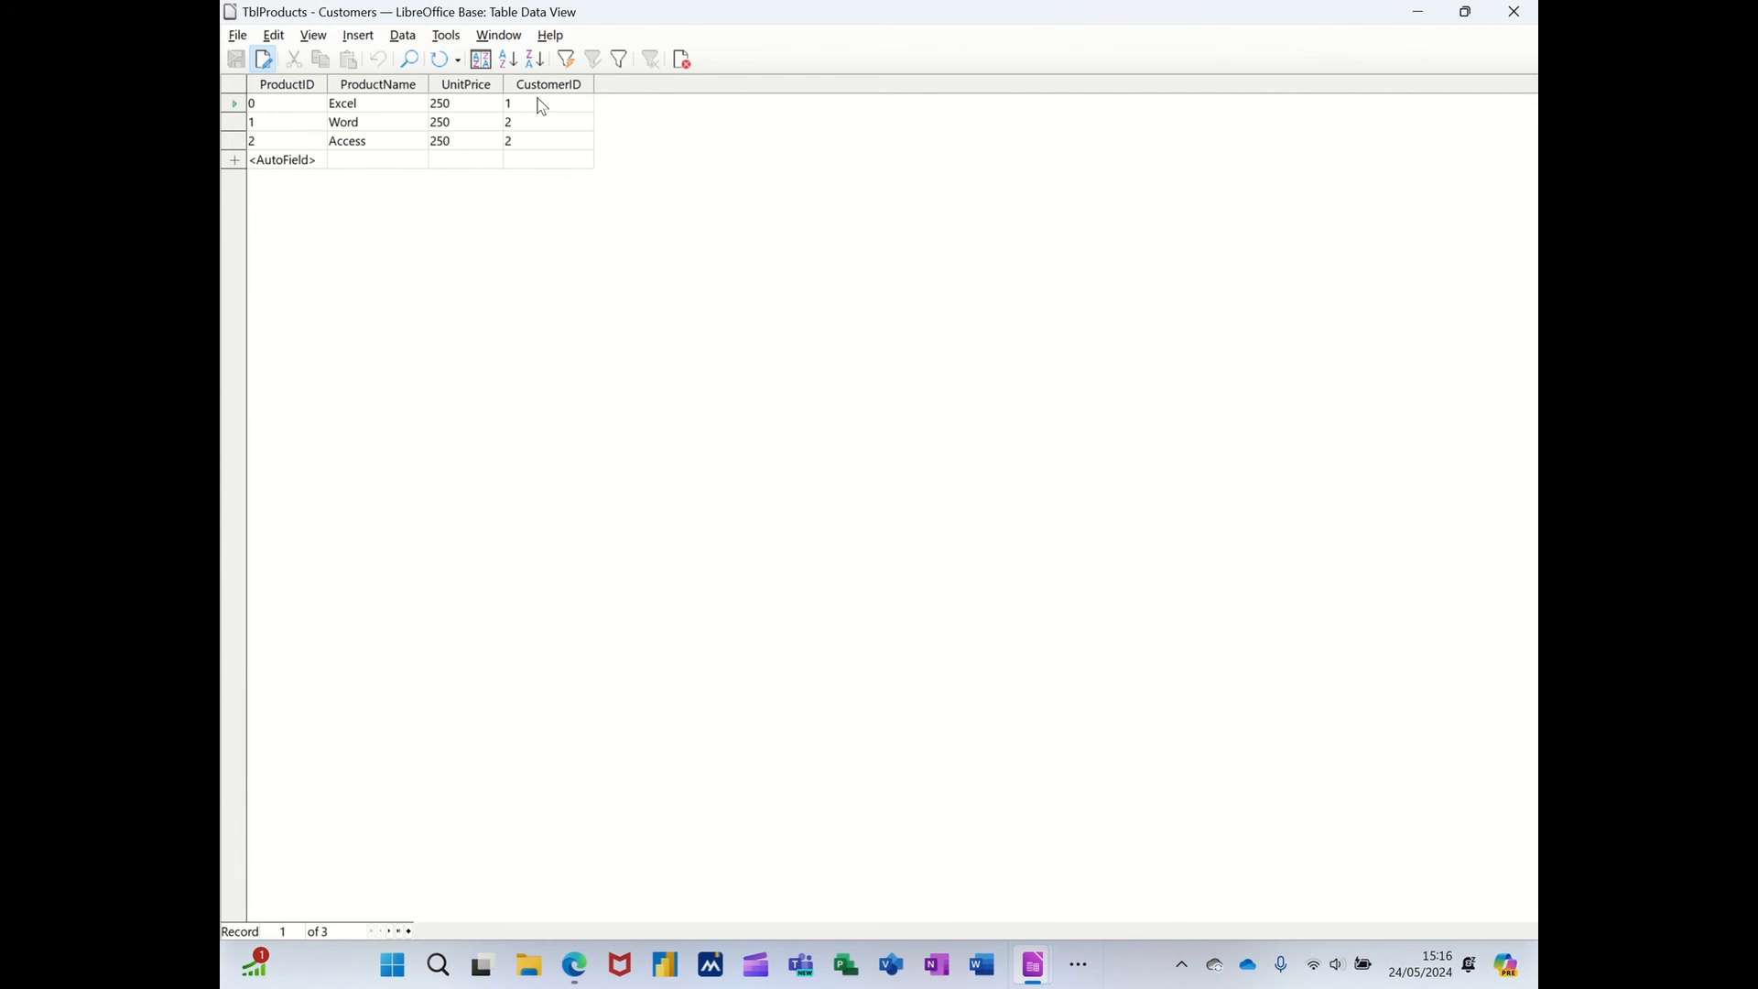
{"action": "mouse_move", "coordinate": [529, 134]}
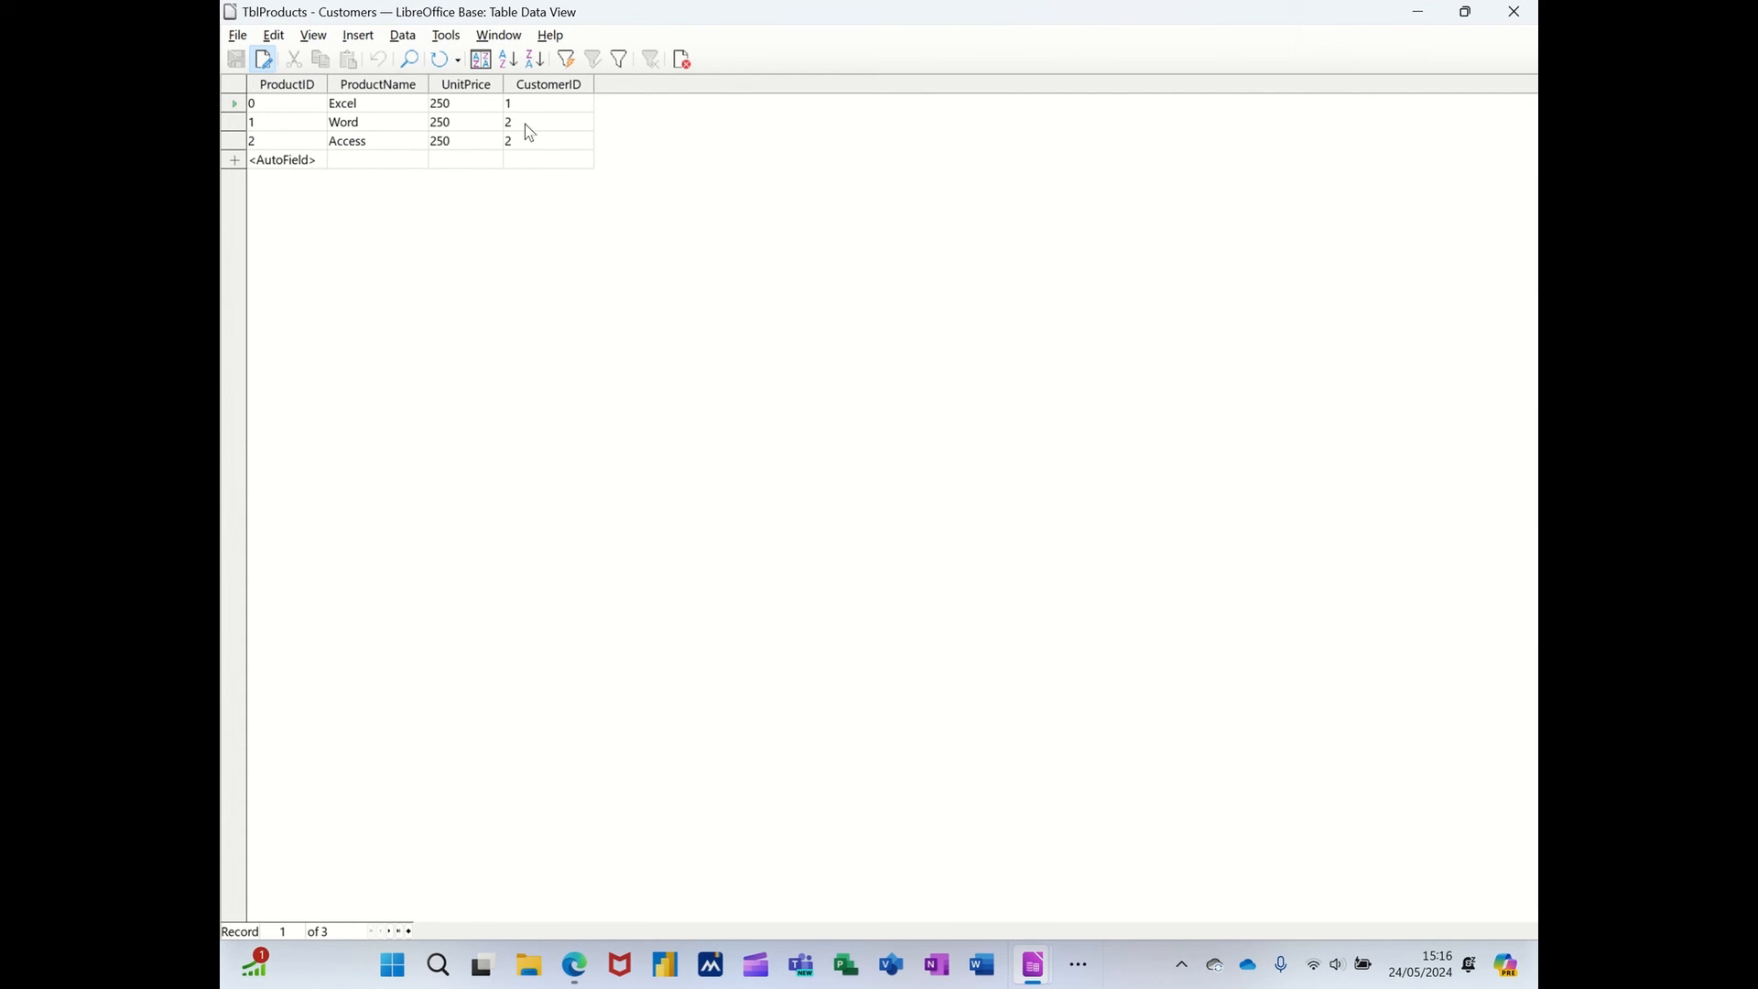
{"action": "left_click", "coordinate": [1513, 11]}
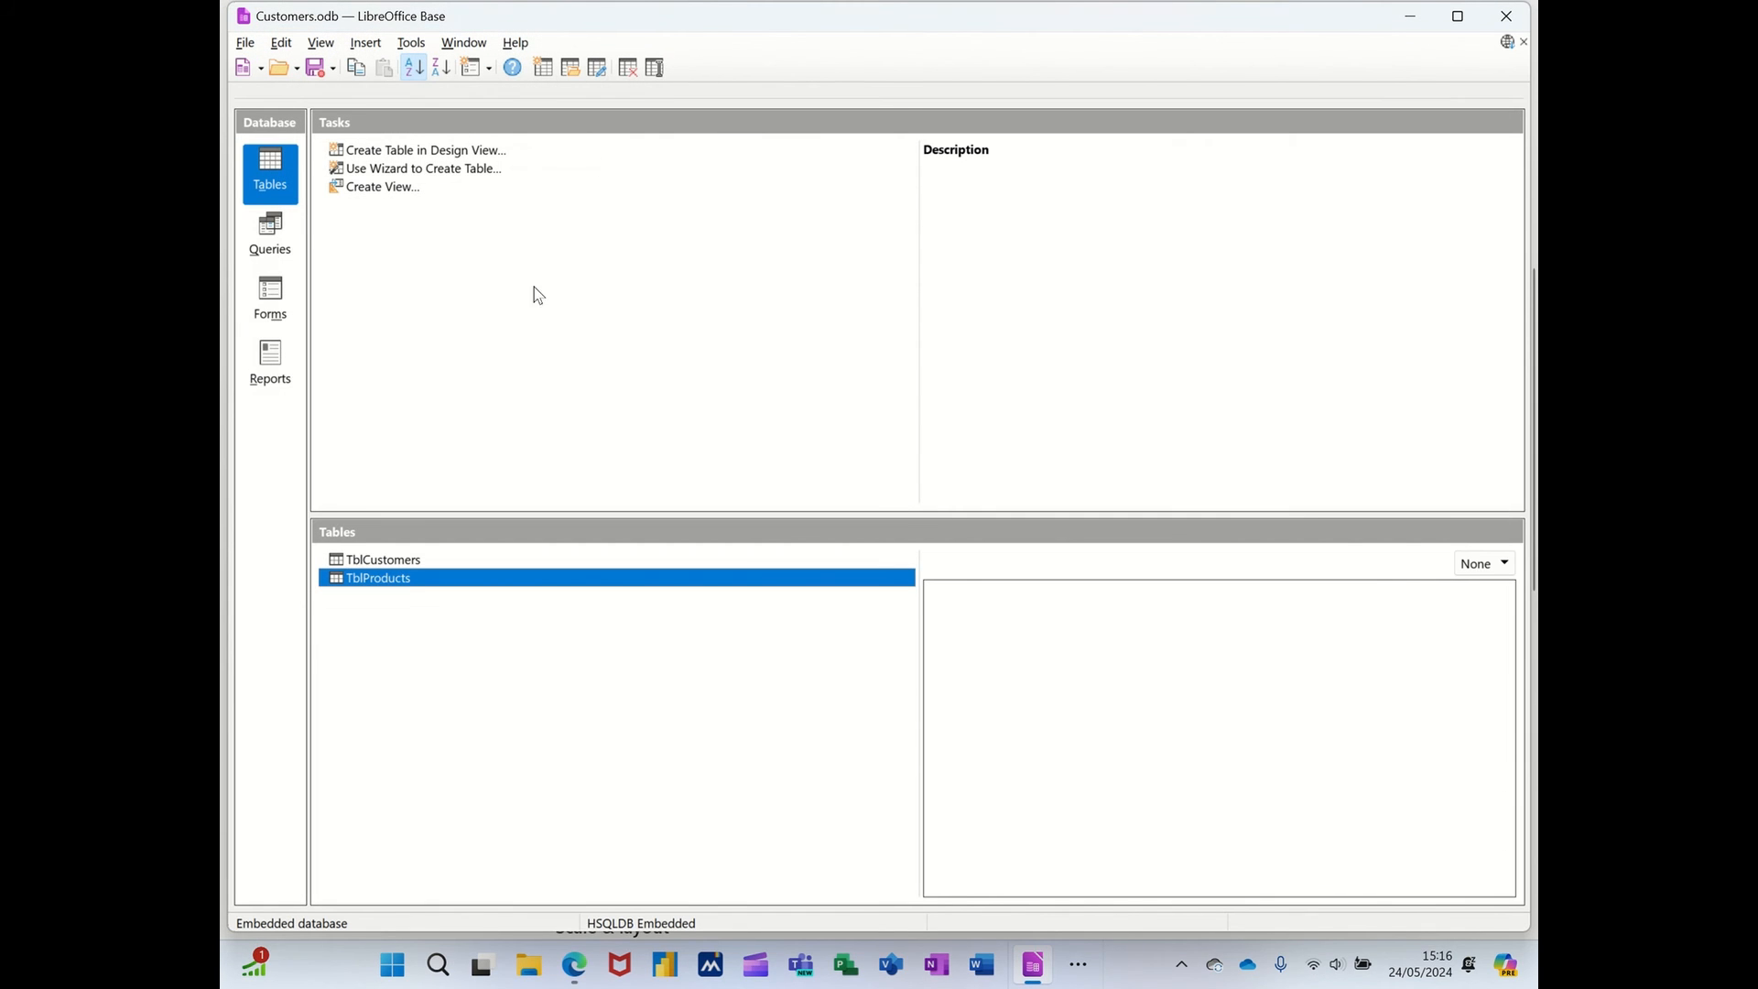
Run QryCustomerProducts to view customers with their Excel, Word and Access products at 250.
{"action": "left_click", "coordinate": [269, 236]}
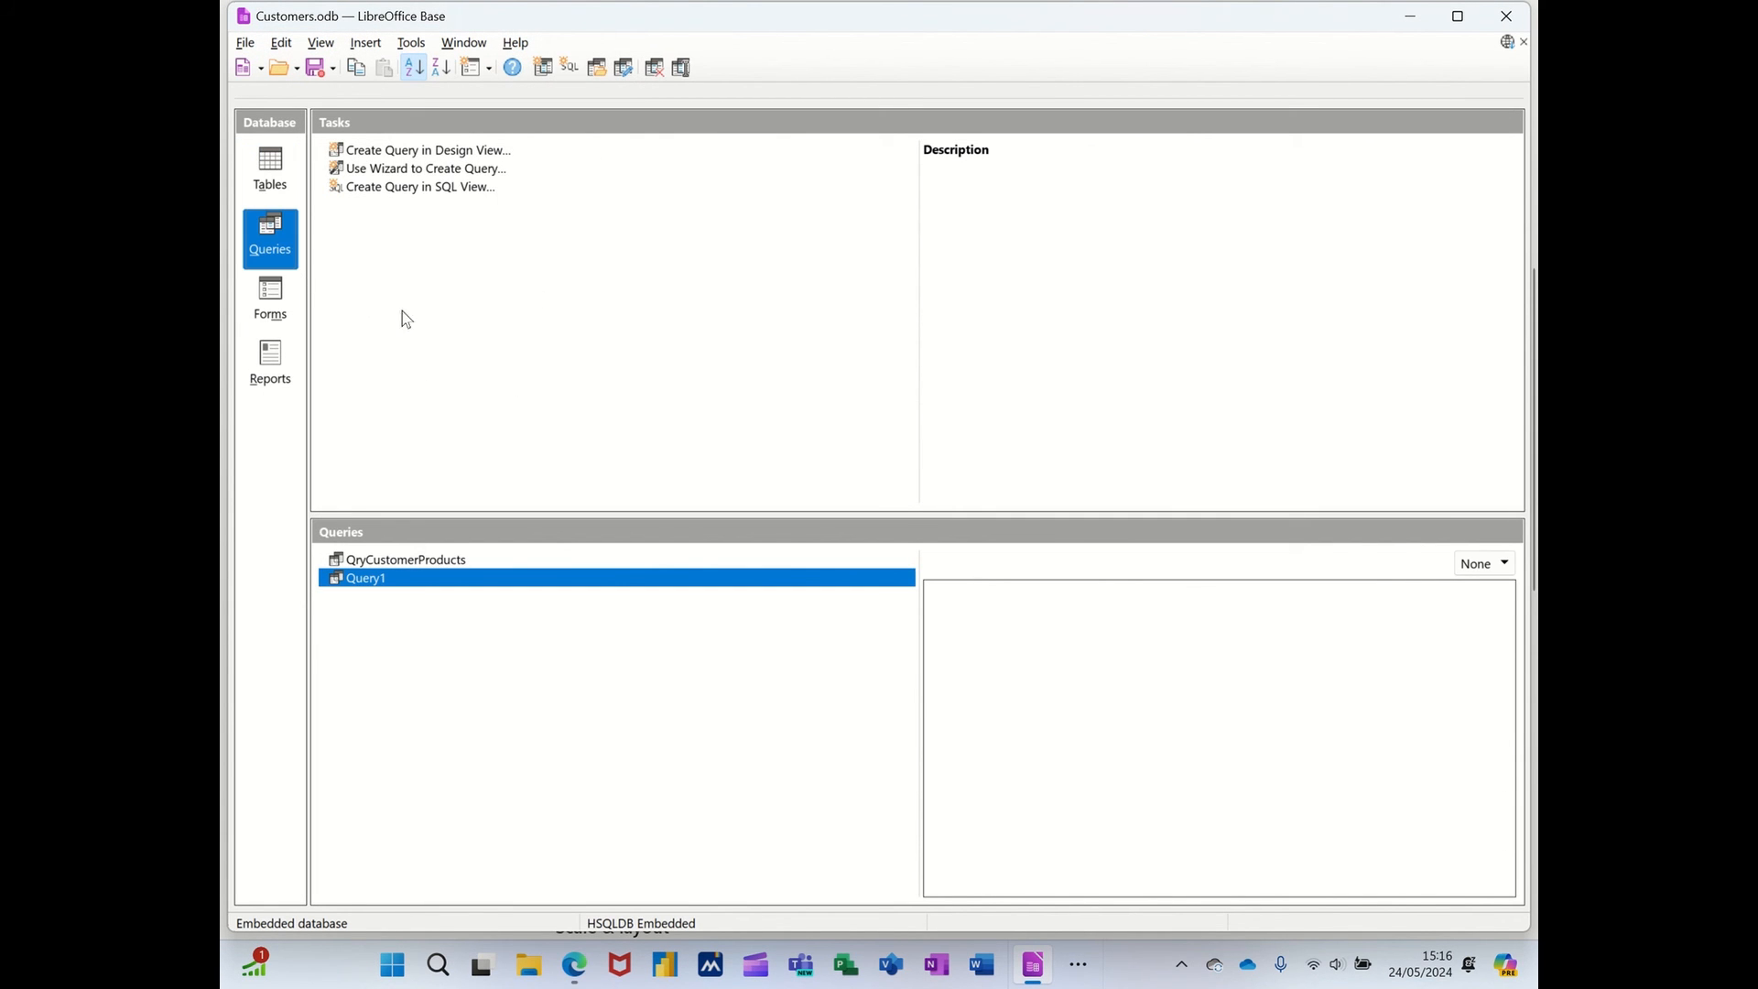
{"action": "left_click", "coordinate": [405, 560]}
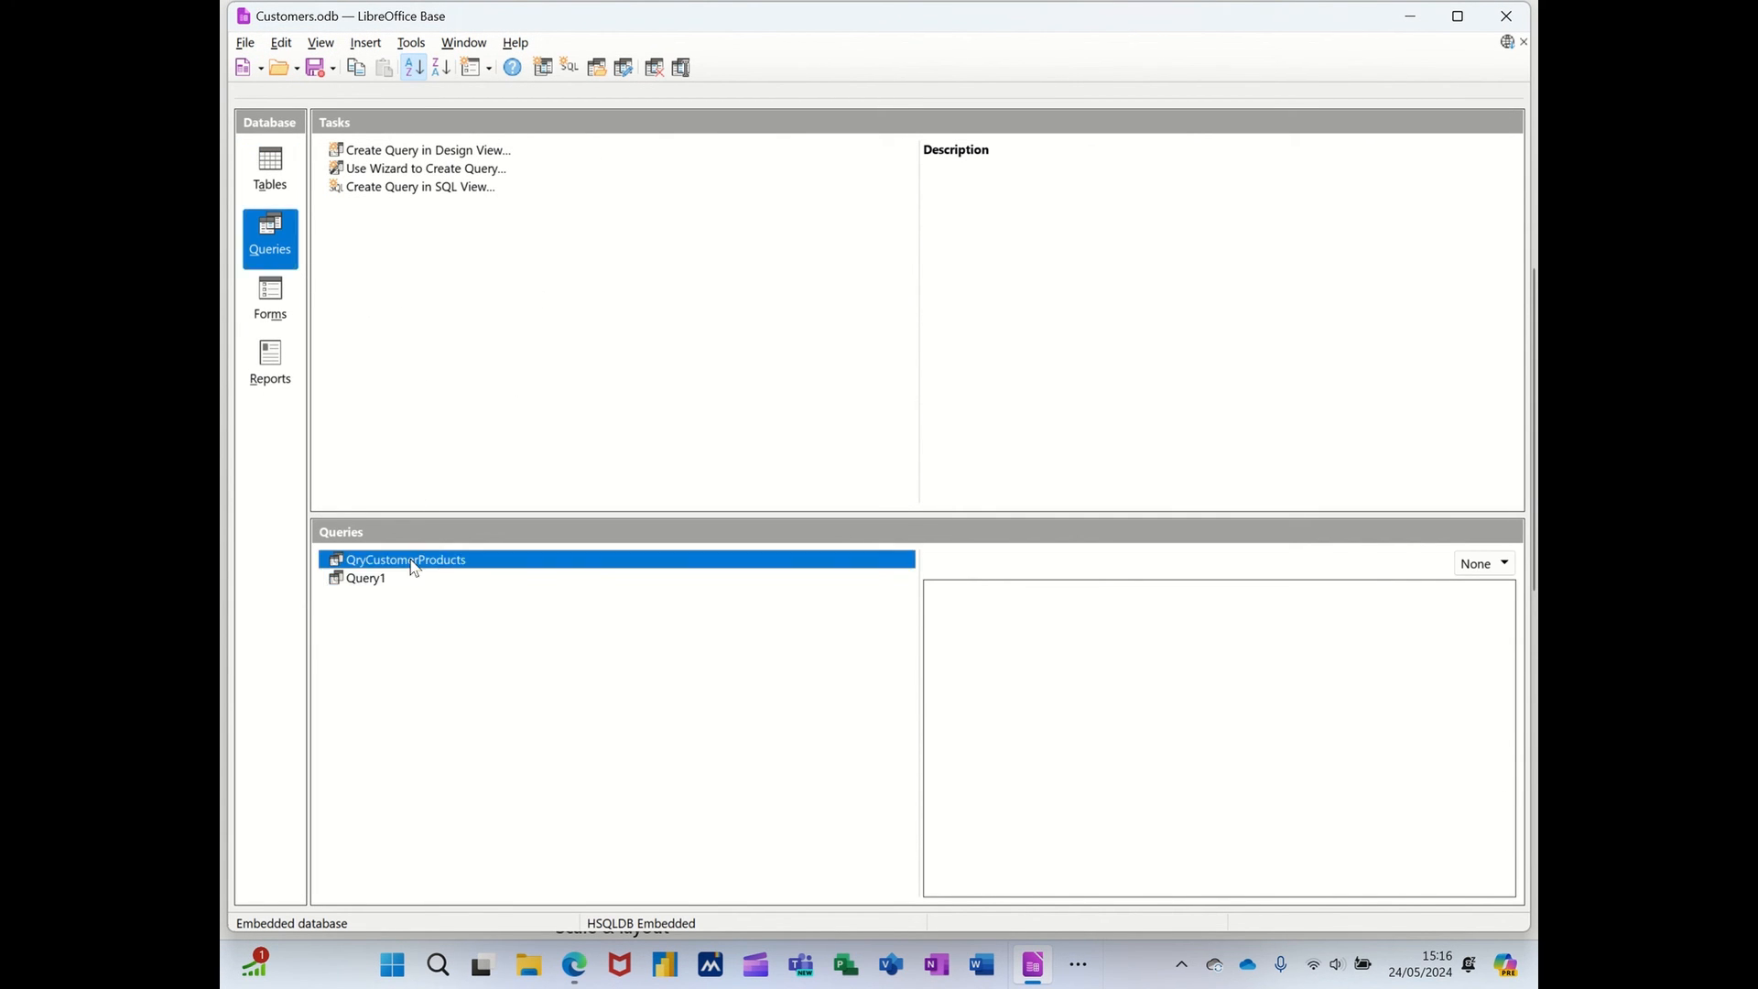
{"action": "double_click", "coordinate": [407, 560]}
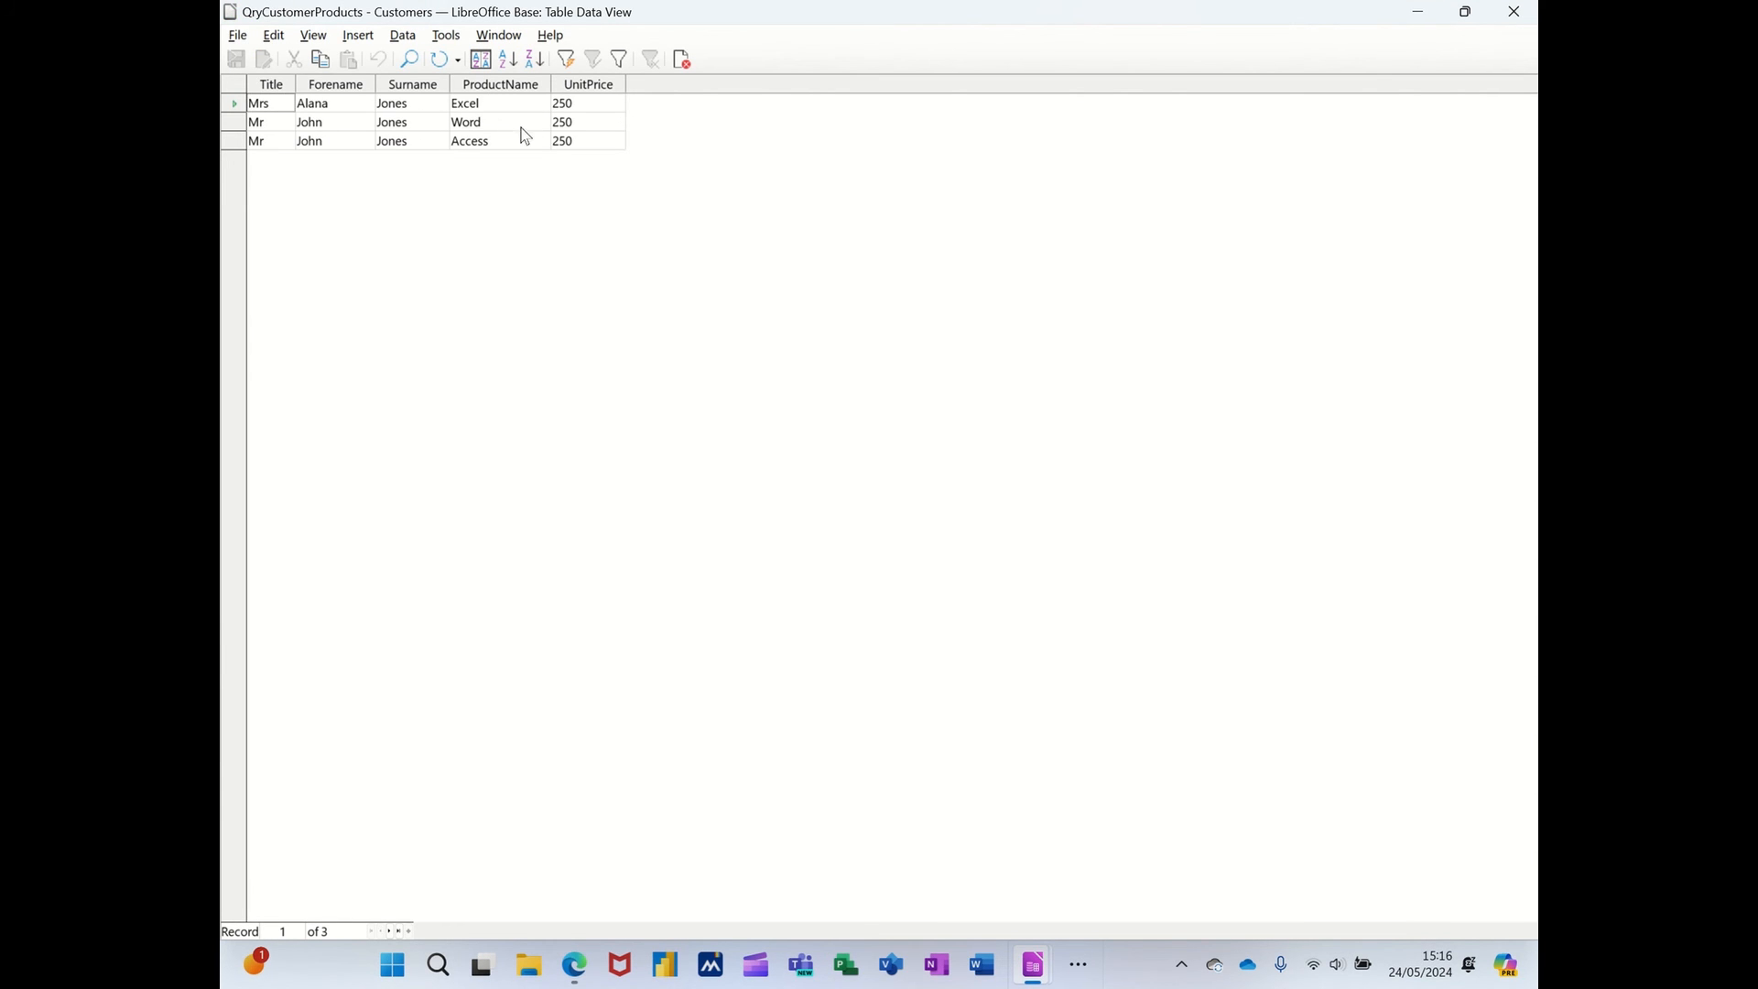
{"action": "mouse_move", "coordinate": [311, 137]}
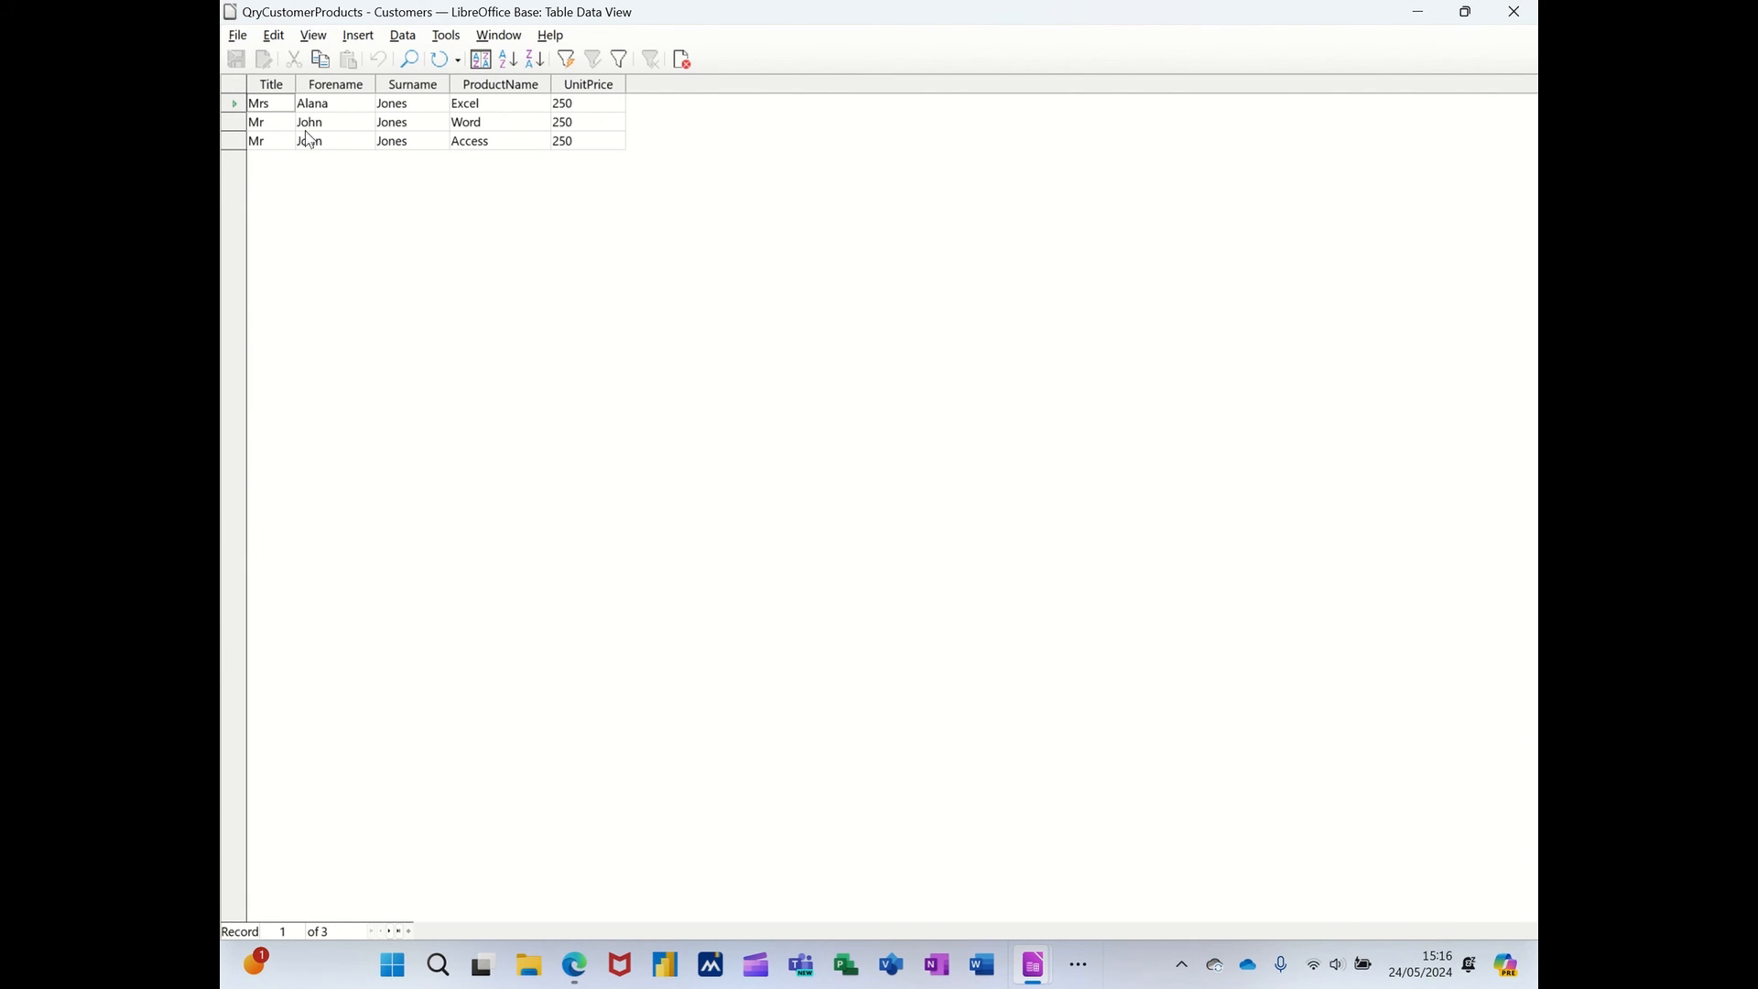
{"action": "mouse_move", "coordinate": [597, 139]}
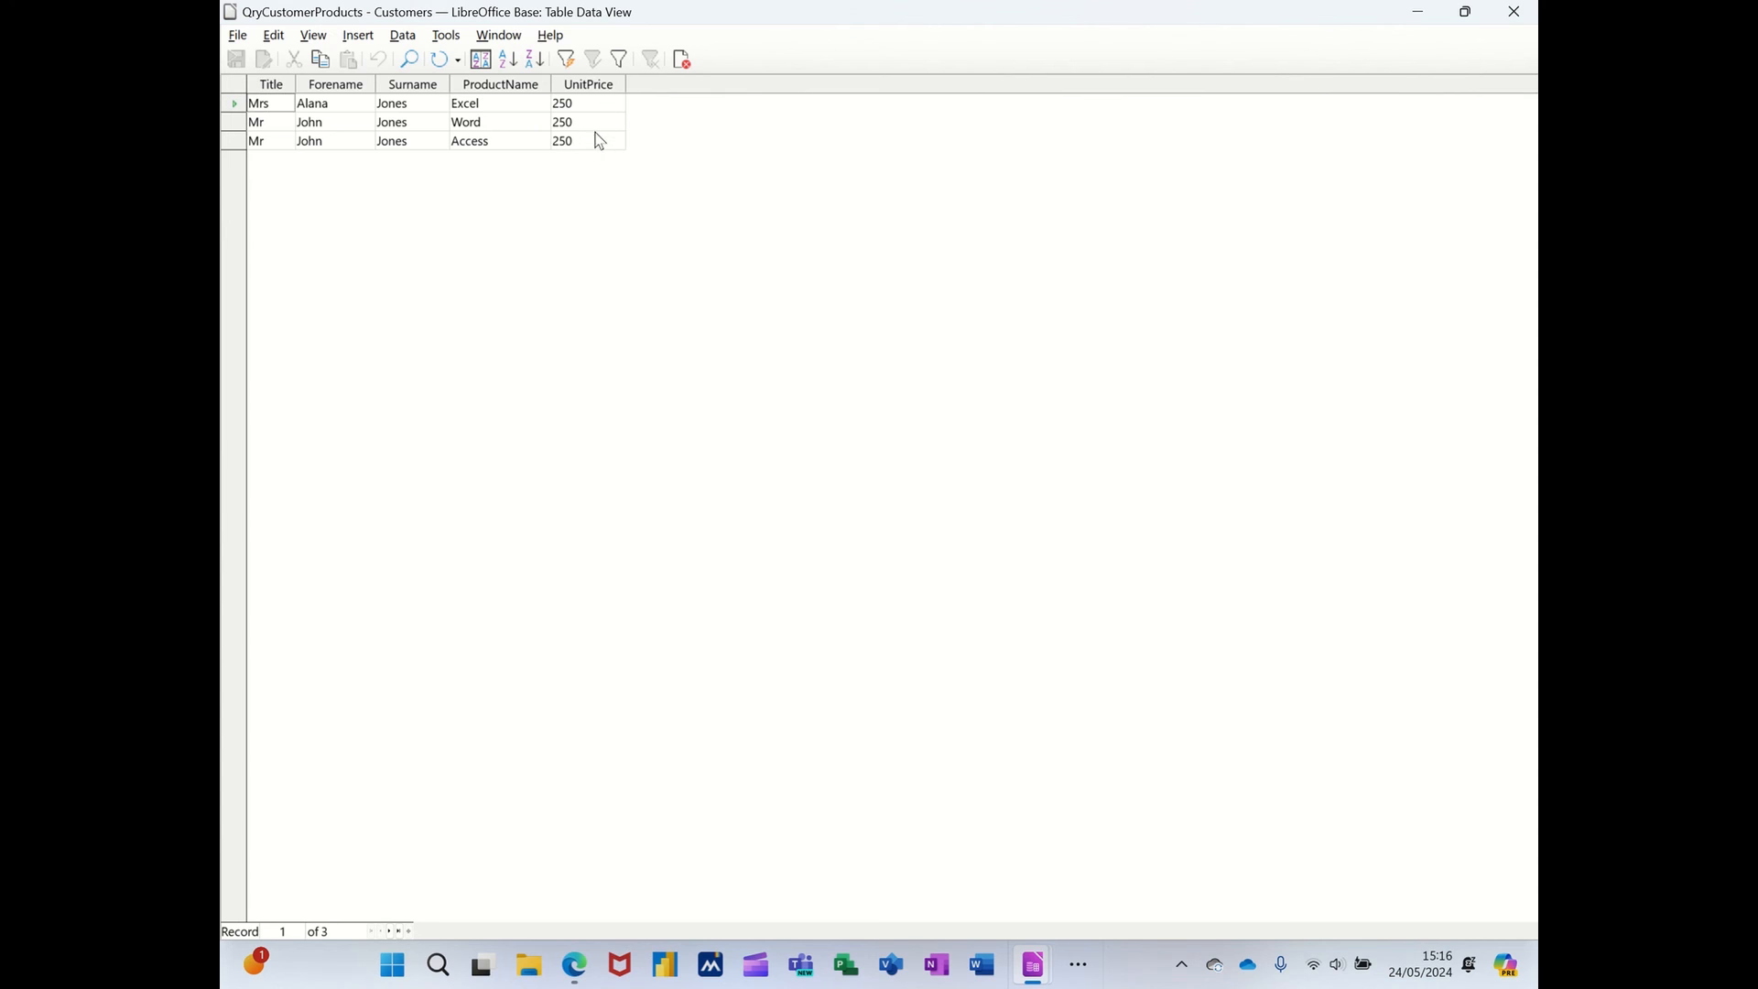
{"action": "mouse_move", "coordinate": [476, 132]}
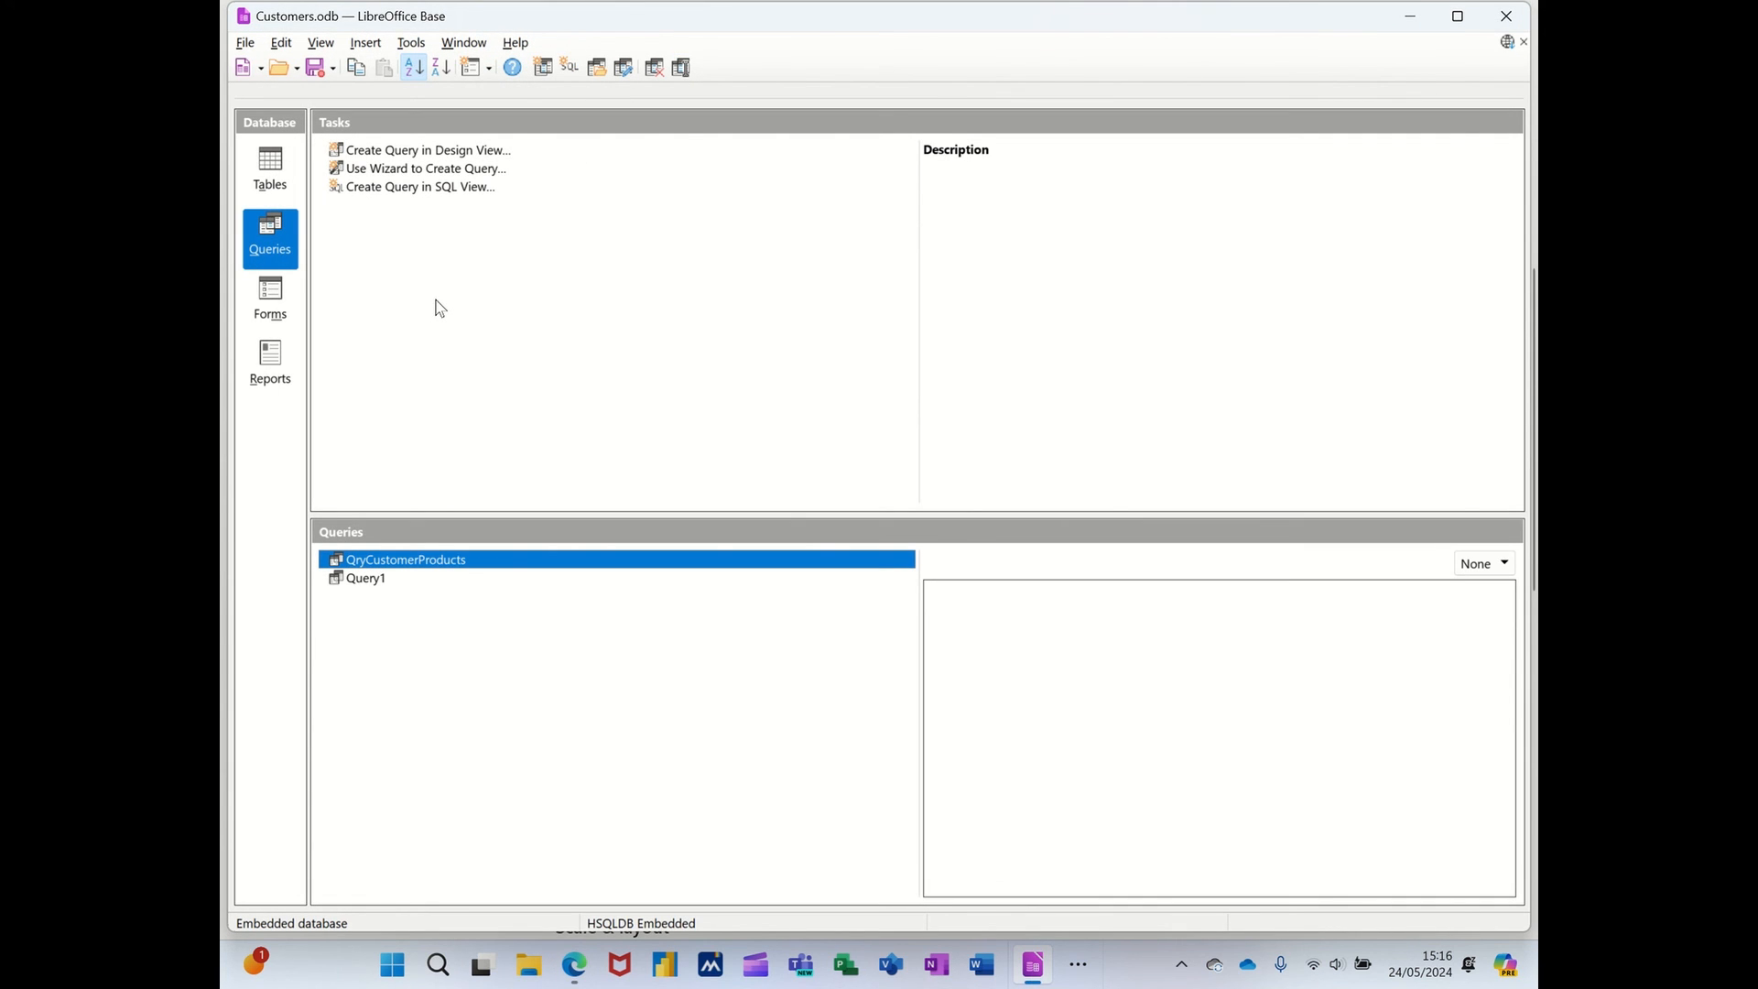
Delete Query1, leaving QryCustomerProducts as the only saved query.
{"action": "left_click", "coordinate": [367, 576]}
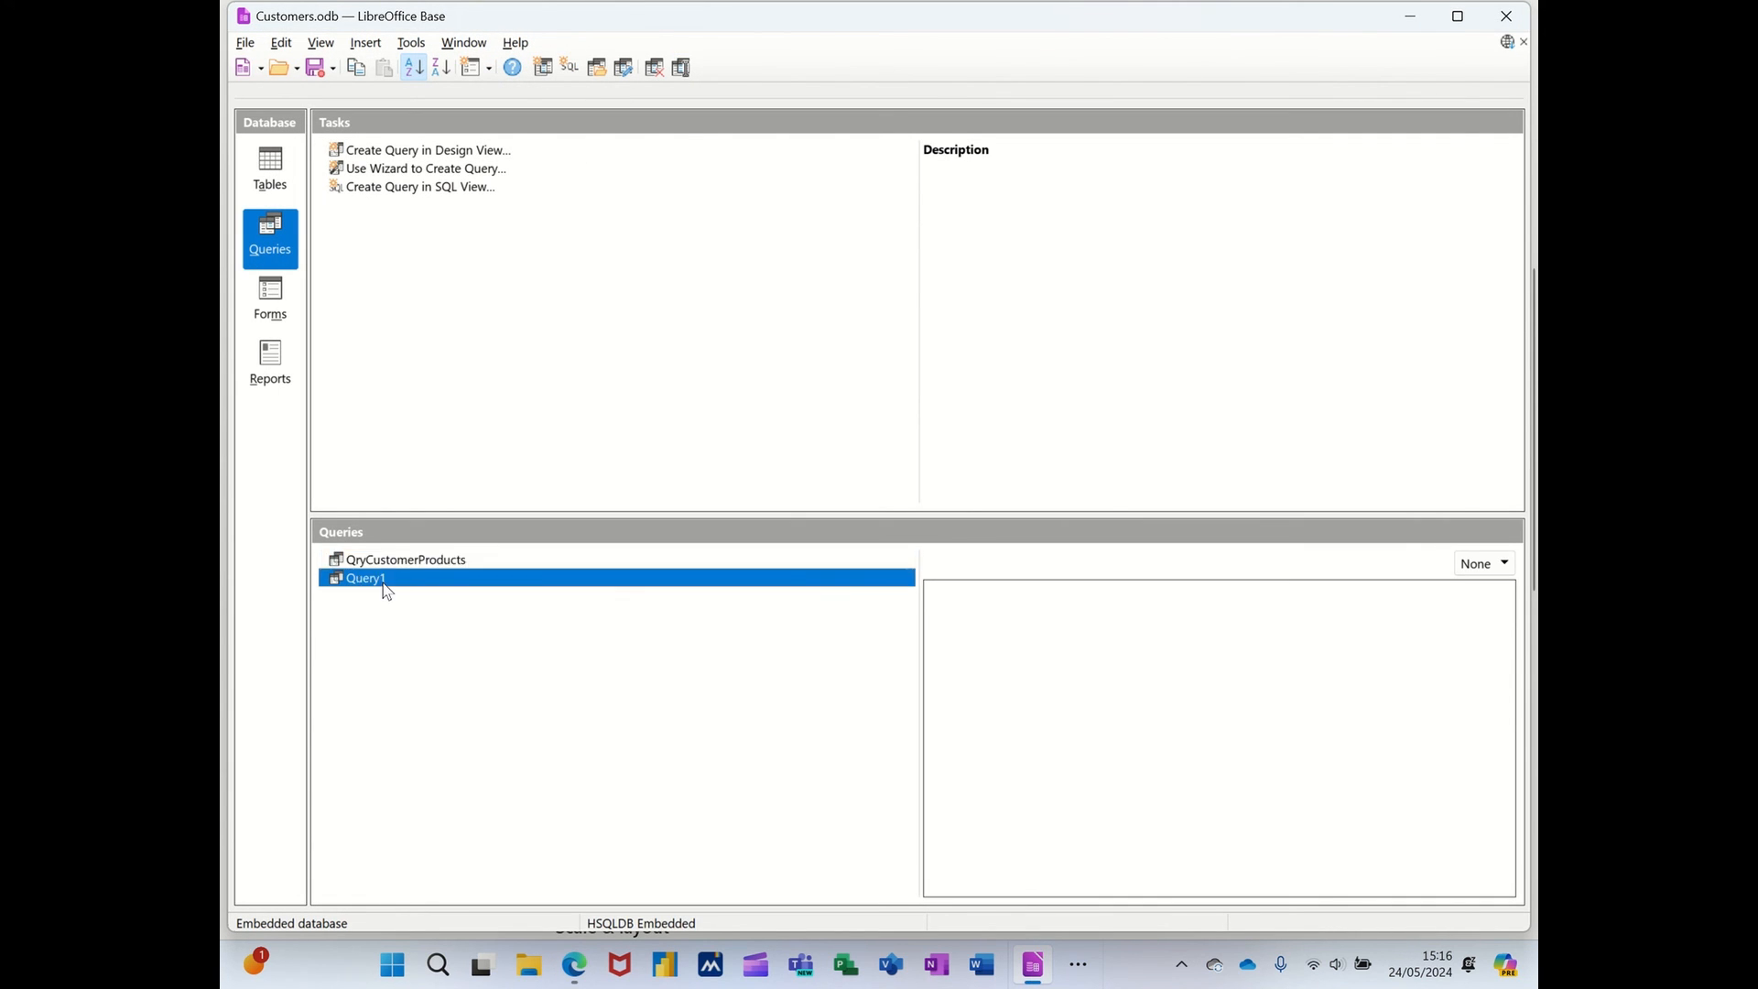
{"action": "right_click", "coordinate": [364, 577]}
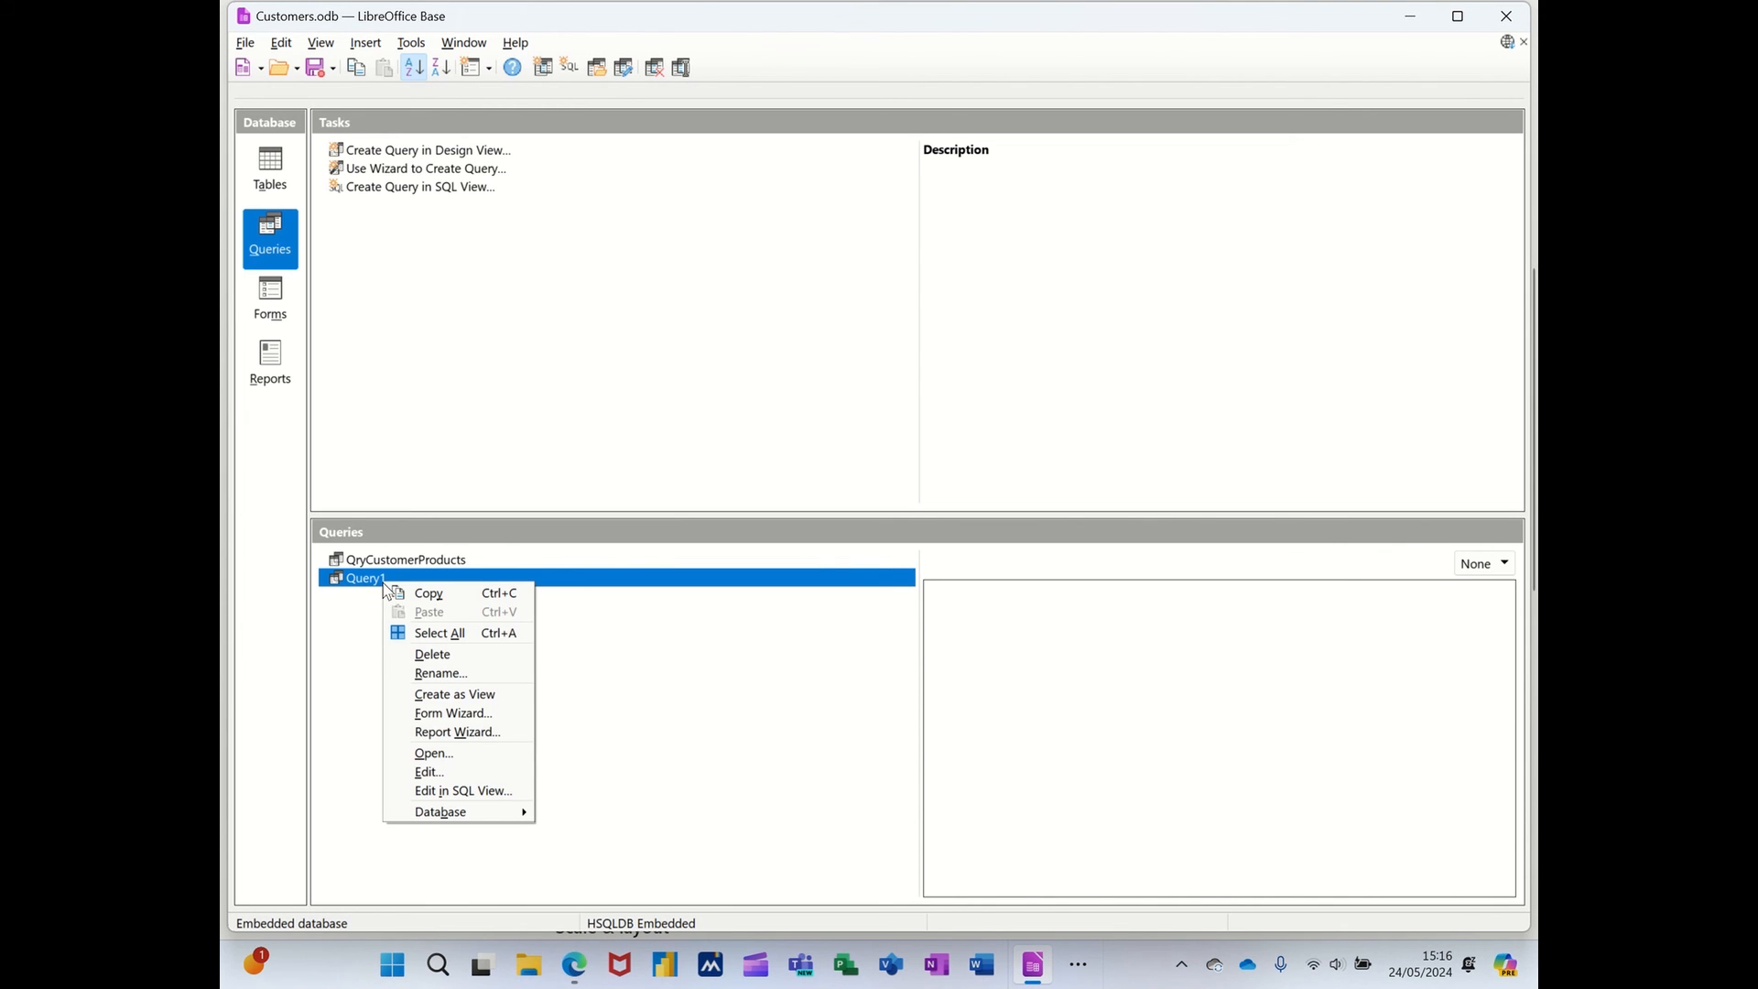
{"action": "left_click", "coordinate": [432, 653]}
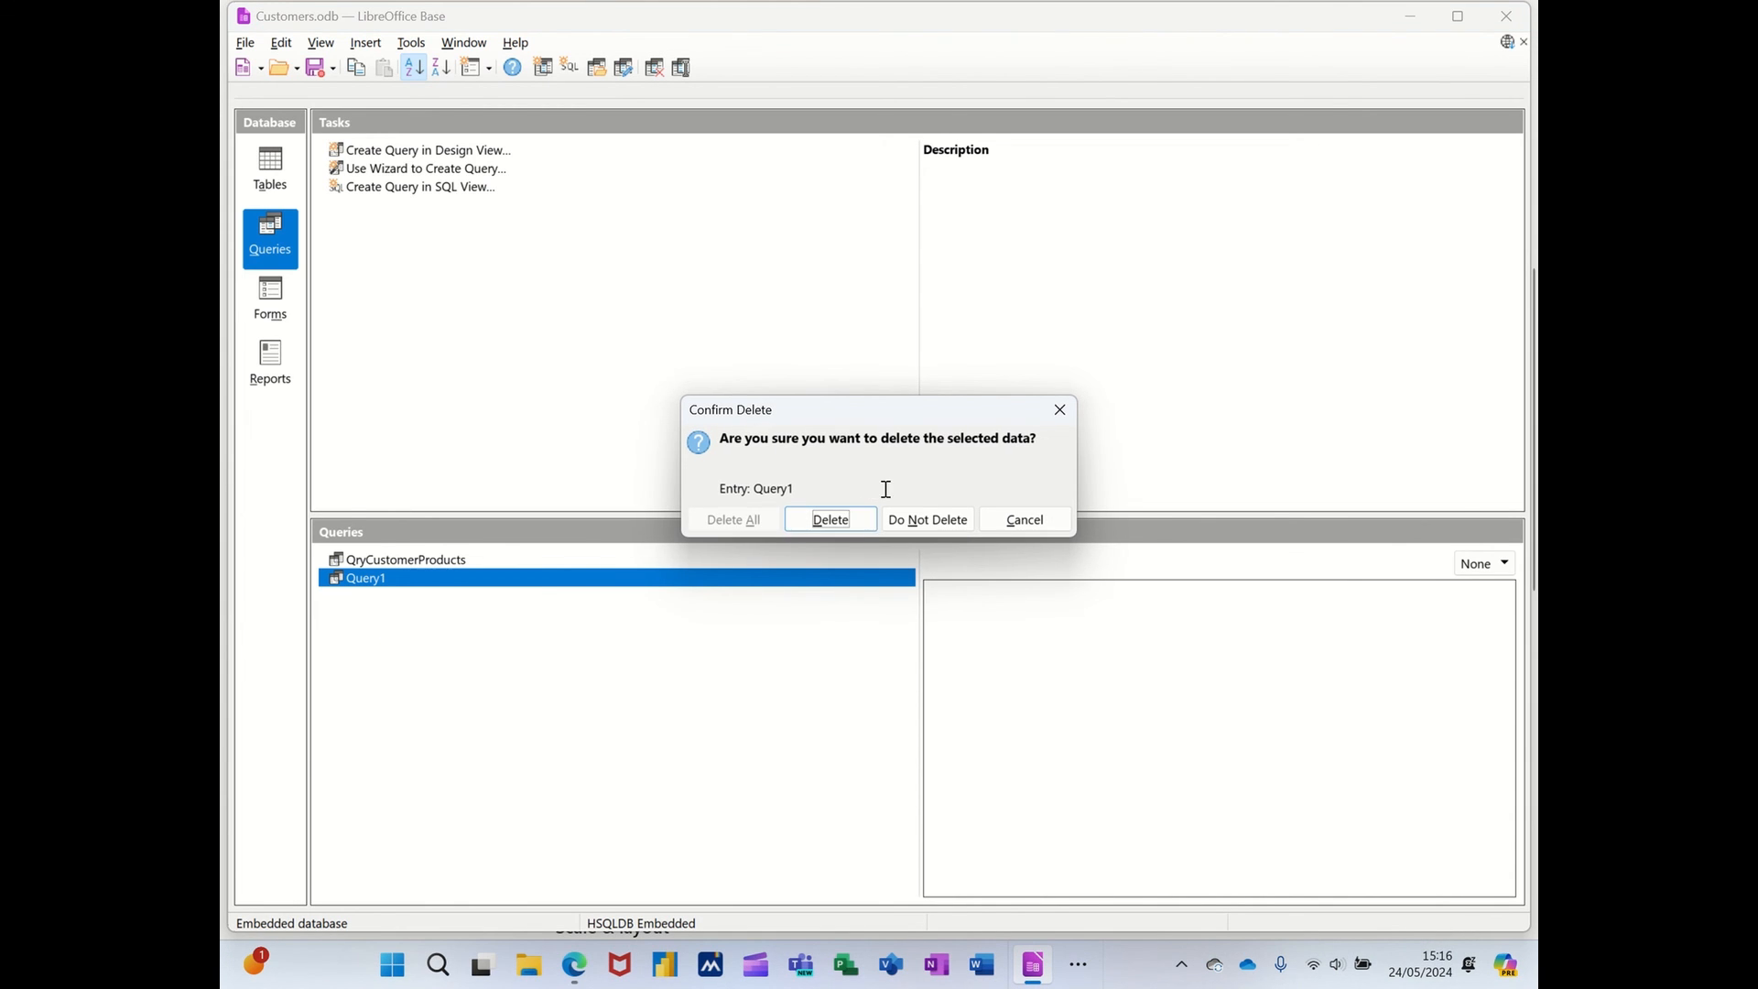
{"action": "left_click", "coordinate": [827, 518]}
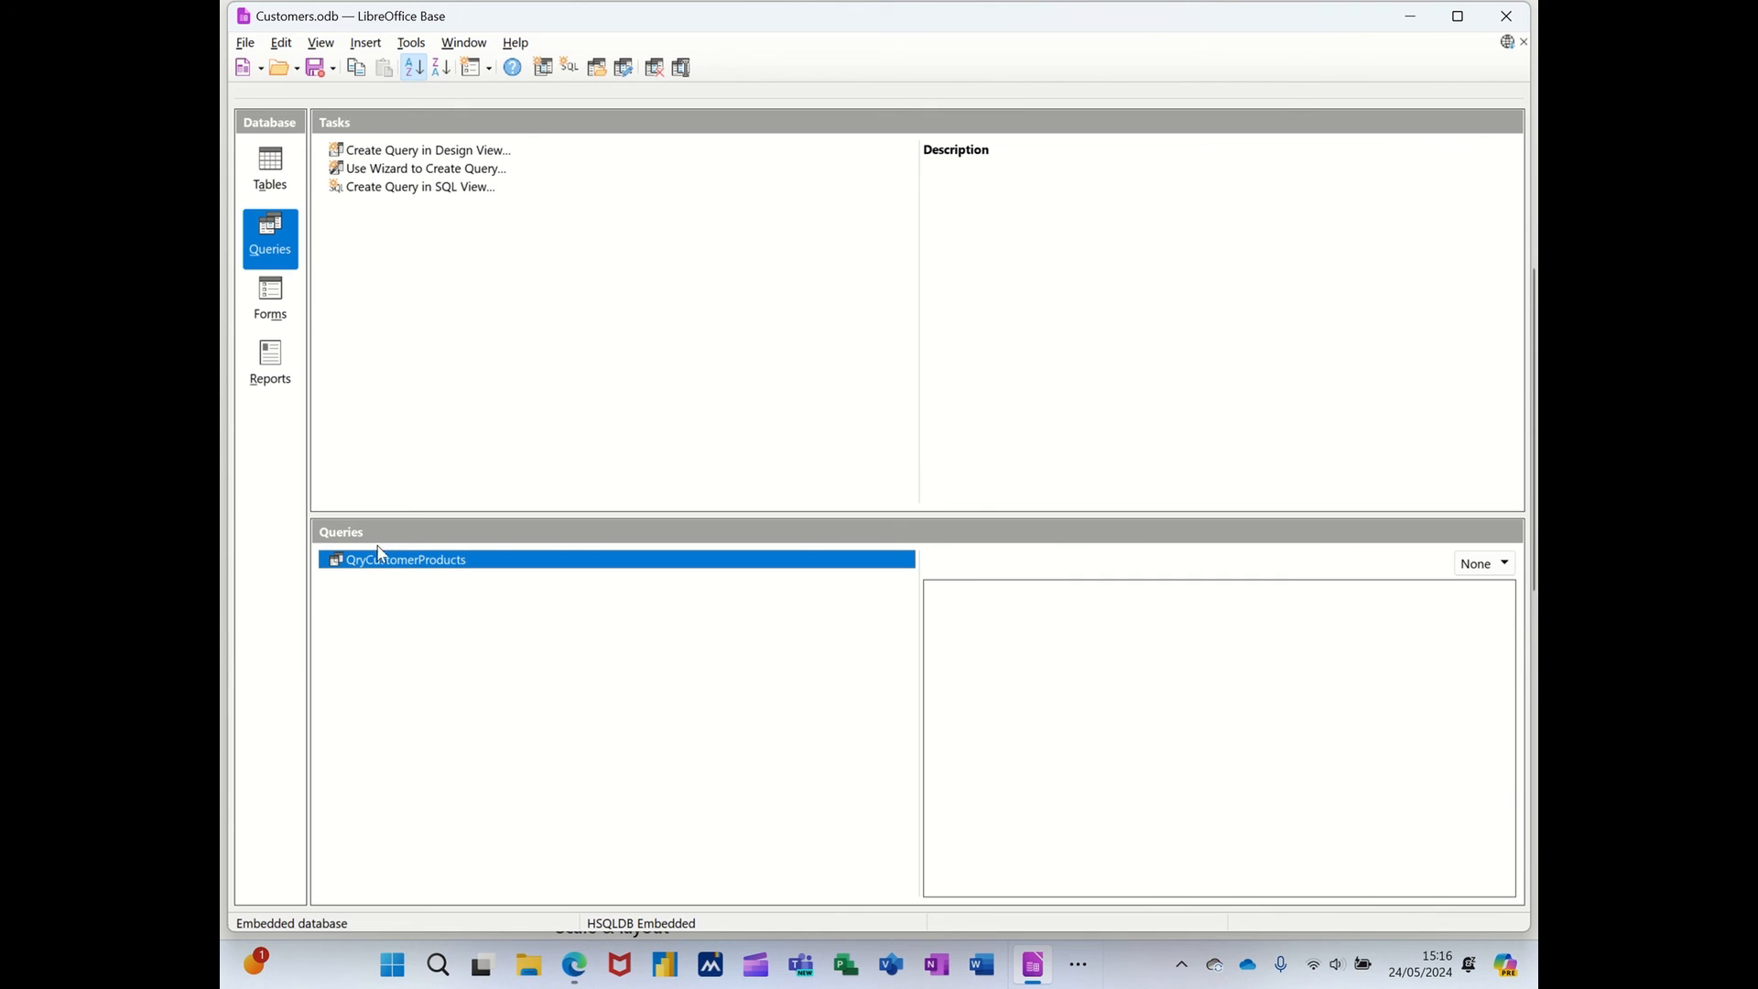
{"action": "mouse_move", "coordinate": [443, 582]}
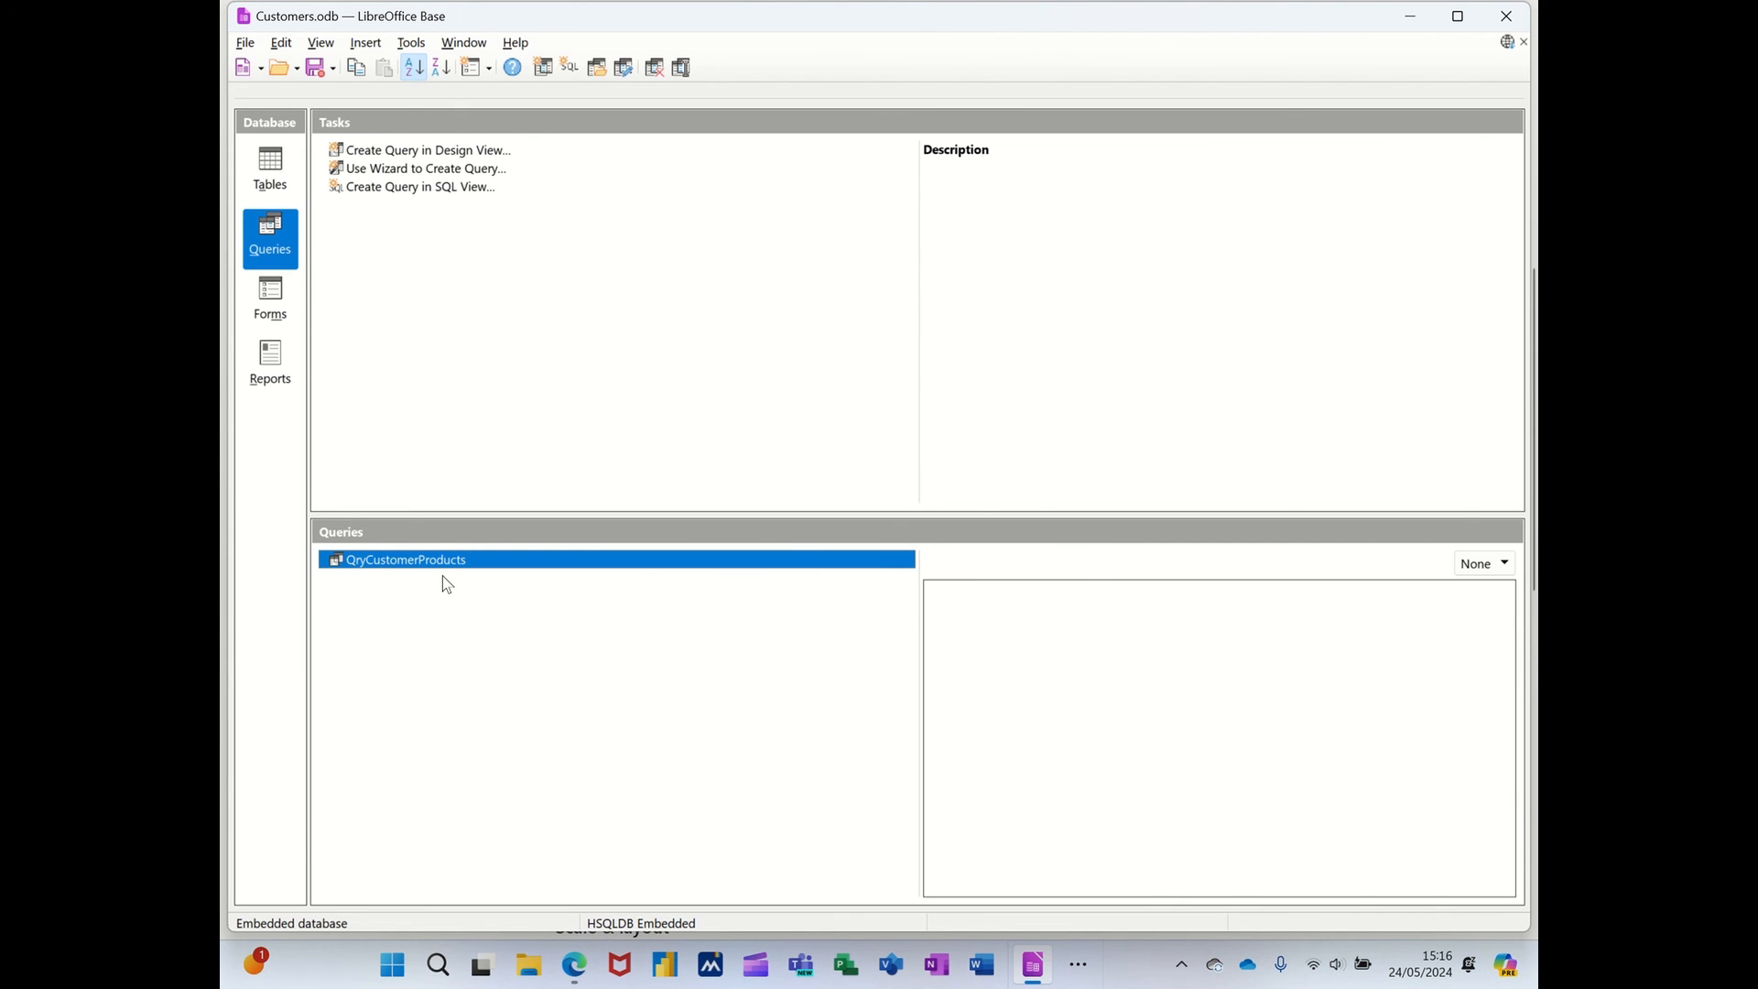
{"action": "mouse_move", "coordinate": [421, 569]}
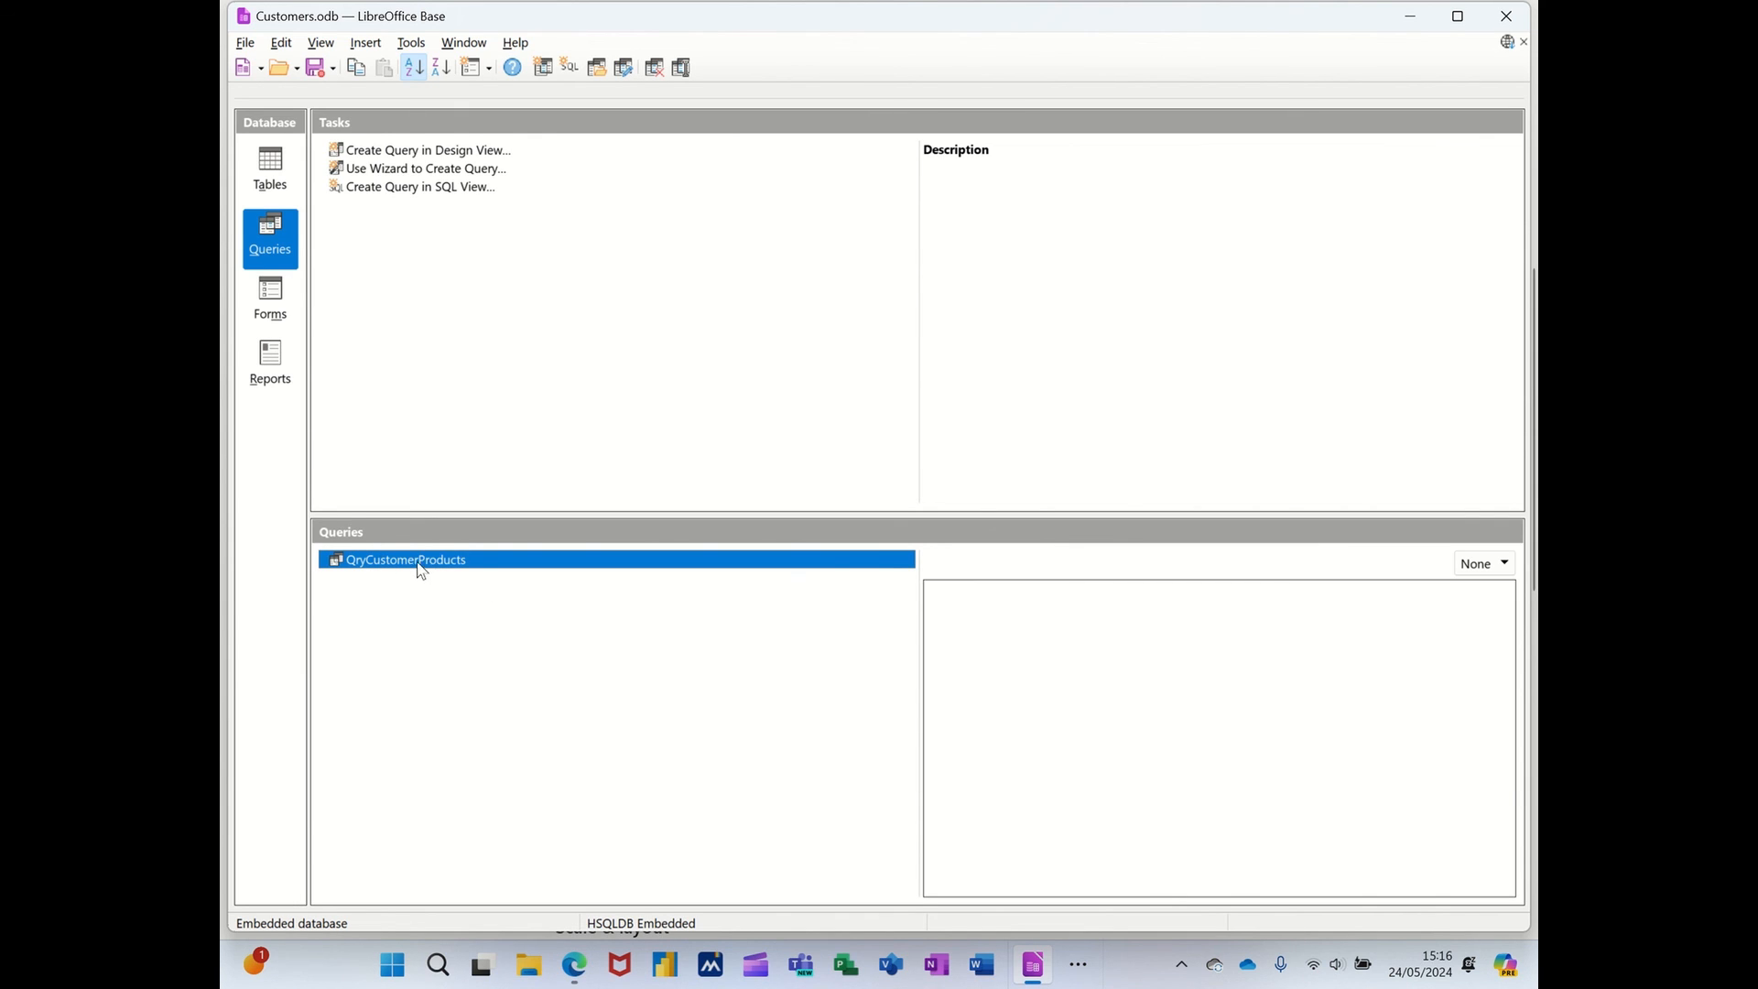
{"action": "mouse_move", "coordinate": [421, 423]}
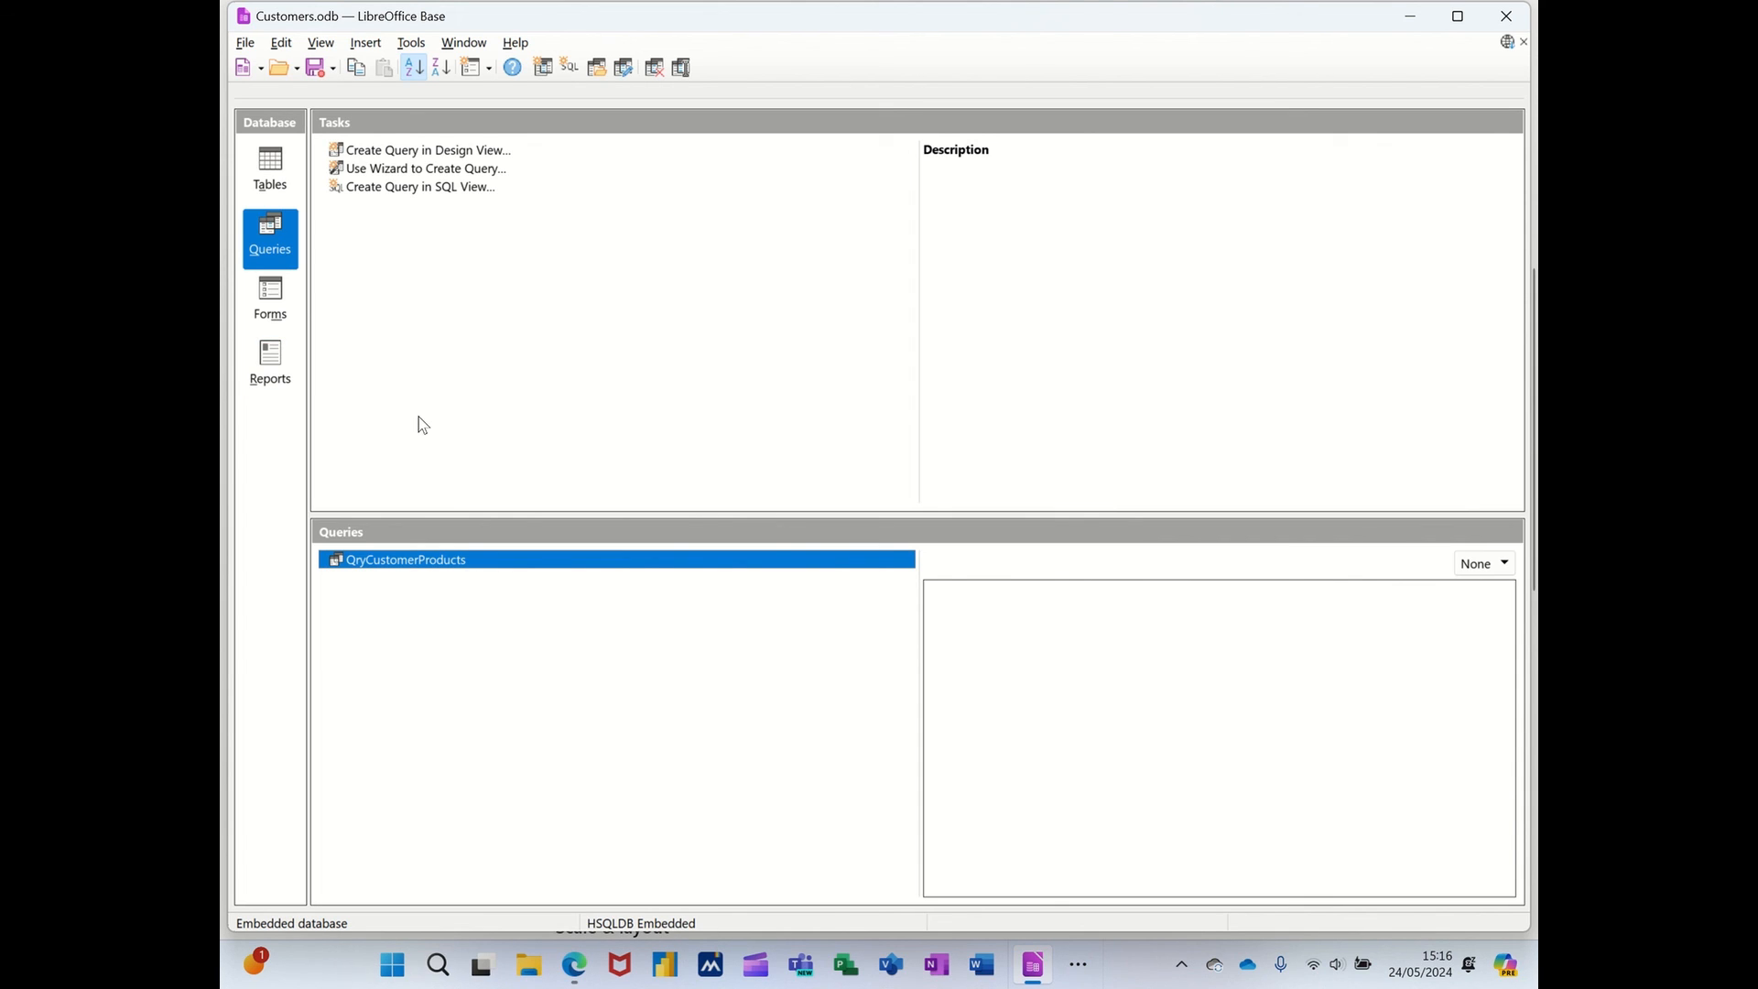
Review TblCustomers' field design from the Tables list and close it unchanged.
{"action": "left_click", "coordinate": [269, 174]}
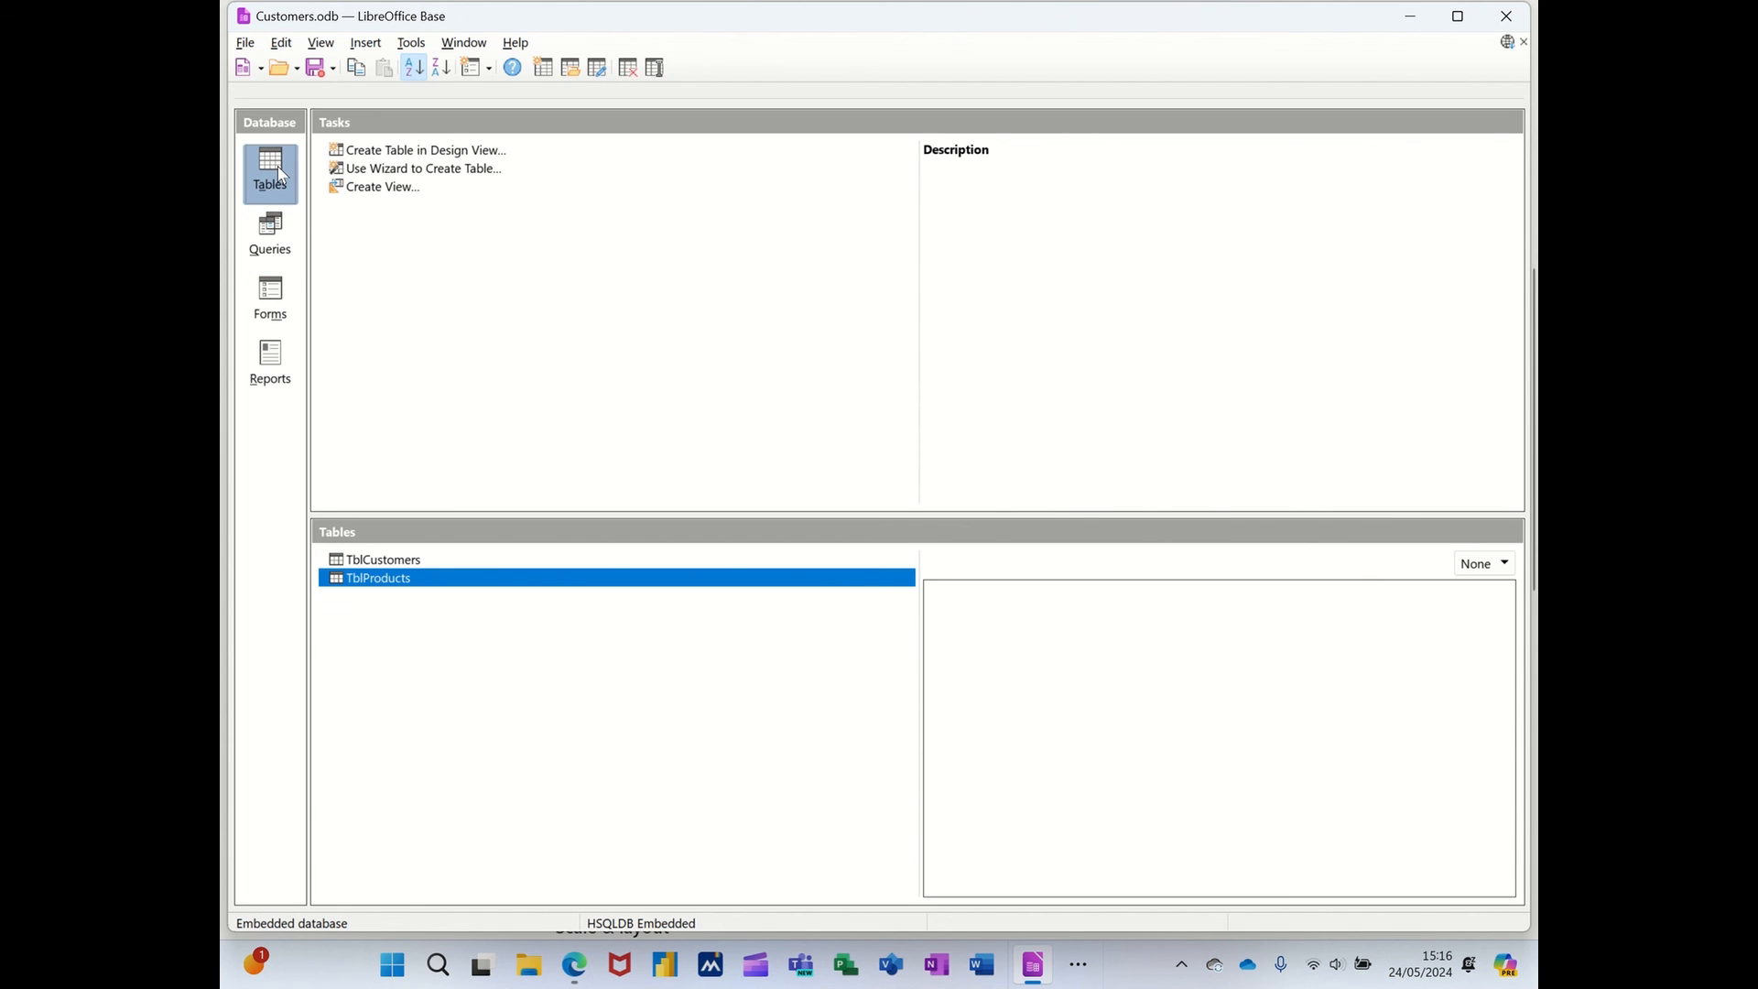
{"action": "left_click", "coordinate": [383, 559]}
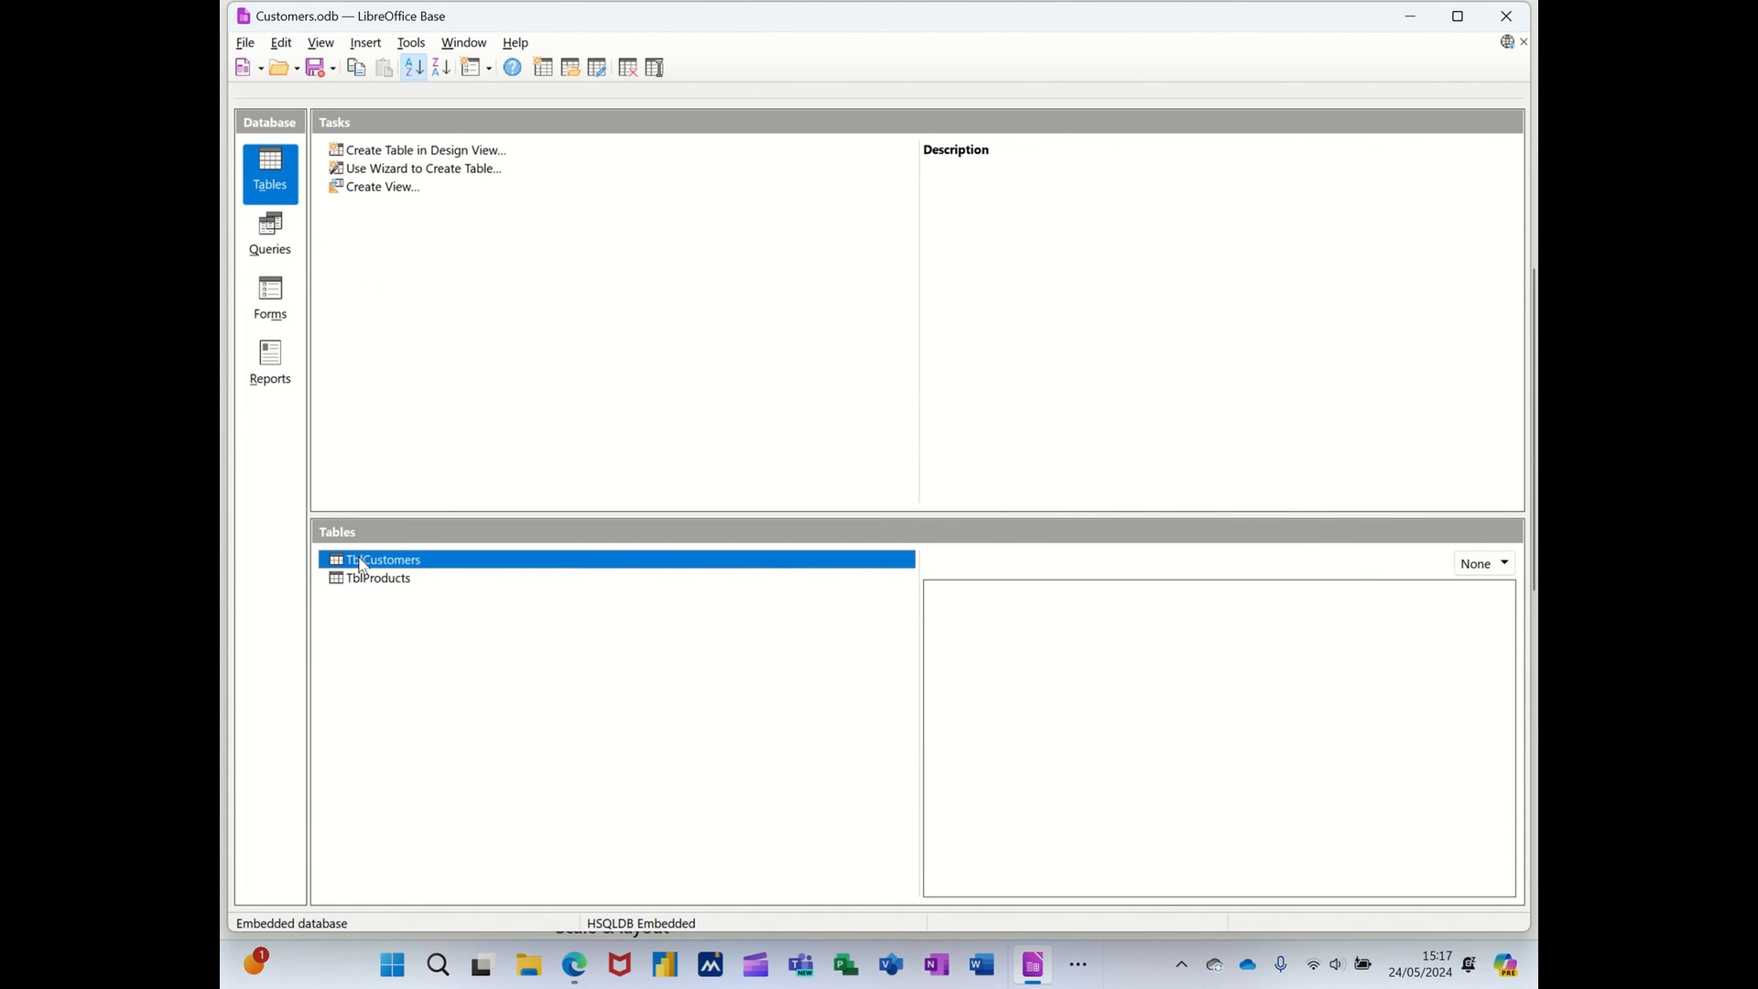
{"action": "right_click", "coordinate": [383, 560]}
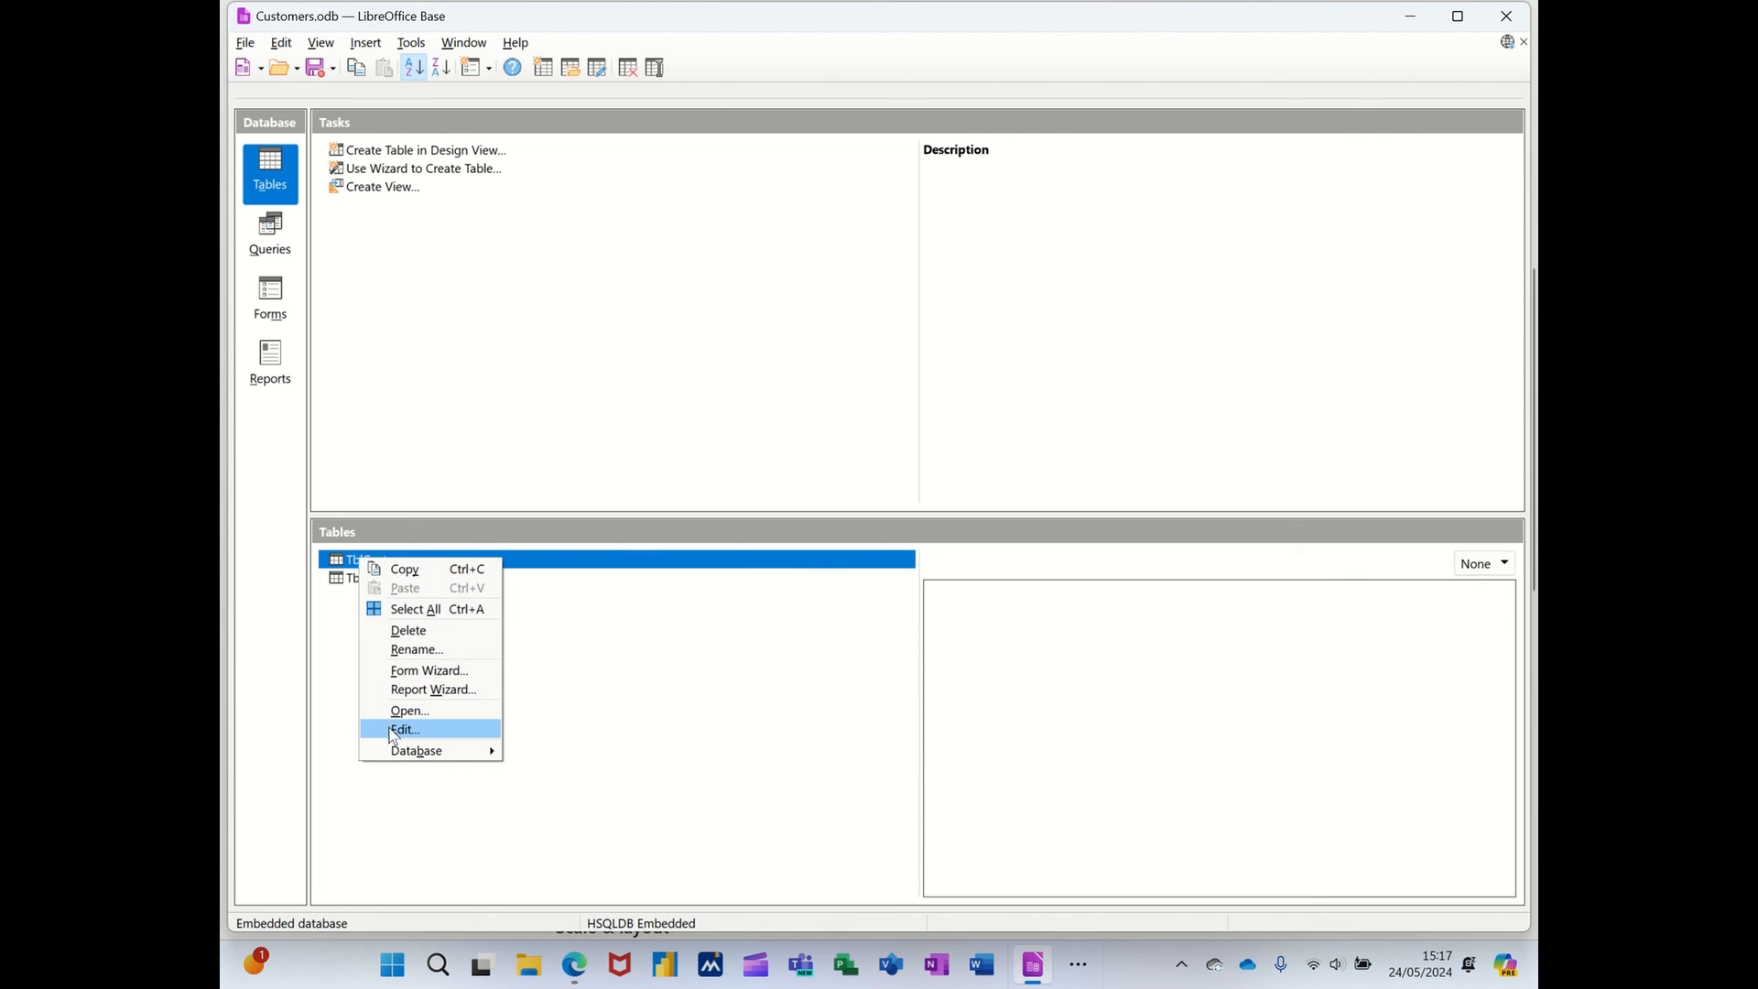
{"action": "left_click", "coordinate": [402, 729]}
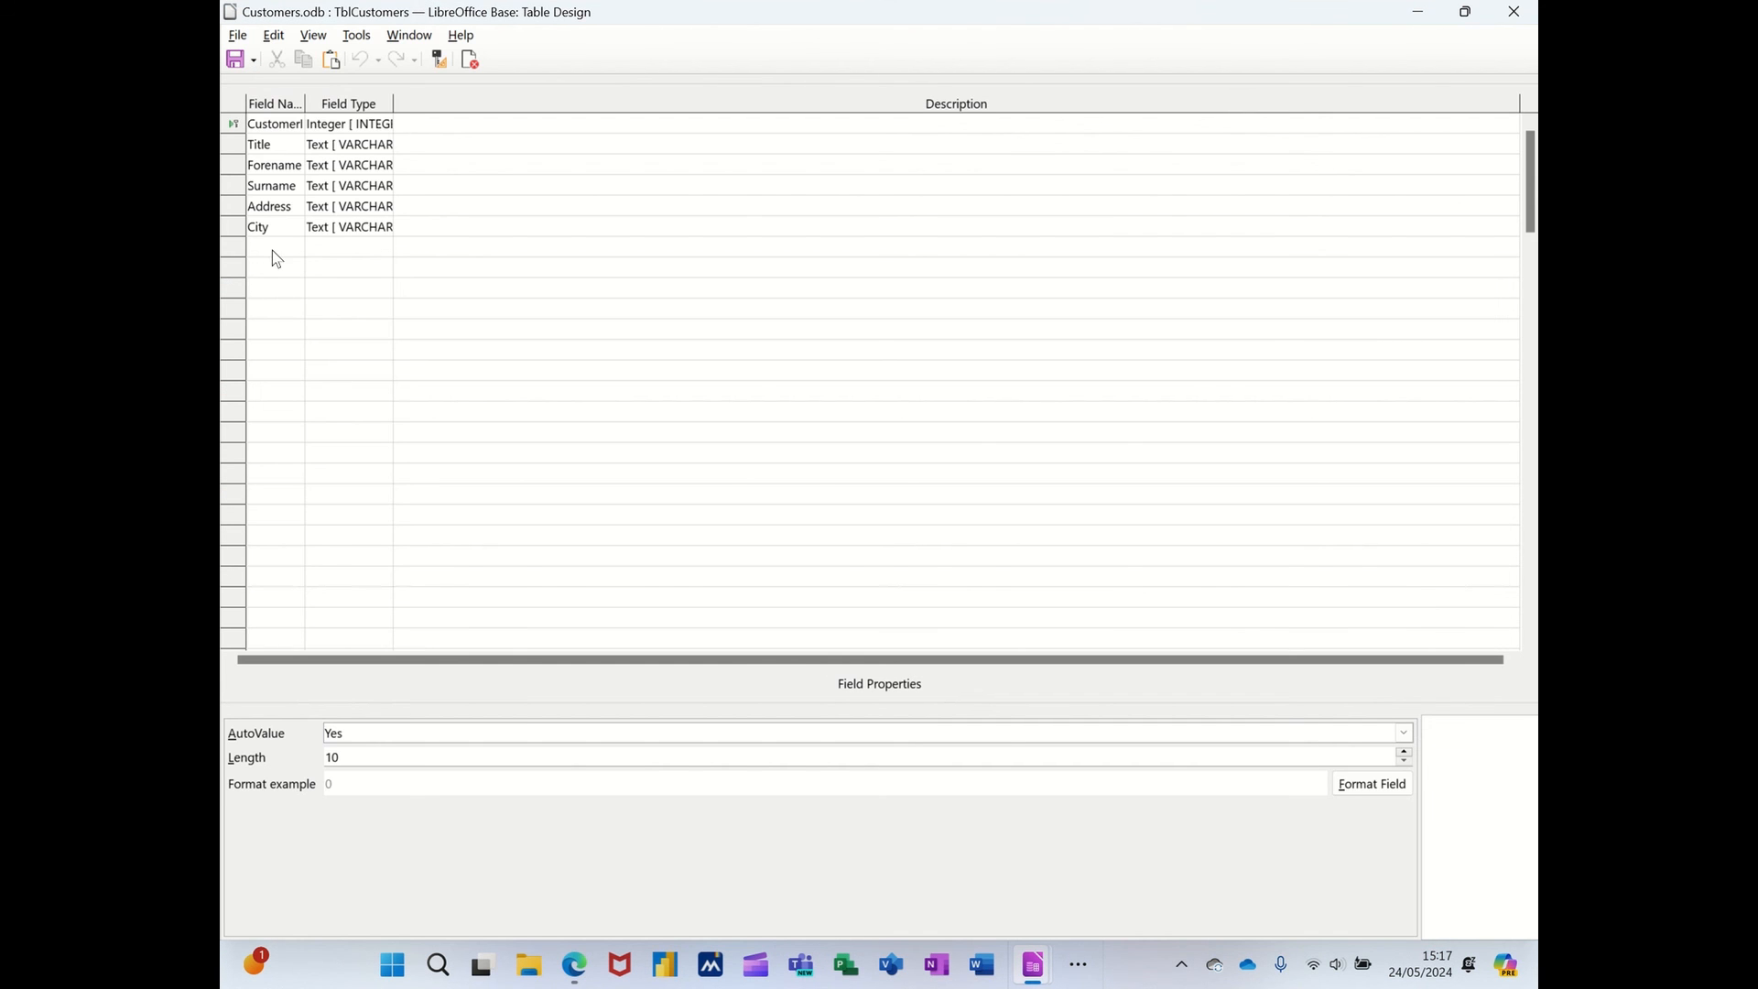
{"action": "left_click", "coordinate": [275, 247]}
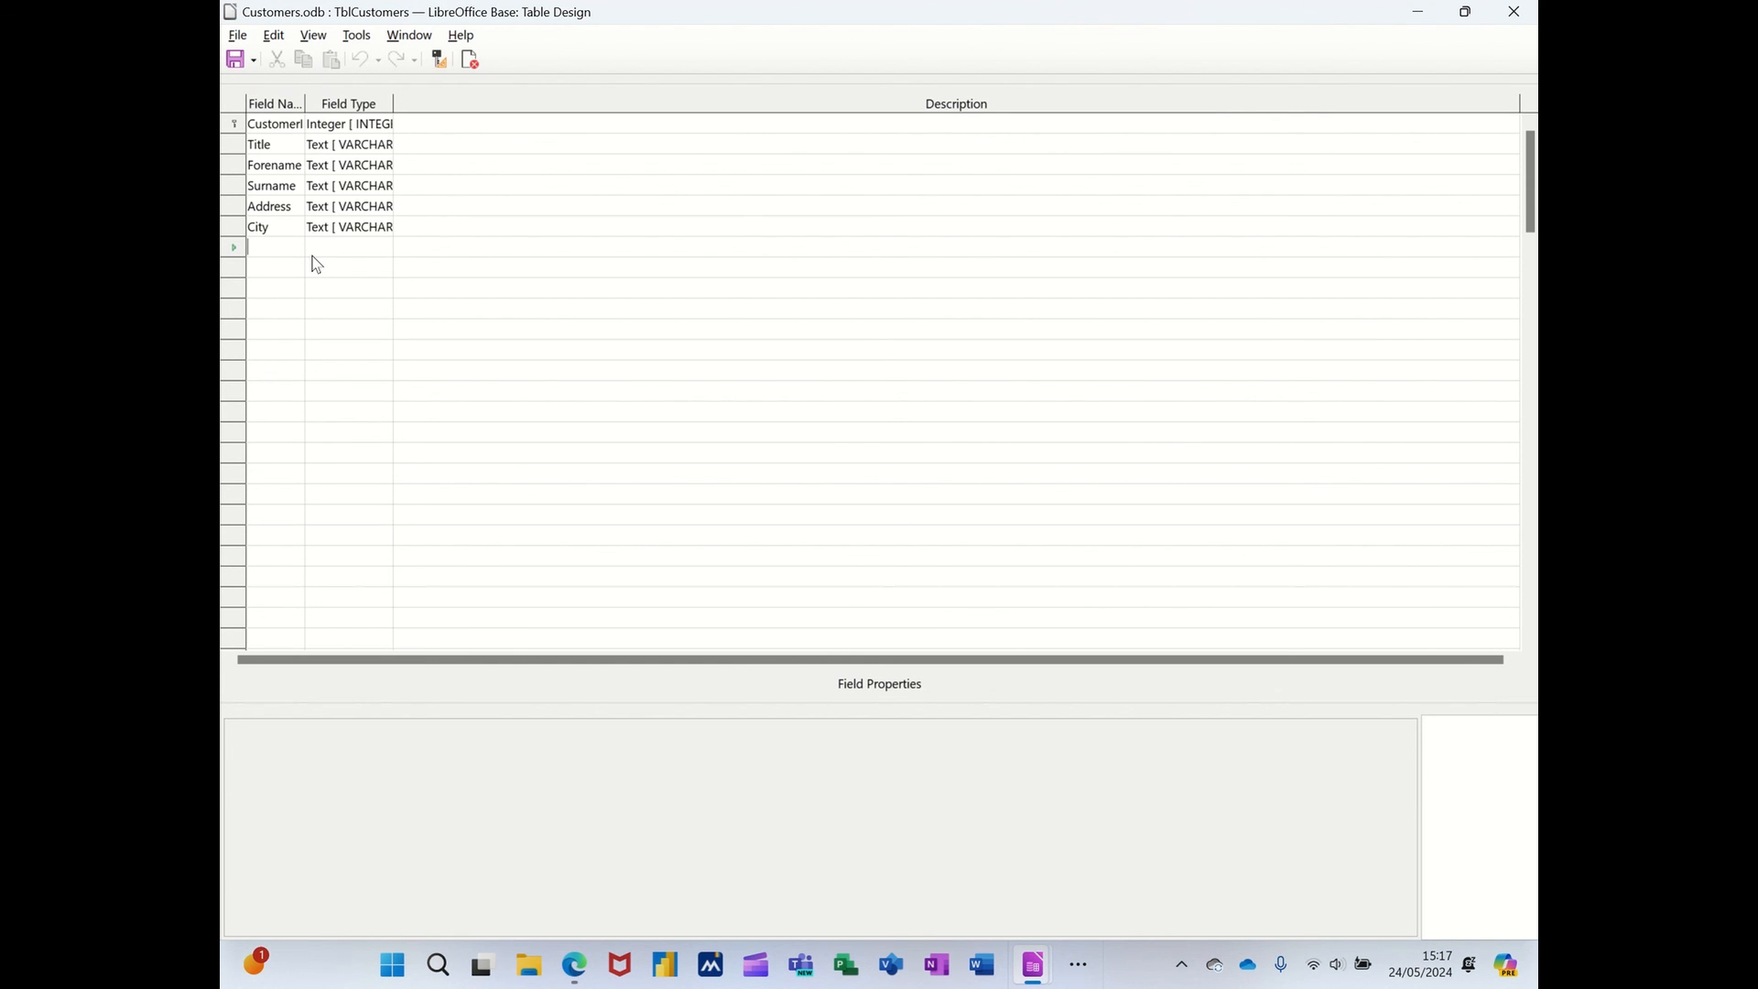
{"action": "mouse_move", "coordinate": [832, 191]}
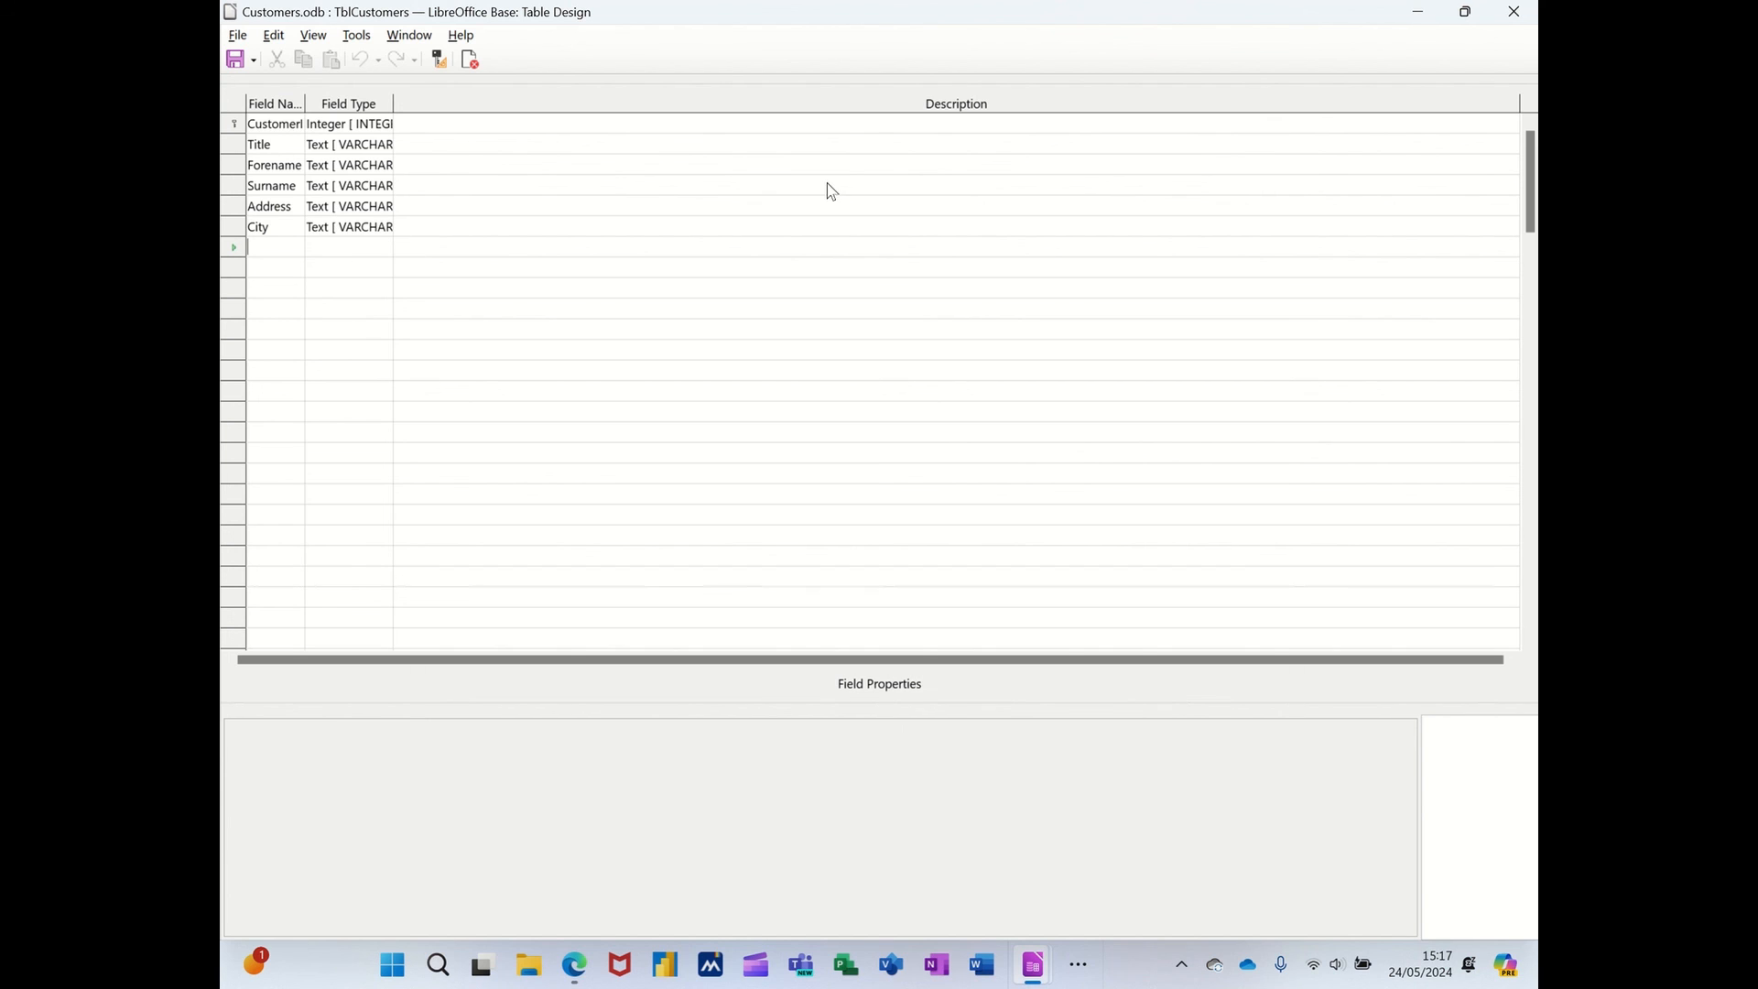
{"action": "mouse_move", "coordinate": [1514, 13]}
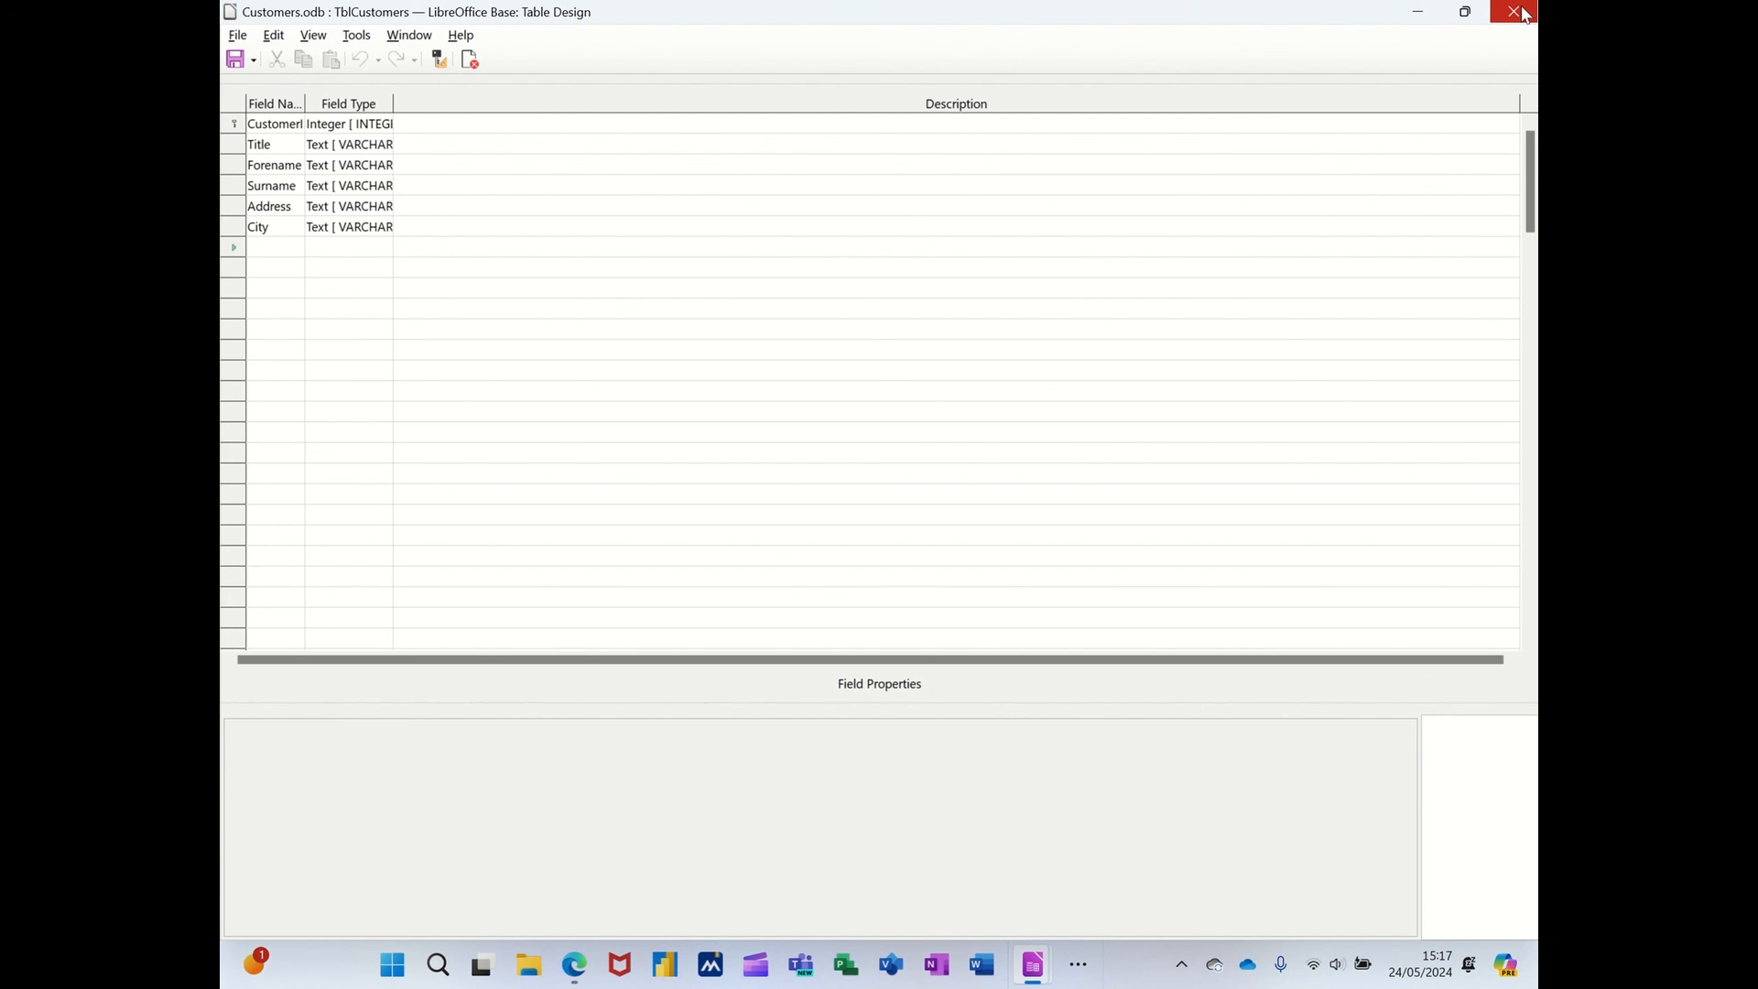
{"action": "left_click", "coordinate": [1513, 11]}
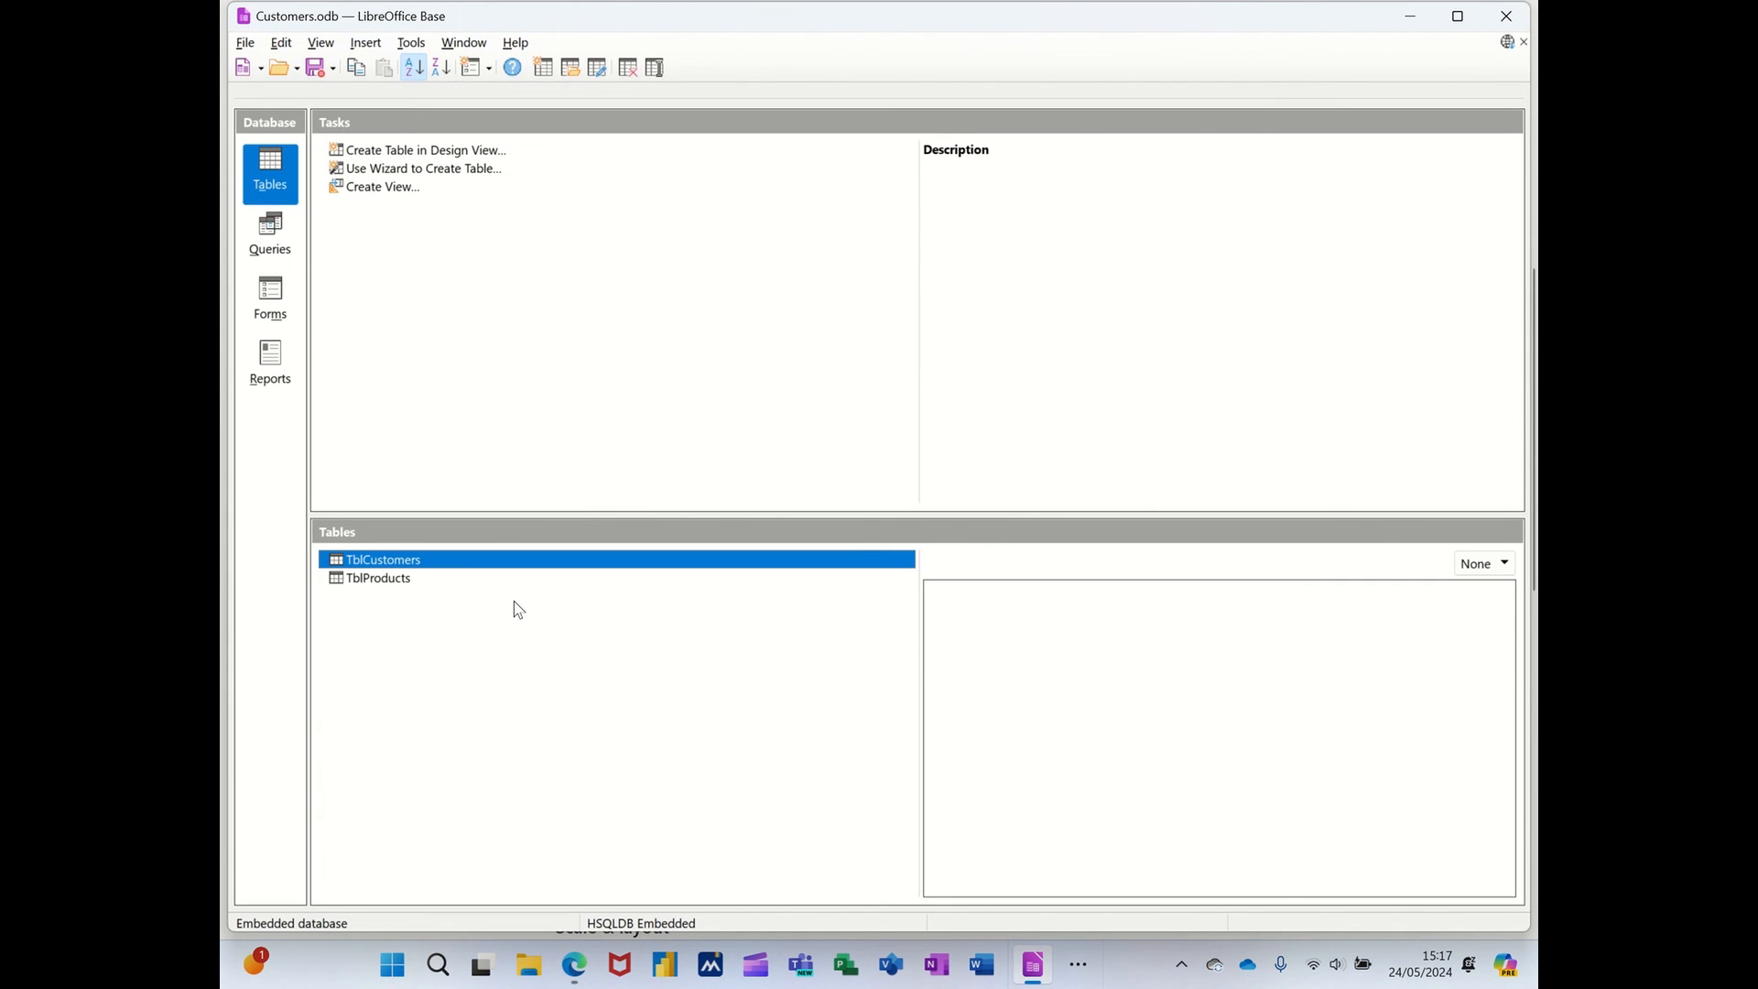